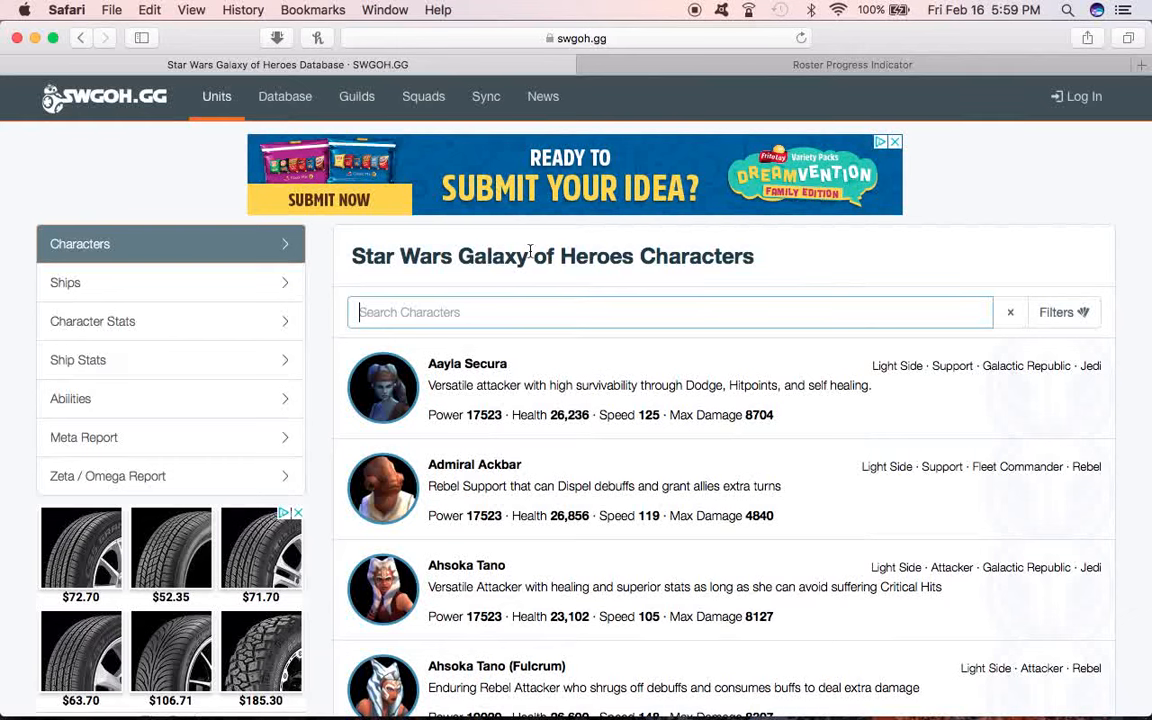
mouse_move(984, 276)
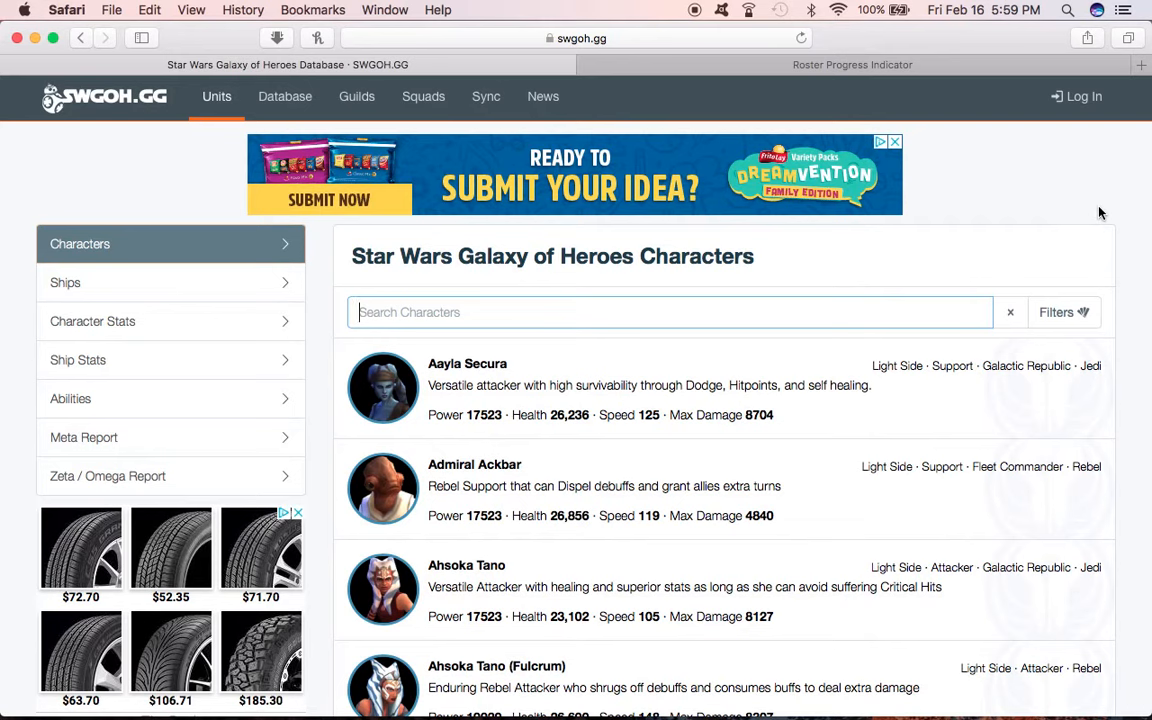
Step: Filter the Characters list by searching for 'cls'
click(484, 96)
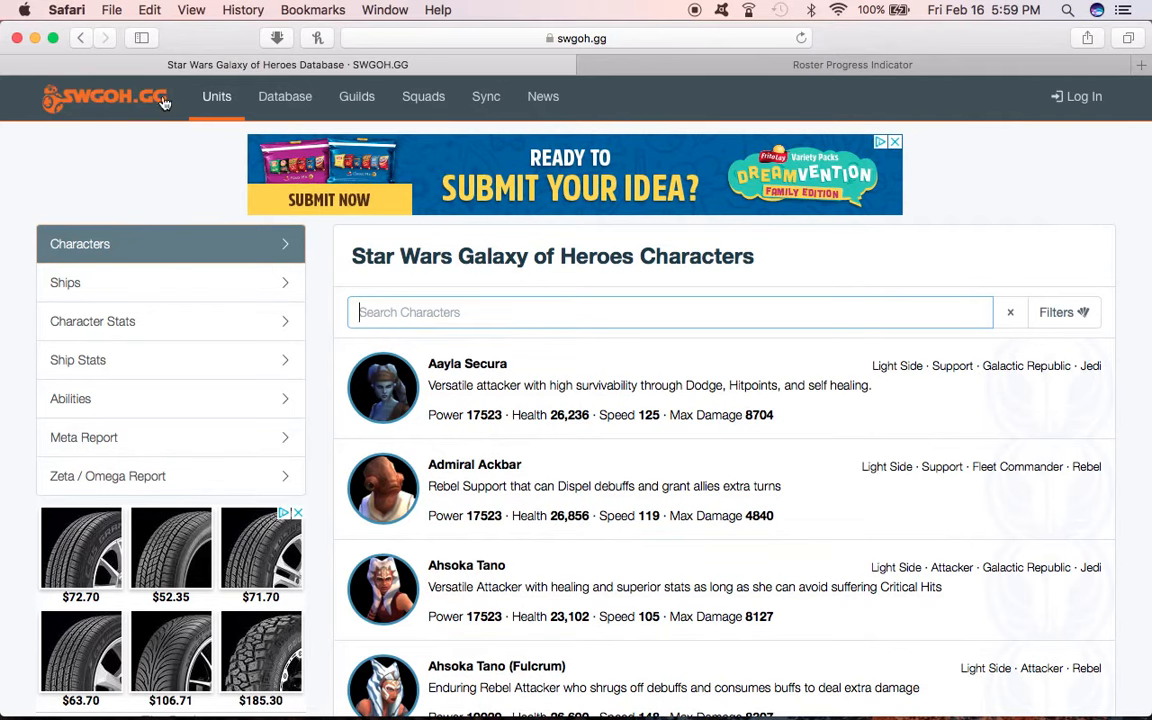
mouse_move(128, 178)
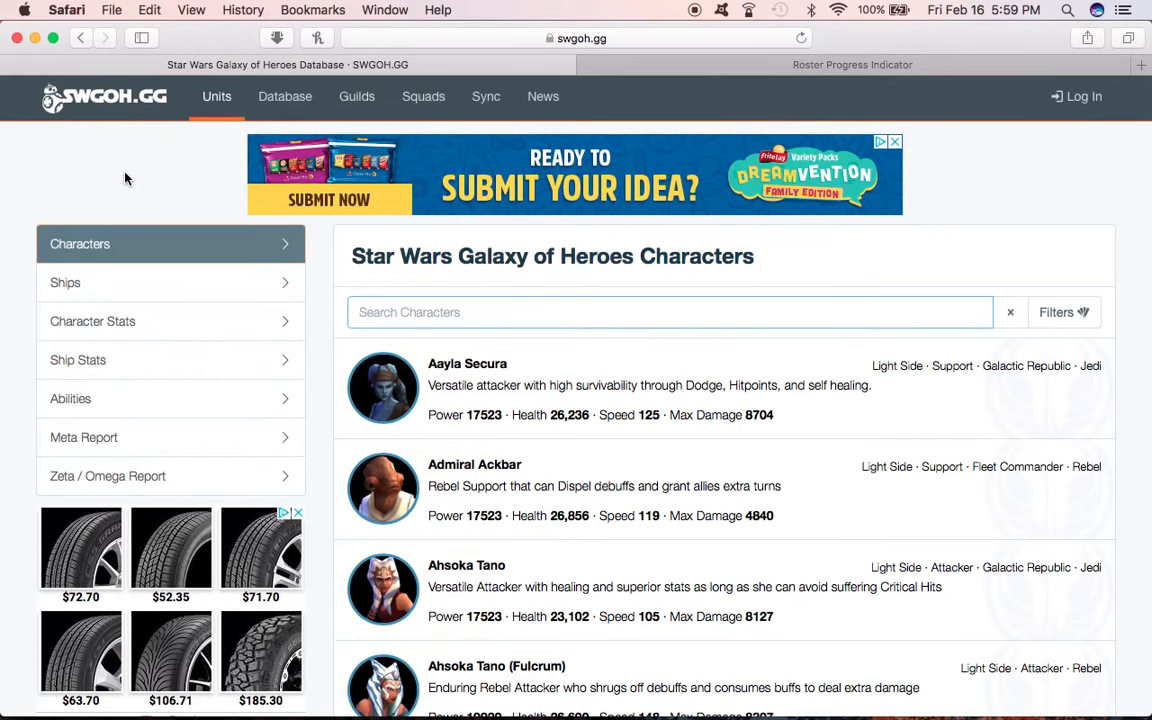
mouse_move(452, 380)
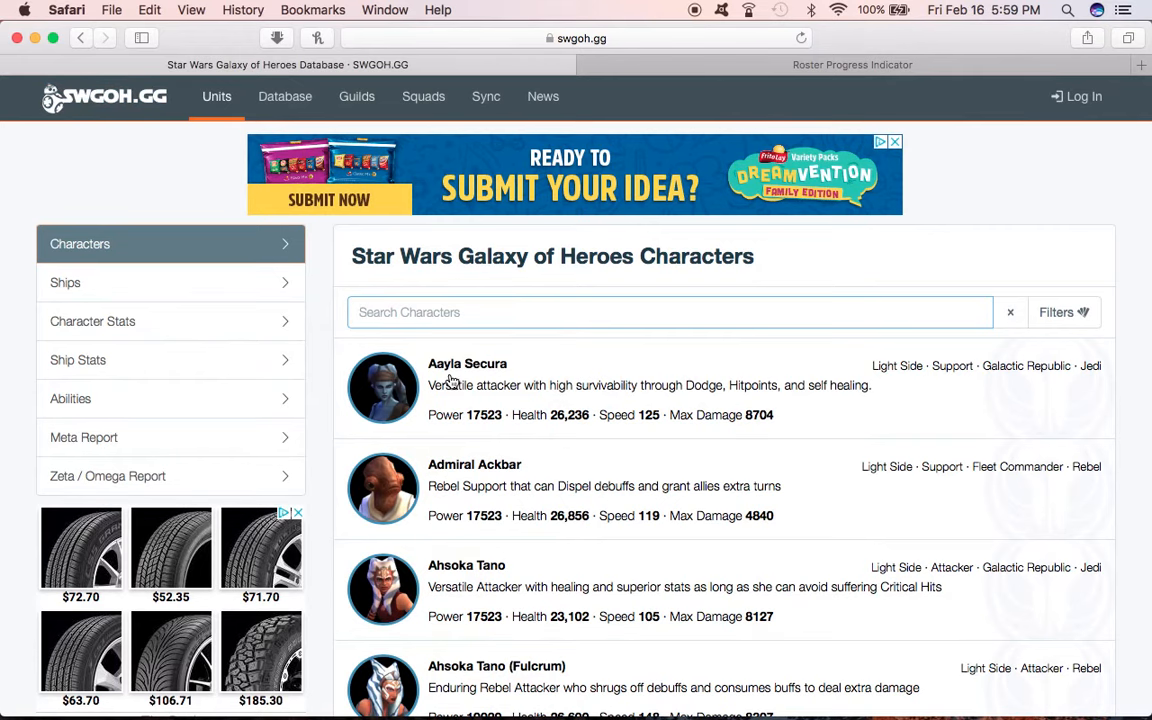
scroll(down, 3)
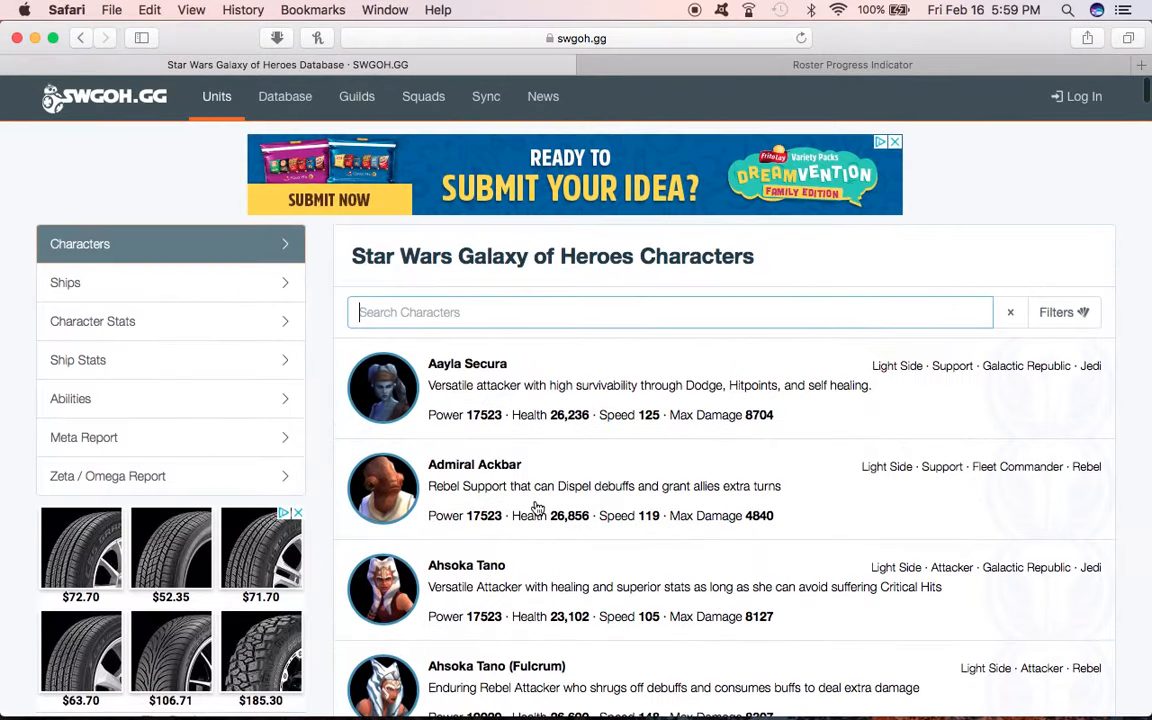
text(cls)
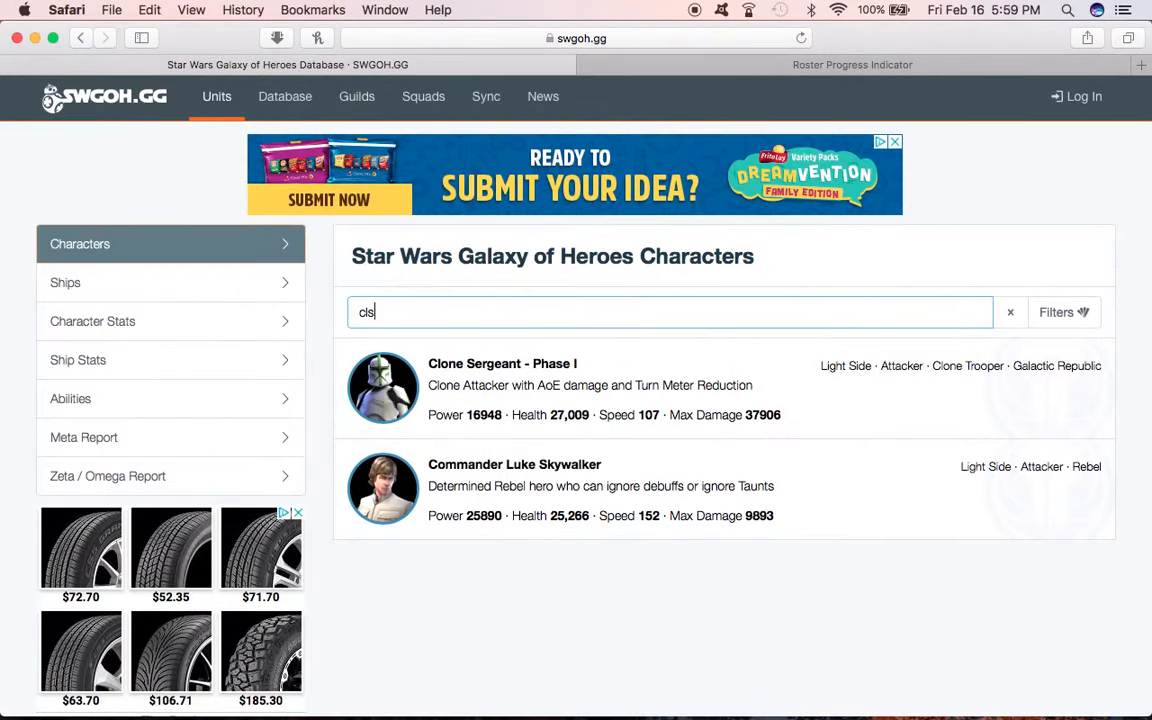
mouse_move(504, 486)
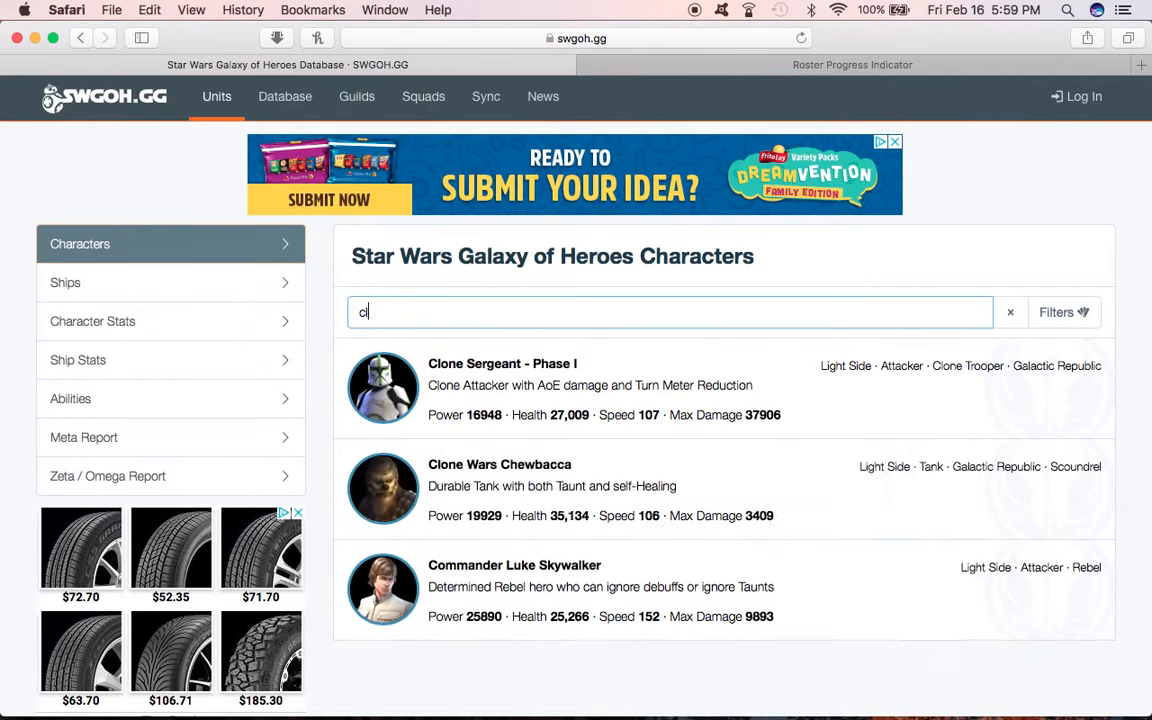
Step: Switch to the Ships list and head toward the Meta Report of top arena teams
click(1010, 312)
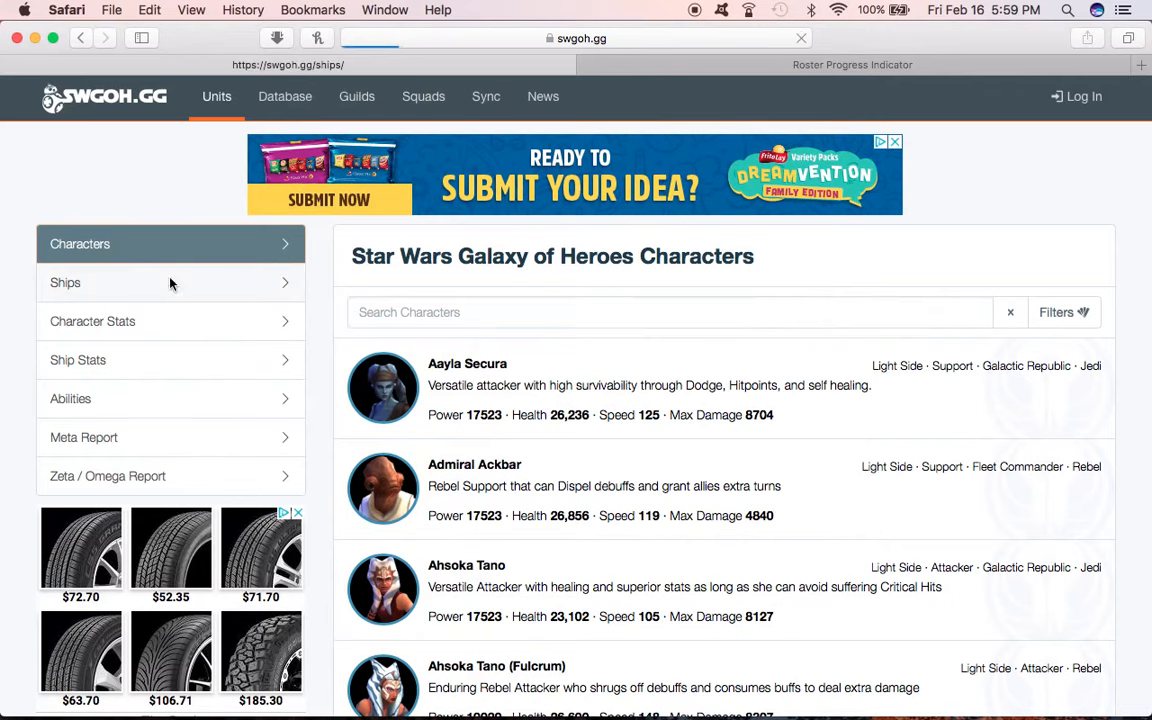
mouse_move(184, 318)
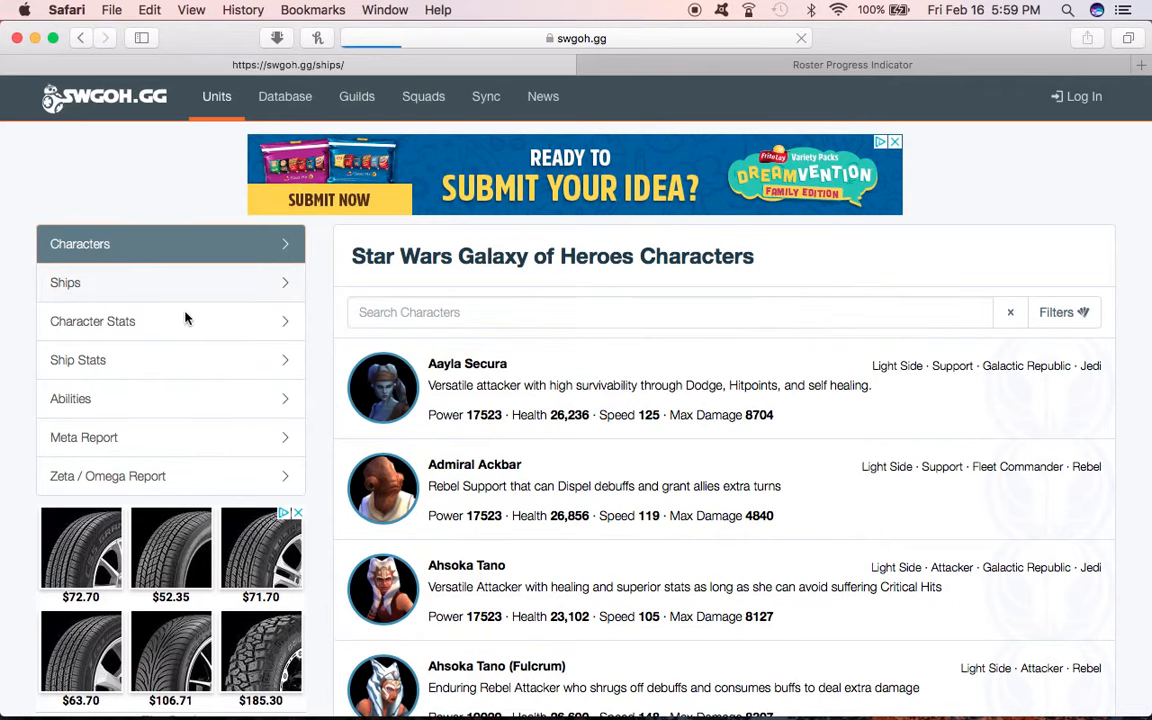
click(64, 282)
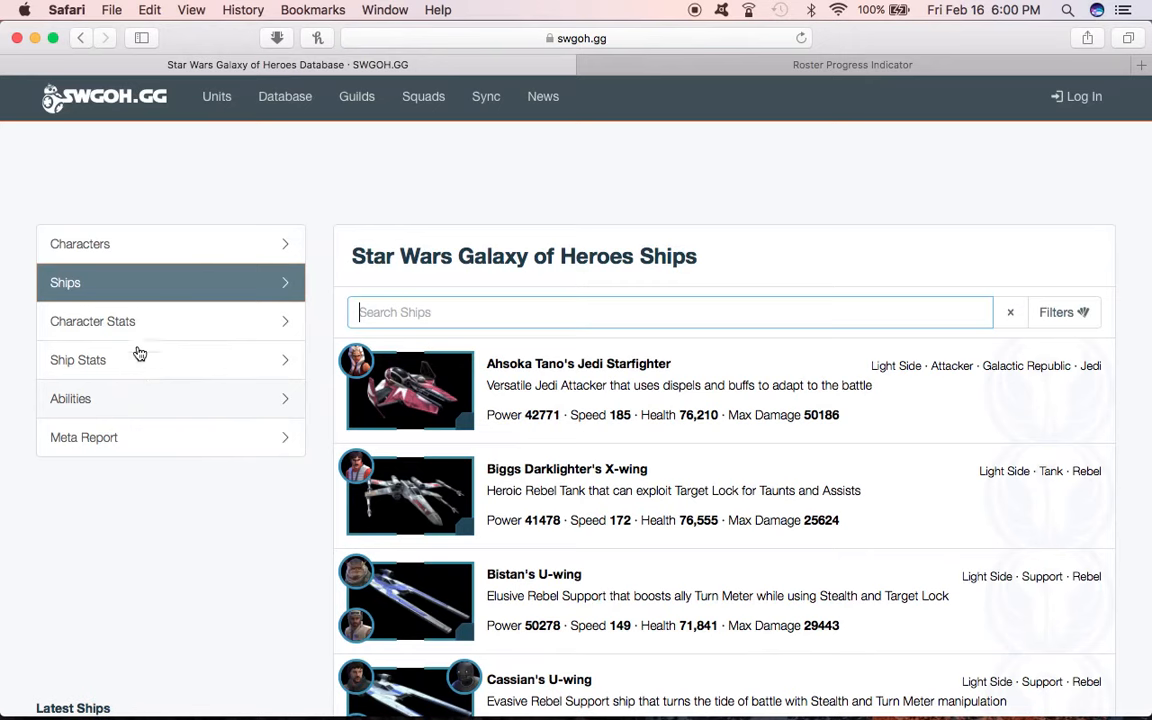
mouse_move(156, 374)
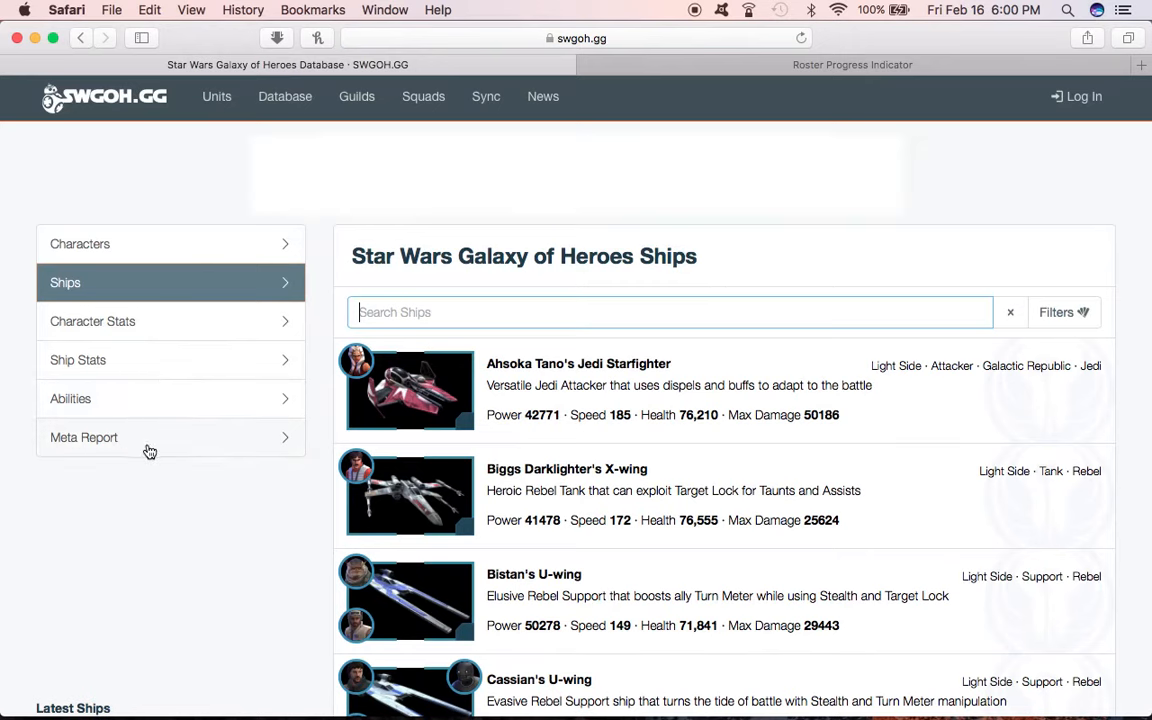
click(84, 436)
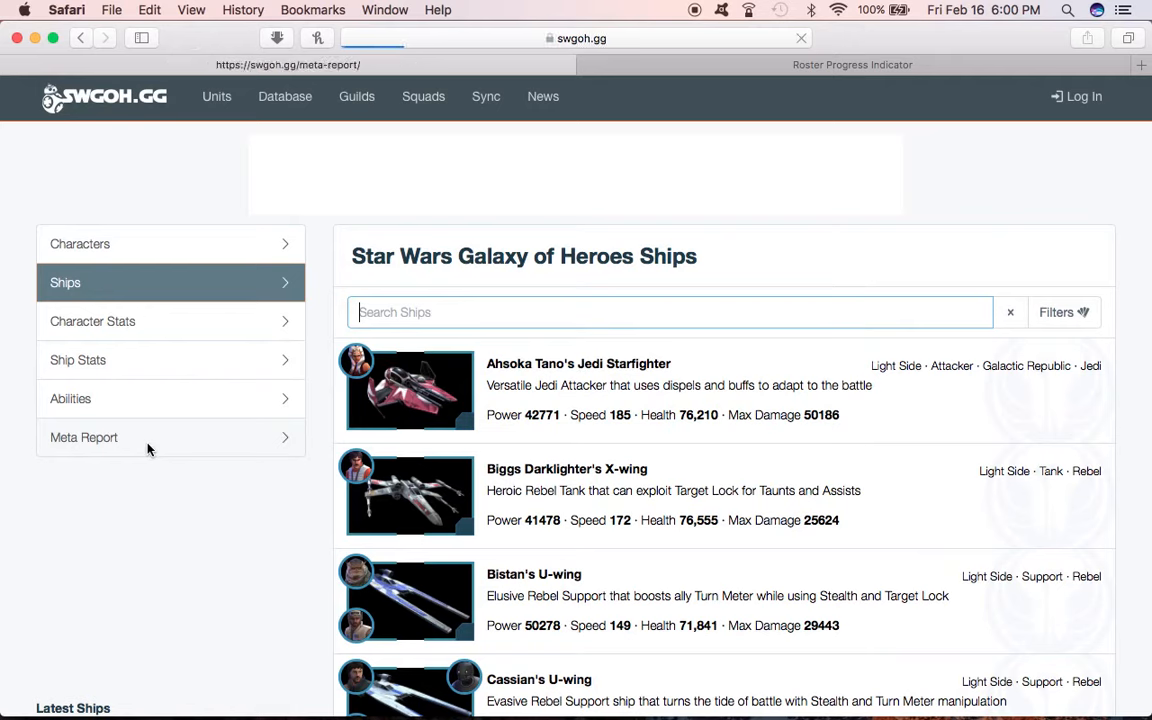
mouse_move(260, 438)
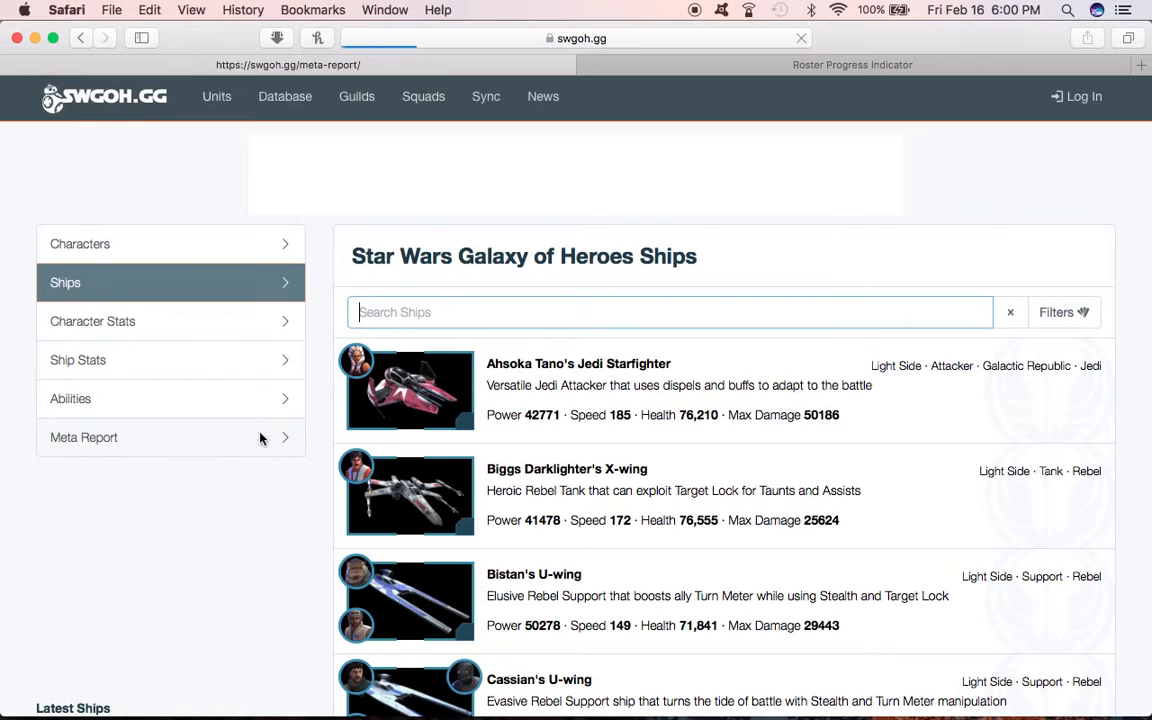
Step: Load the Rank 1 Meta Report and review the Leaders pie chart and table
click(84, 436)
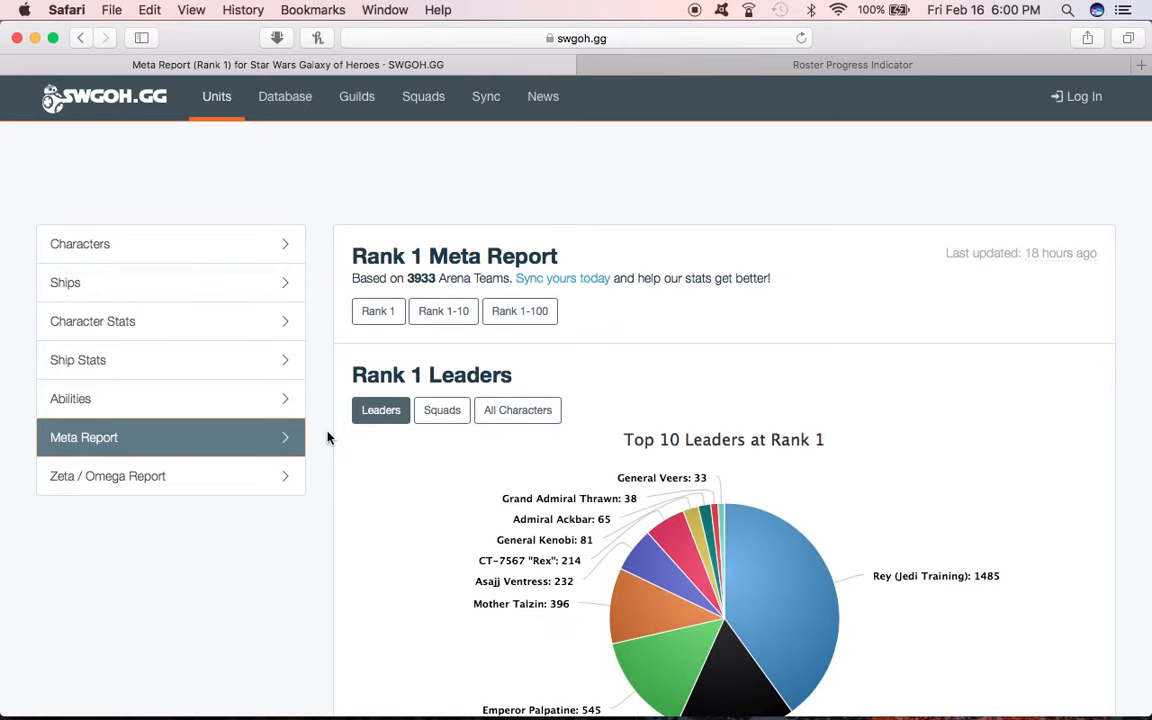
mouse_move(742, 426)
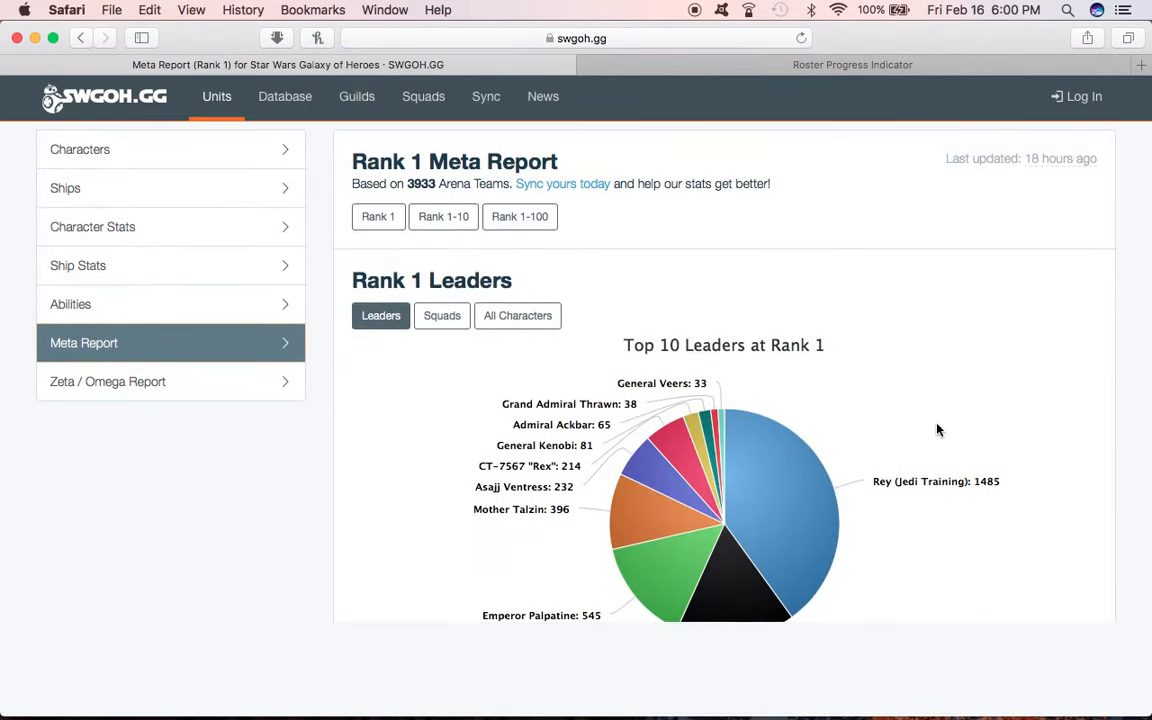
scroll(down, 3)
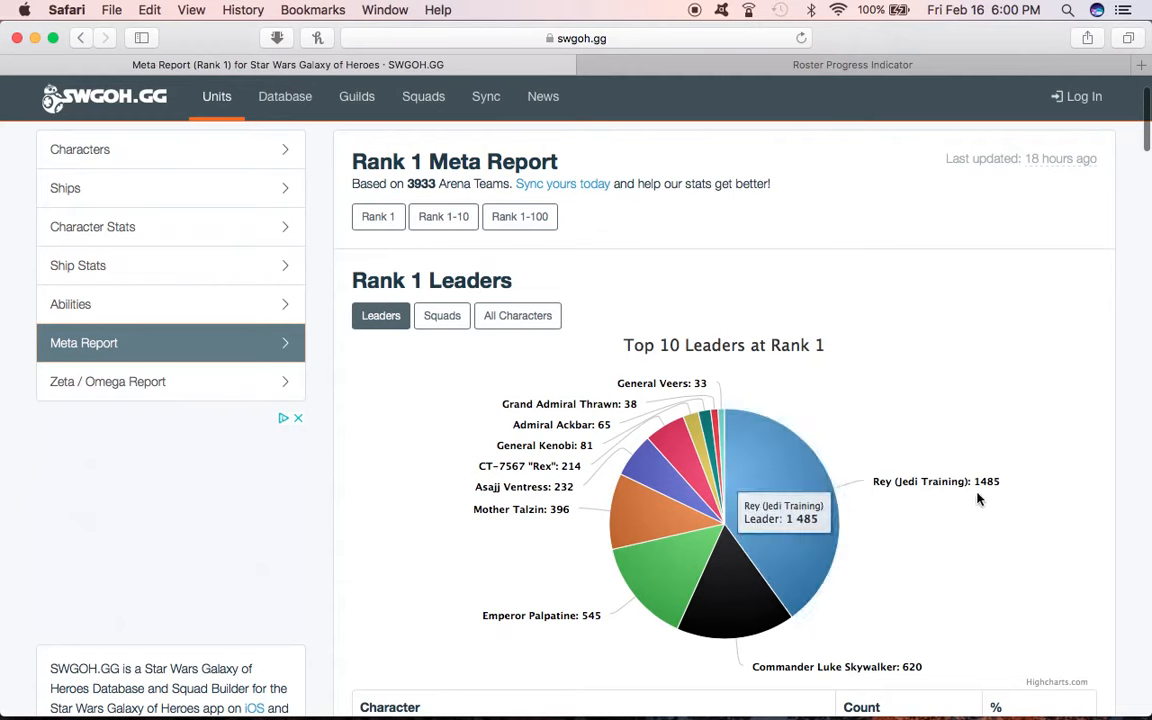
mouse_move(984, 498)
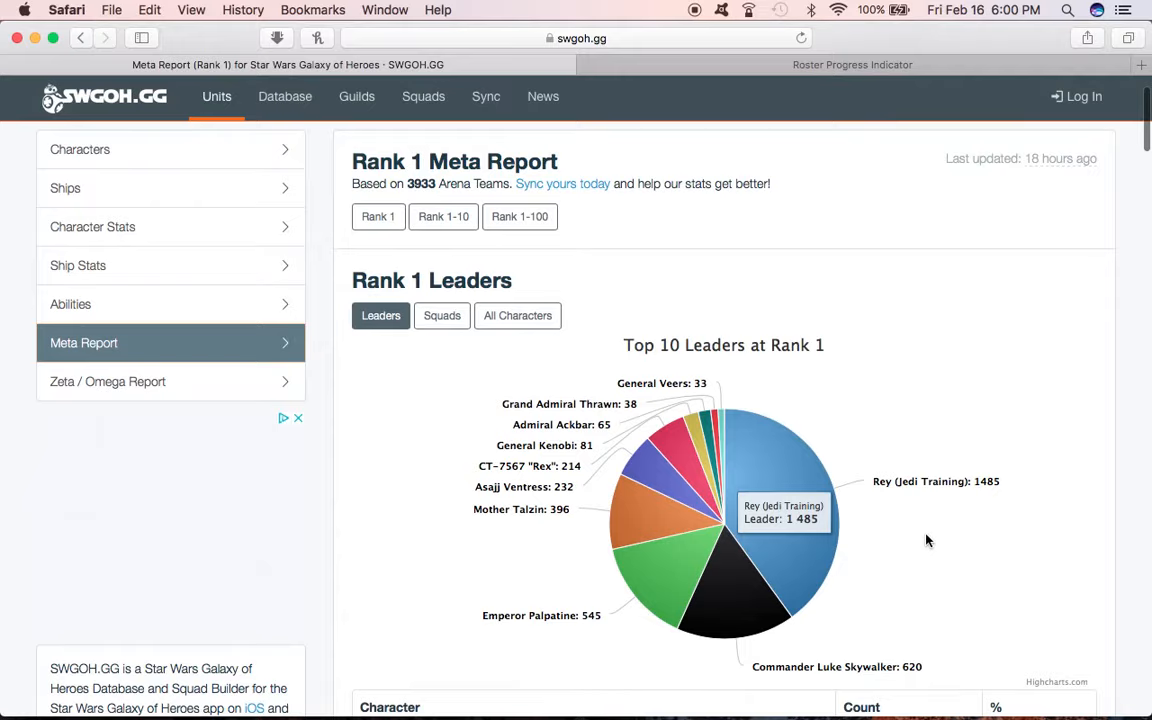
scroll(down, 3)
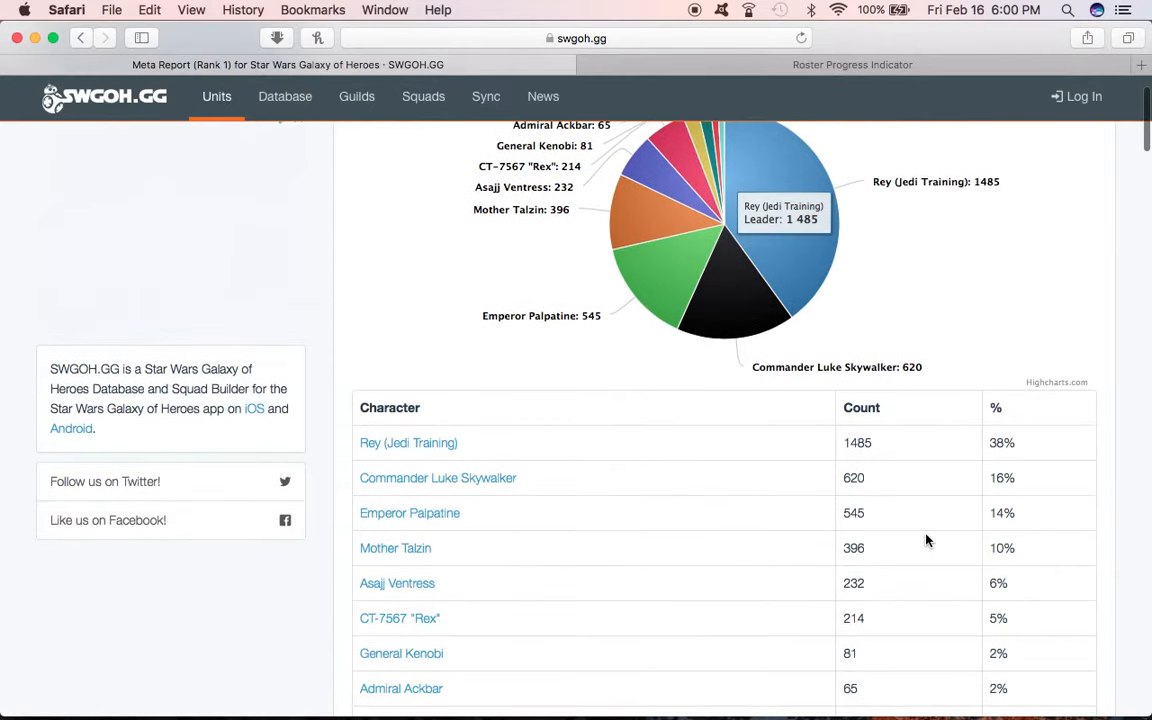
scroll(down, 3)
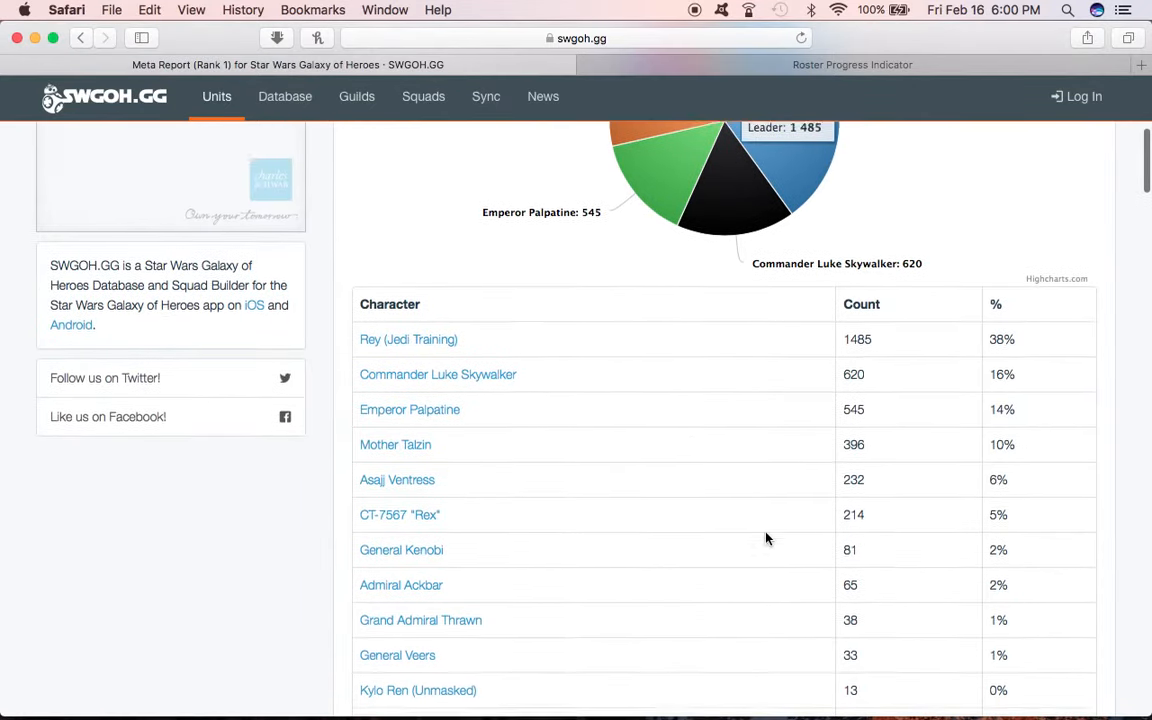
Step: Continue down through the Rank 1 Squads table
scroll(down, 3)
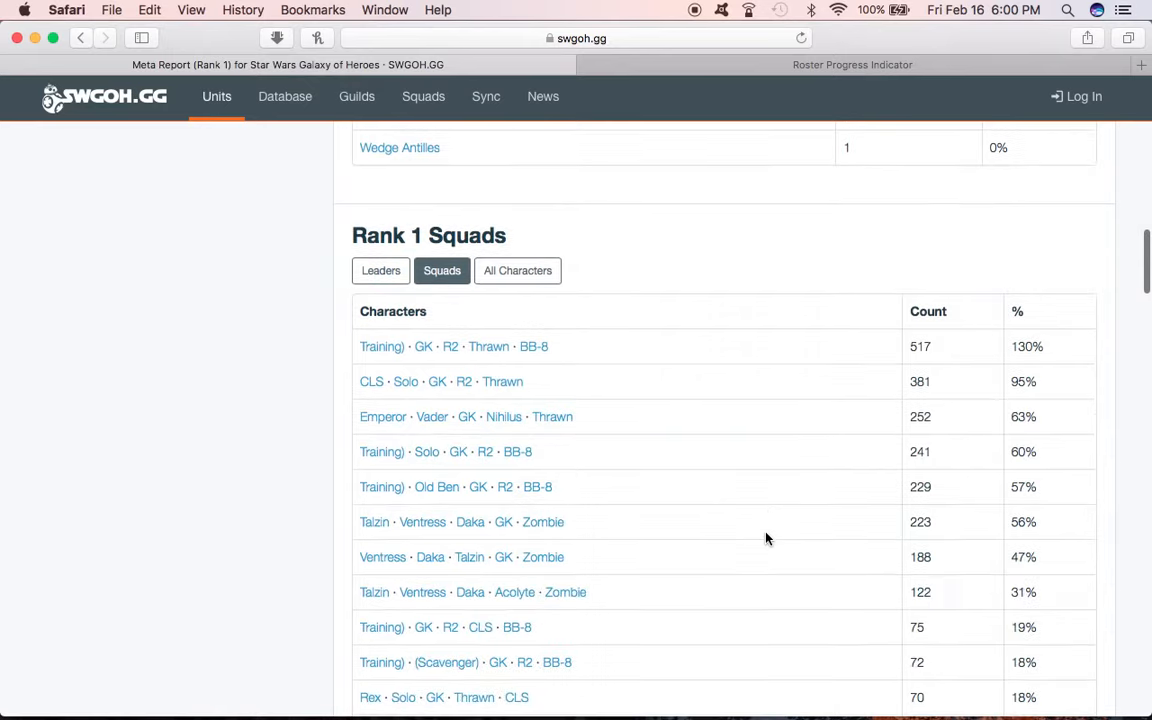
scroll(down, 3)
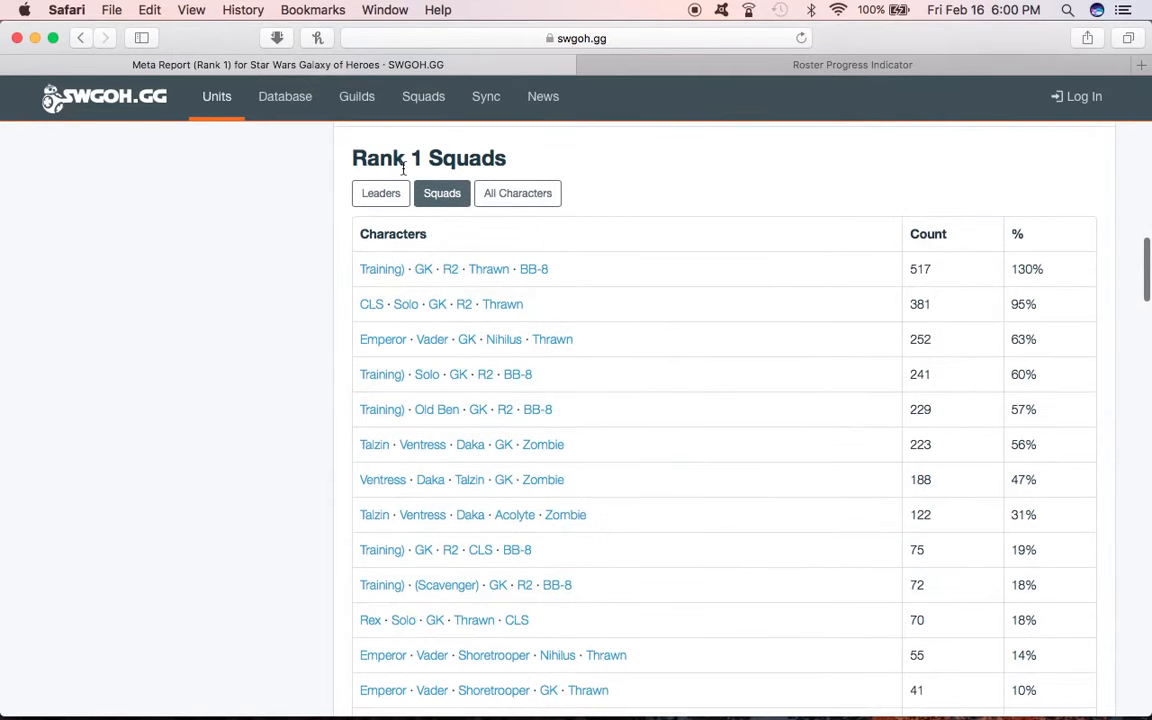
mouse_move(1018, 276)
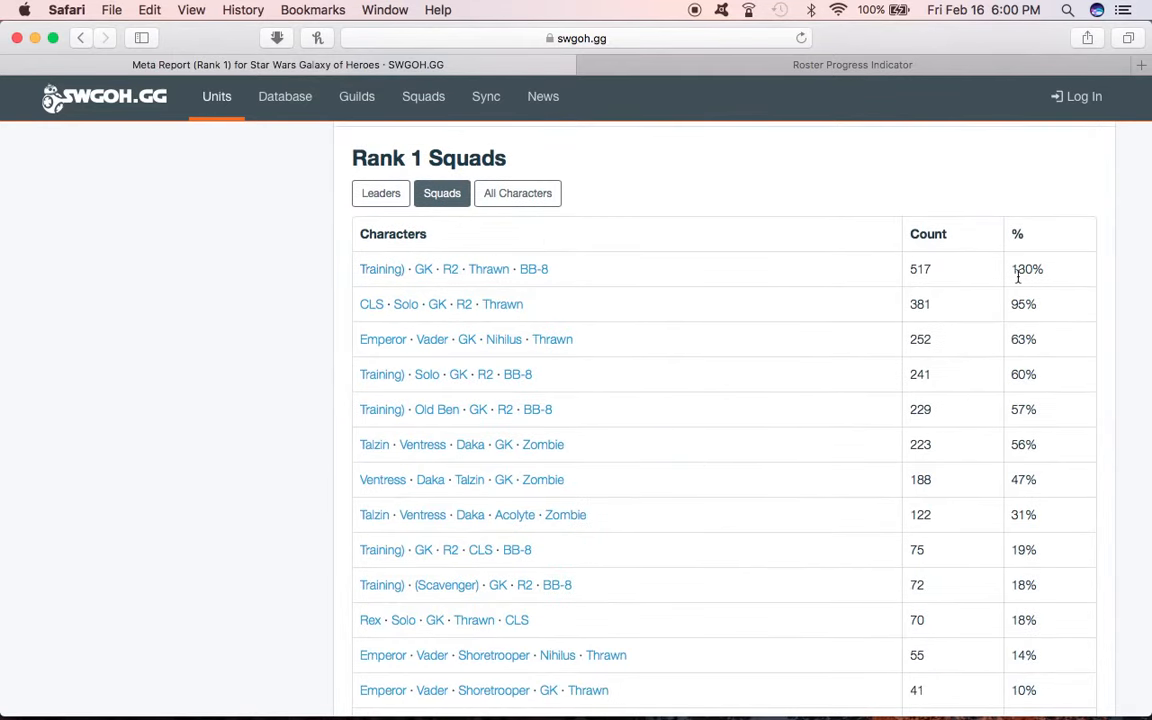
mouse_move(658, 348)
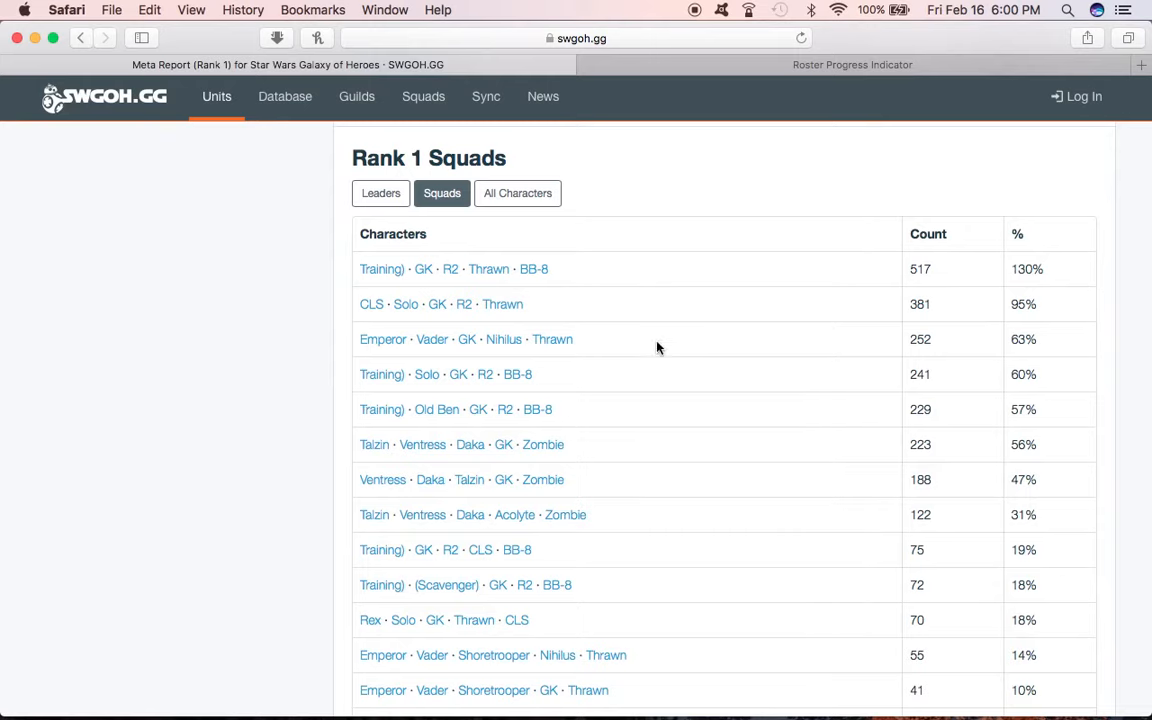
scroll(down, 3)
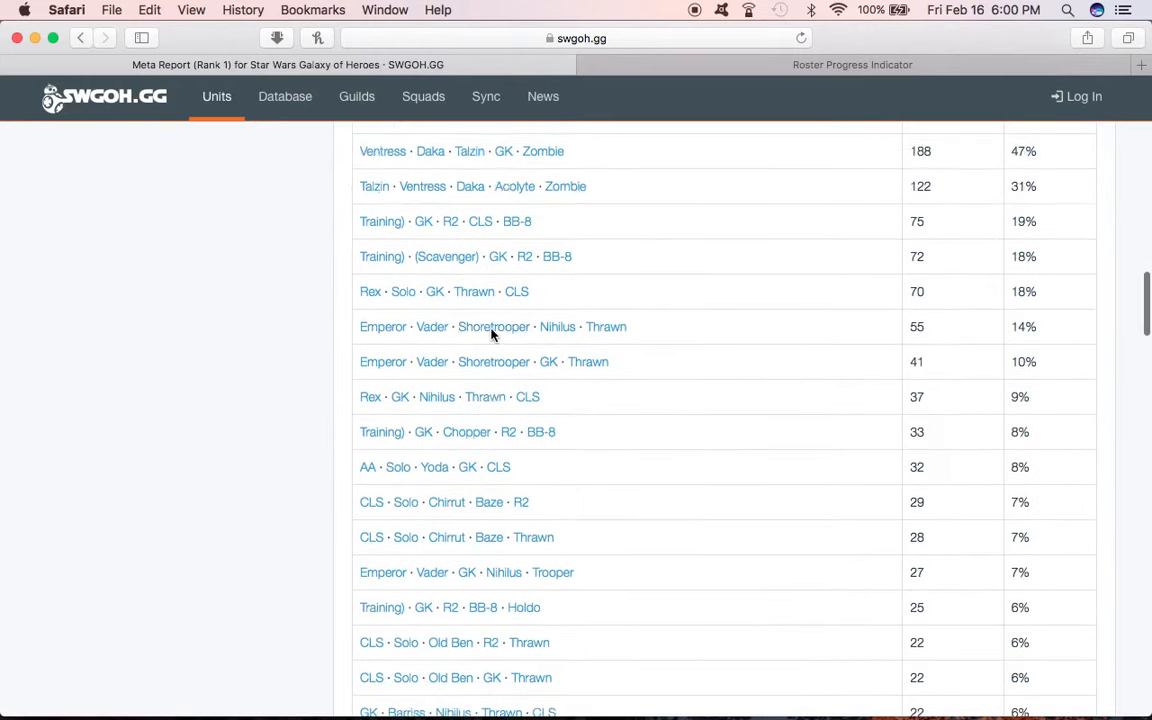
scroll(down, 3)
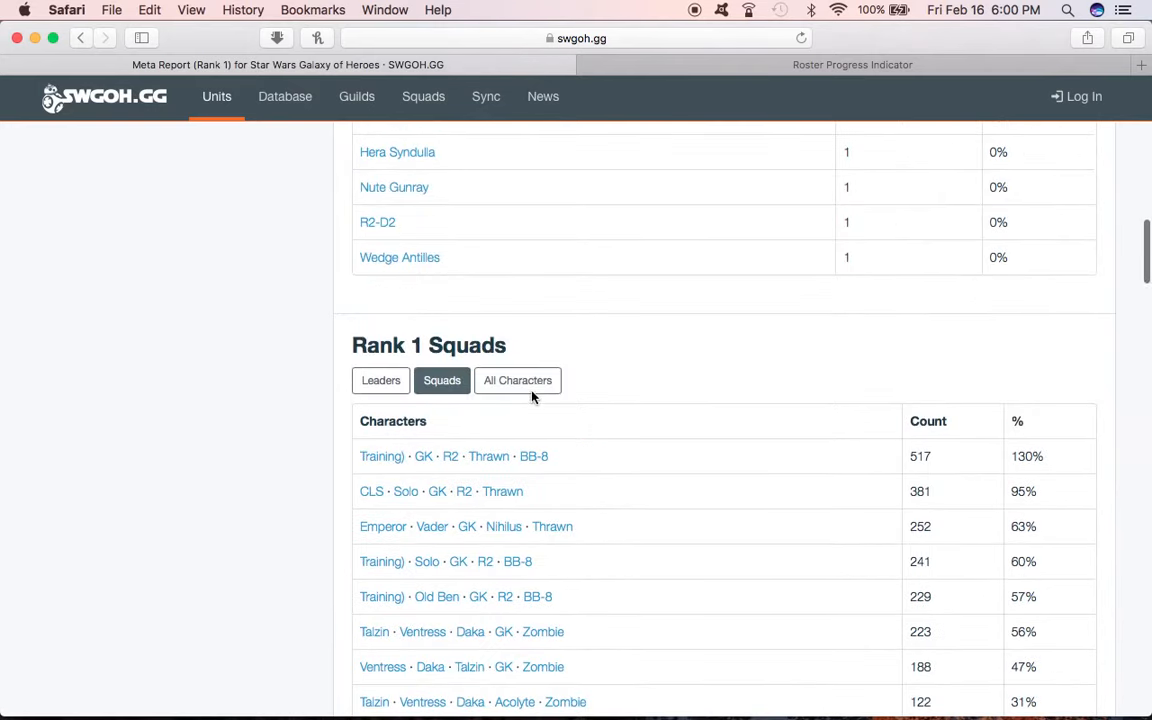
mouse_move(556, 406)
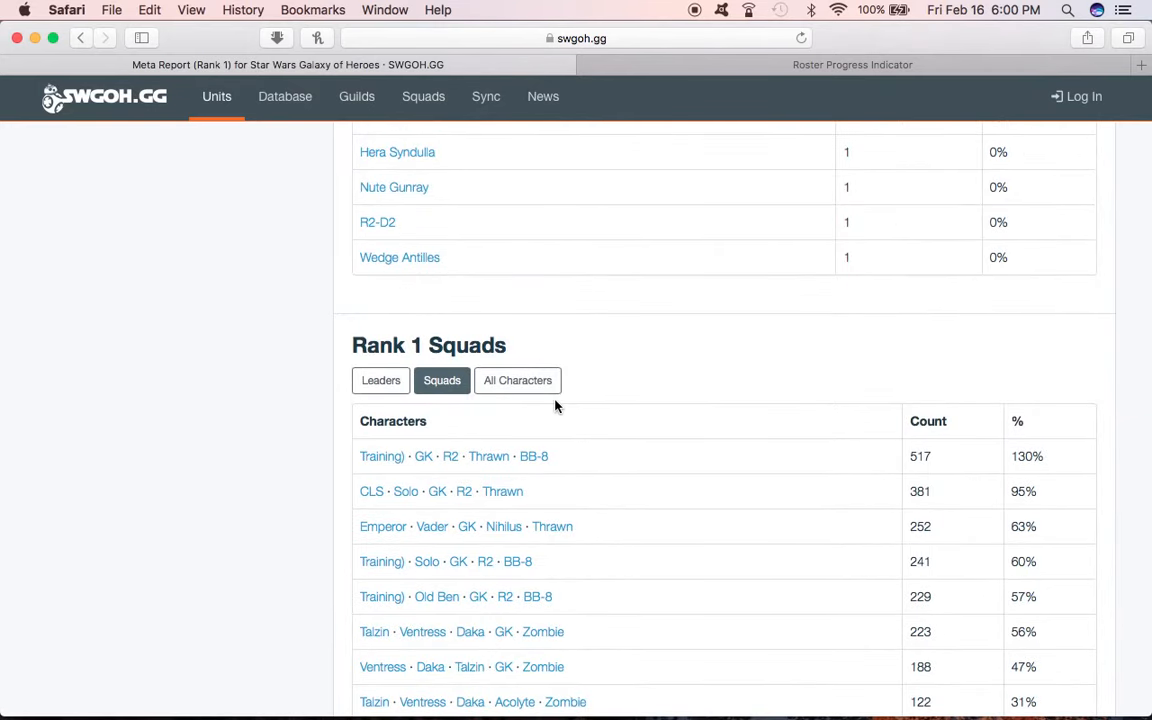
mouse_move(476, 394)
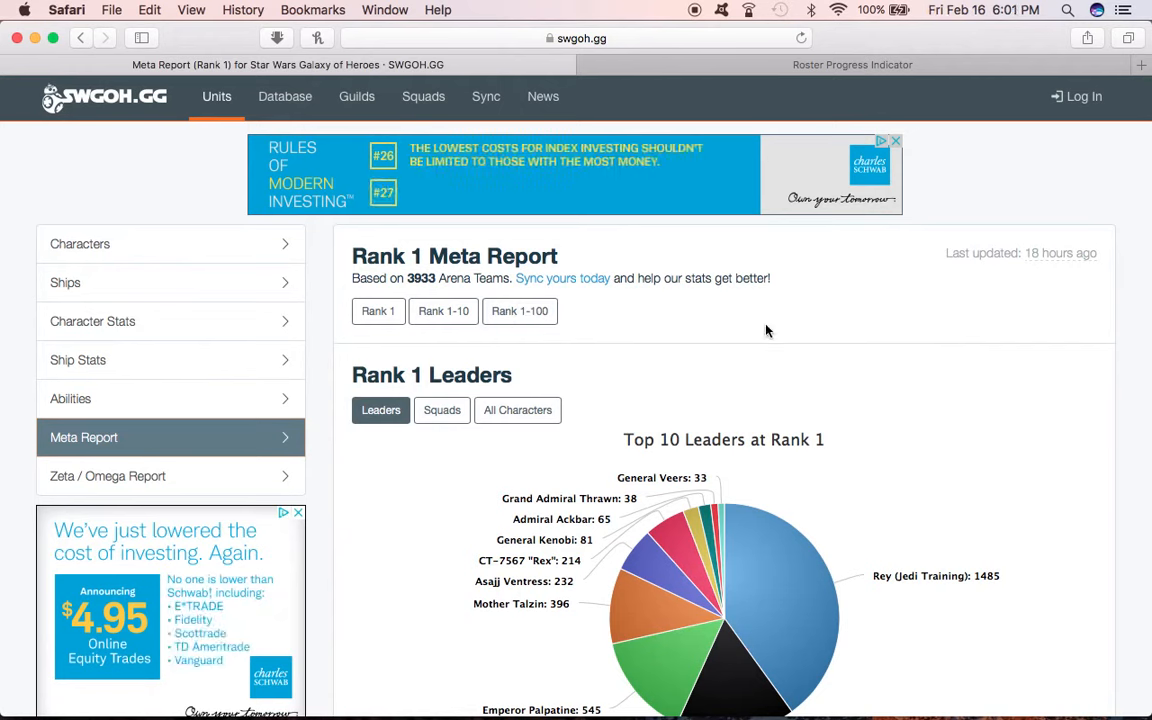
Step: Reach the Collection Sync / Tracker page from the Sync menu
click(424, 96)
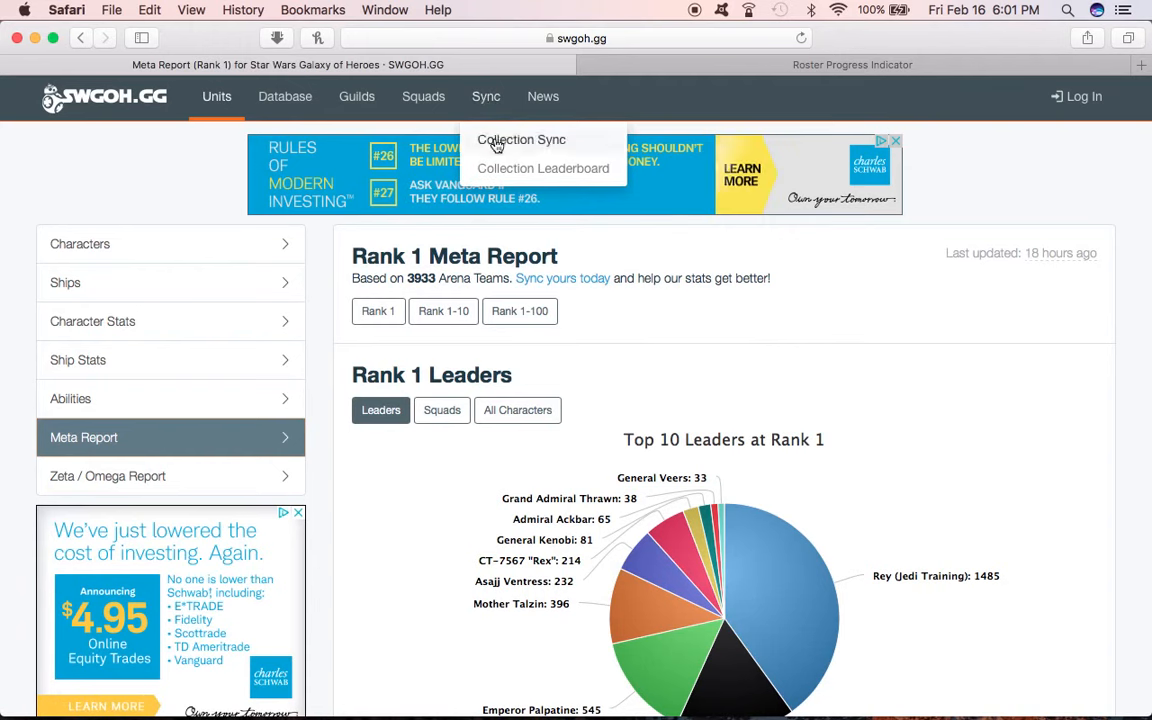
click(520, 140)
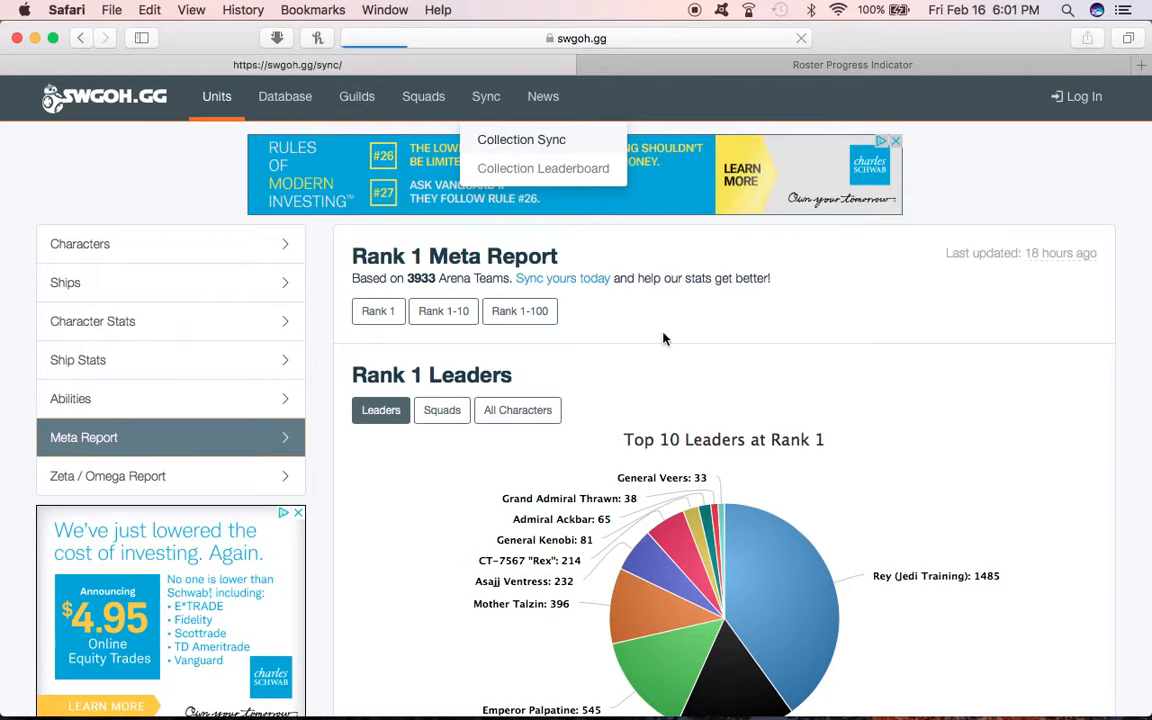
click(520, 140)
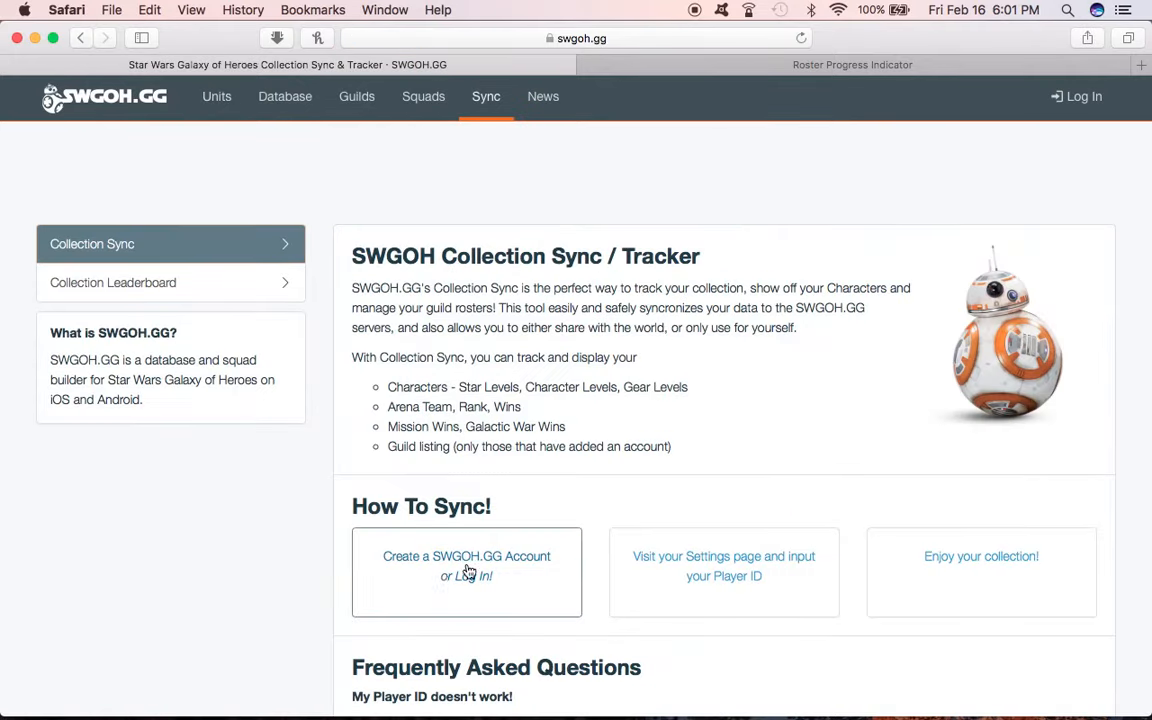
mouse_move(512, 580)
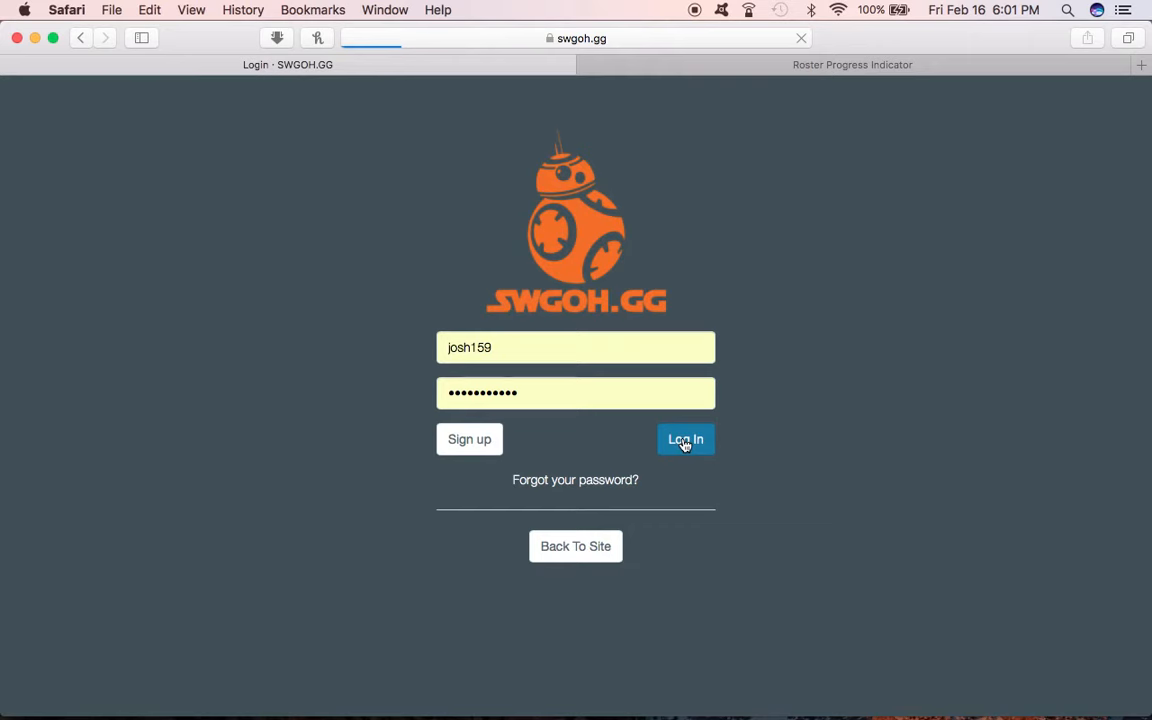
Step: Log in with the filled credentials and return to the Characters database signed in
click(684, 440)
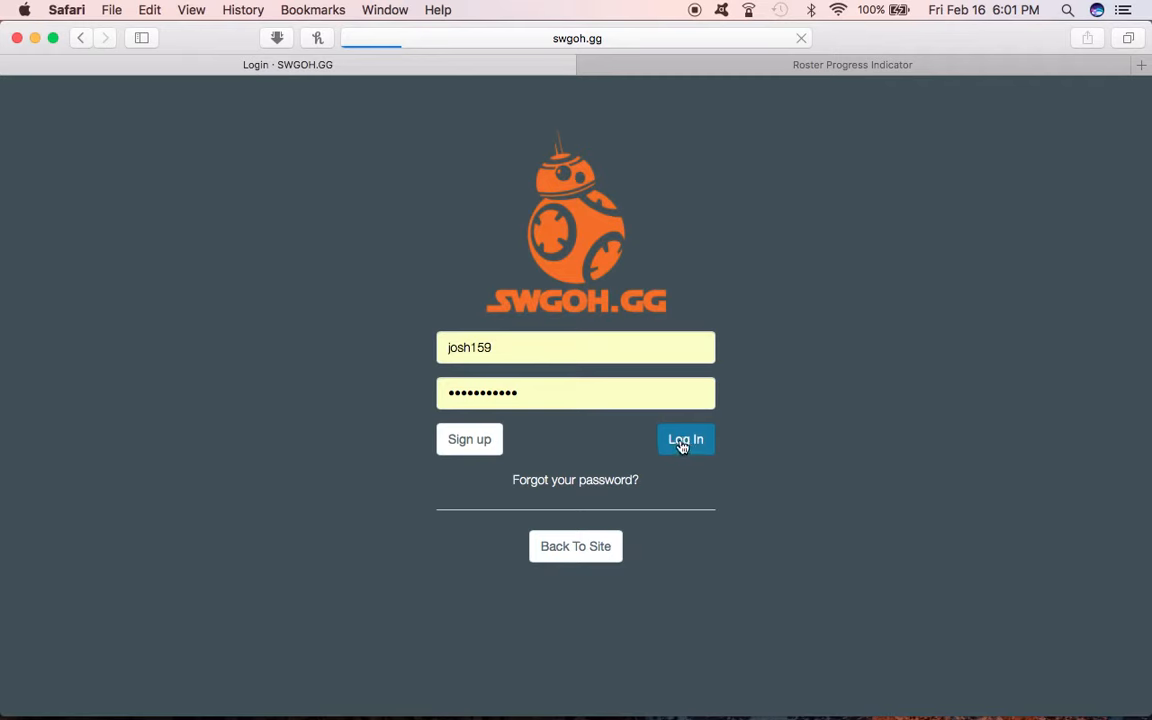
click(684, 440)
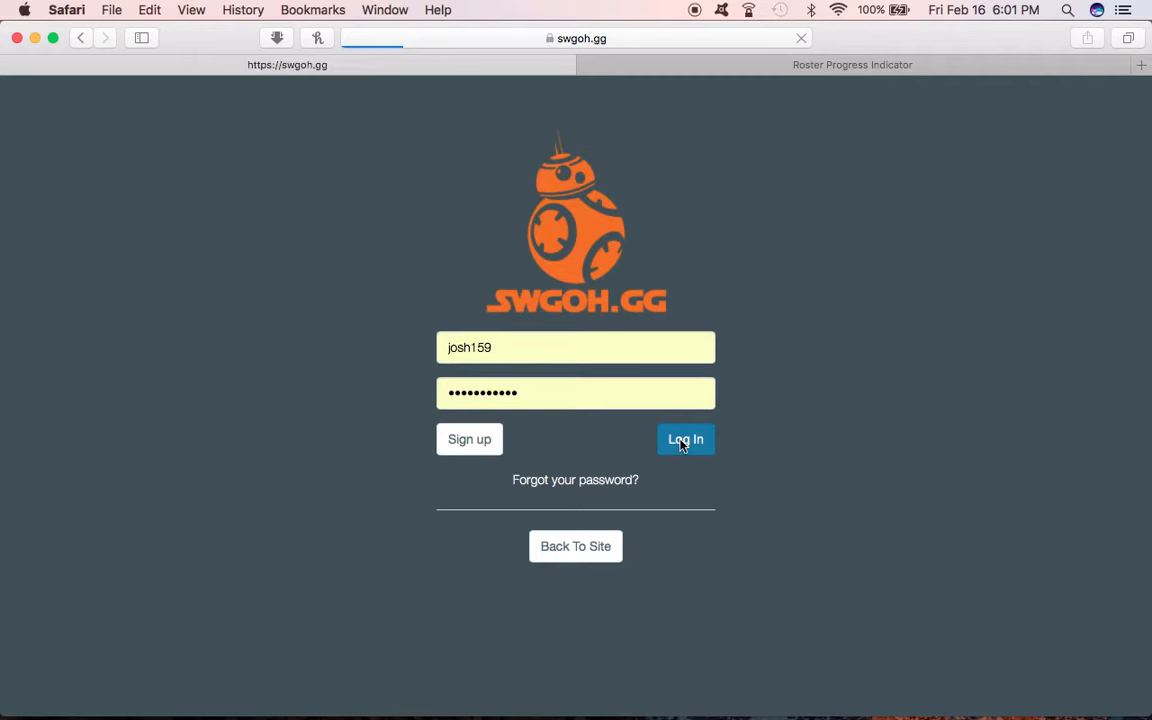
click(684, 440)
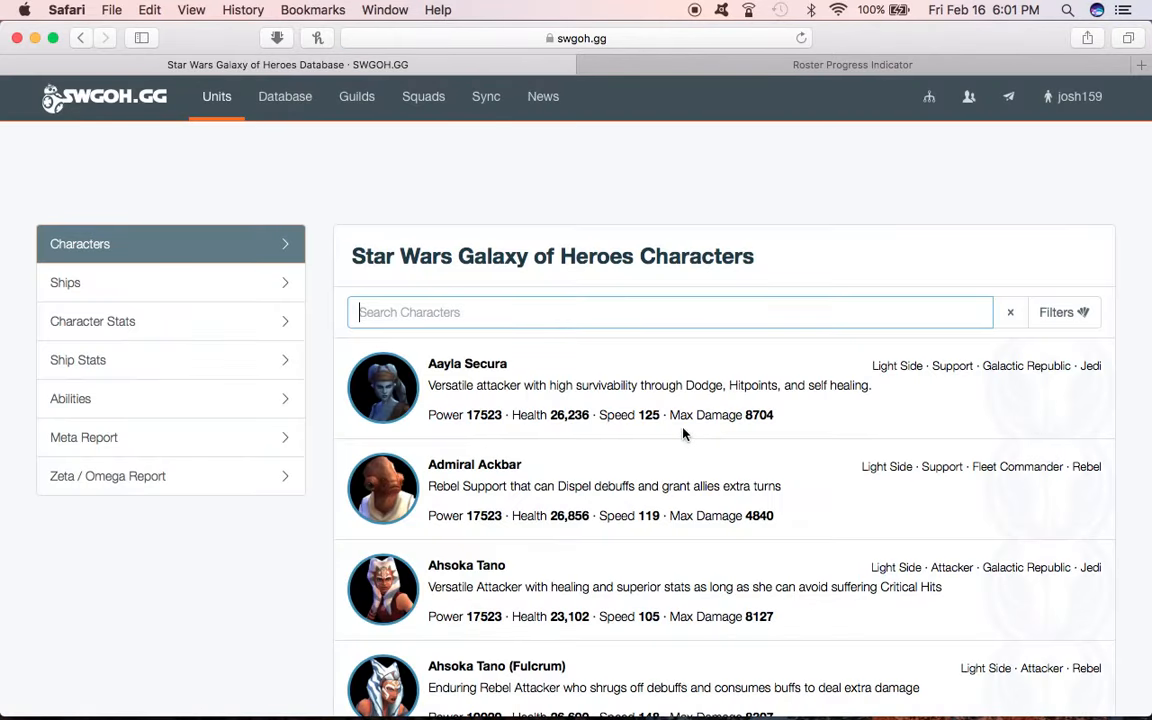
mouse_move(1100, 108)
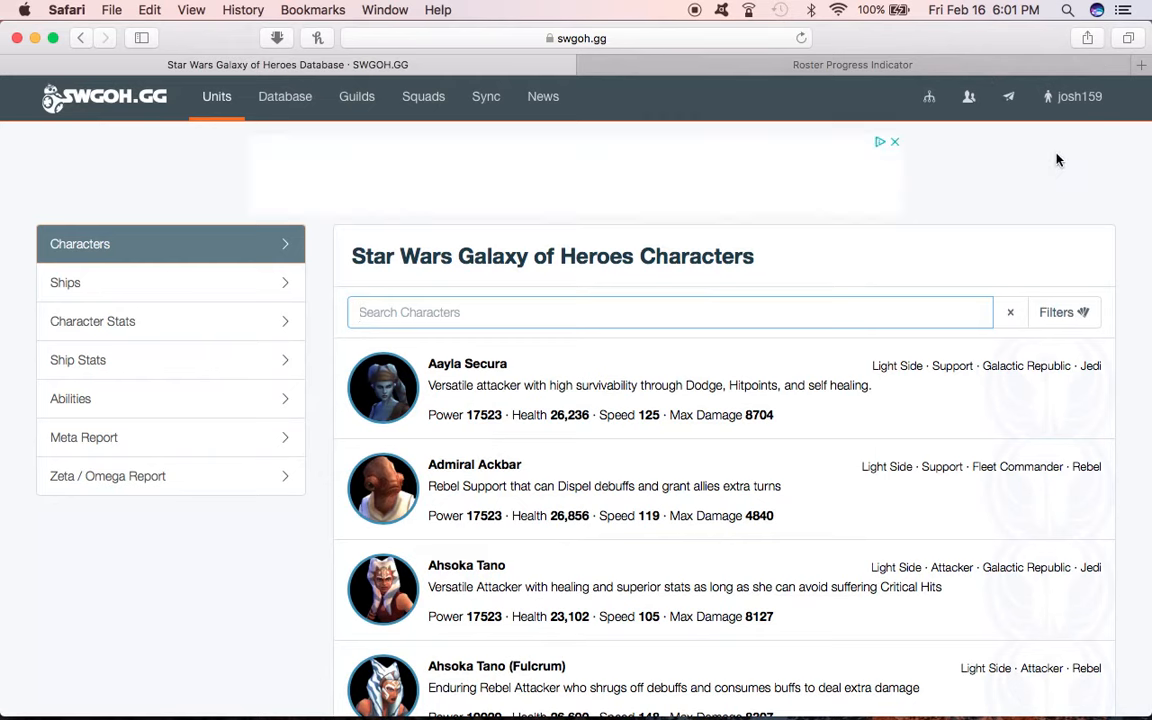
Step: From the account menu, choose the guild I'd buy that for a dollar
click(1072, 96)
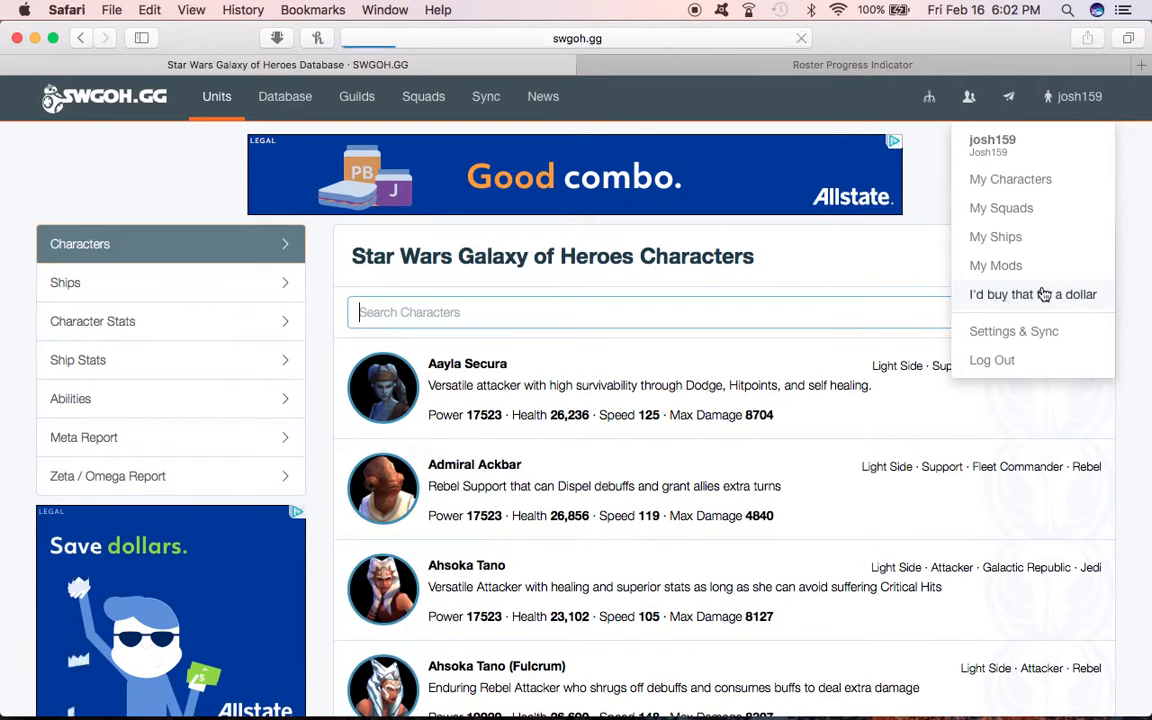
click(1032, 294)
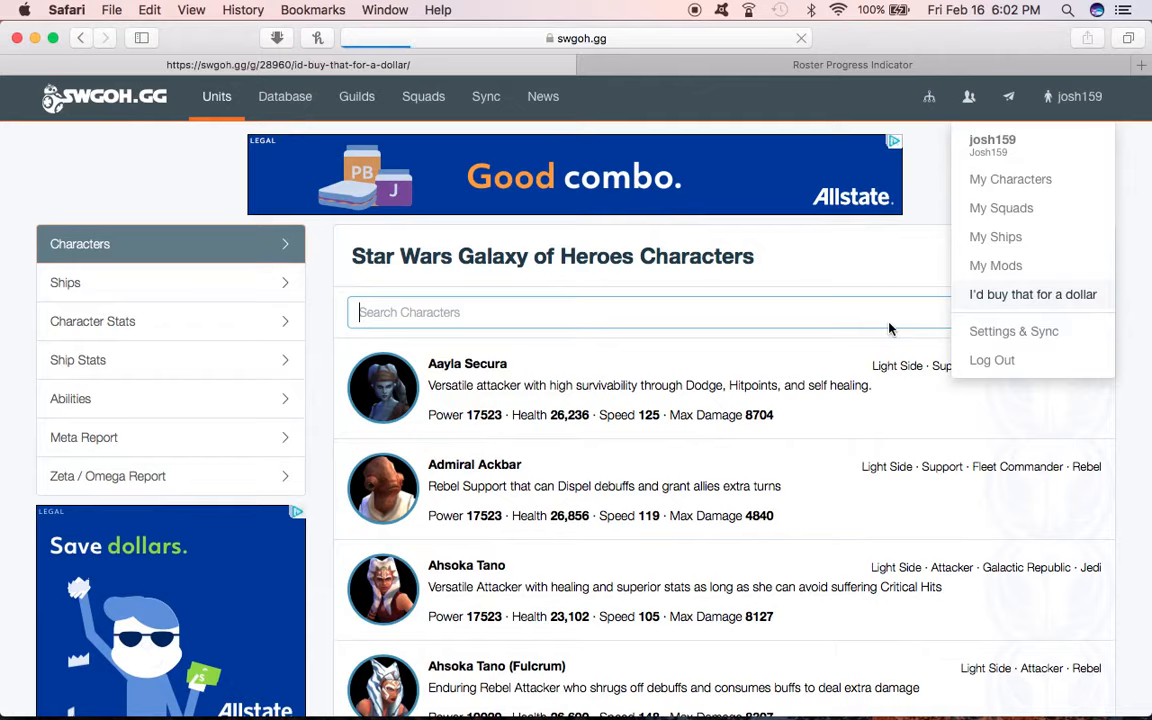
Step: Review the guild overview's galactic power totals and the member ranking table
click(1032, 294)
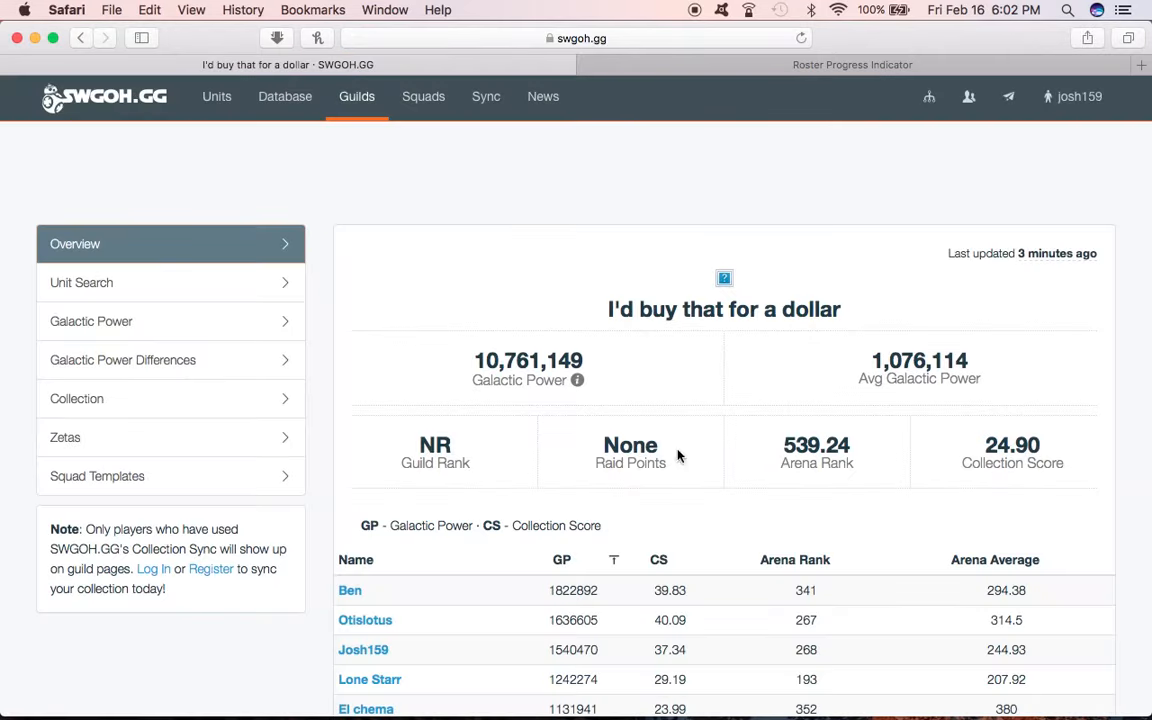
mouse_move(576, 380)
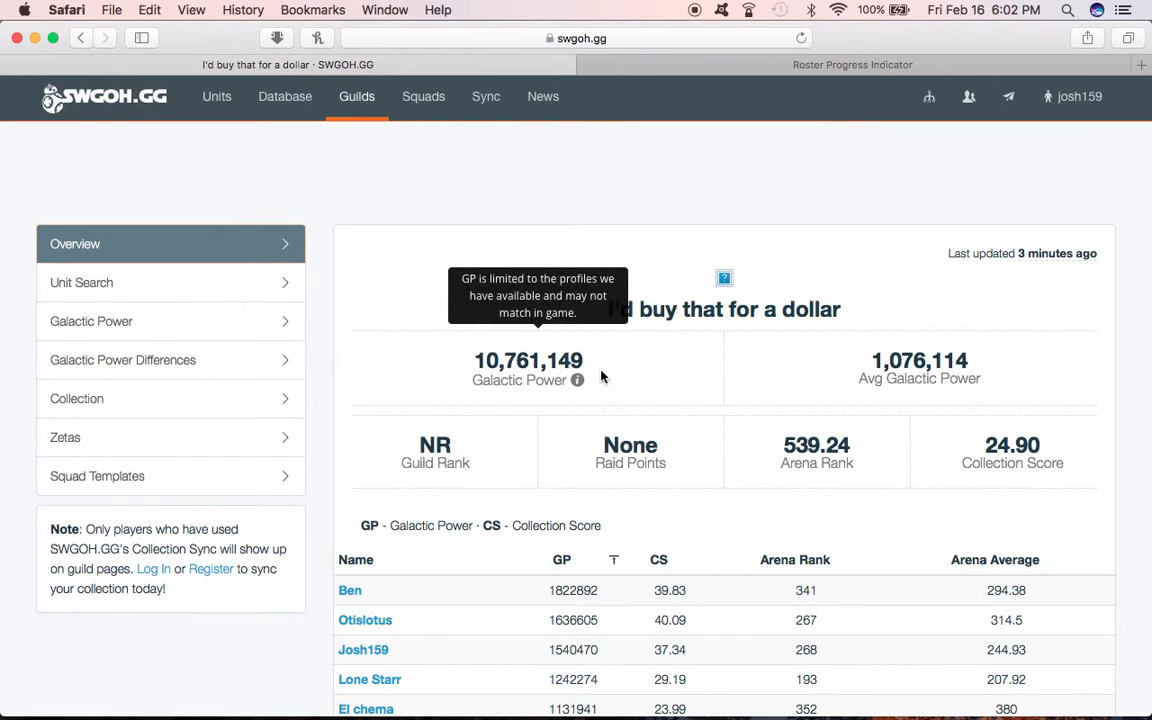
mouse_move(900, 368)
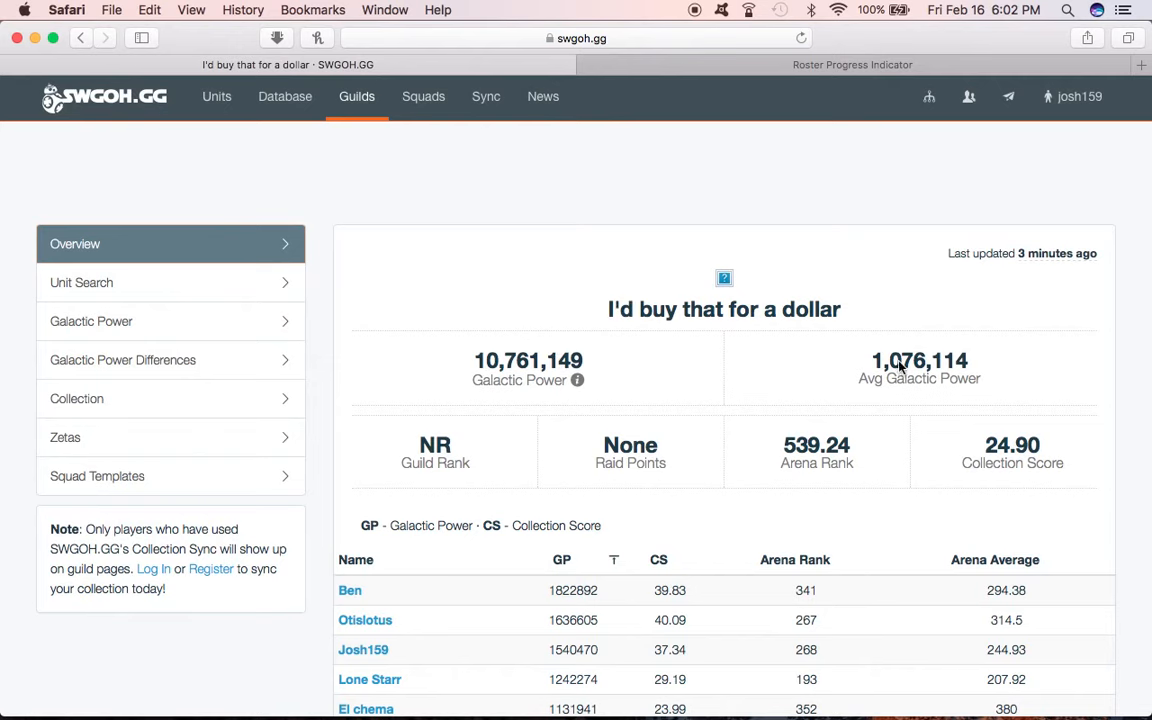
scroll(down, 3)
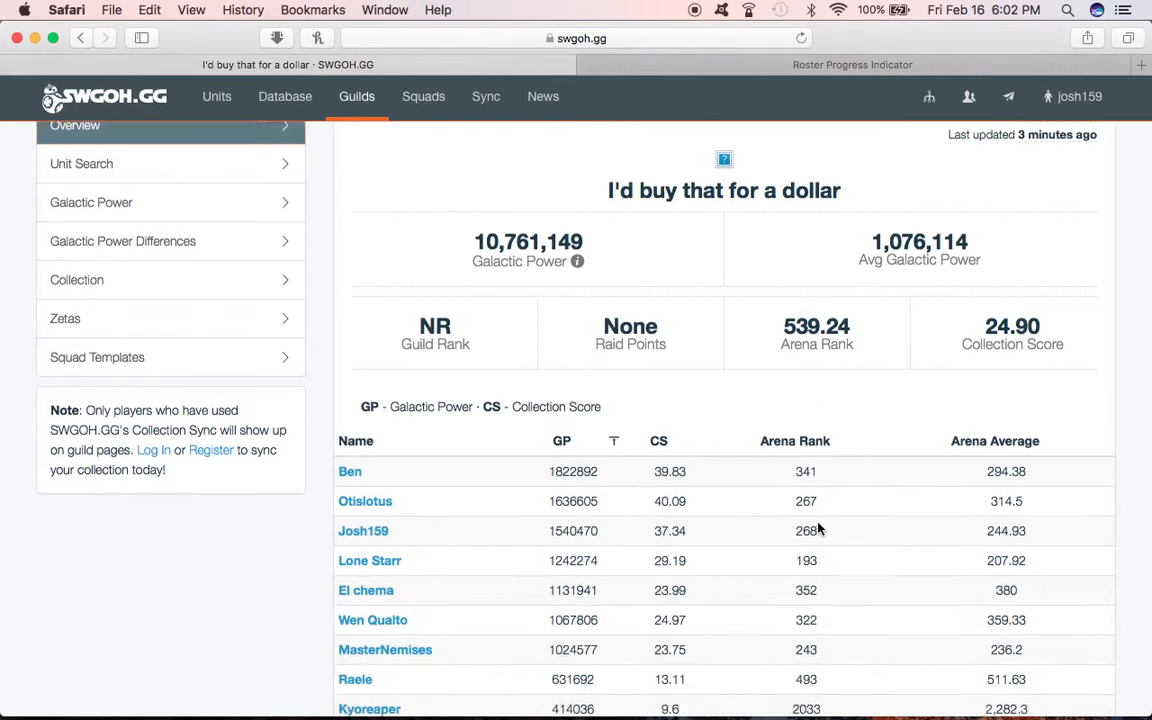
scroll(down, 3)
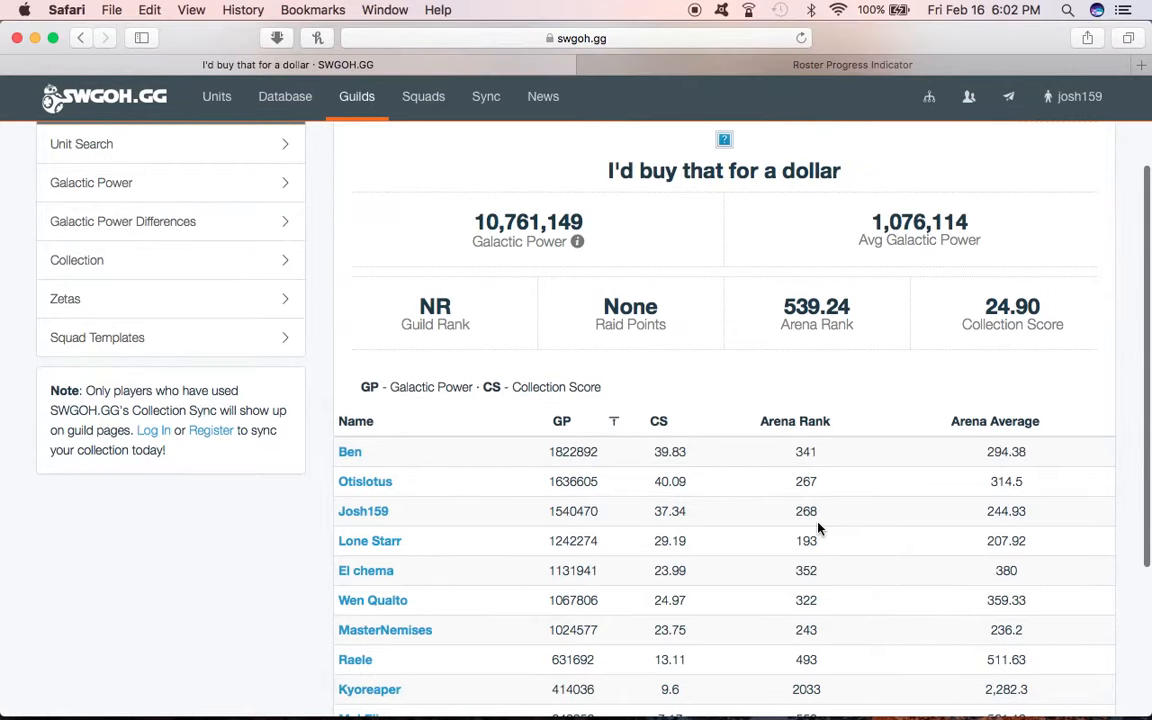
scroll(down, 3)
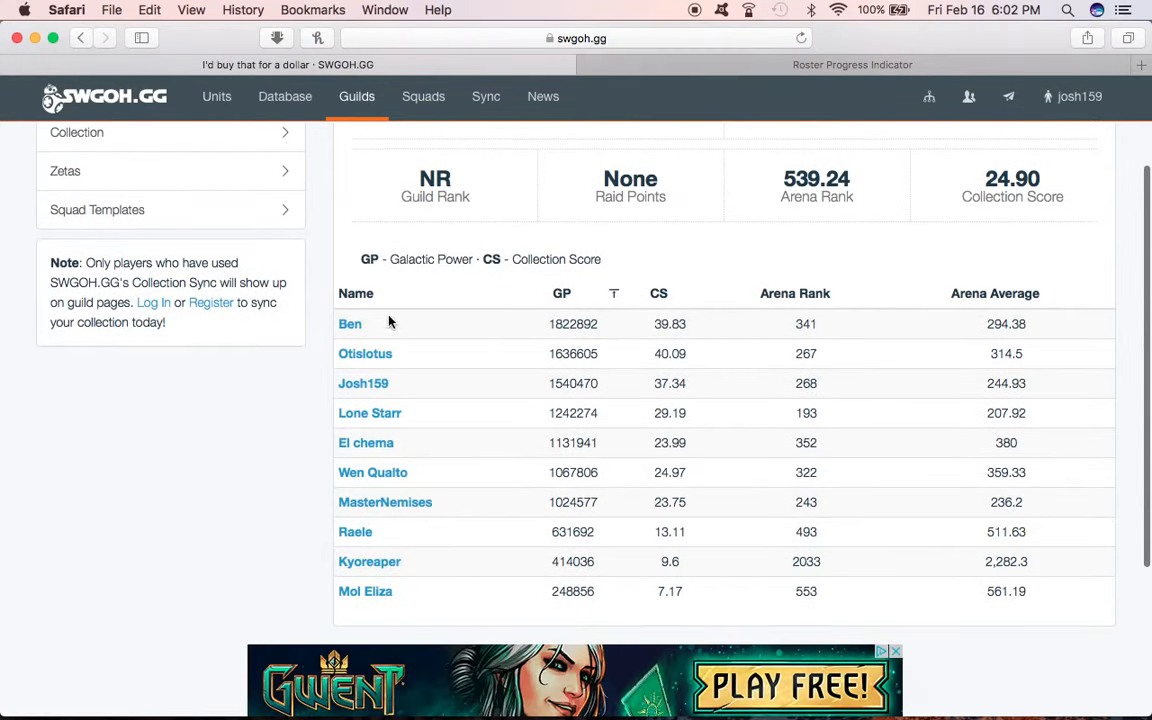
mouse_move(332, 608)
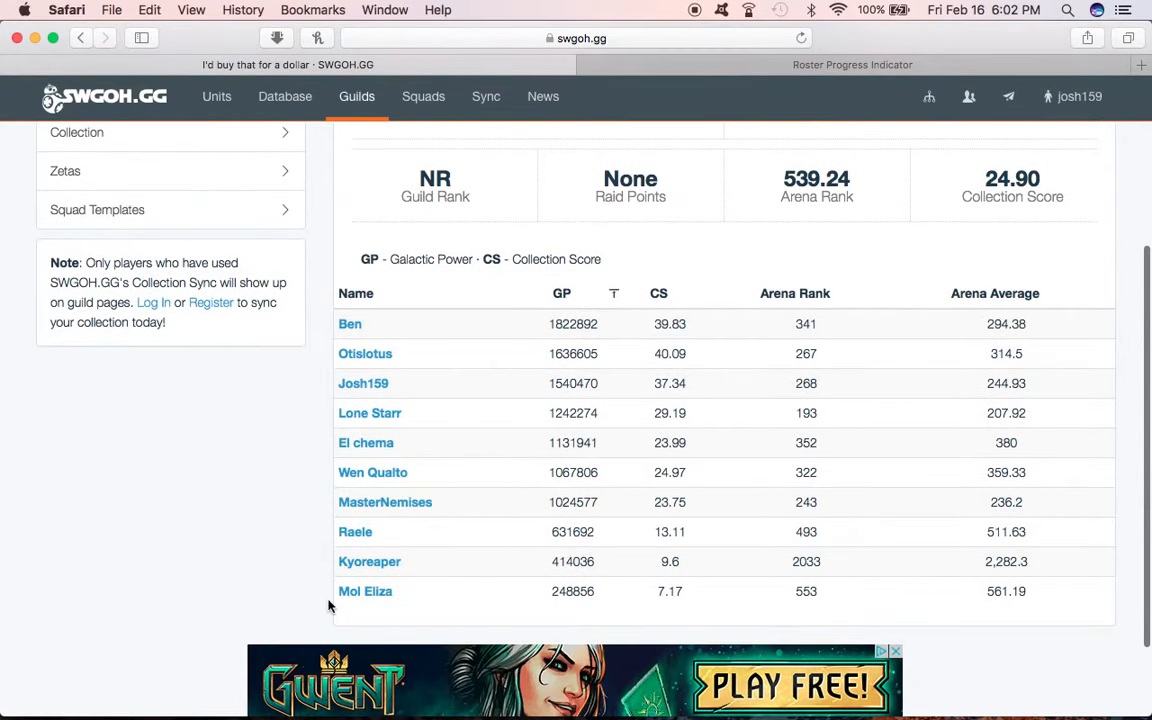
mouse_move(476, 552)
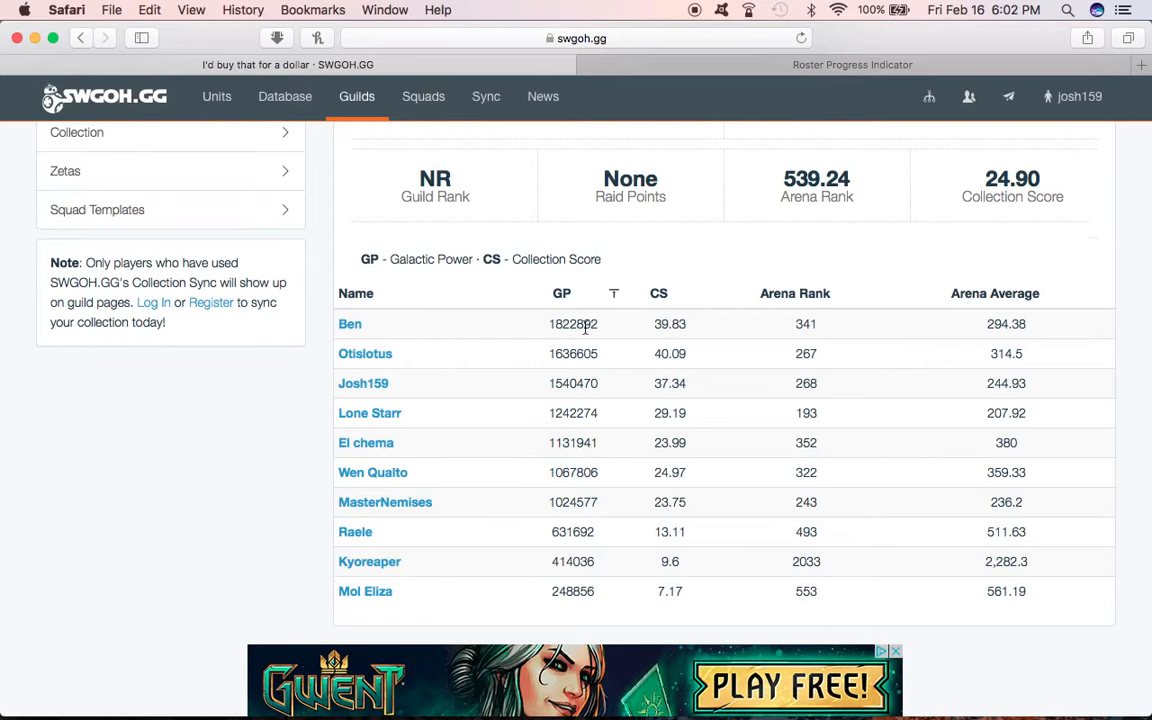
mouse_move(664, 292)
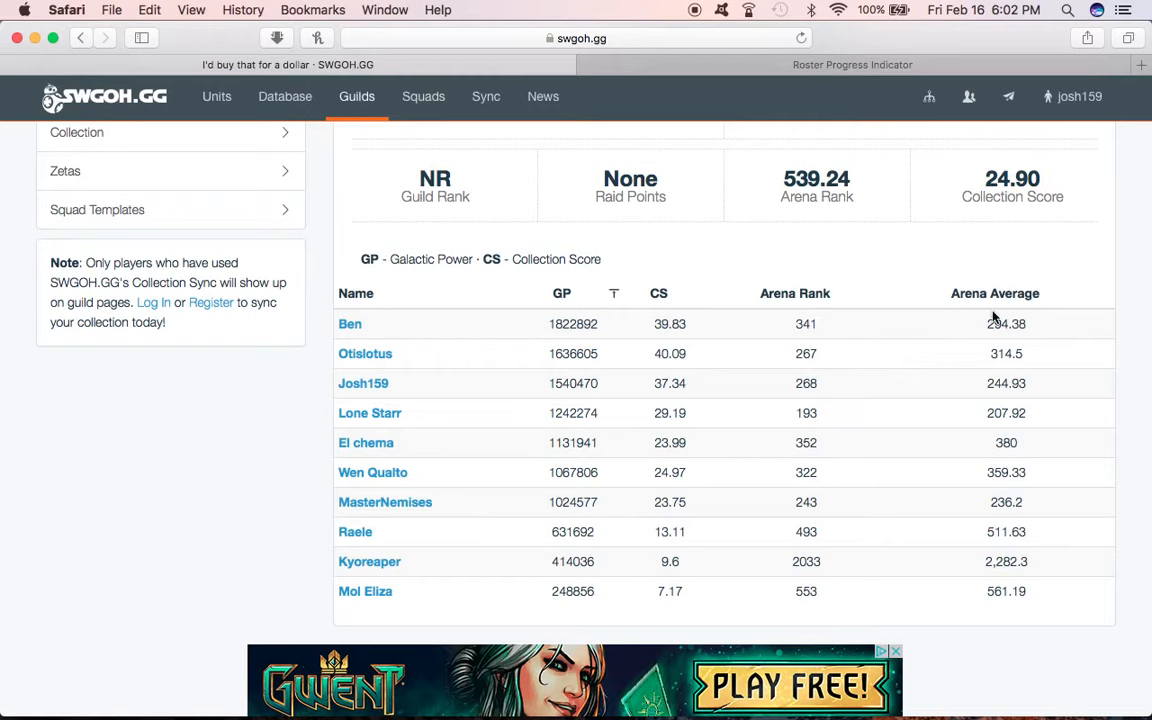
scroll(down, 3)
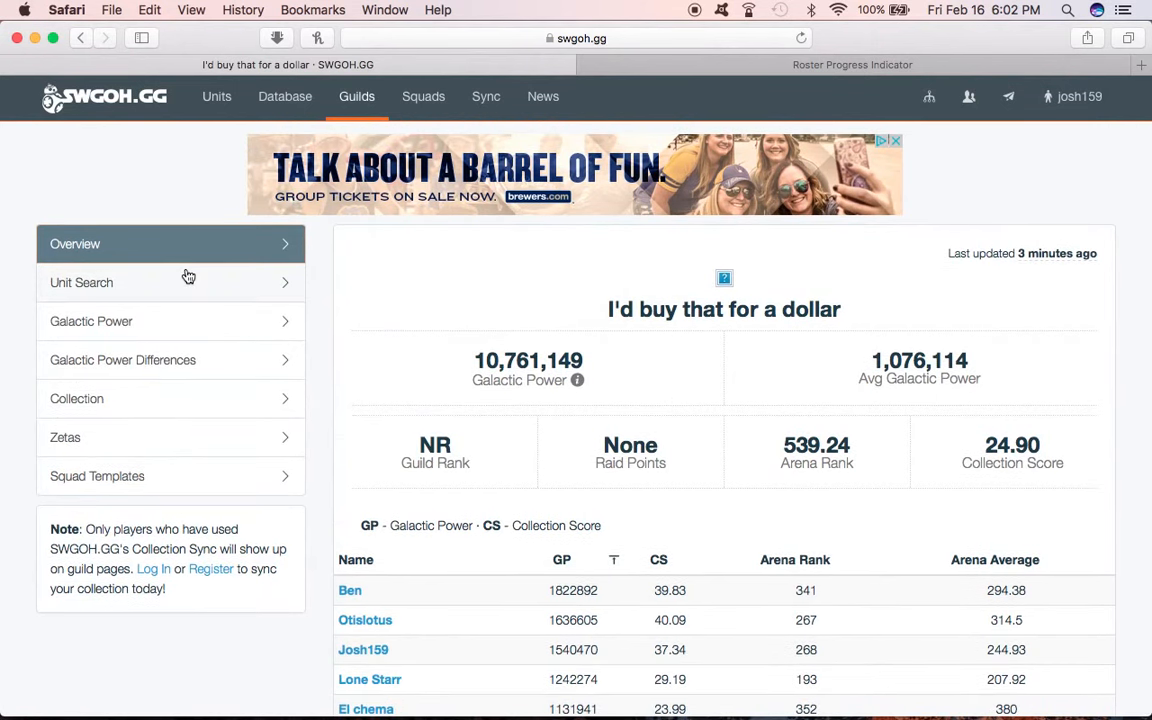
mouse_move(236, 288)
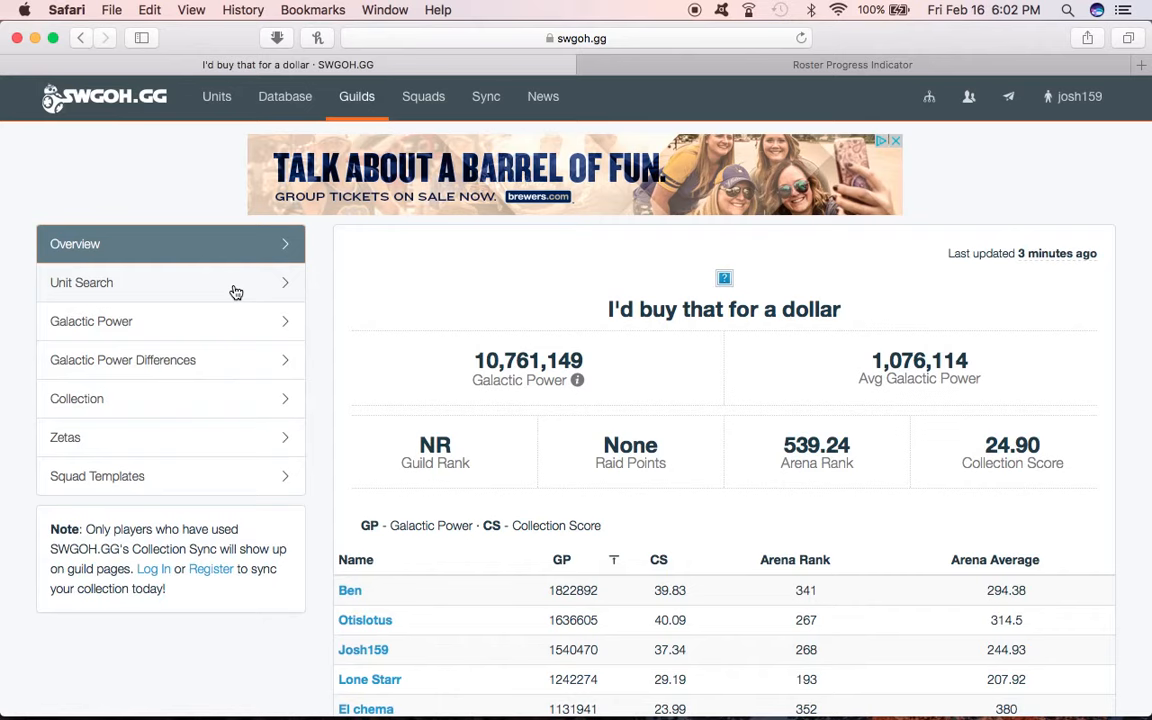
Step: Start the guild's Unit Search and begin selecting a unit to look up
click(80, 282)
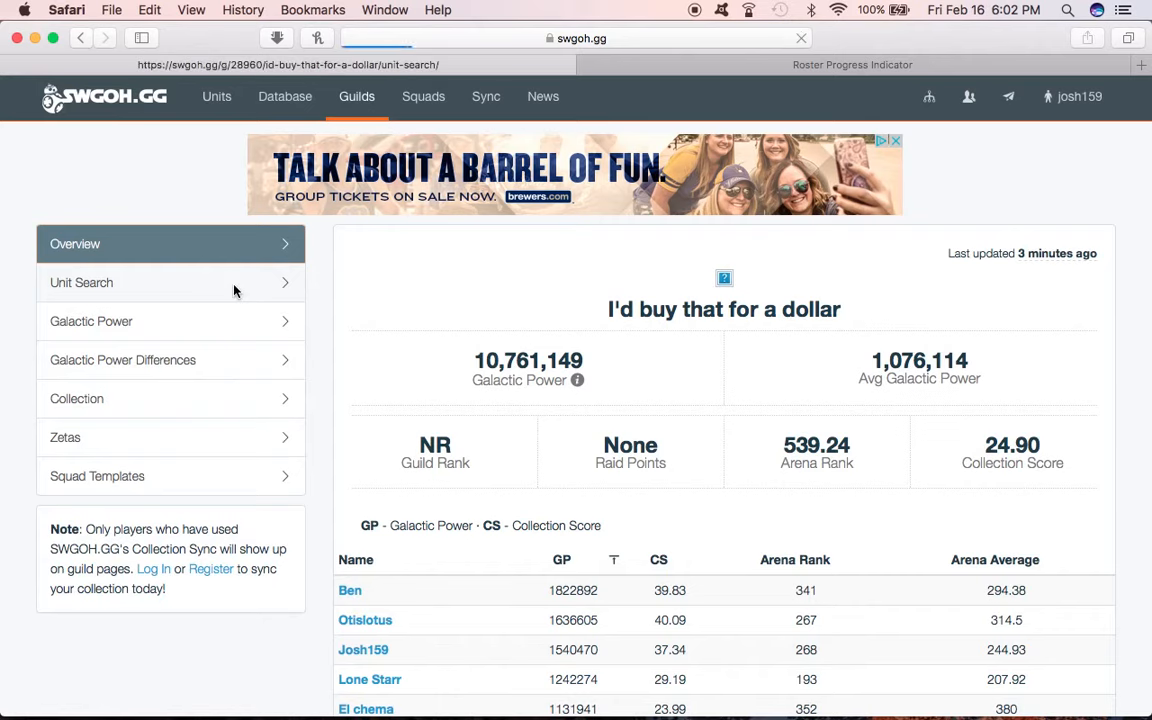
click(80, 282)
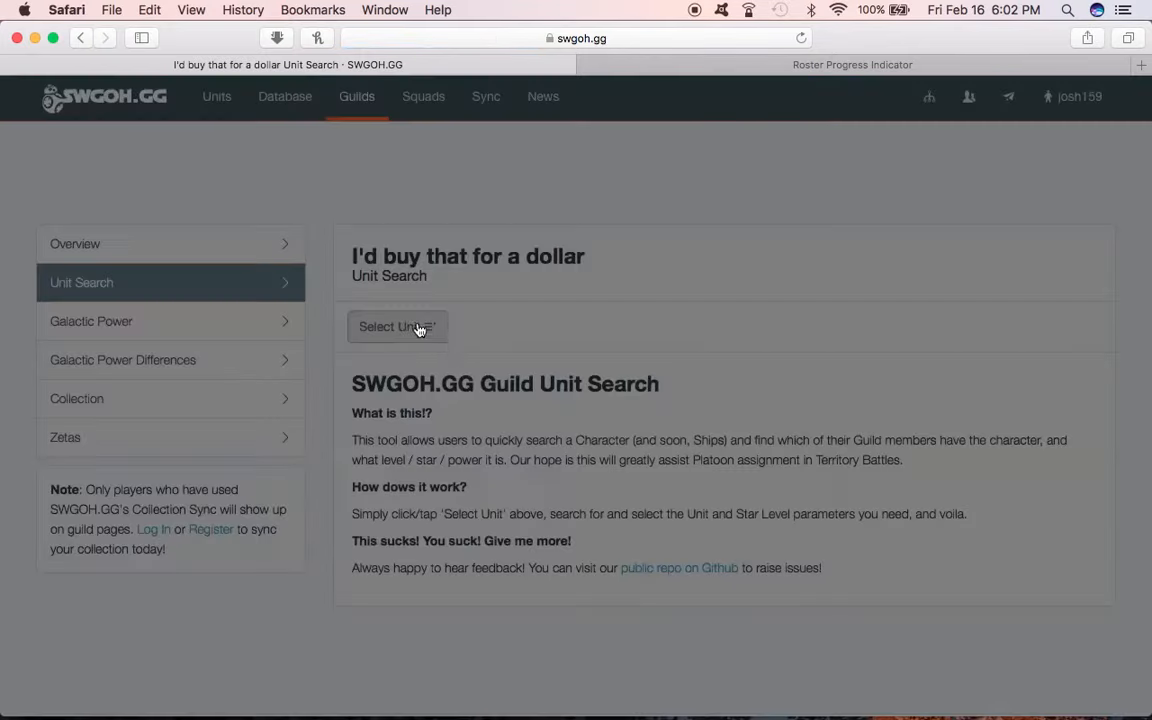
click(396, 328)
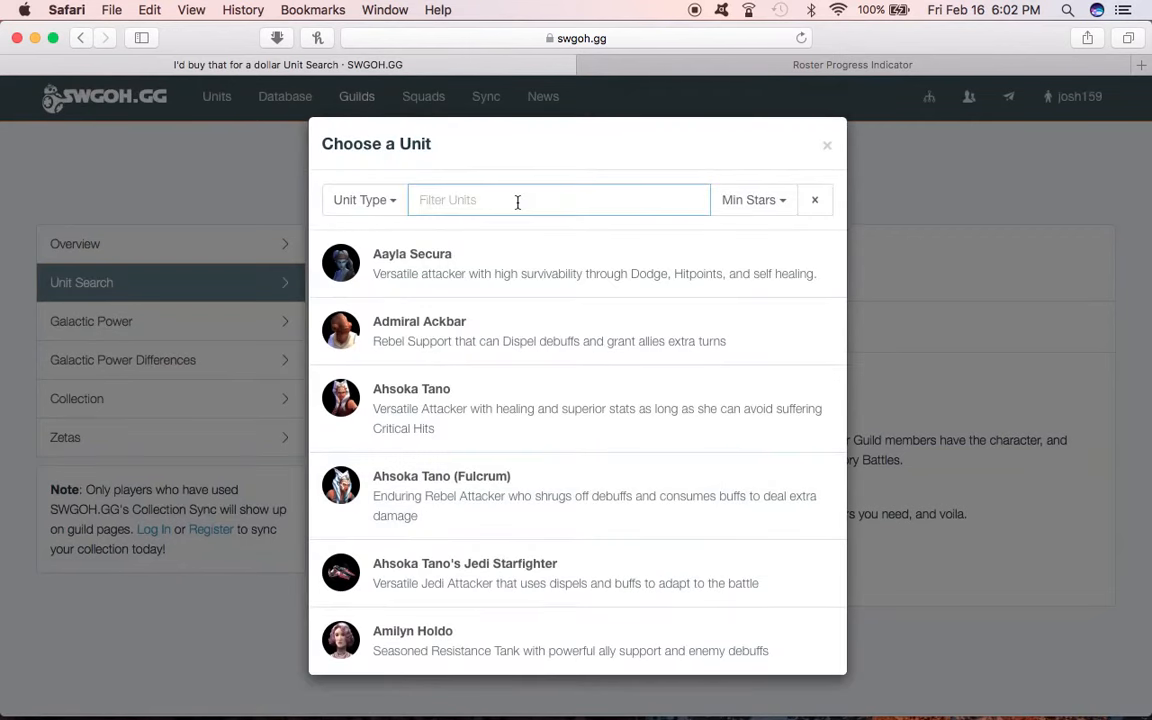
click(364, 200)
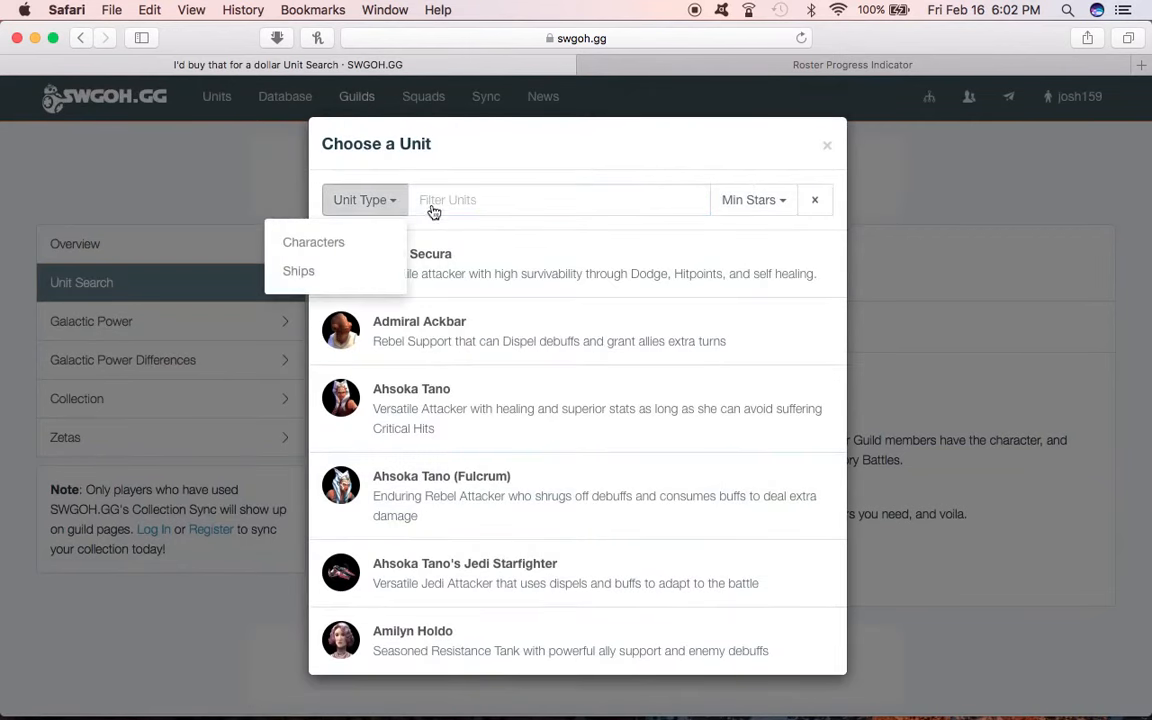
Step: Filter units by 'ky', pick Kylo Ren and review members' stars, level, power and gear
text(kyl)
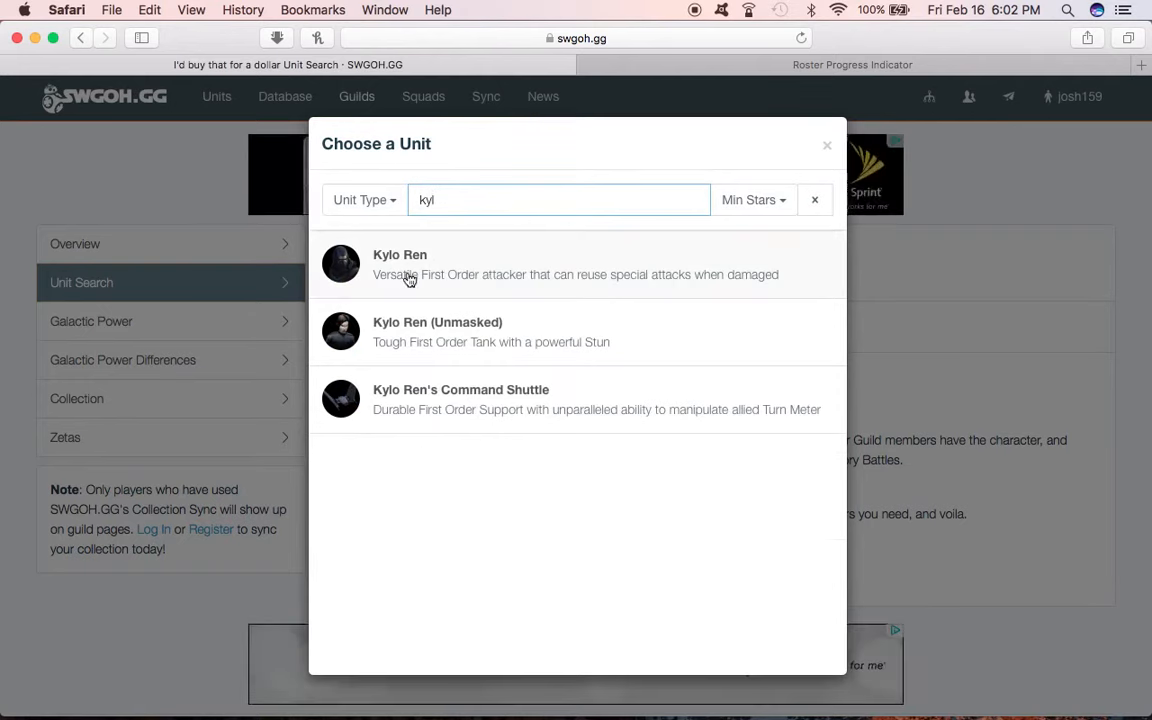
click(400, 264)
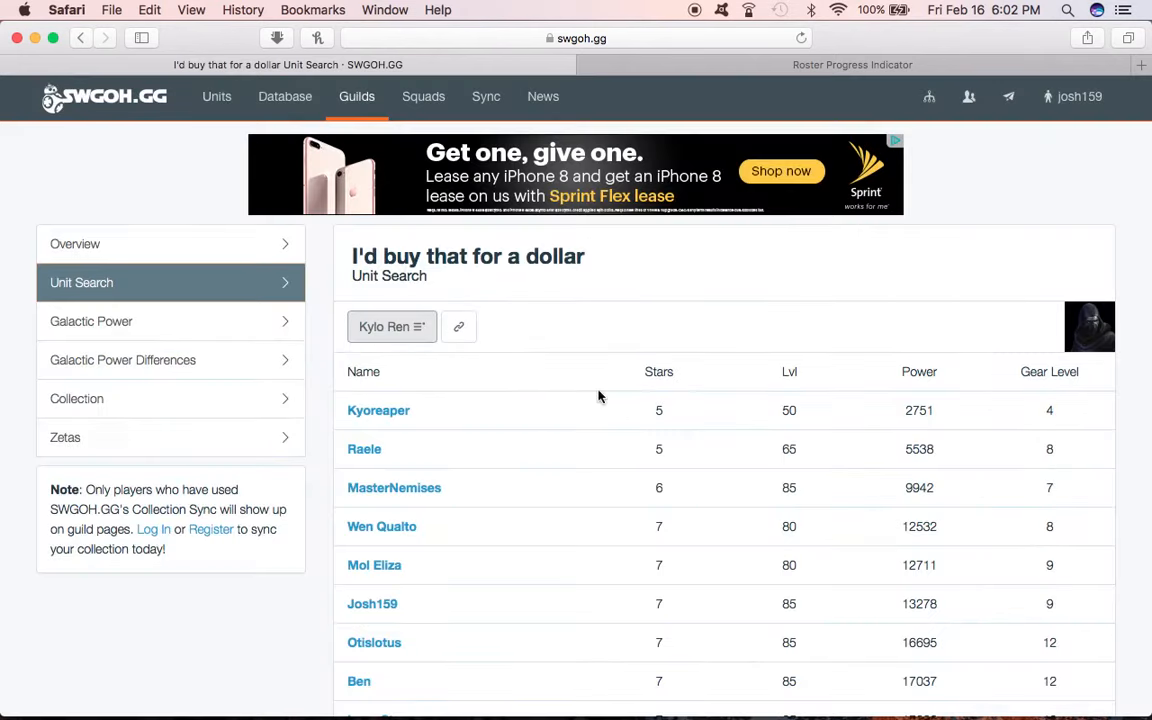
scroll(down, 3)
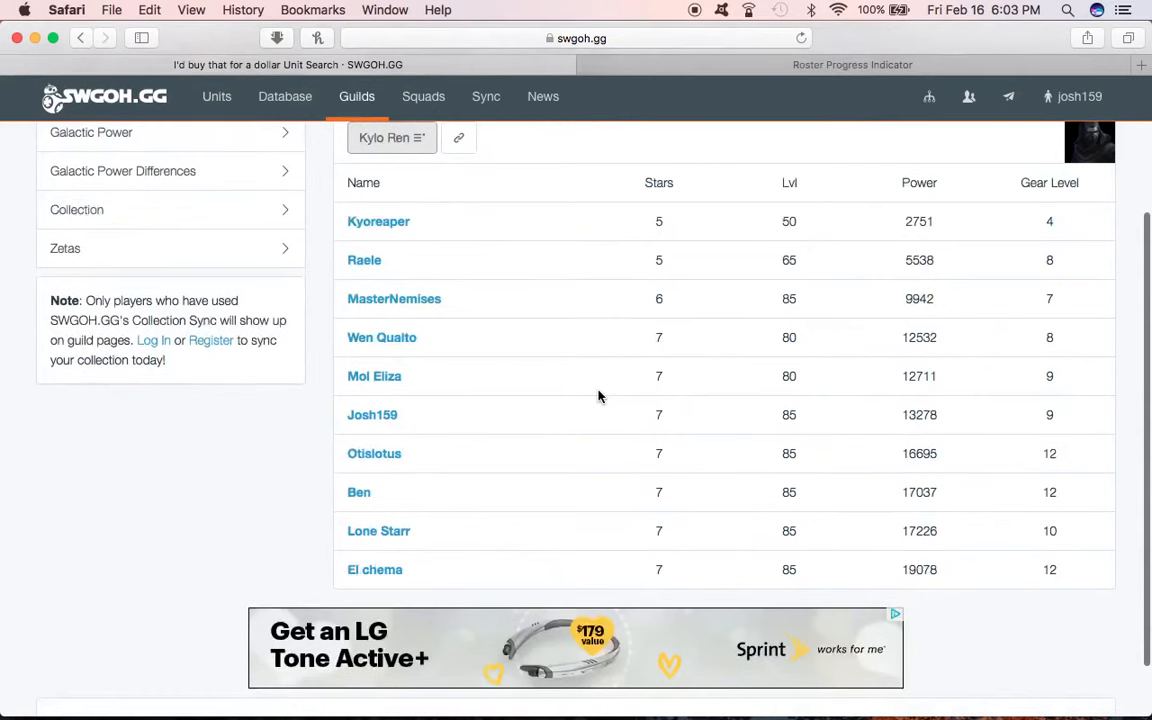
mouse_move(712, 336)
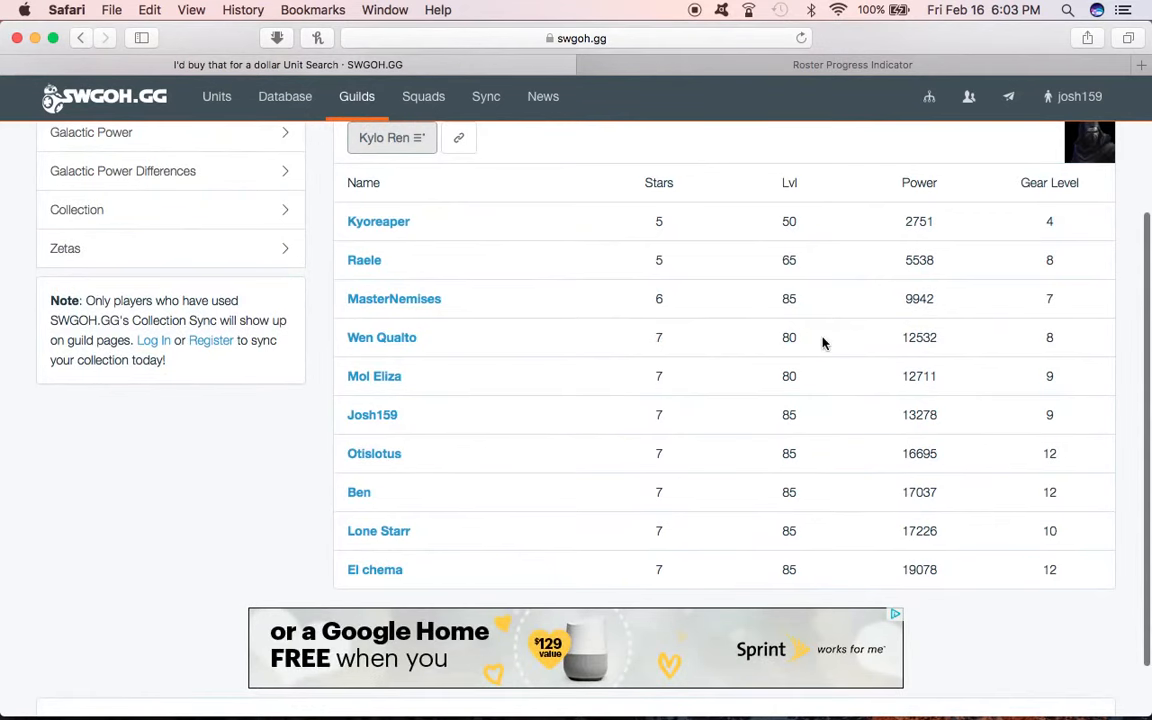
mouse_move(1048, 452)
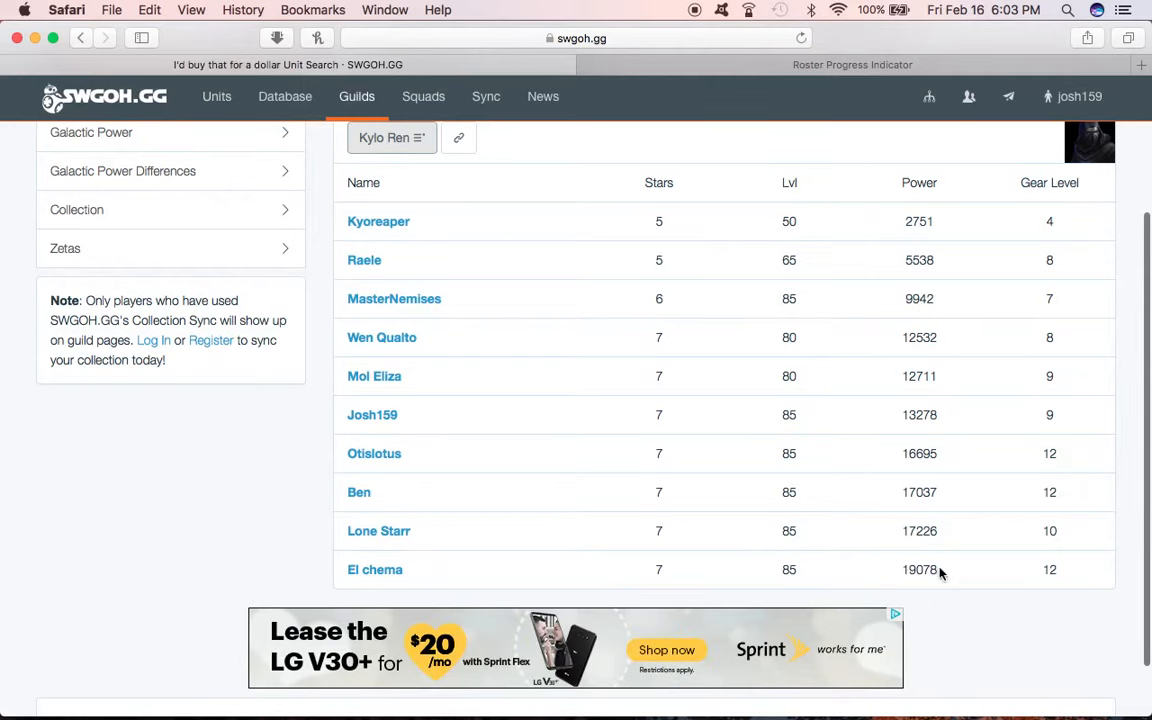
mouse_move(944, 576)
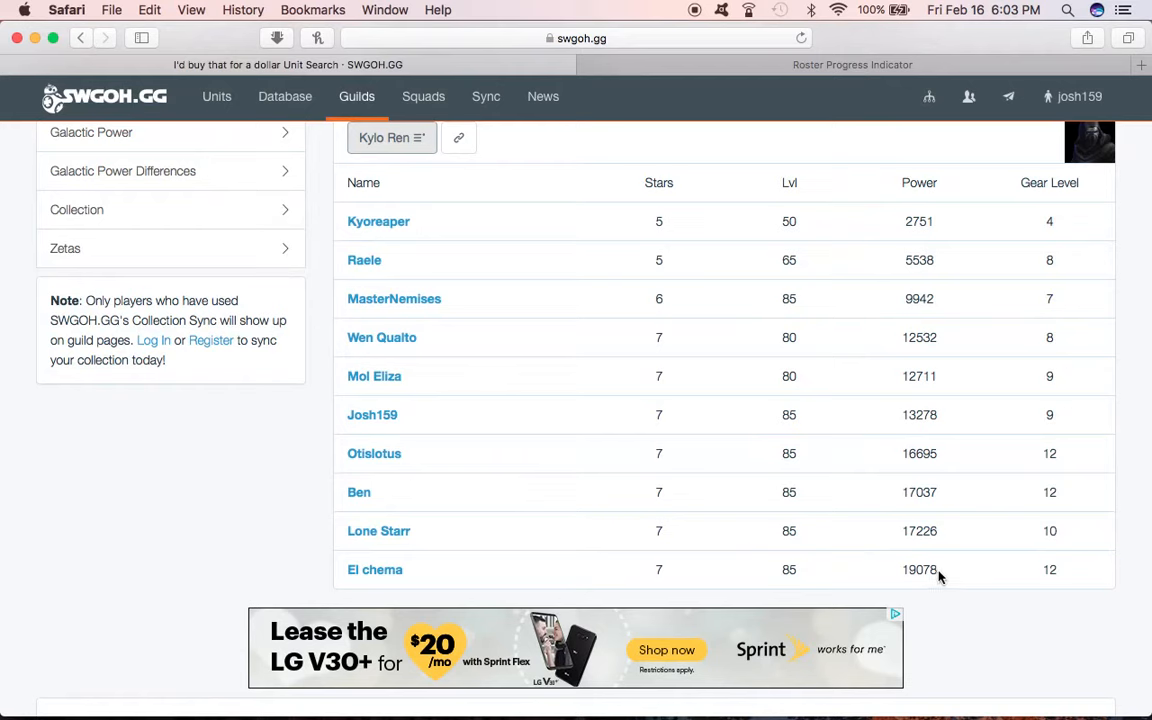
mouse_move(930, 552)
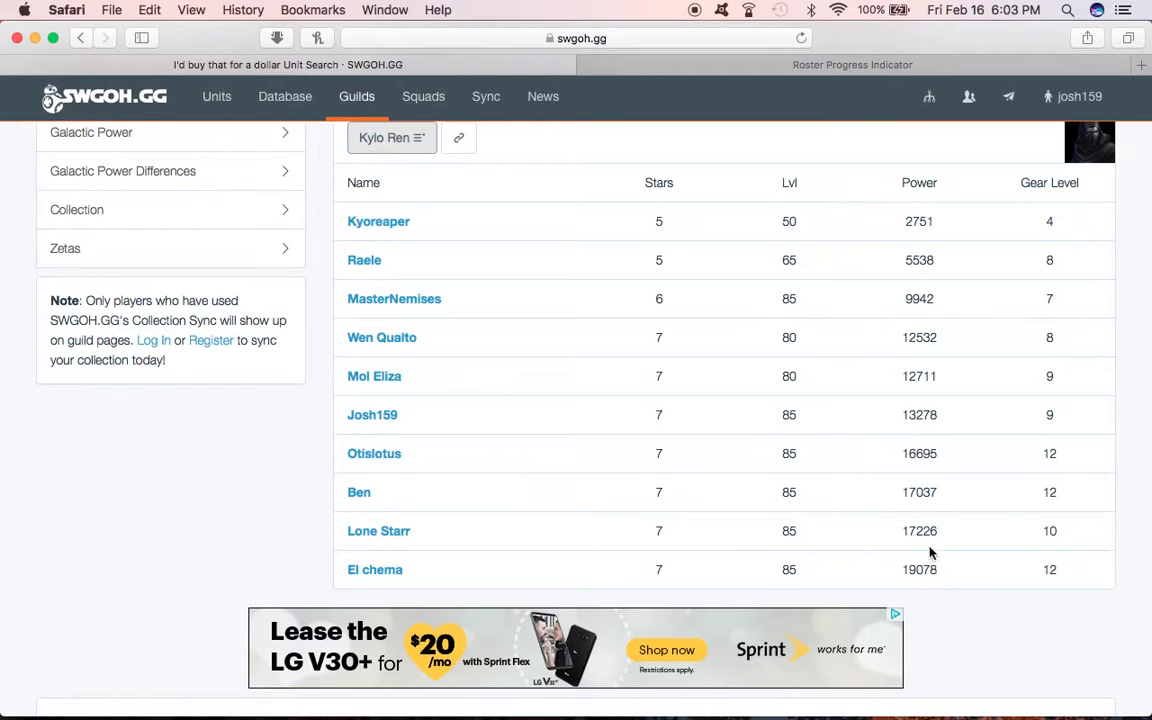
mouse_move(924, 508)
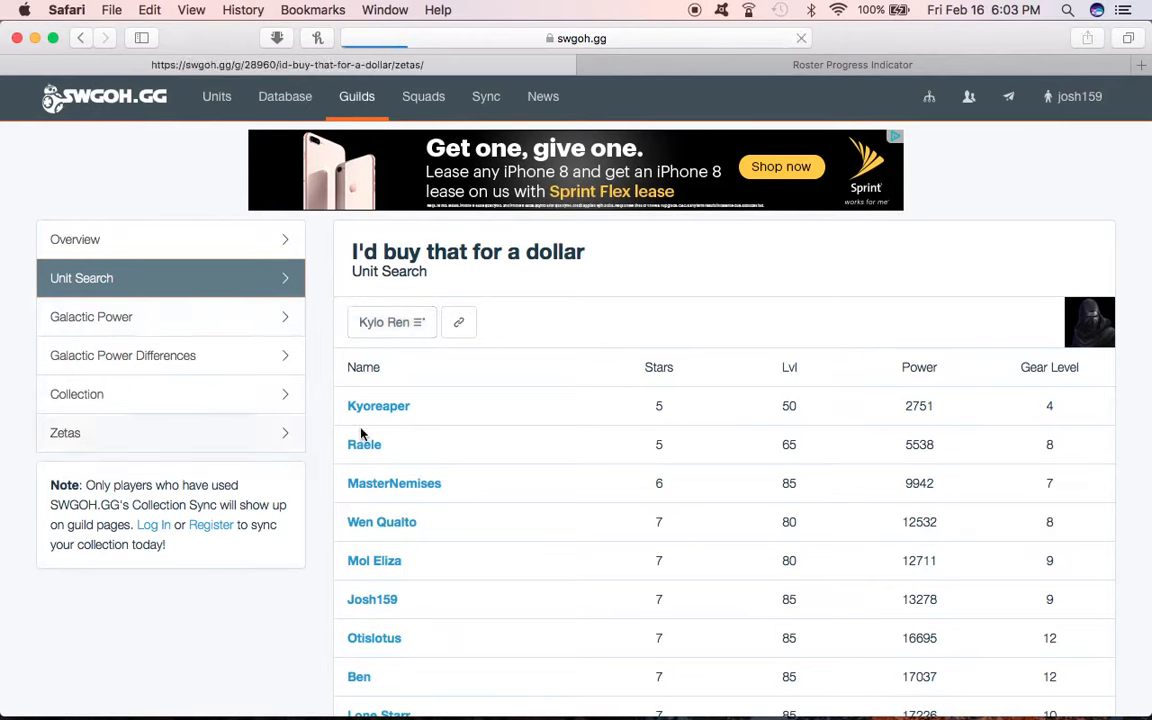
Step: View the guild's Zetas page listing members by zeta count and abilities
click(64, 432)
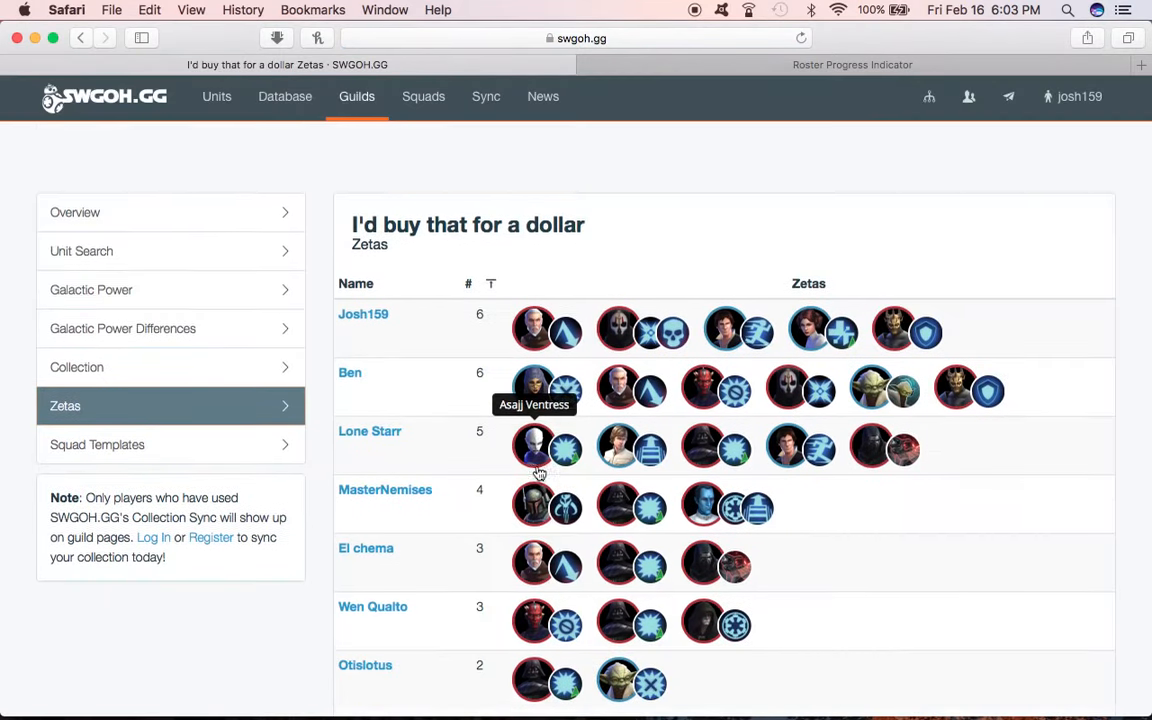
scroll(down, 3)
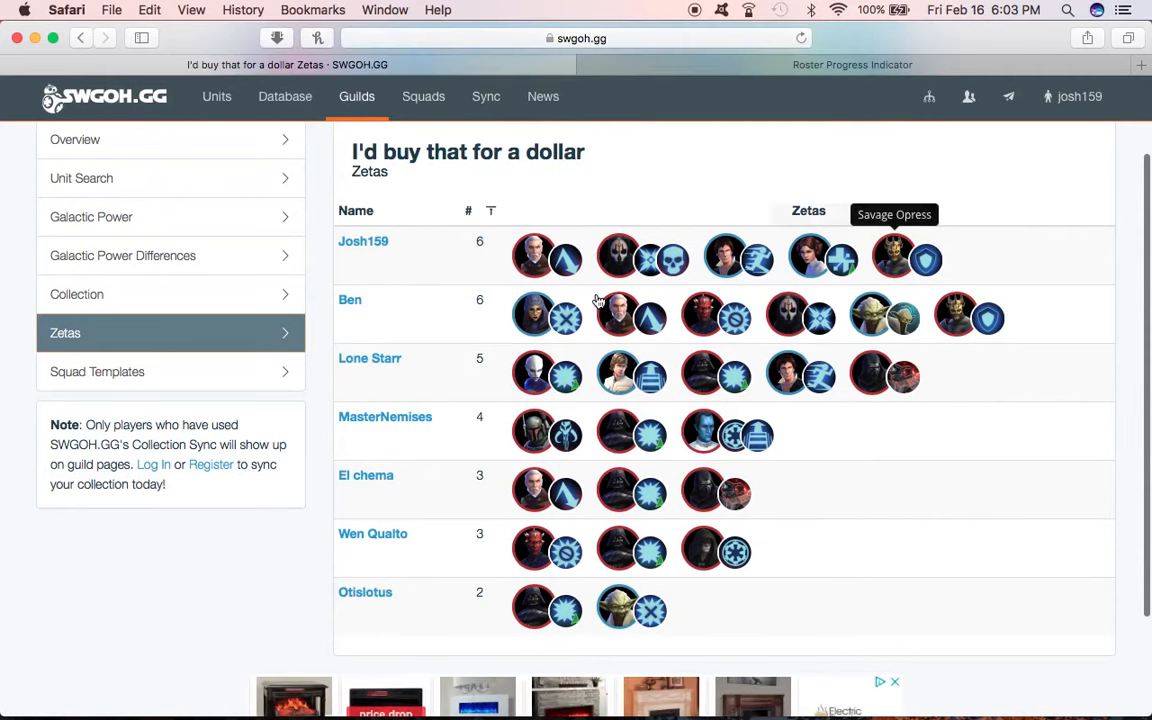
mouse_move(484, 528)
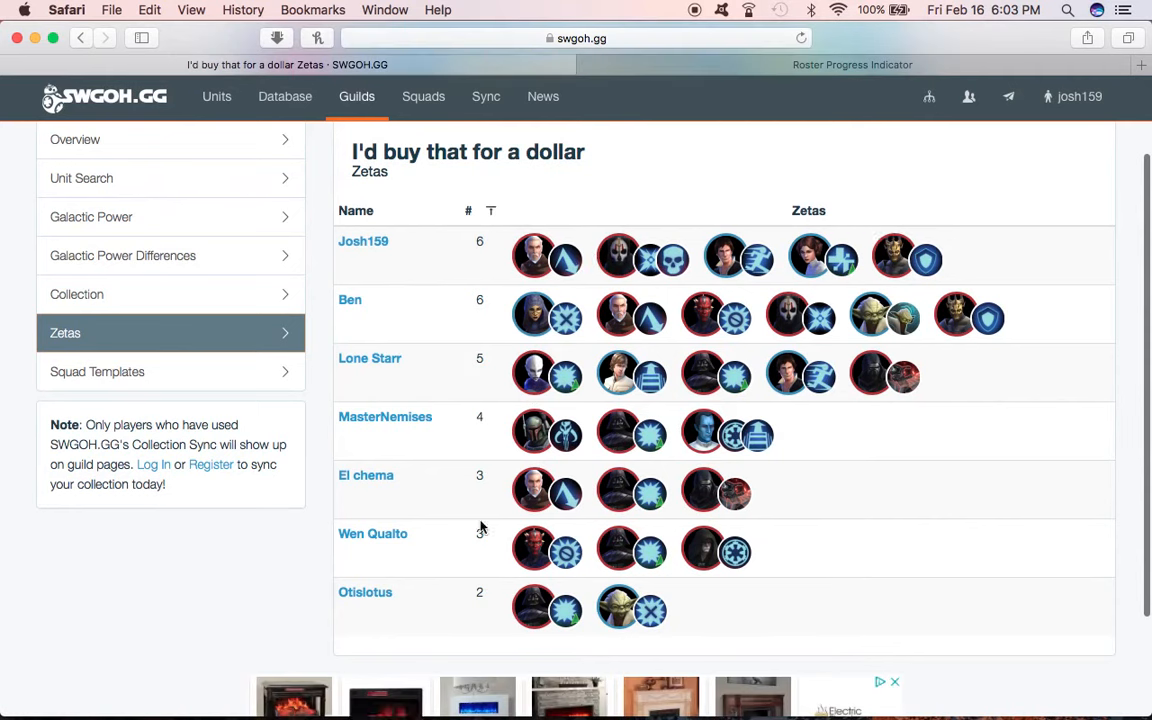
mouse_move(996, 392)
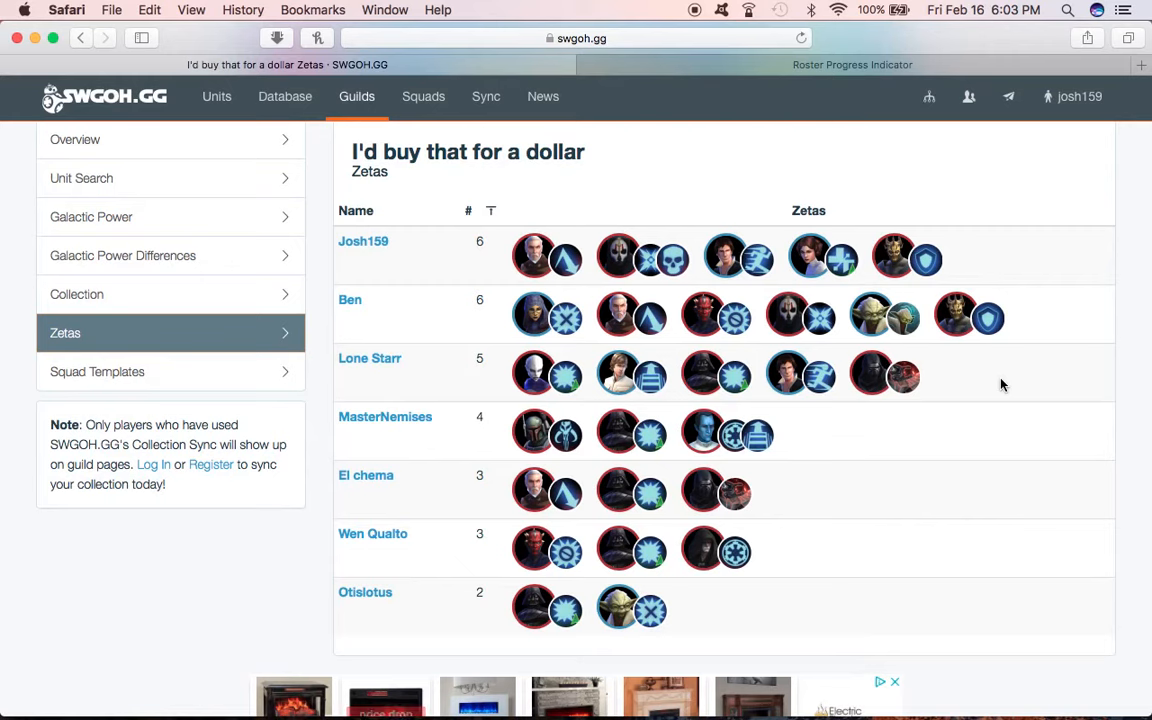
mouse_move(432, 304)
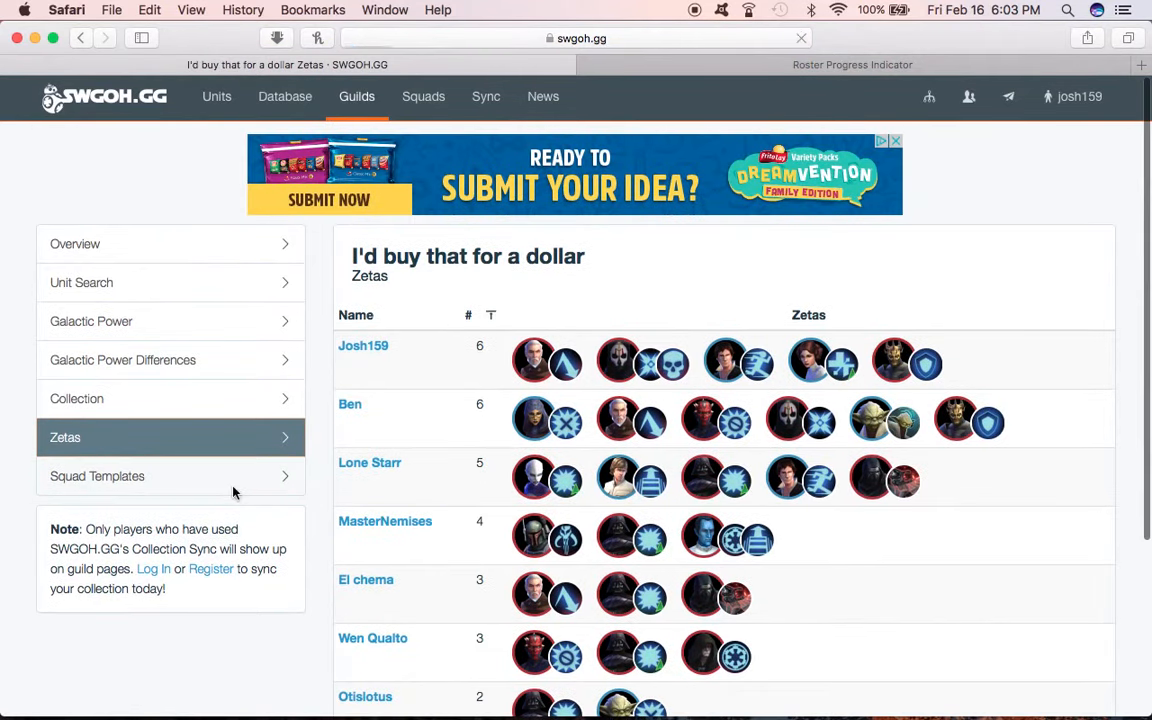
Step: Show the guild's Squad Templates page, which lists no templates
click(96, 476)
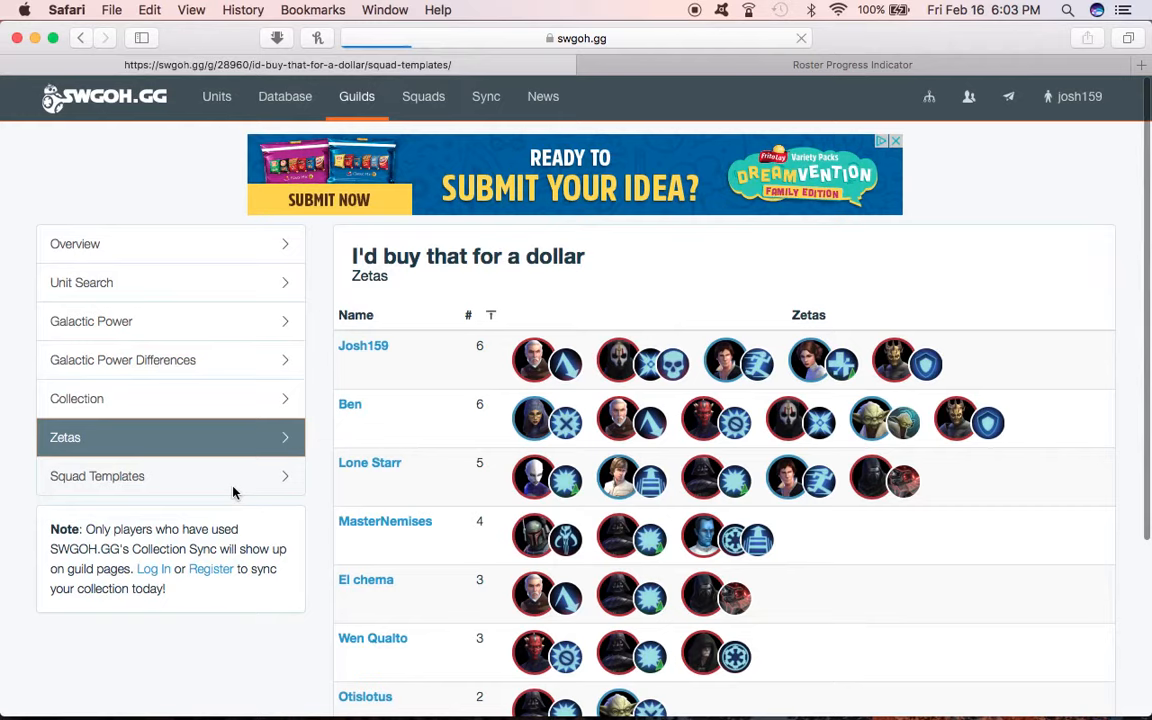
click(96, 476)
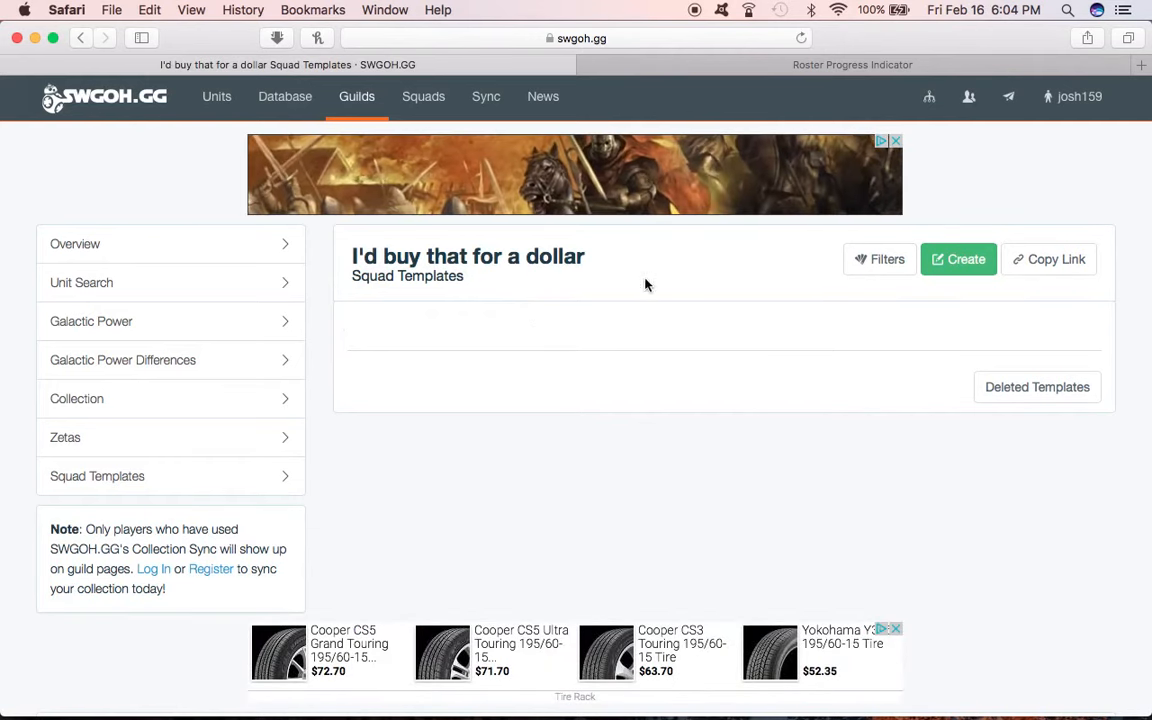
mouse_move(630, 396)
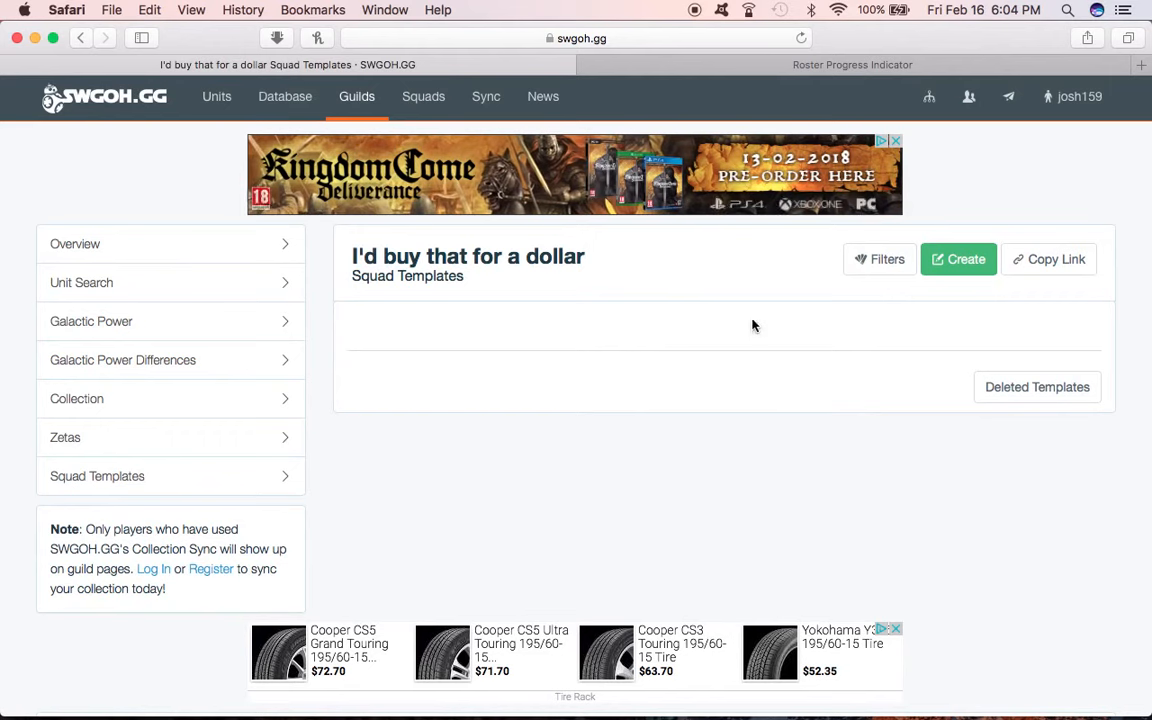
click(576, 38)
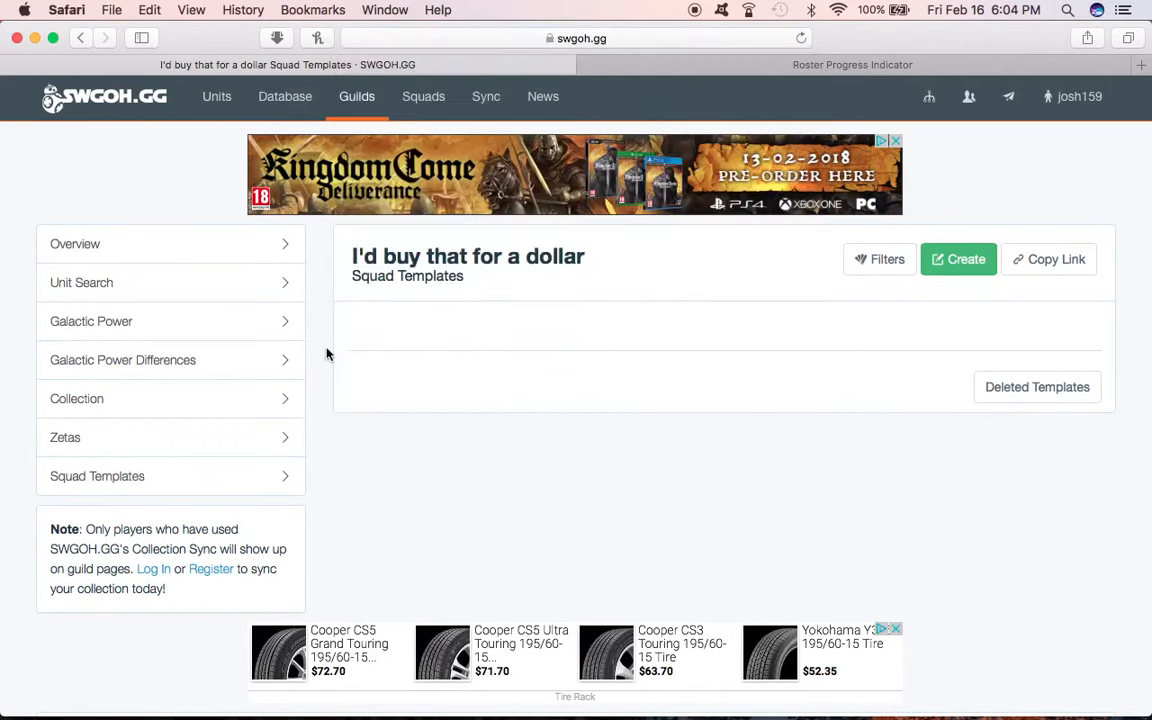
Step: Go to your own josh159 profile and select its web address
click(1078, 96)
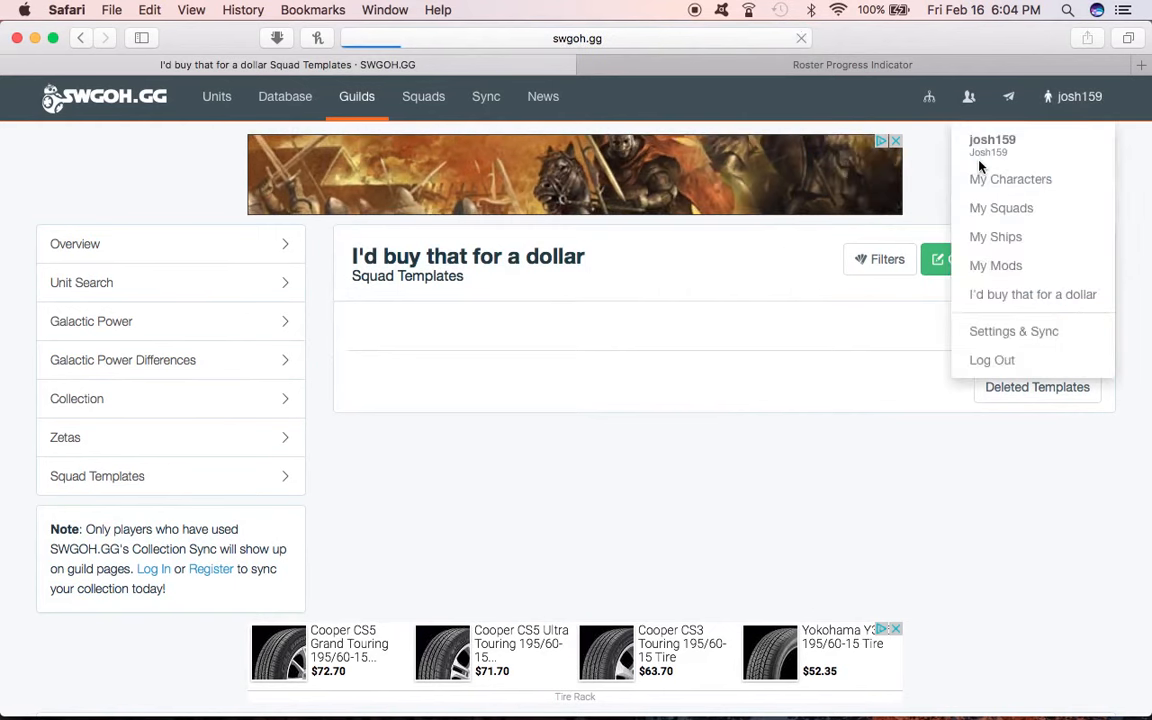
mouse_move(650, 94)
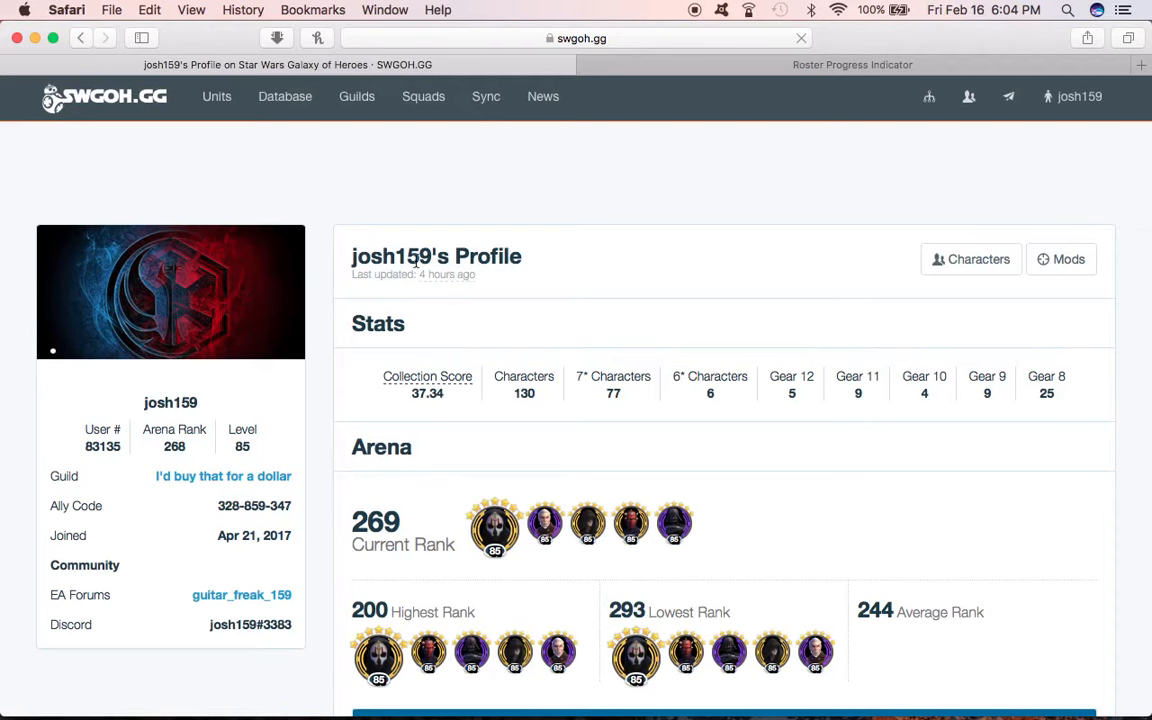
click(580, 38)
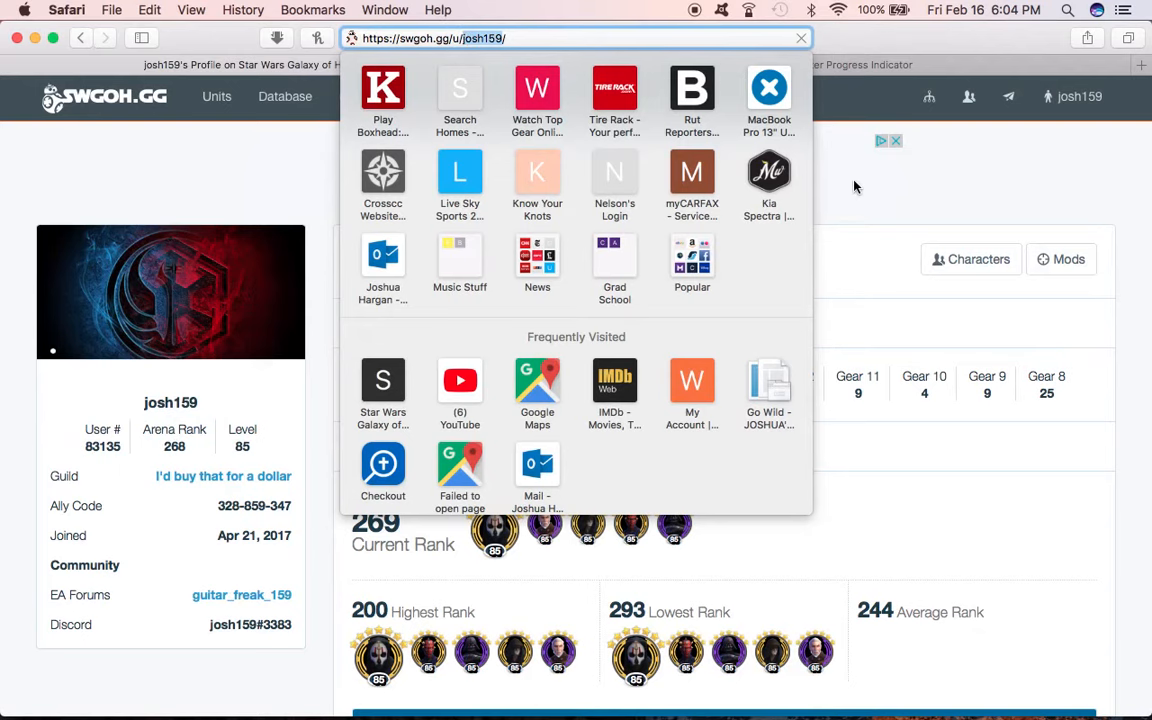
click(854, 186)
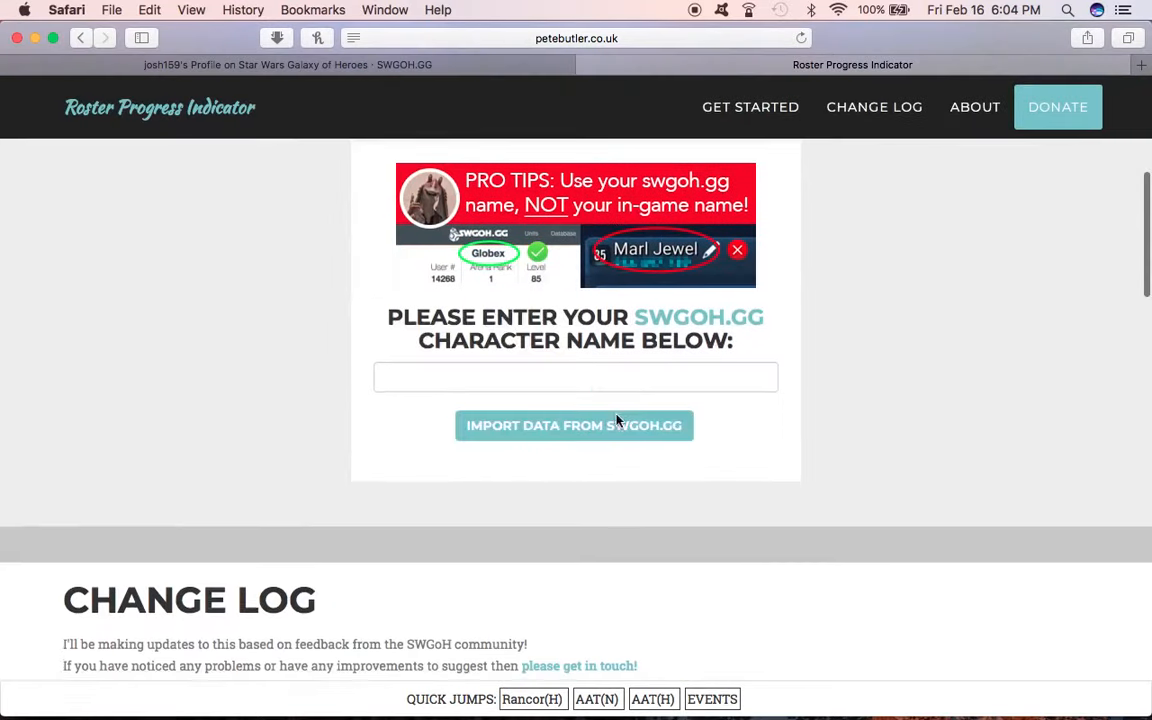
click(576, 376)
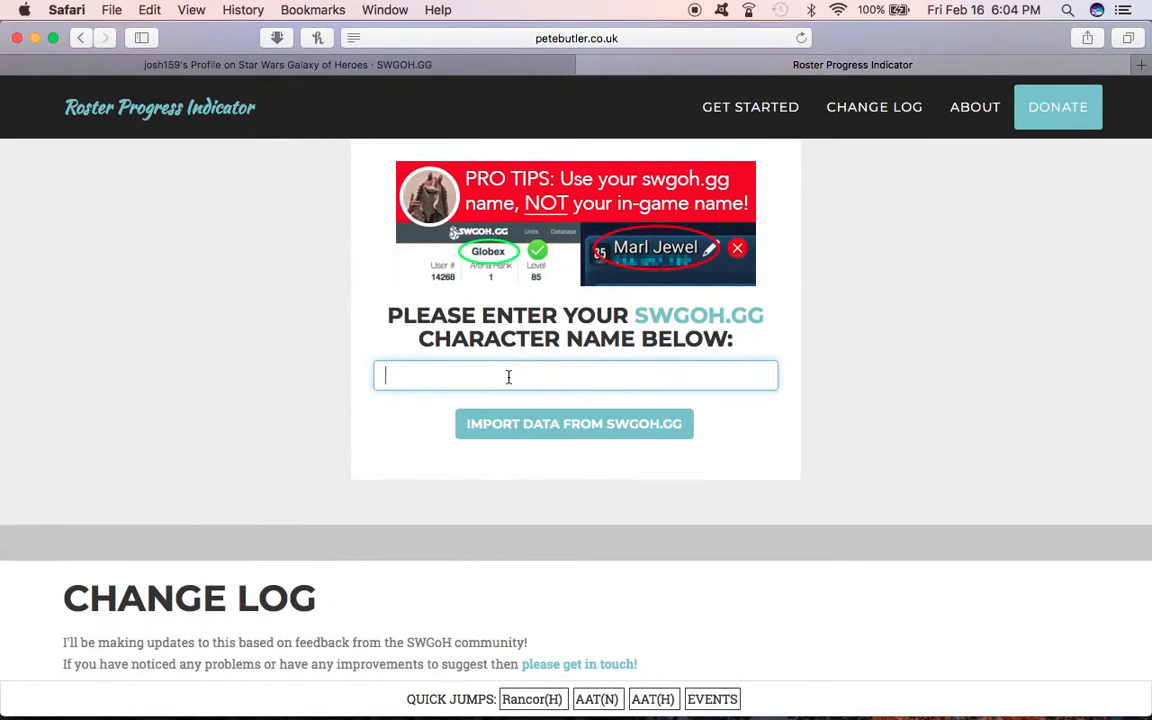
text(josh159)
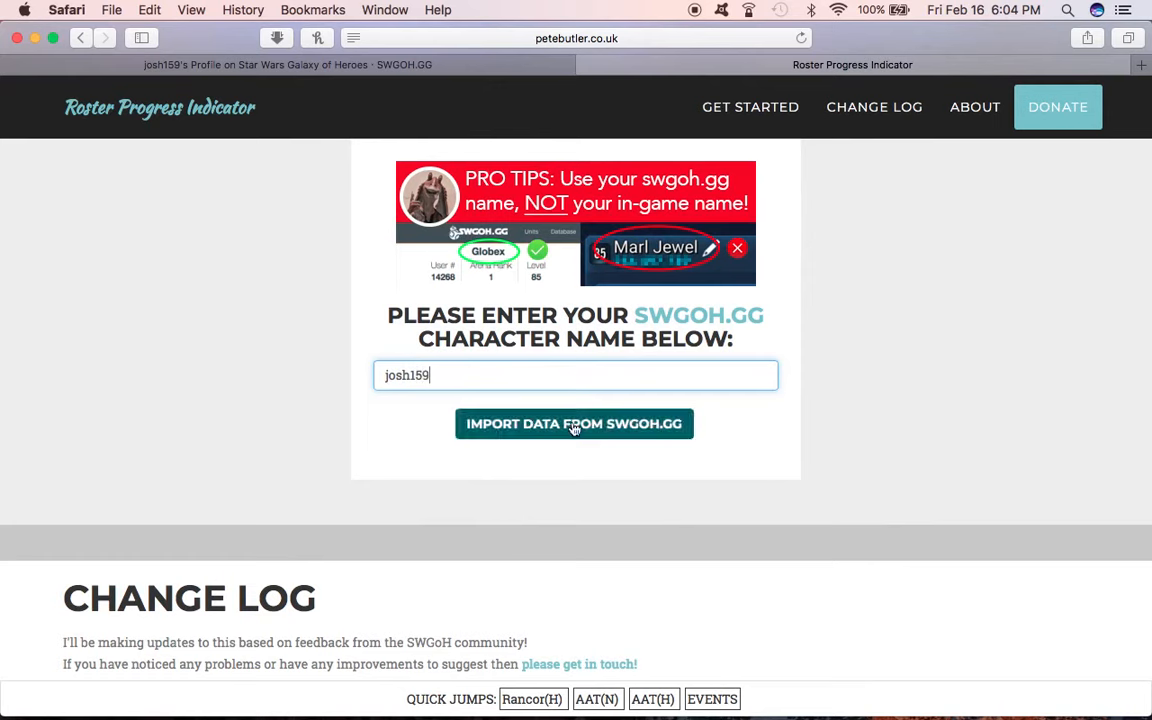
mouse_move(424, 418)
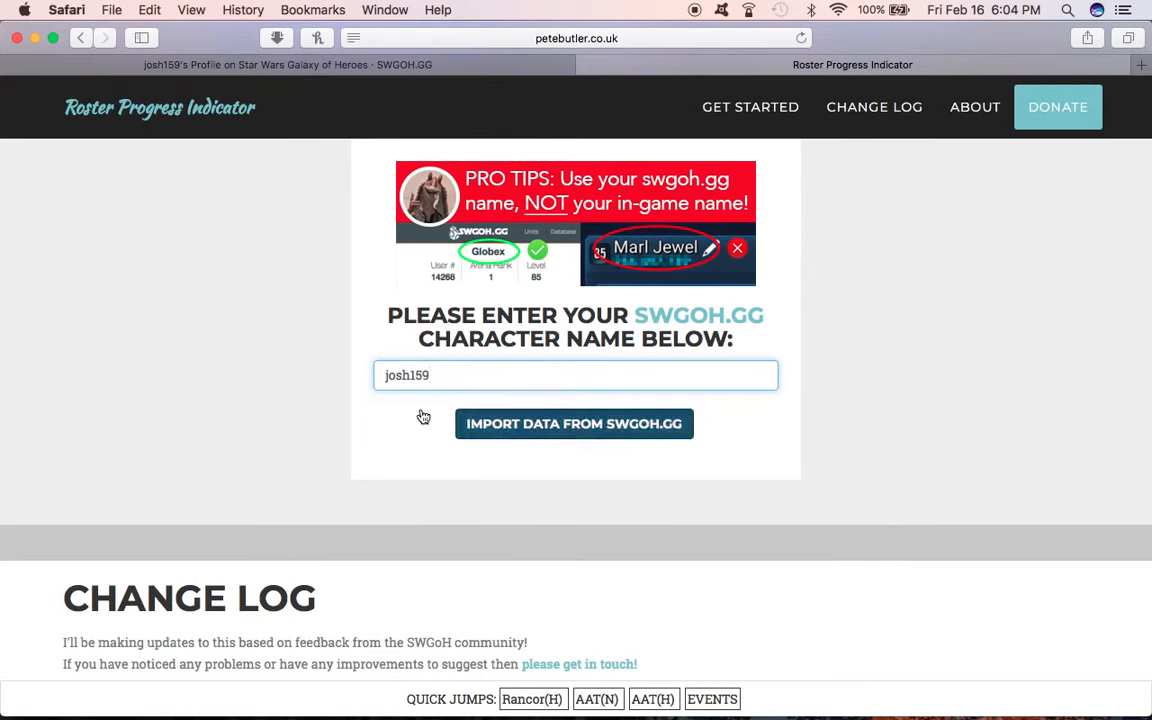
mouse_move(304, 432)
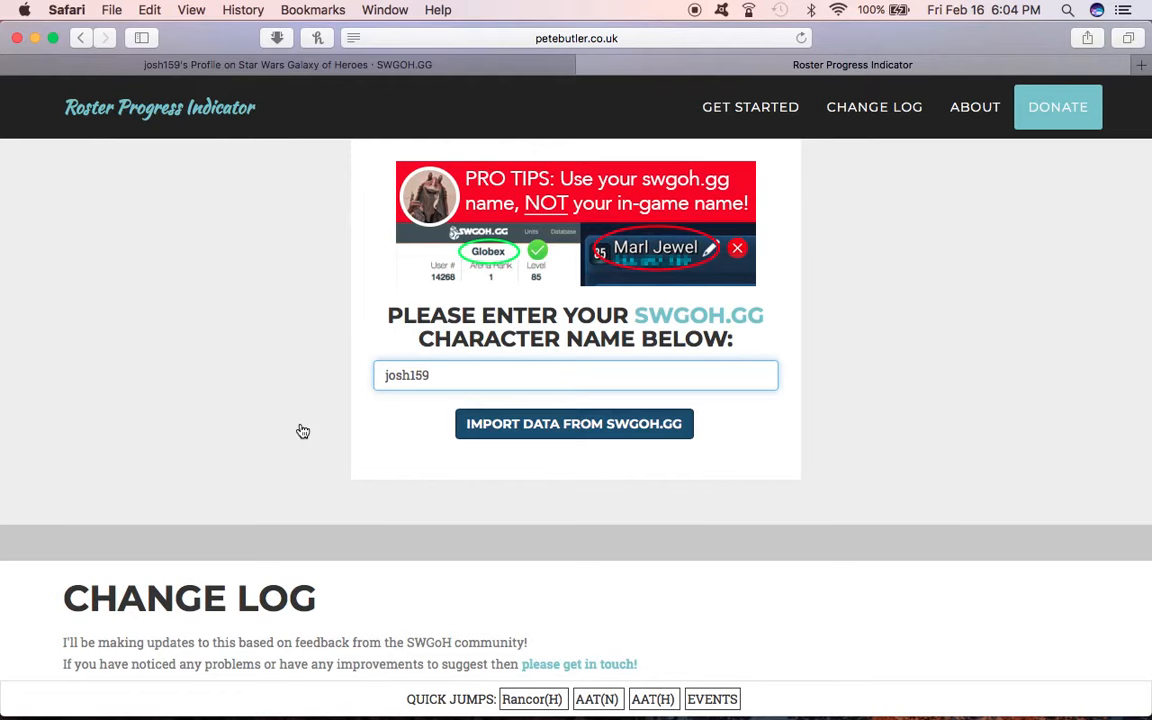
mouse_move(436, 488)
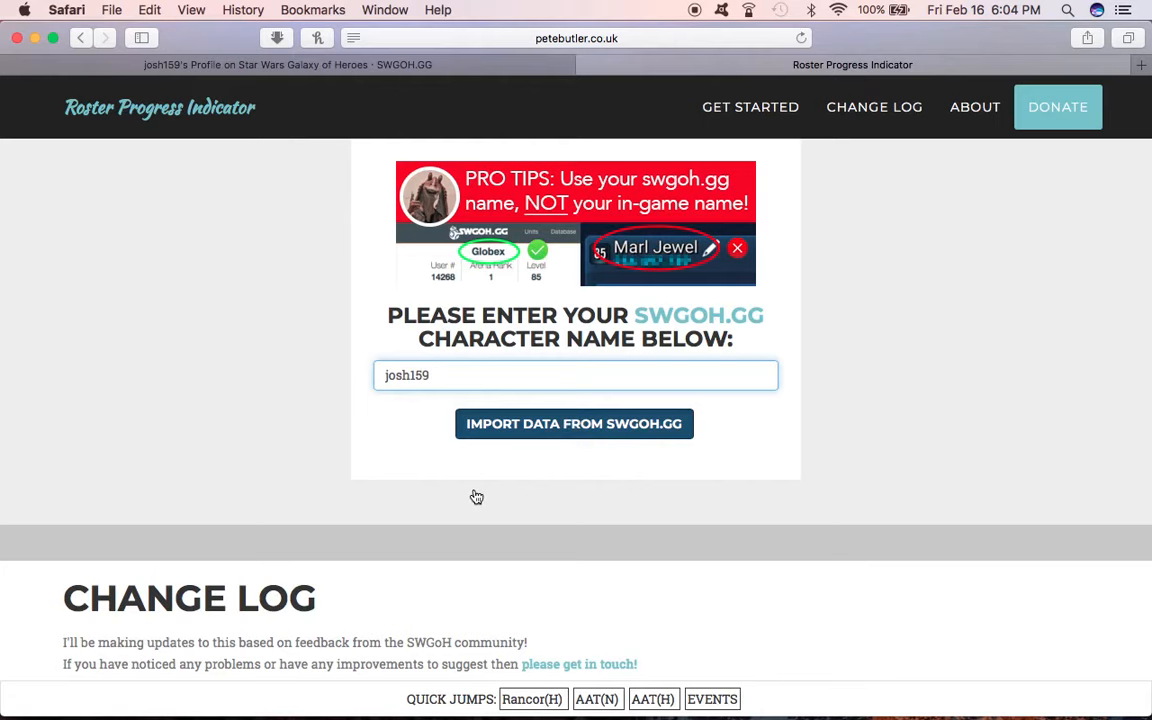
mouse_move(696, 488)
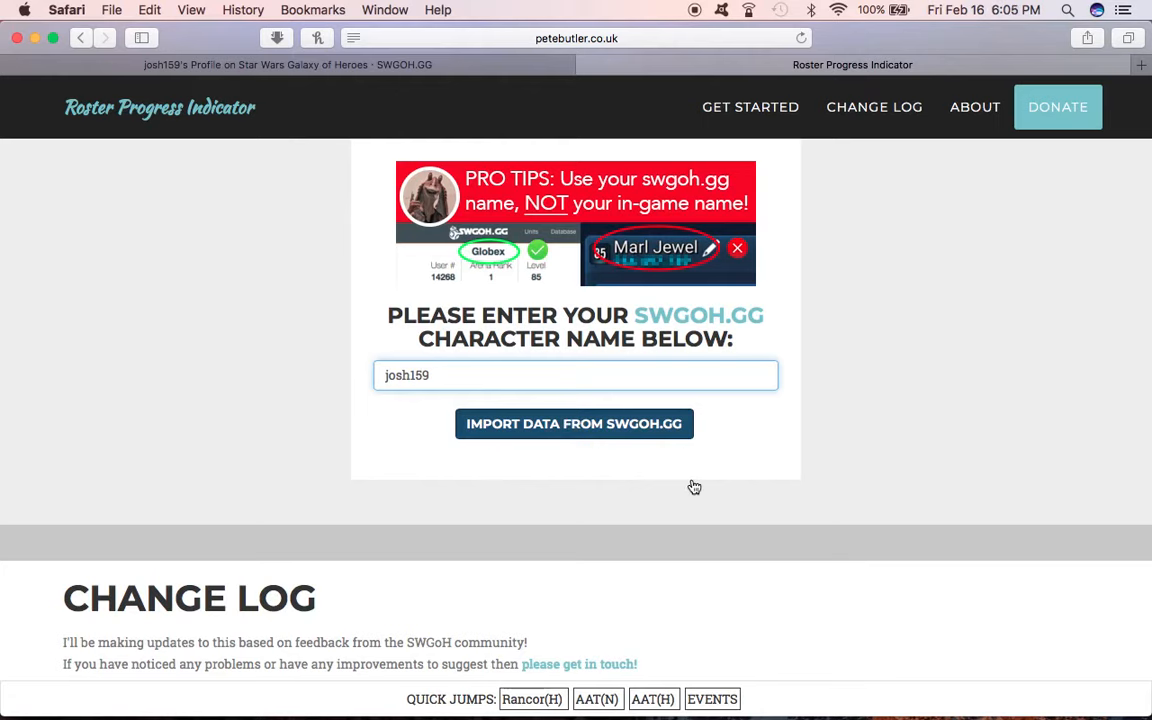
mouse_move(512, 448)
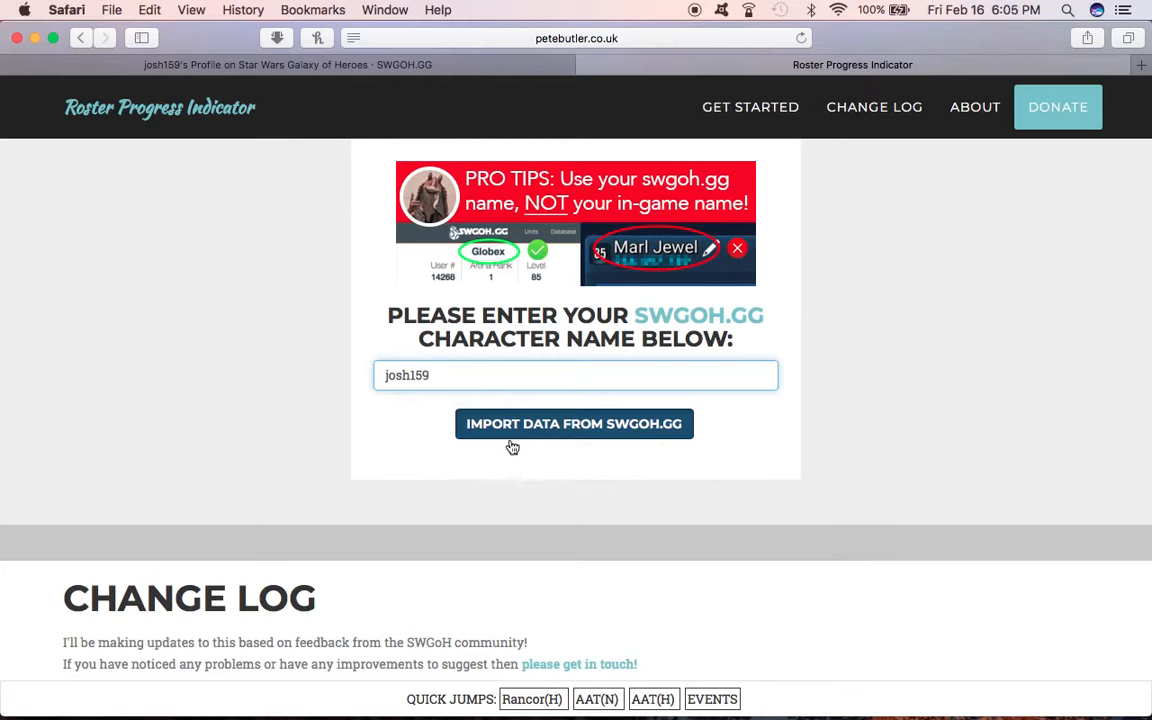
Step: Import the roster and review the Rancor and normal Tank Takedown team readiness tables
click(574, 424)
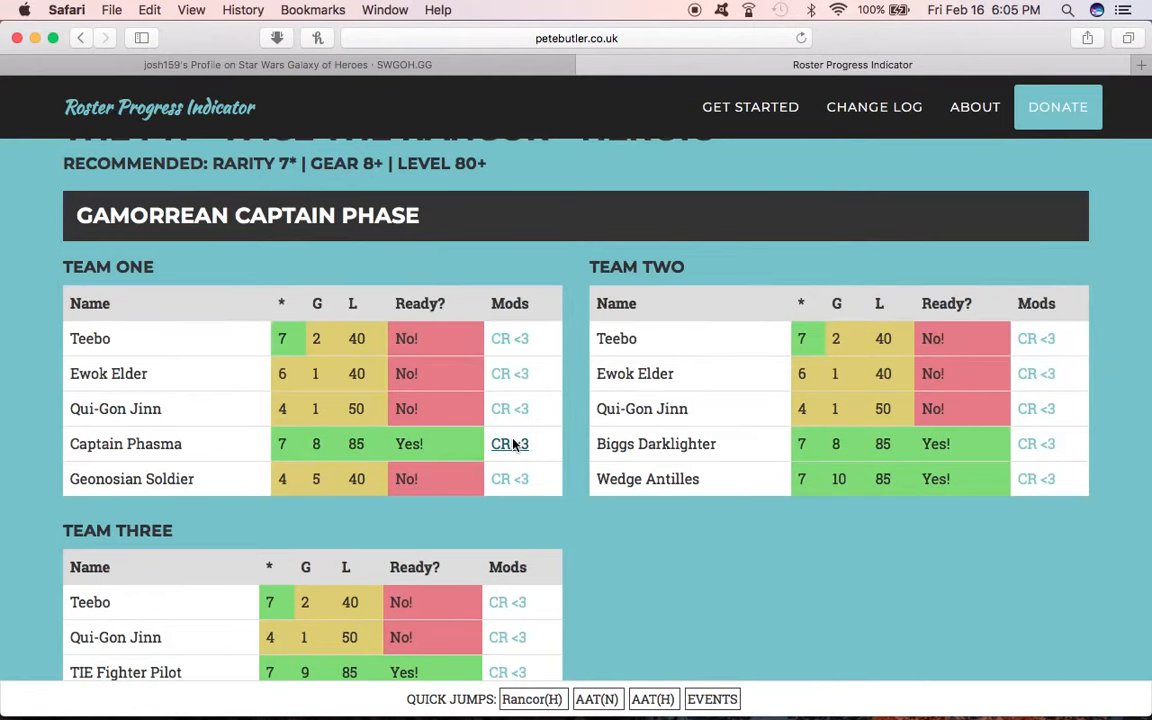
mouse_move(564, 336)
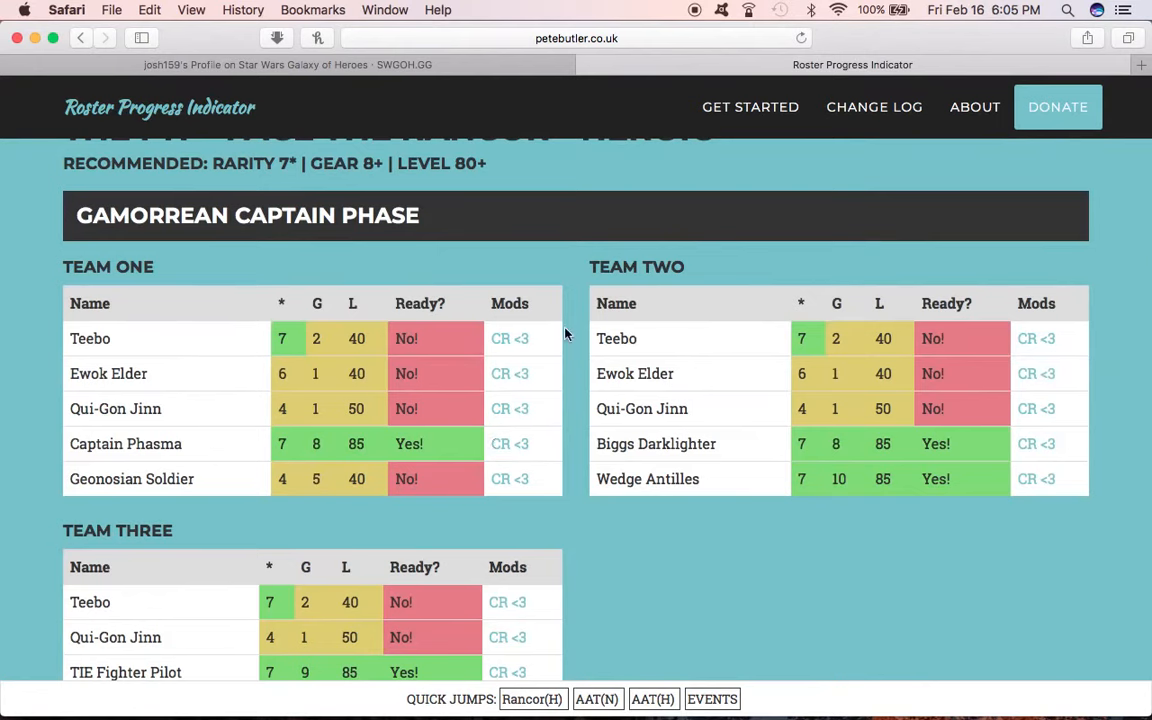
mouse_move(150, 490)
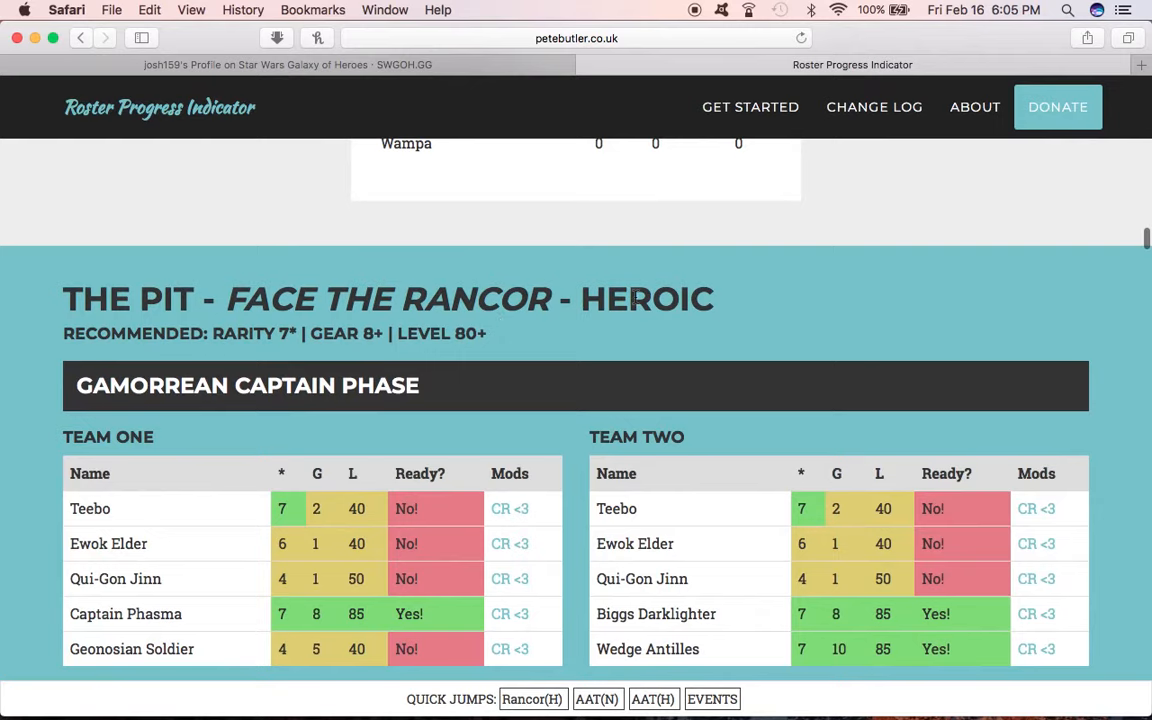
scroll(down, 3)
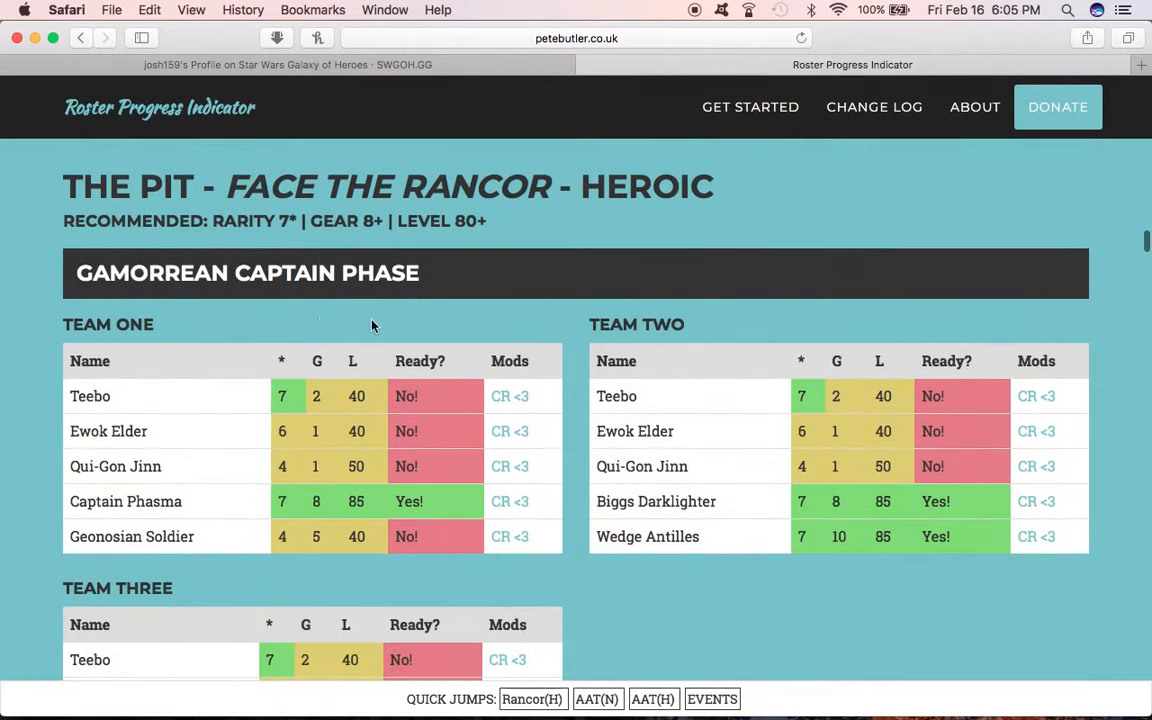
scroll(down, 3)
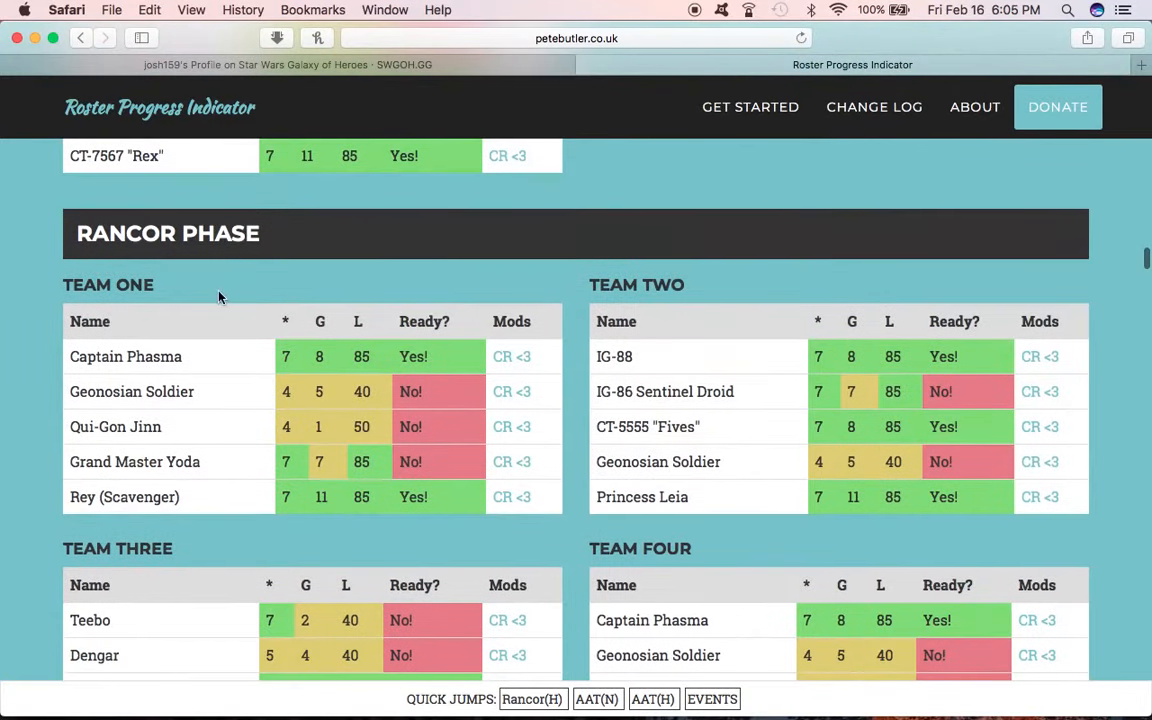
scroll(down, 3)
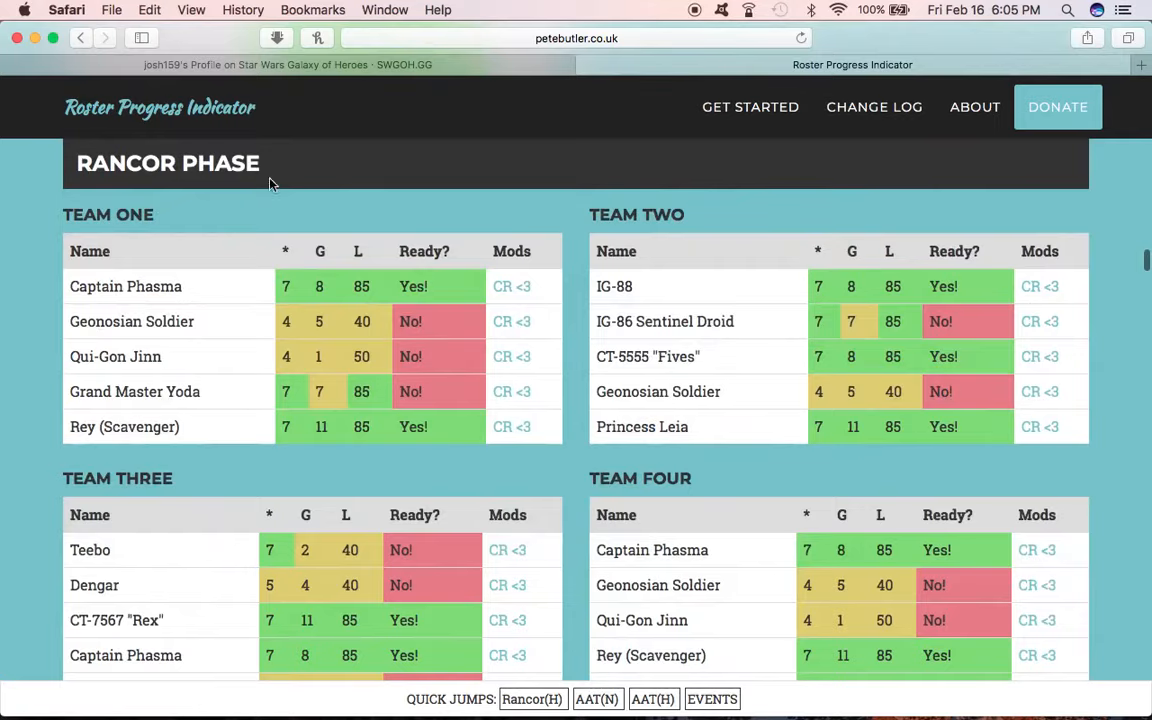
scroll(down, 3)
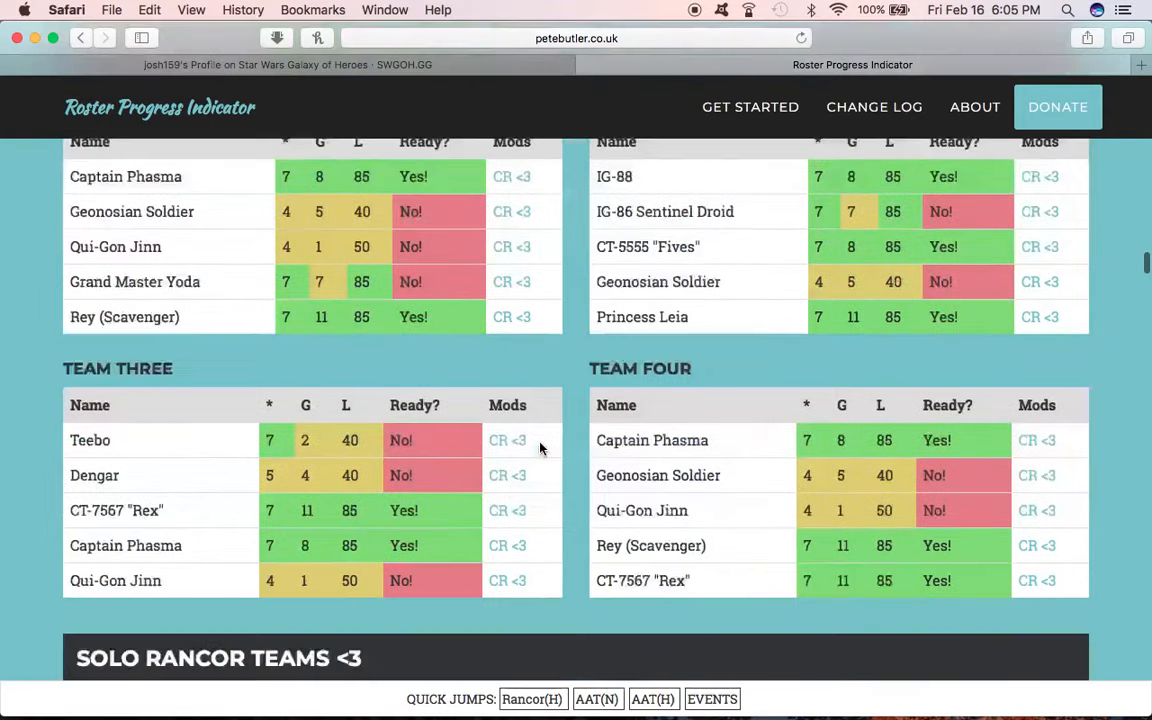
scroll(down, 3)
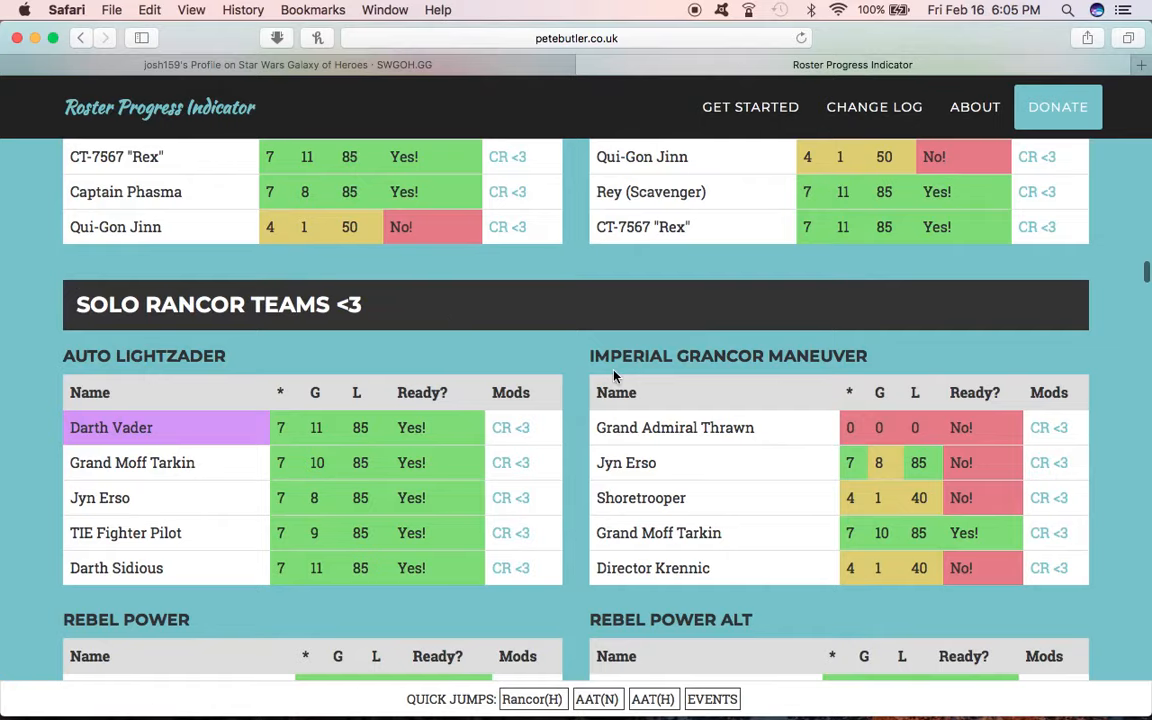
scroll(down, 3)
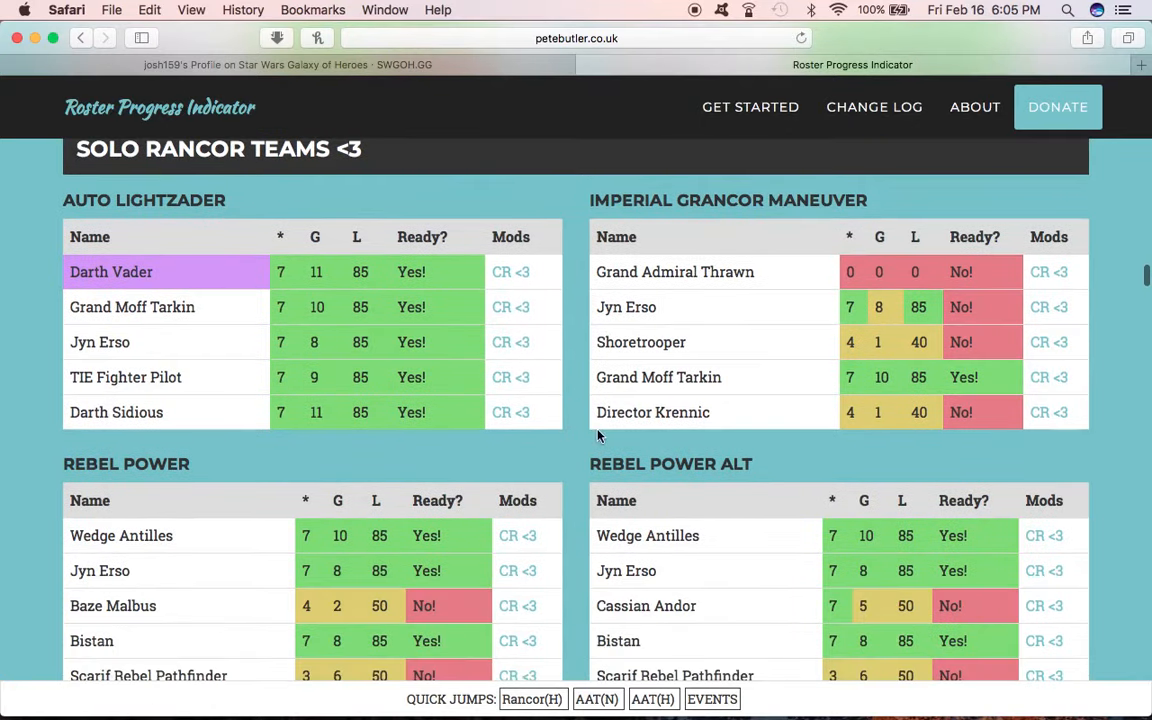
scroll(down, 3)
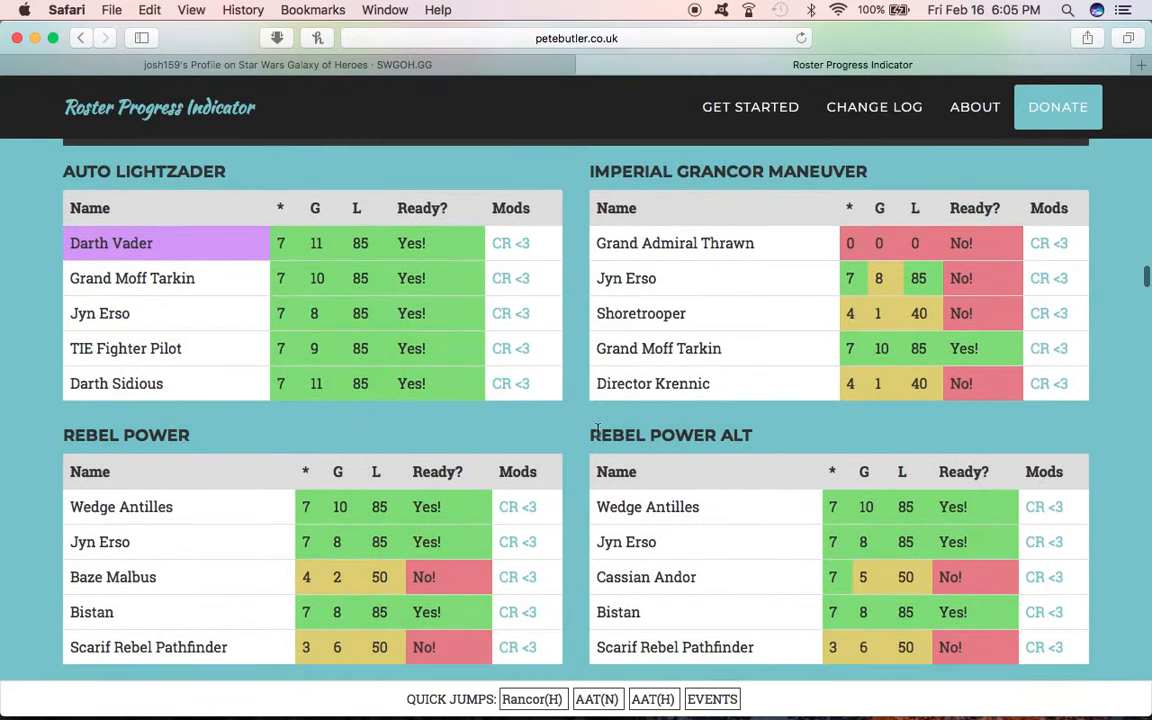
mouse_move(220, 248)
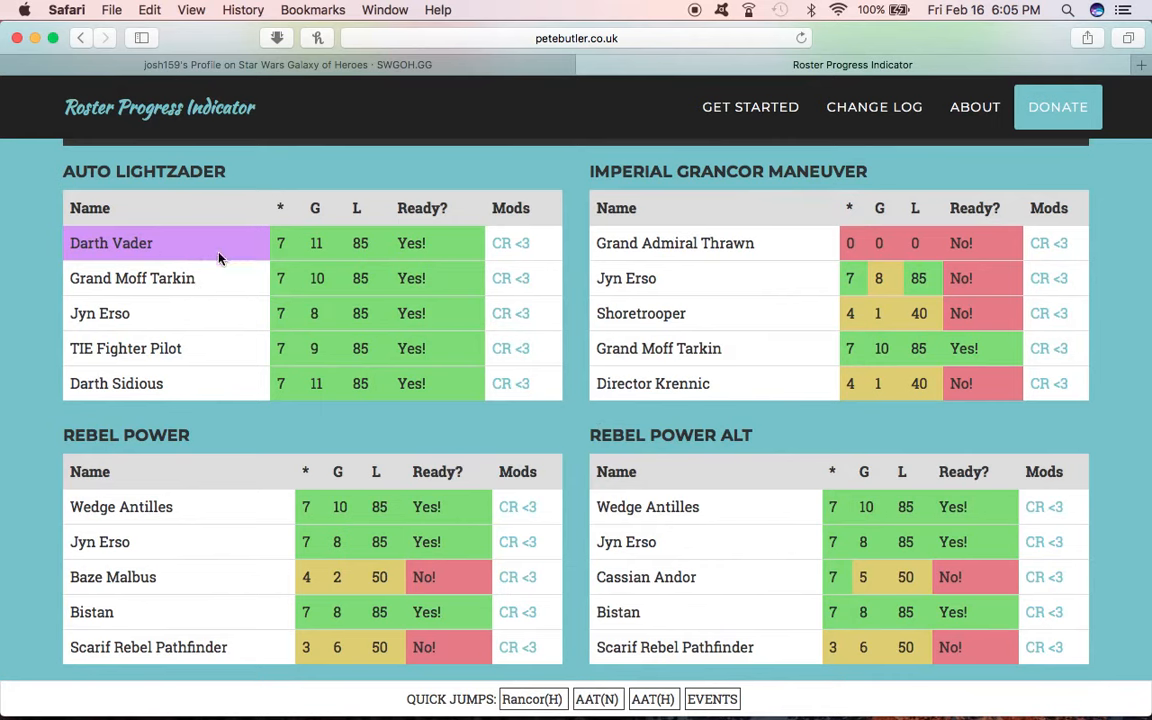
Step: Continue down the normal AAT phases to the Phase 4 AAT & B2 team tables
scroll(down, 3)
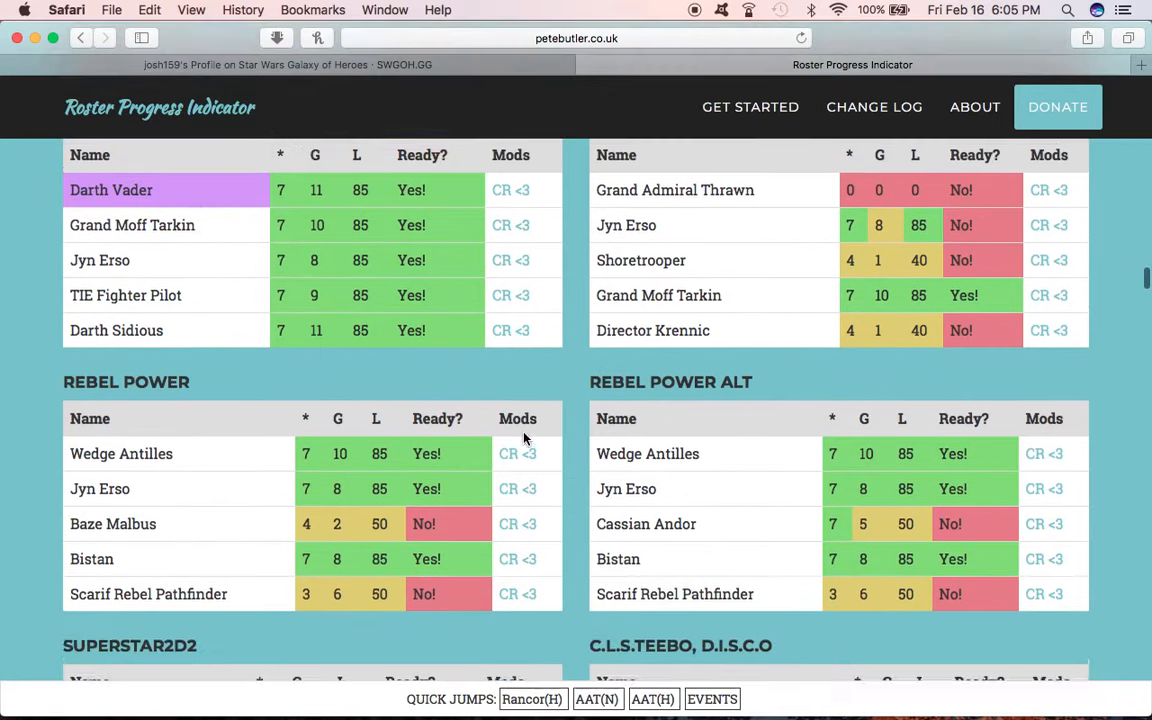
scroll(down, 3)
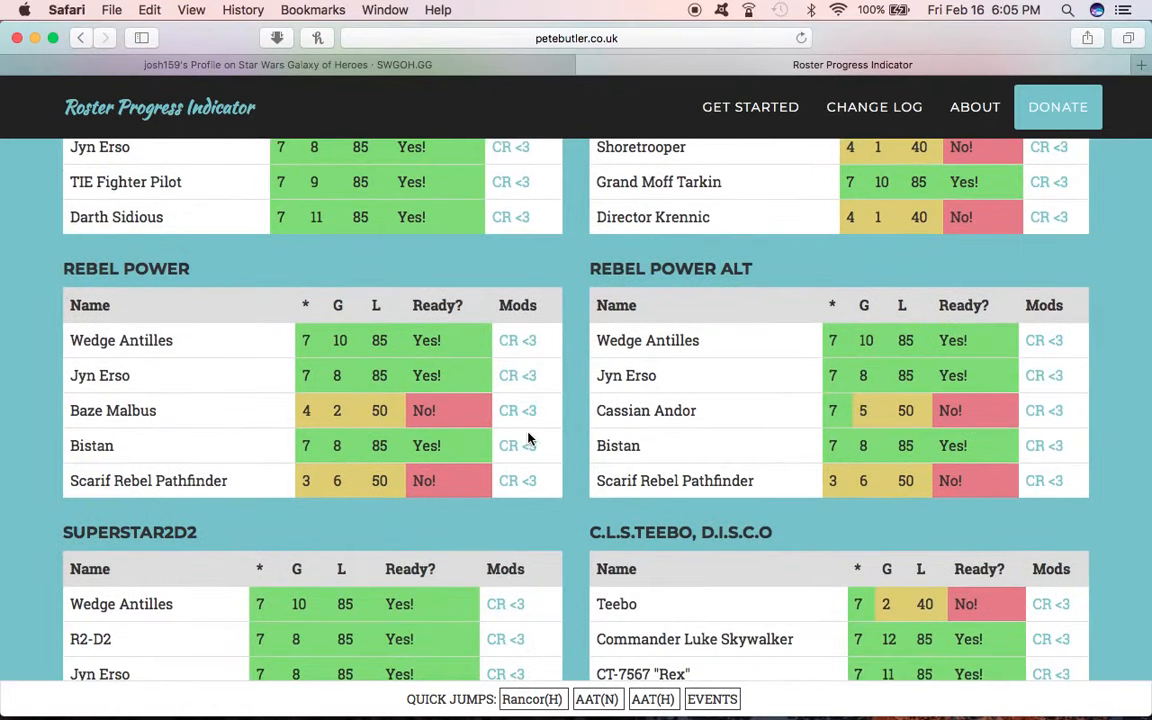
scroll(down, 3)
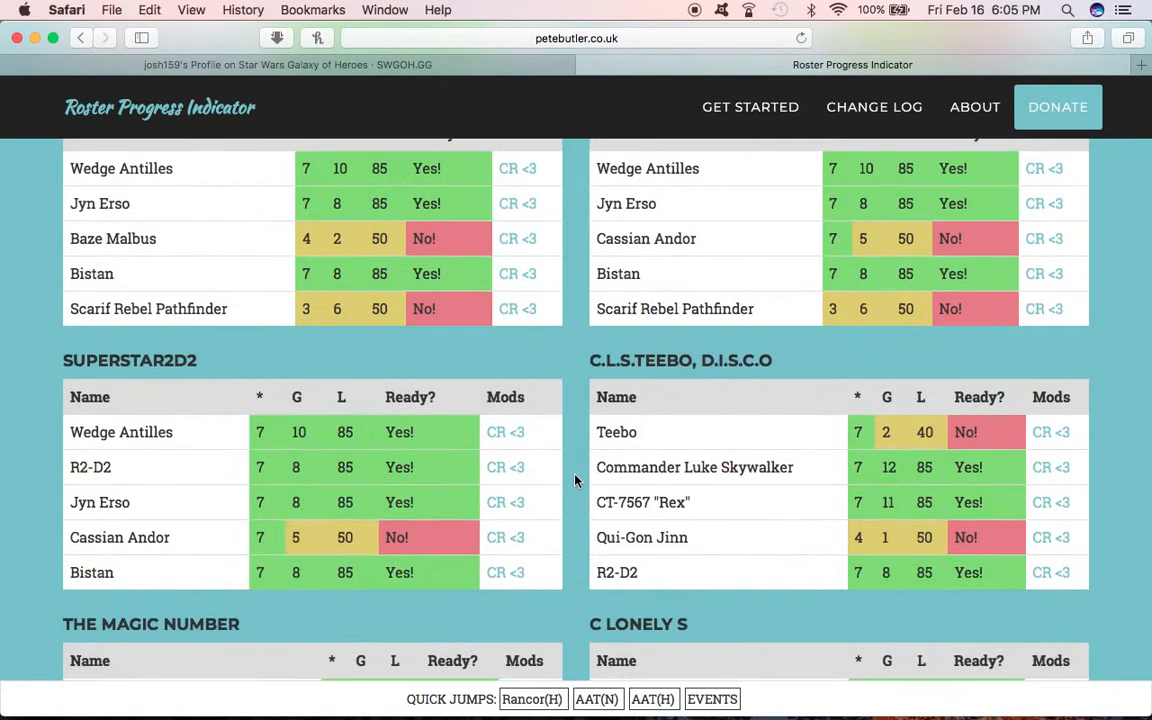
scroll(down, 3)
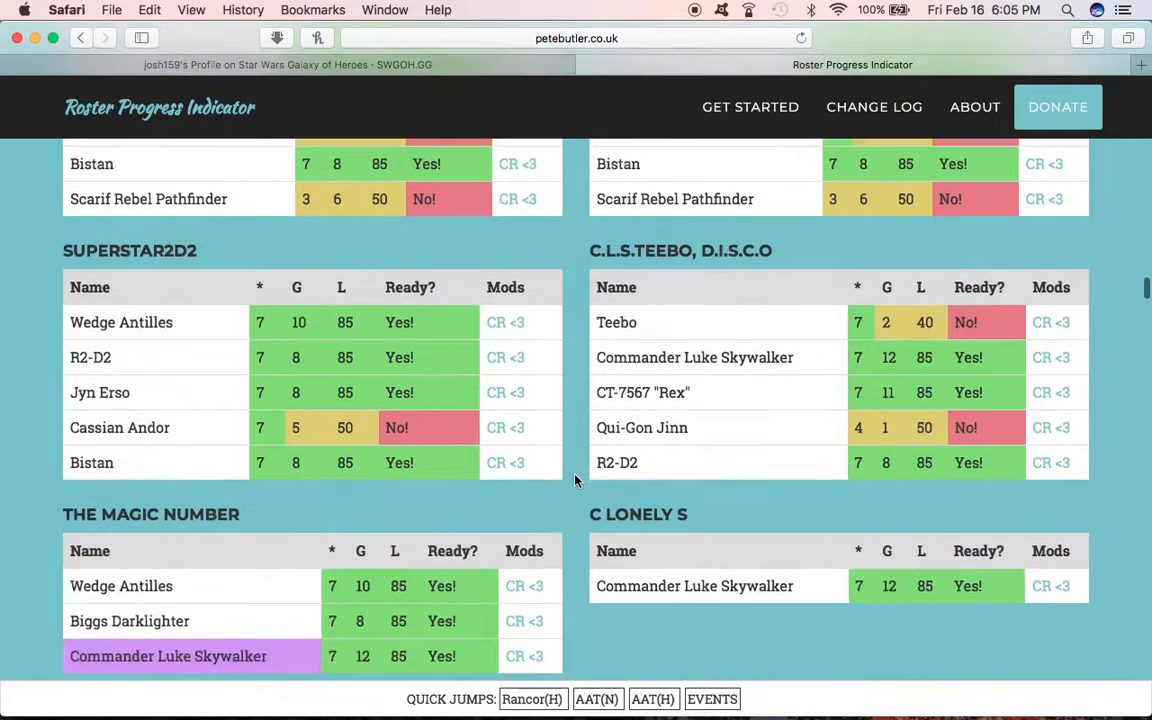
scroll(down, 3)
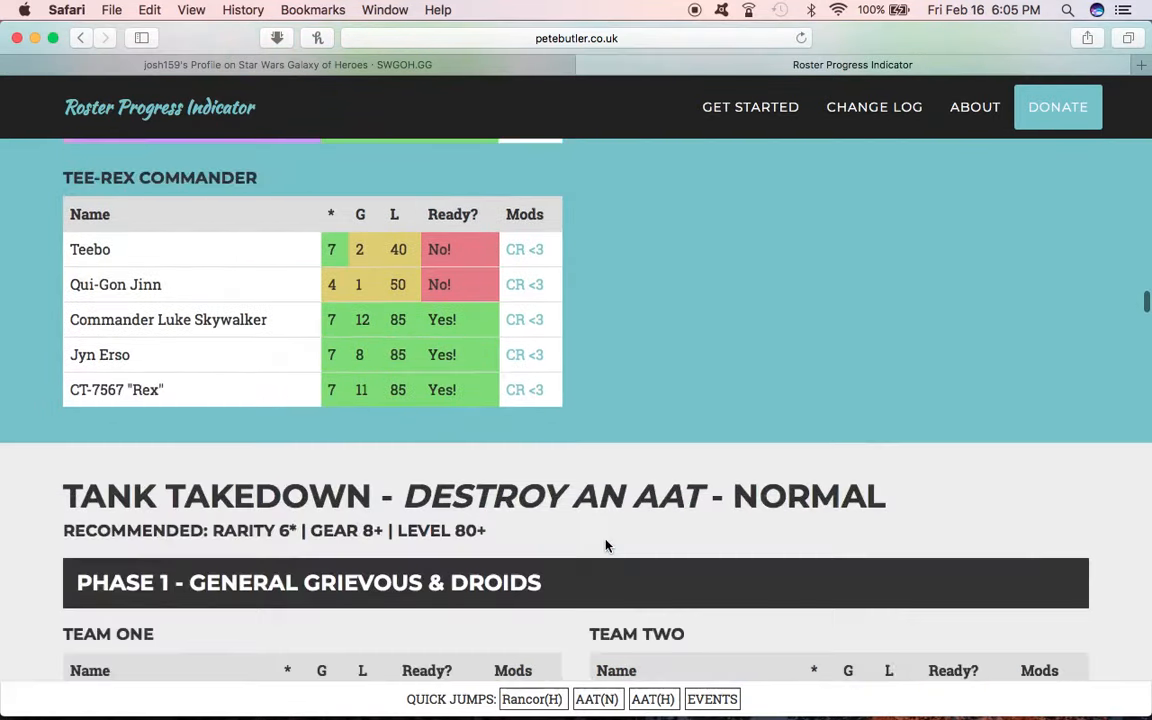
scroll(down, 3)
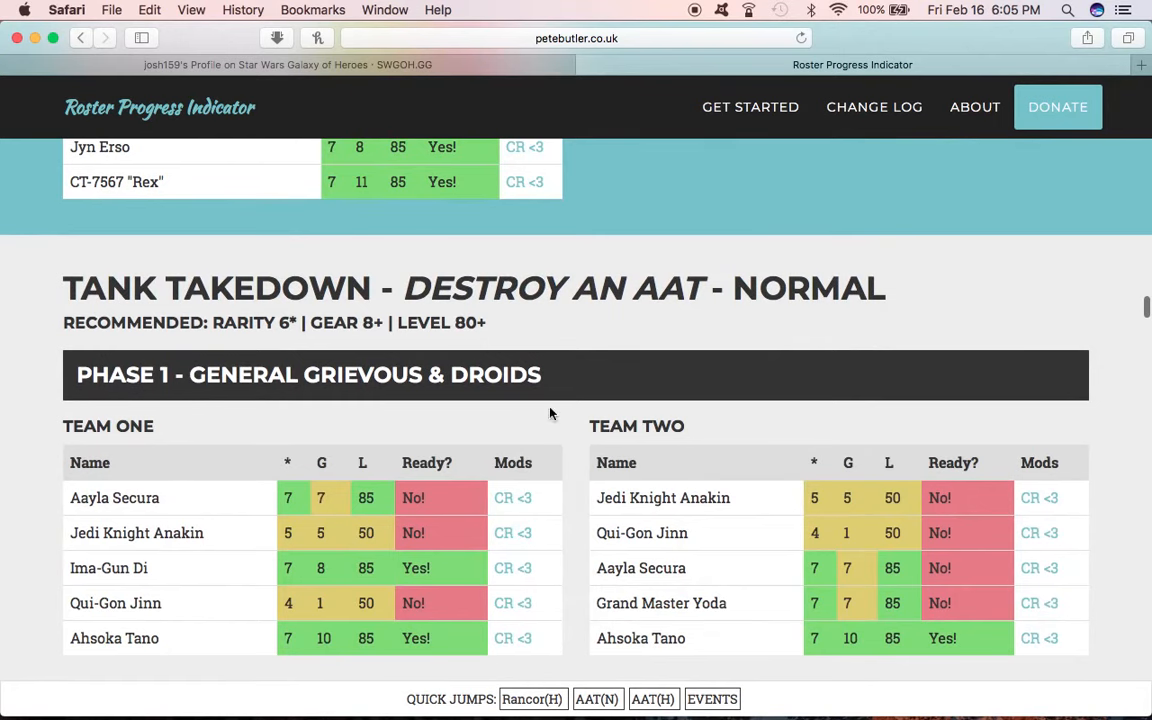
scroll(down, 3)
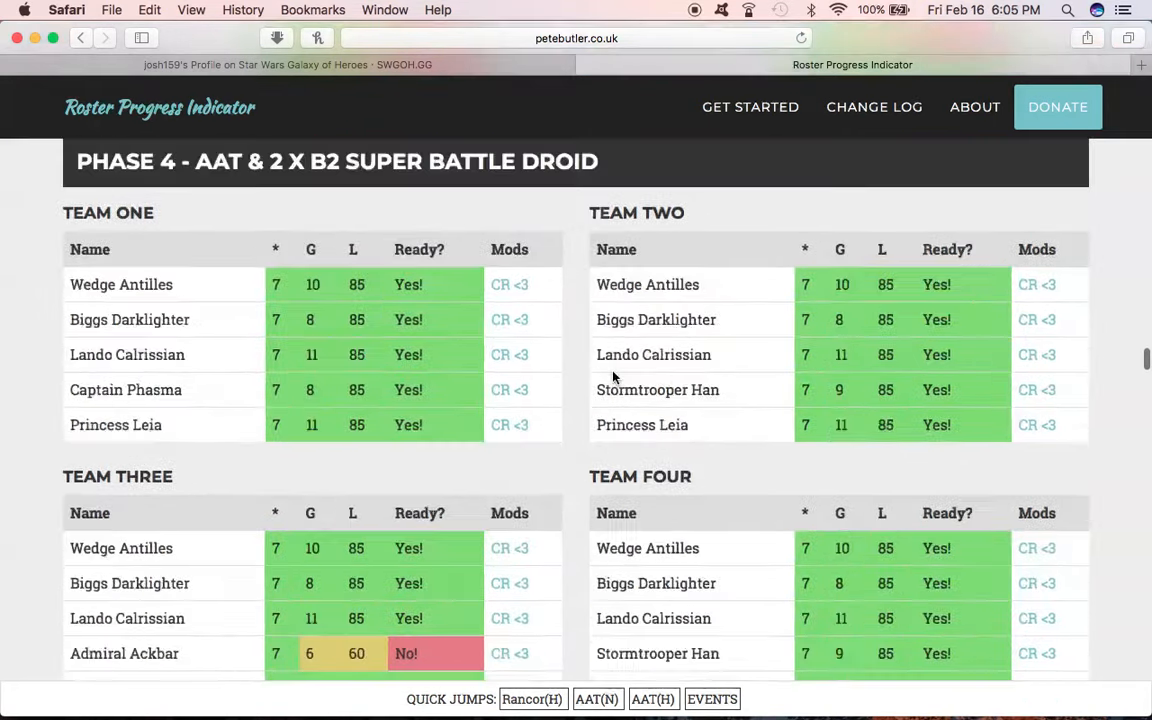
Step: Review the heroic Tank Takedown Phase 1 and 2 team readiness tables
scroll(down, 3)
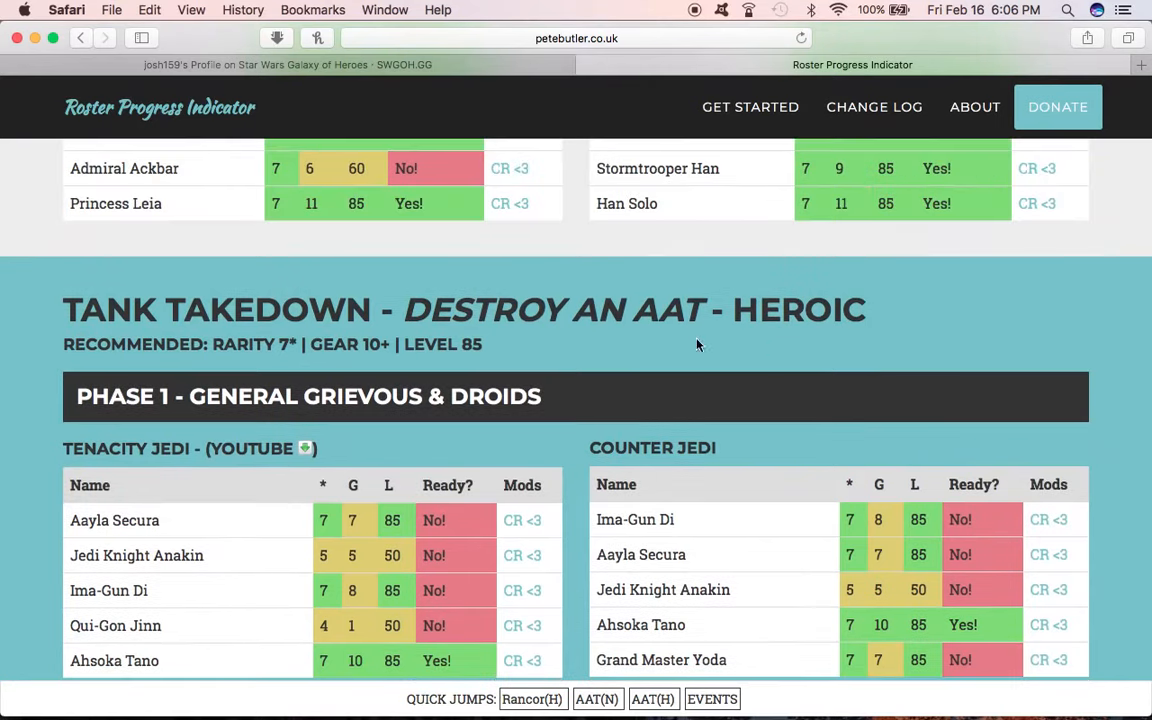
mouse_move(696, 320)
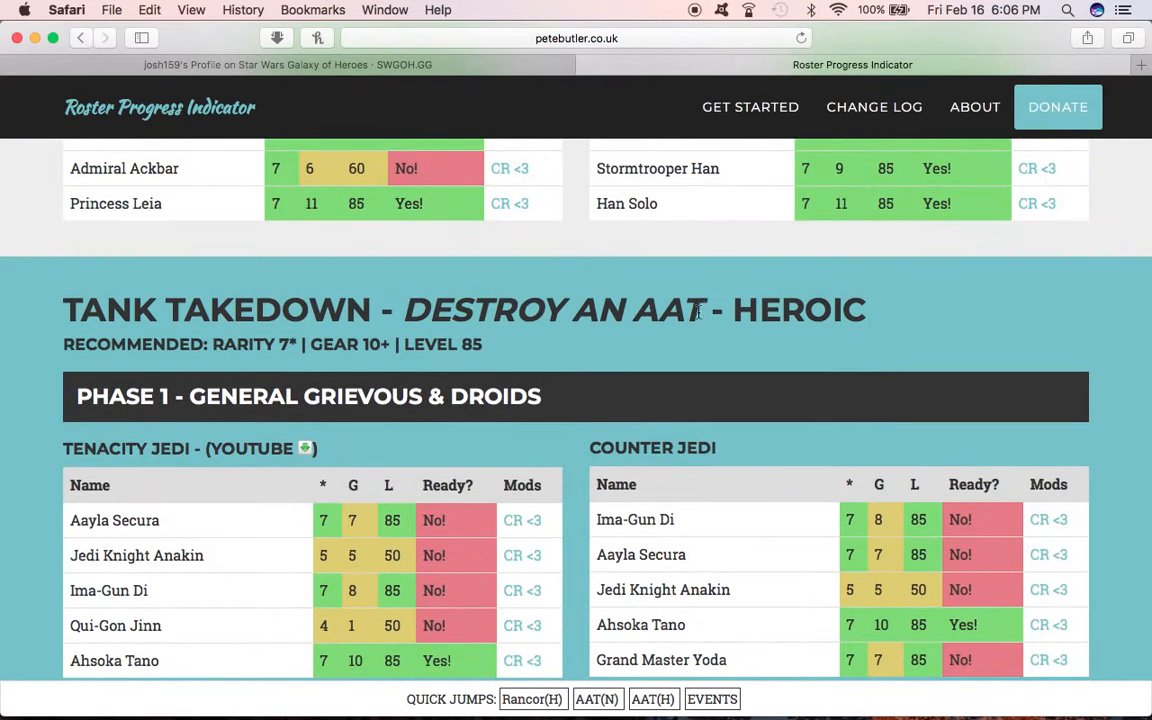
scroll(down, 3)
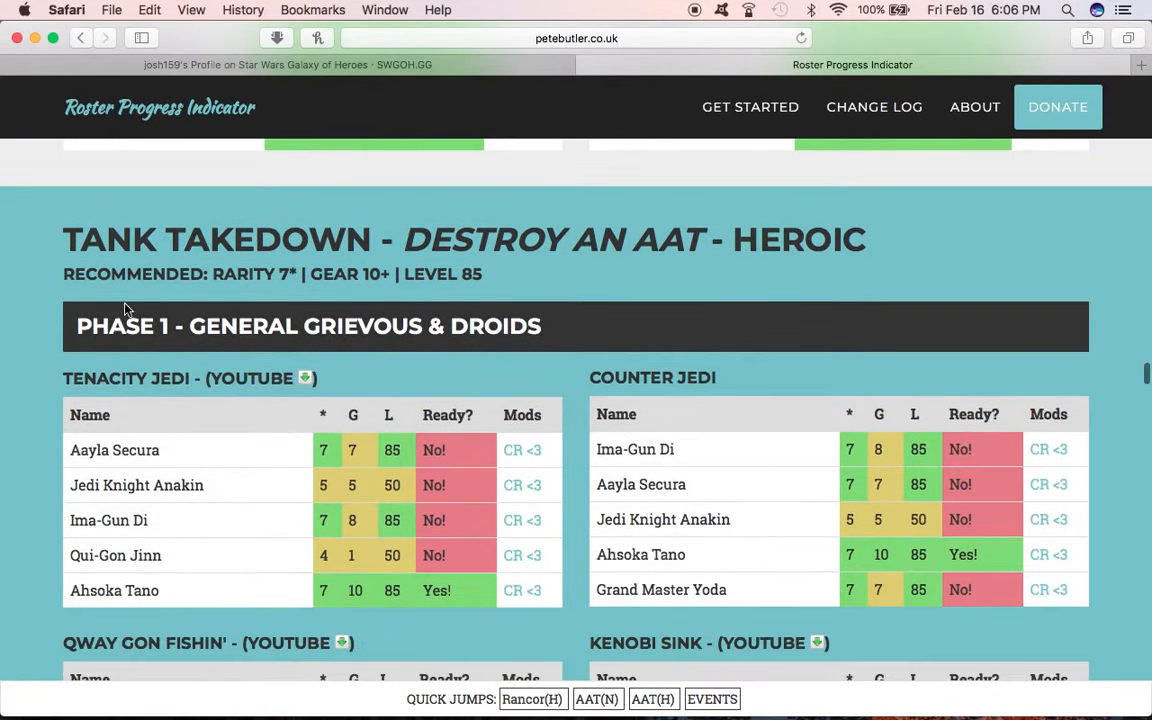
scroll(down, 3)
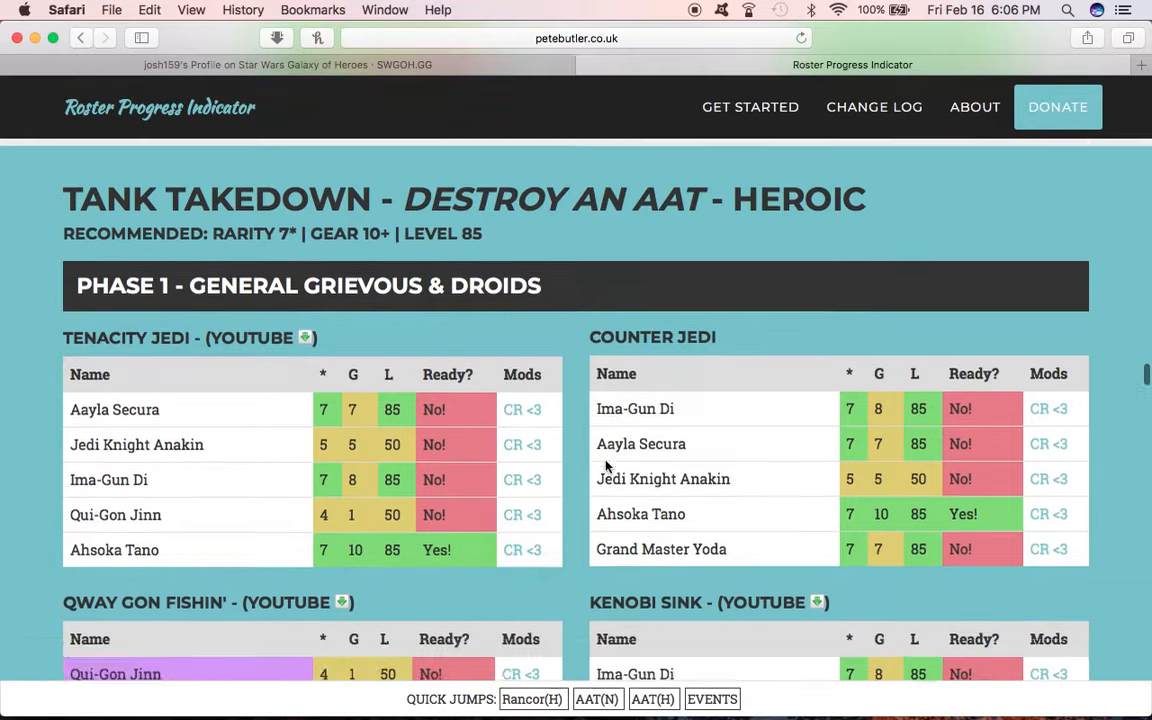
scroll(down, 3)
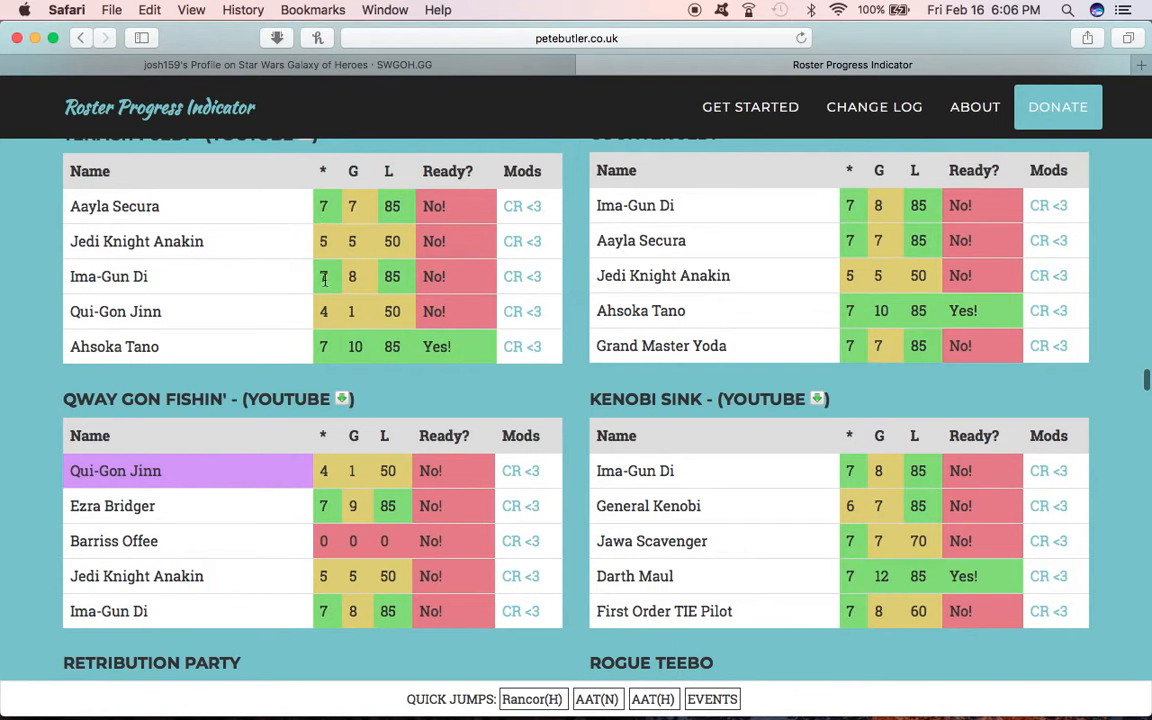
mouse_move(270, 340)
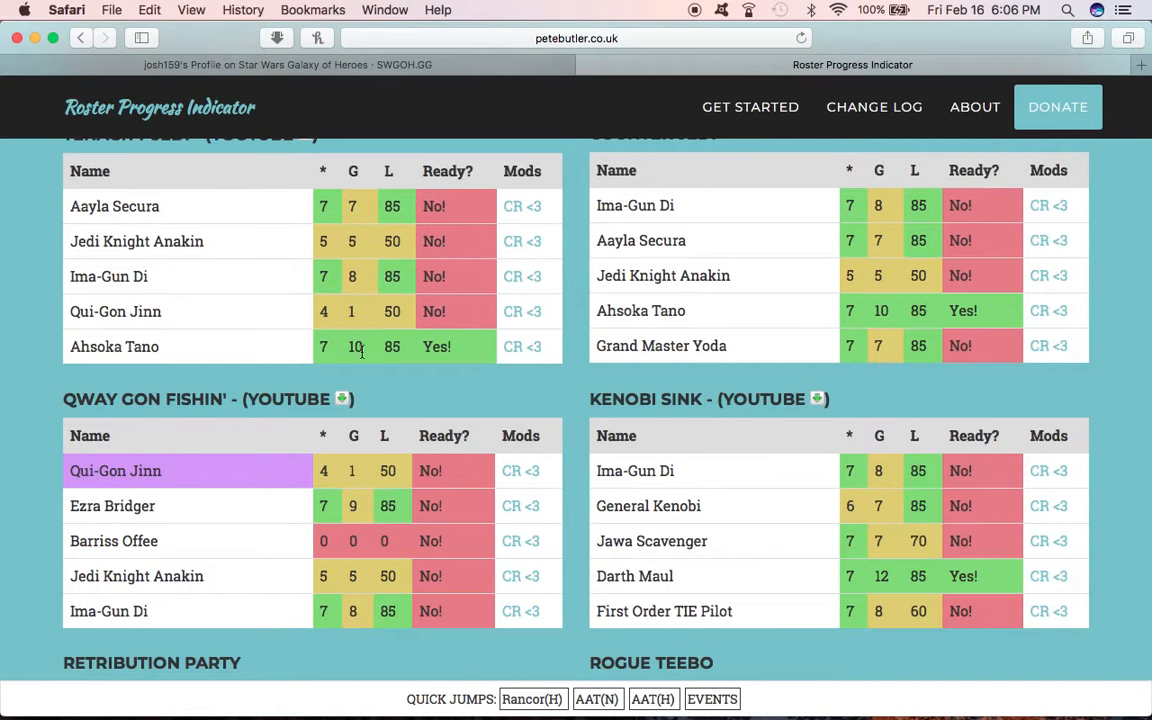
mouse_move(456, 344)
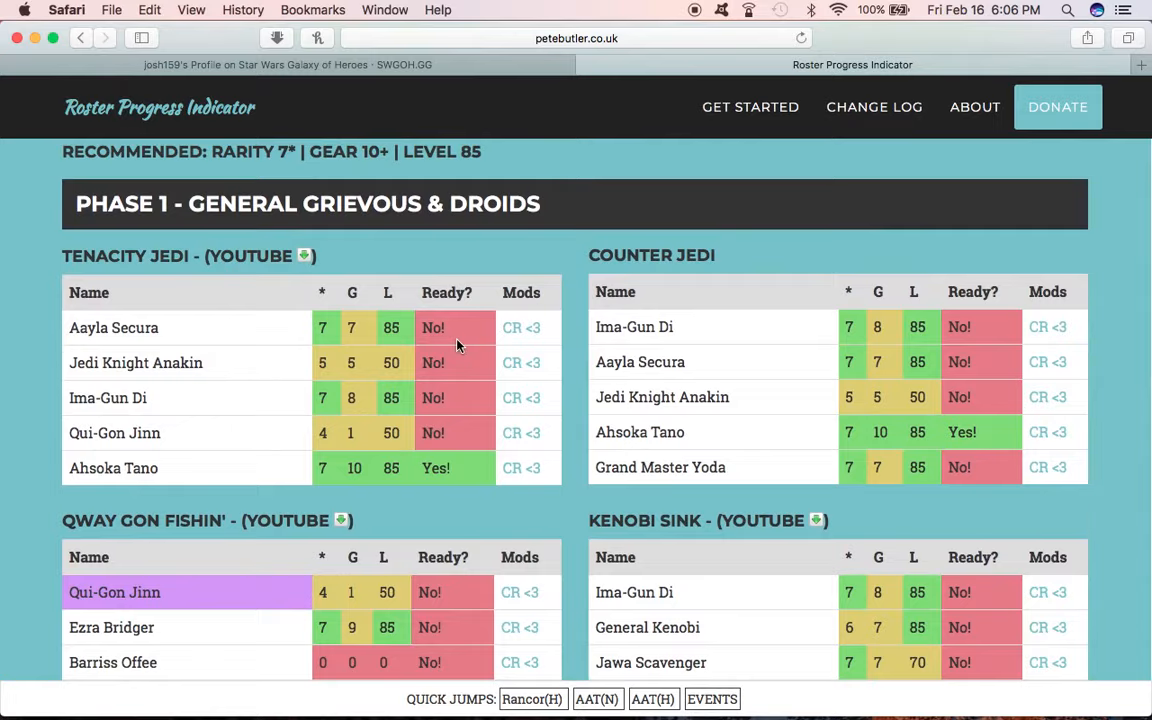
scroll(down, 3)
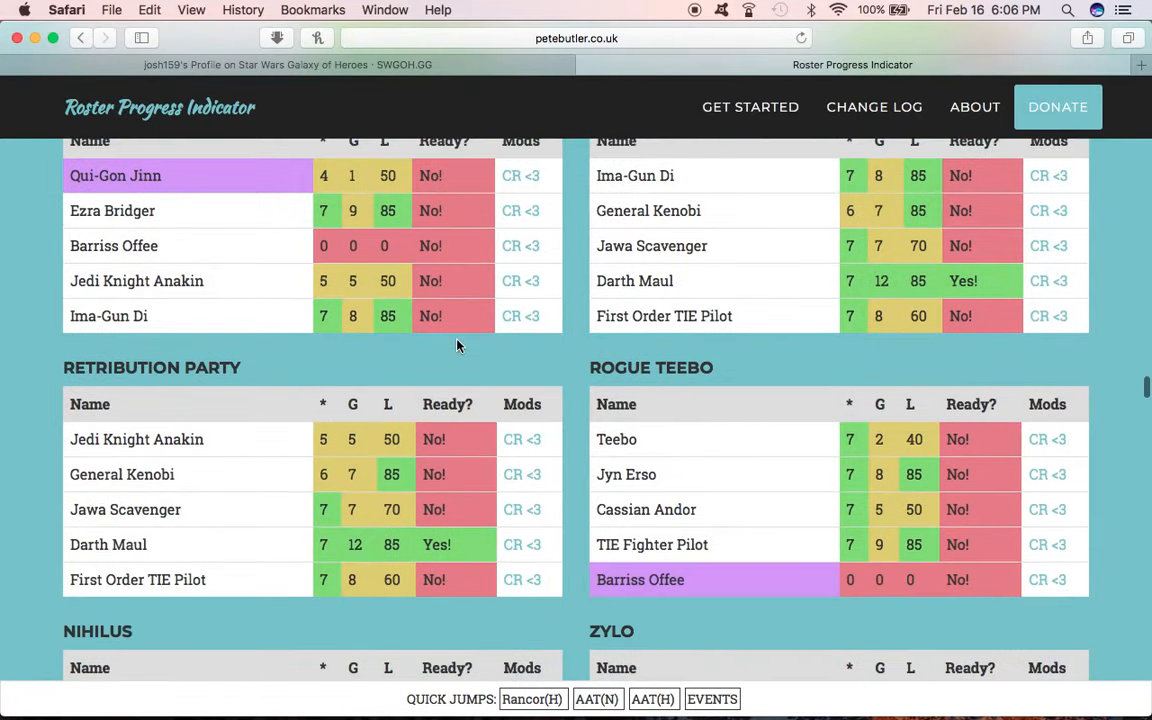
scroll(down, 3)
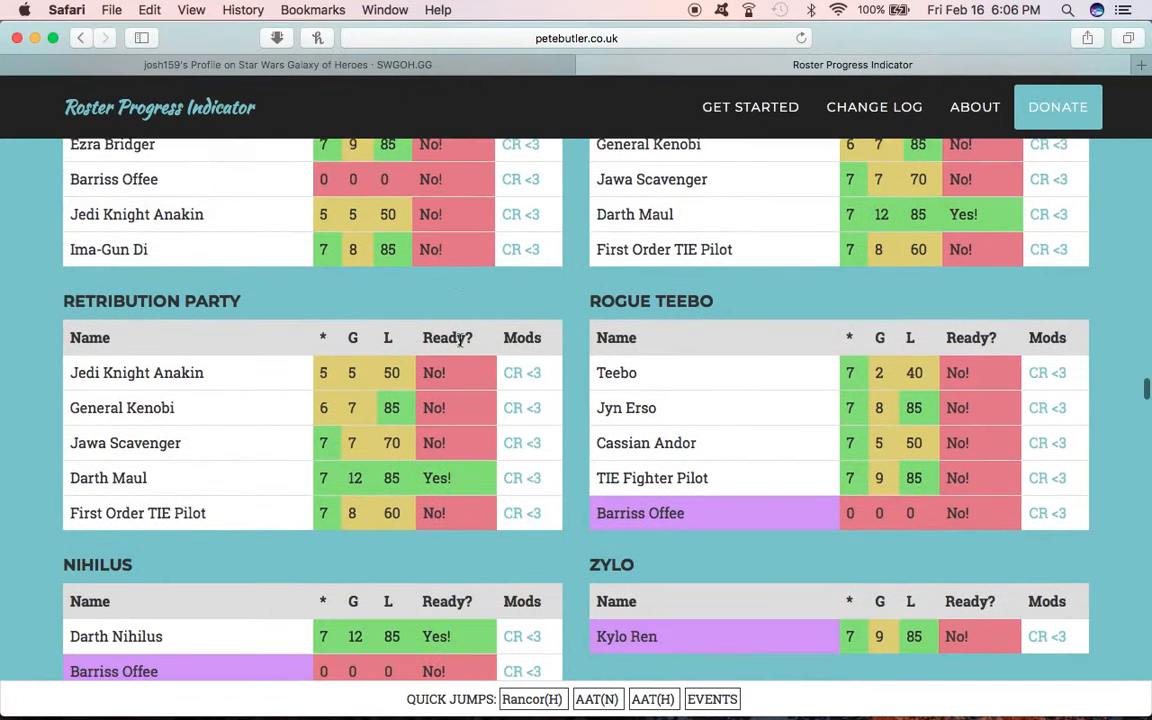
mouse_move(716, 536)
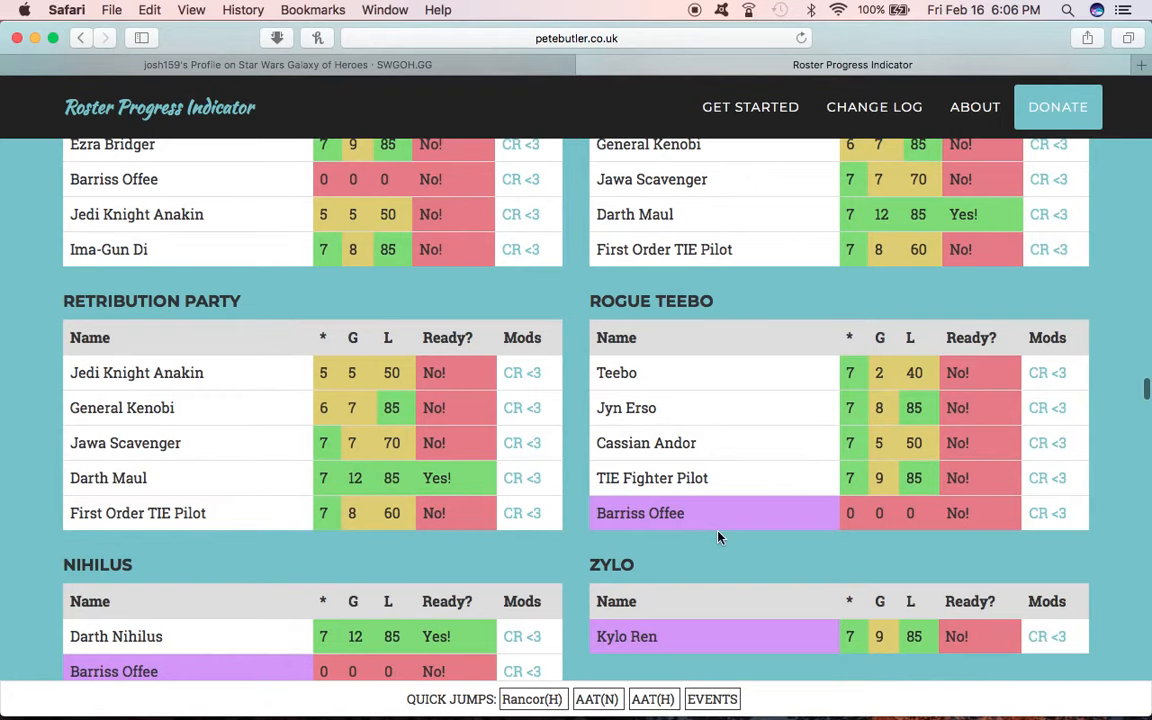
scroll(down, 3)
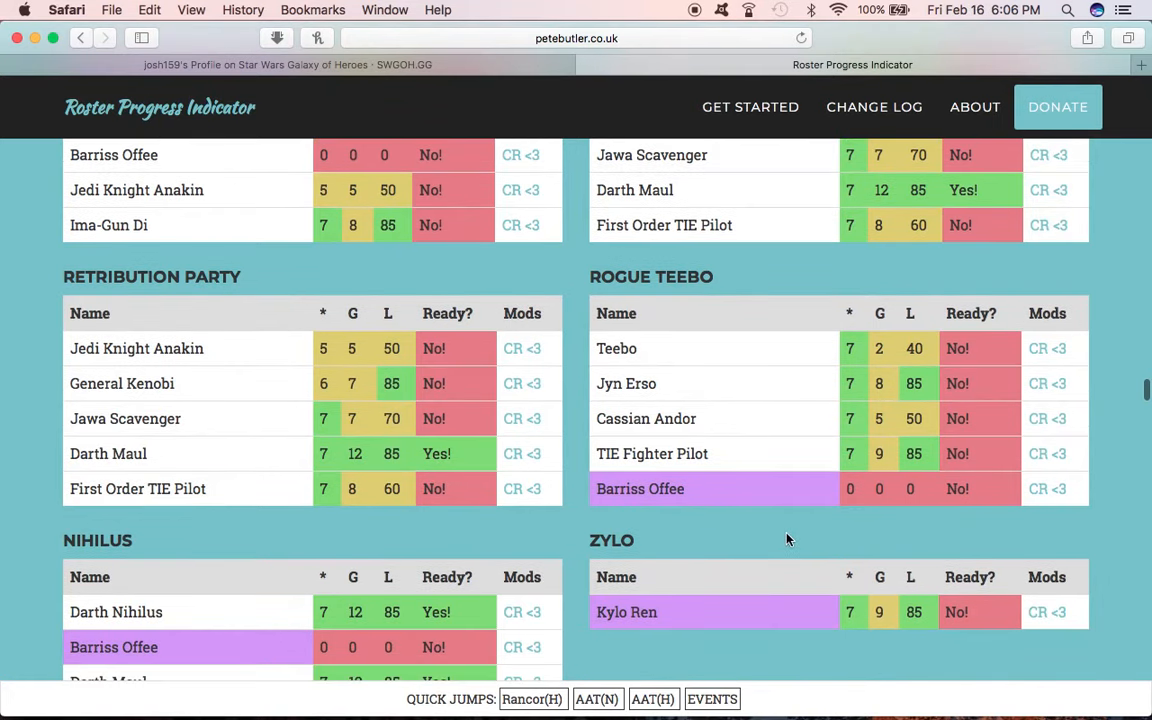
scroll(down, 3)
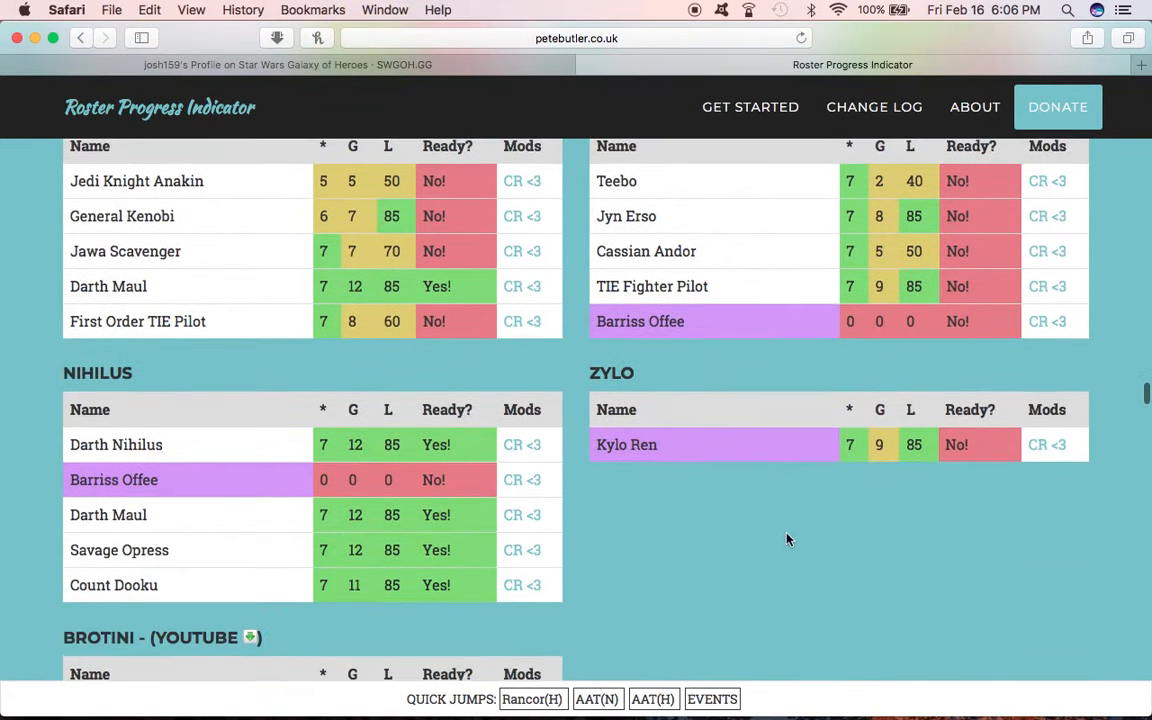
scroll(down, 3)
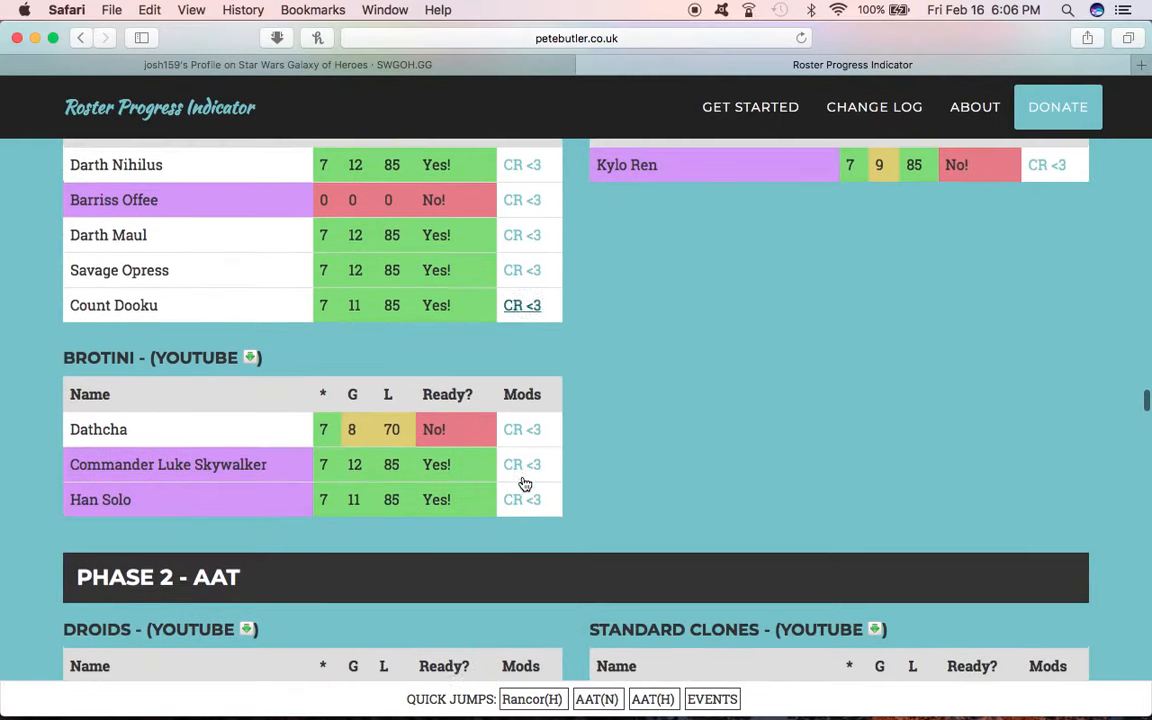
scroll(down, 3)
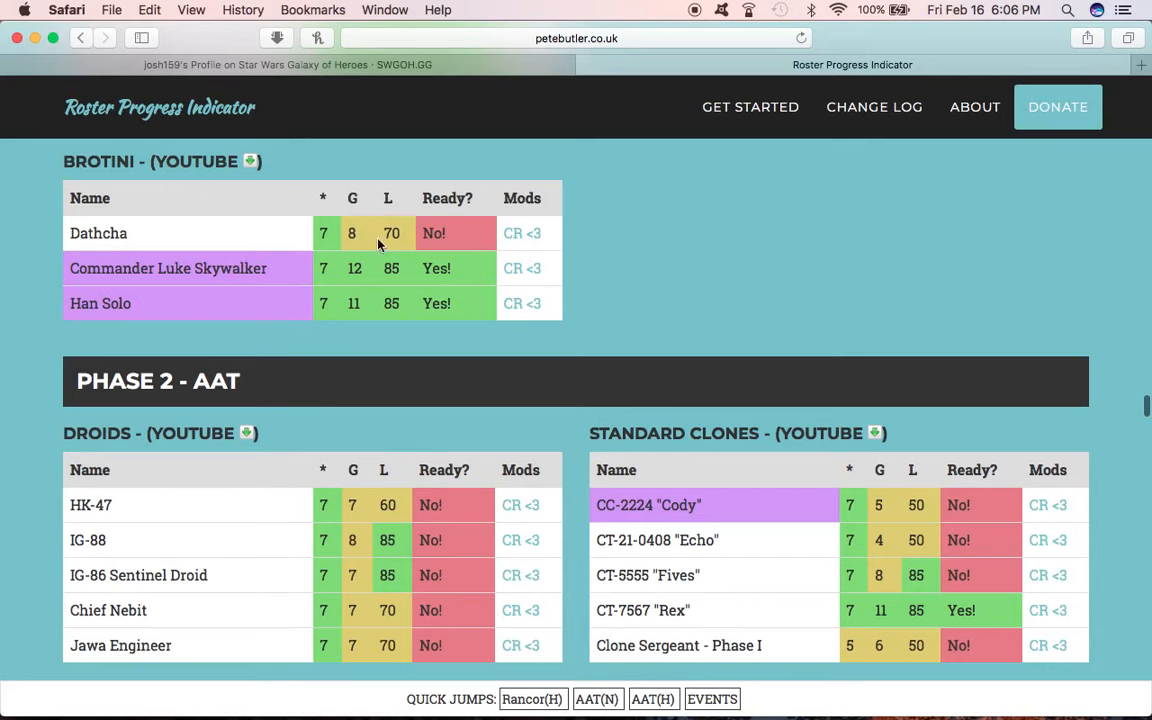
mouse_move(370, 284)
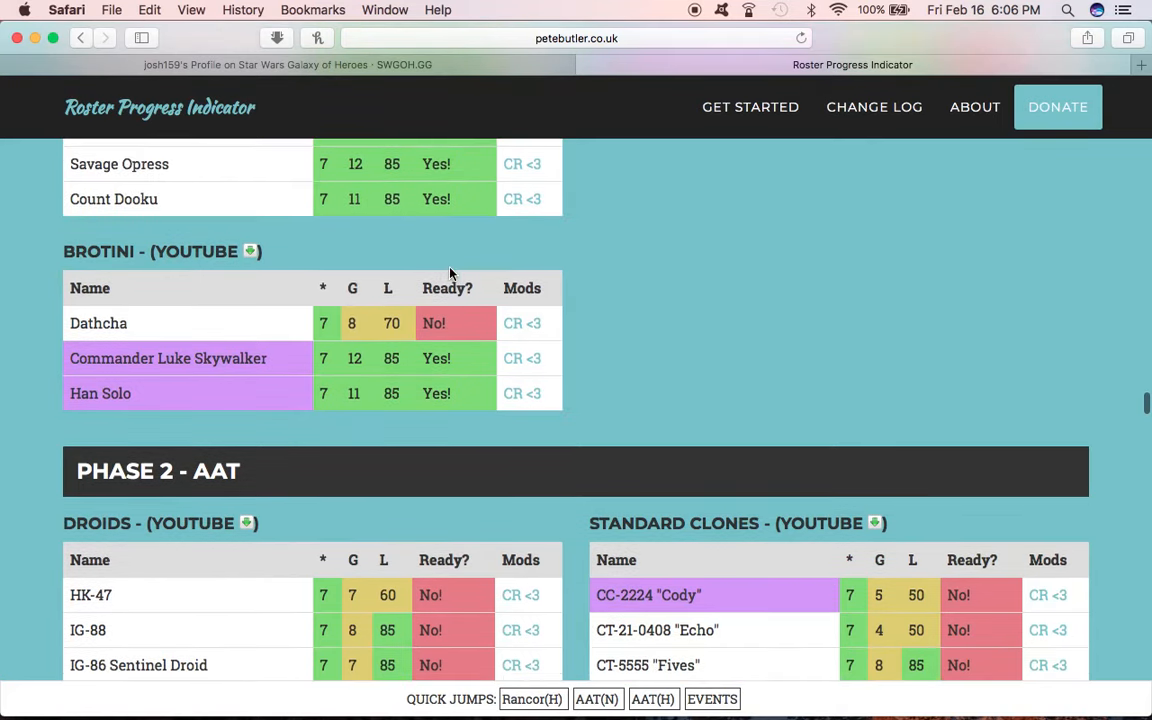
Step: Review heroic Phases 3 and 4 down to Juggermaul 2, reaching the Artist of War section
scroll(down, 3)
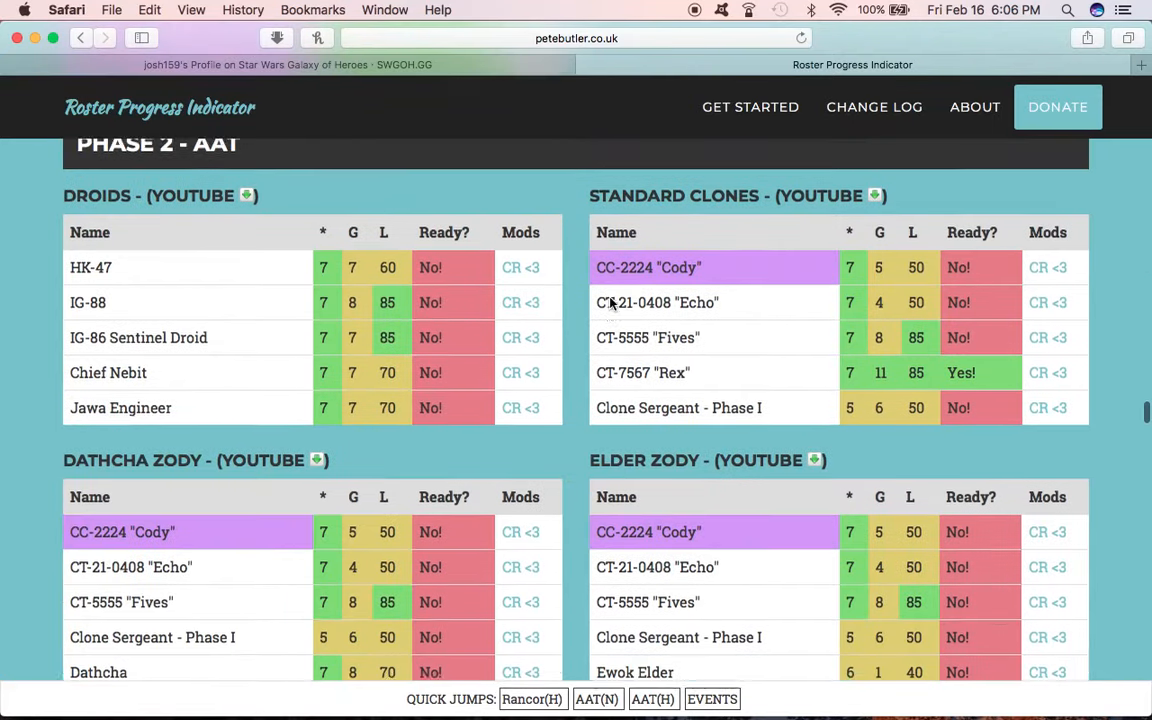
scroll(down, 3)
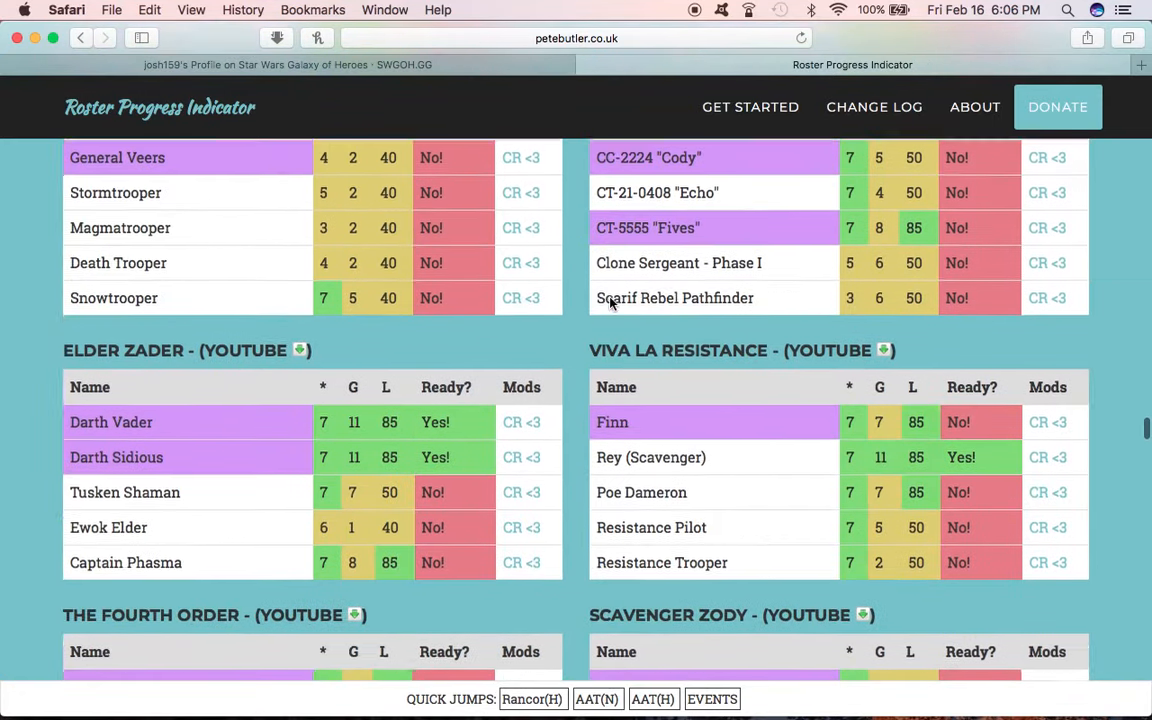
scroll(down, 3)
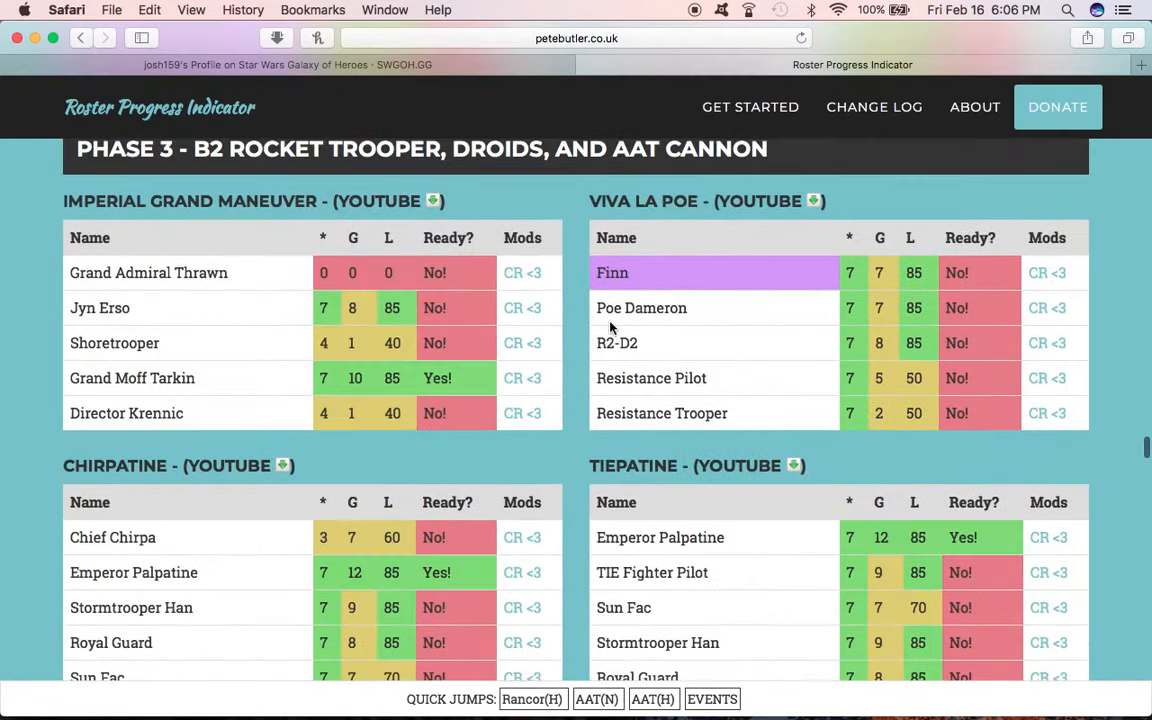
scroll(down, 3)
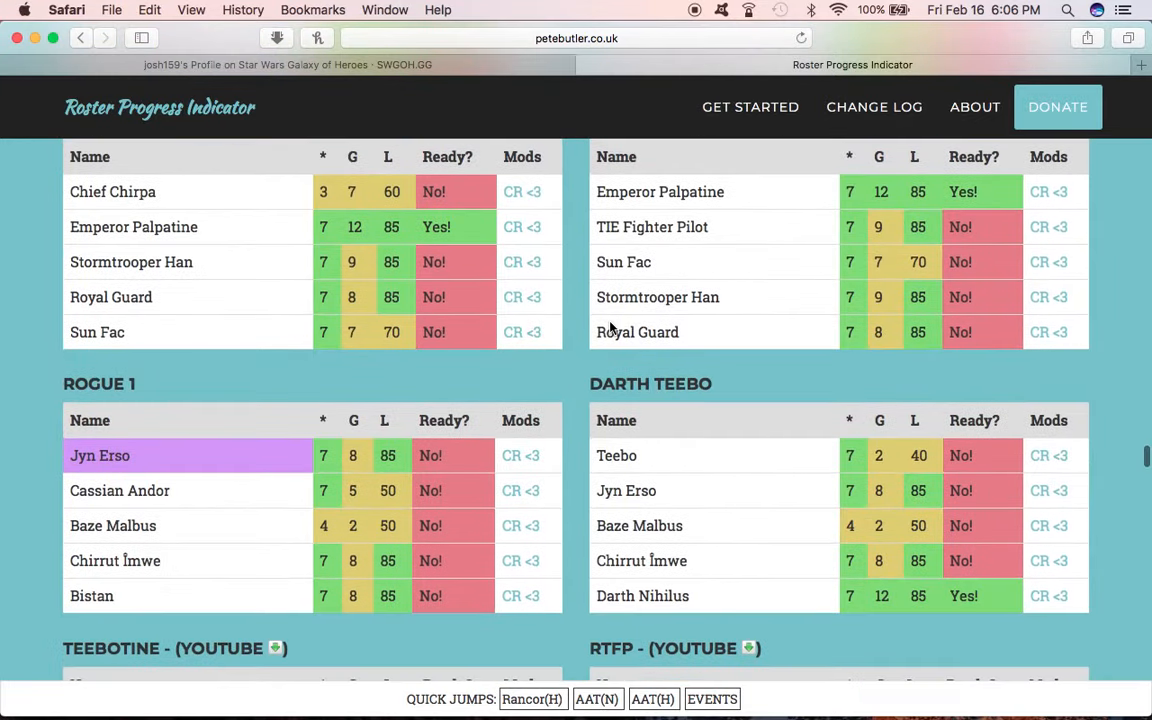
scroll(down, 3)
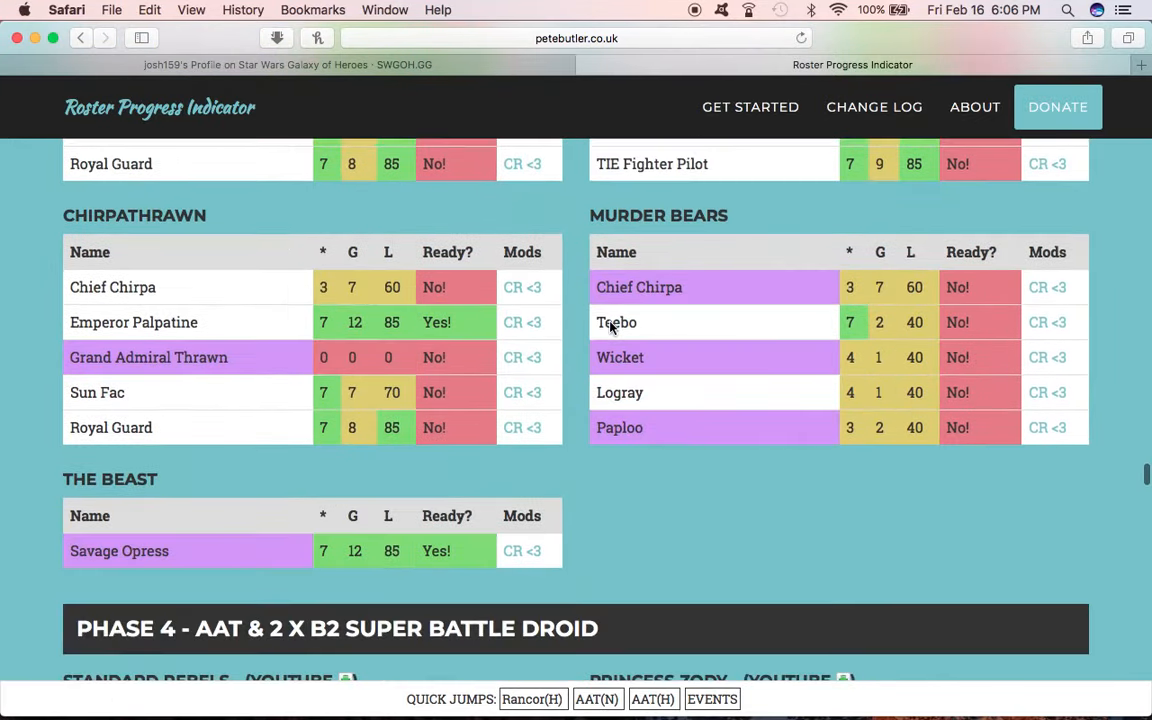
scroll(down, 3)
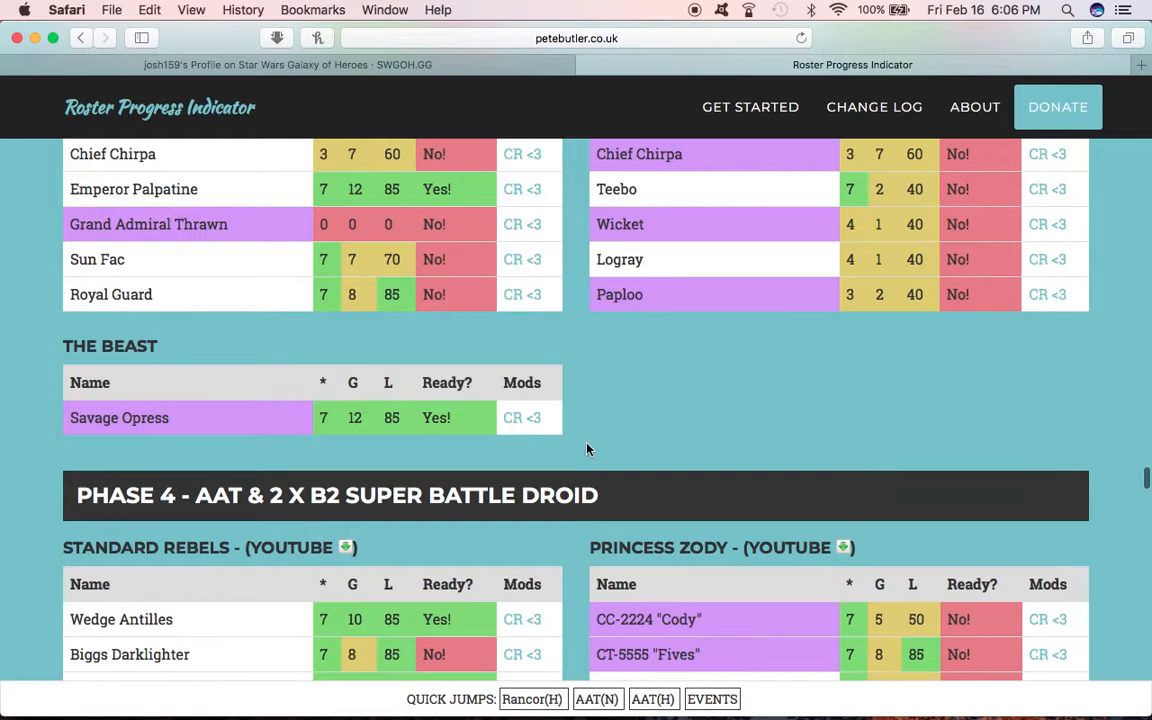
scroll(down, 3)
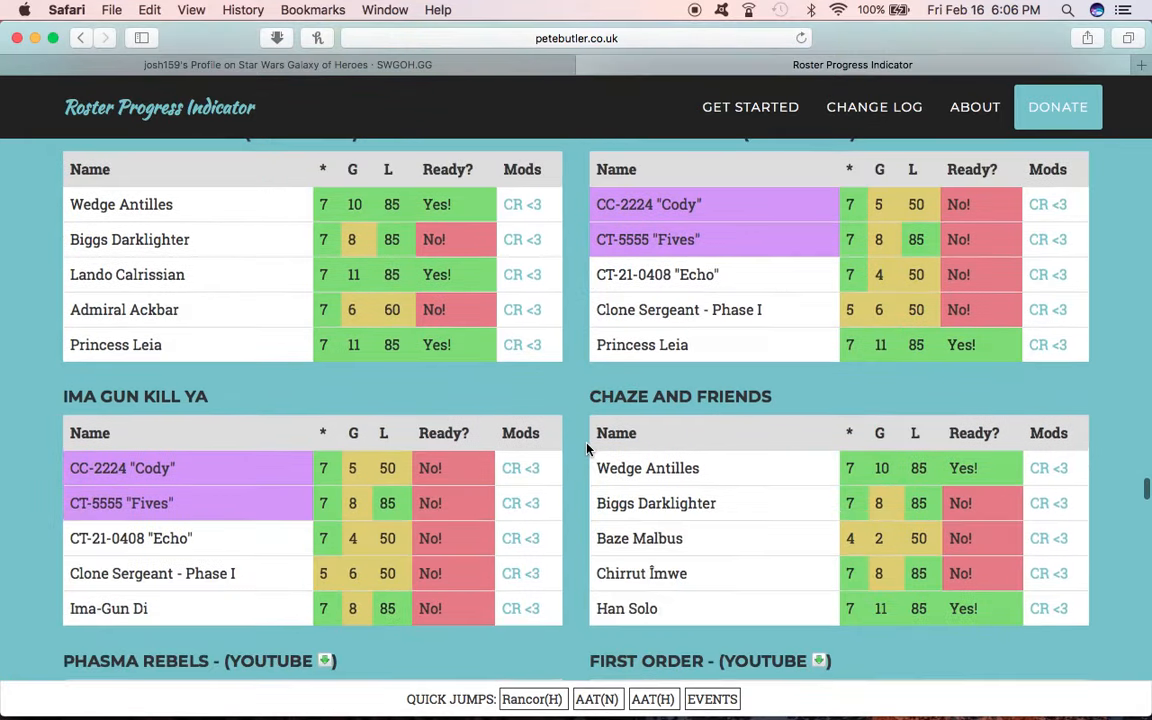
scroll(down, 3)
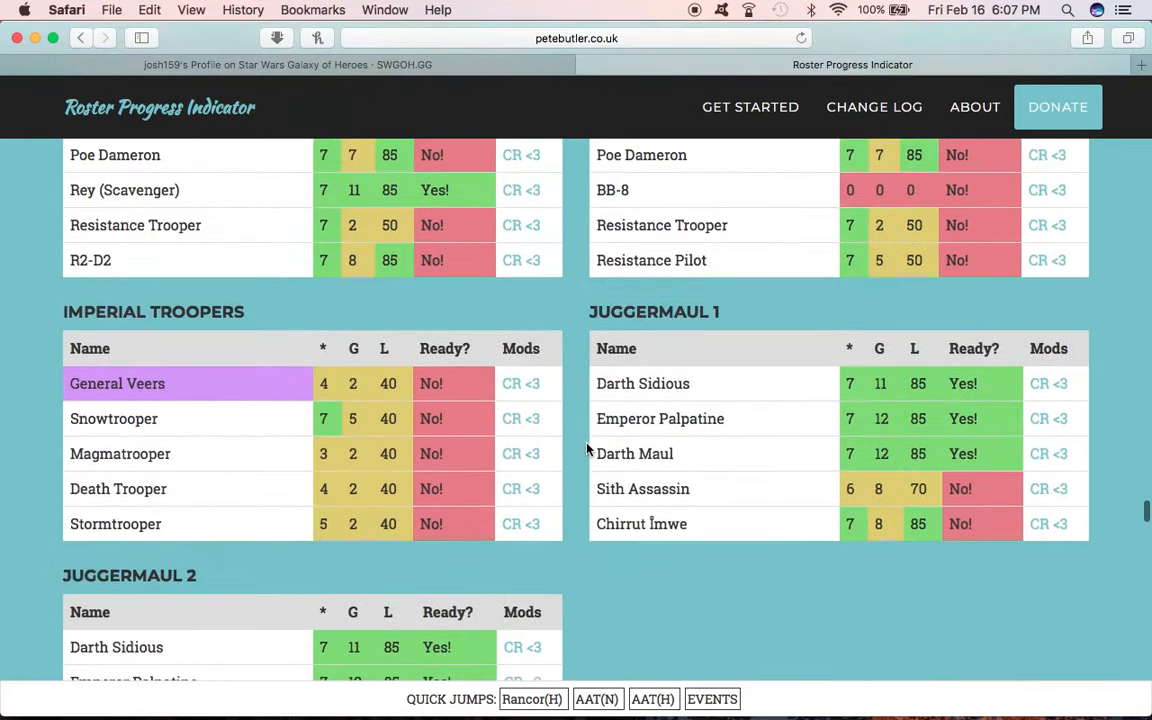
scroll(down, 3)
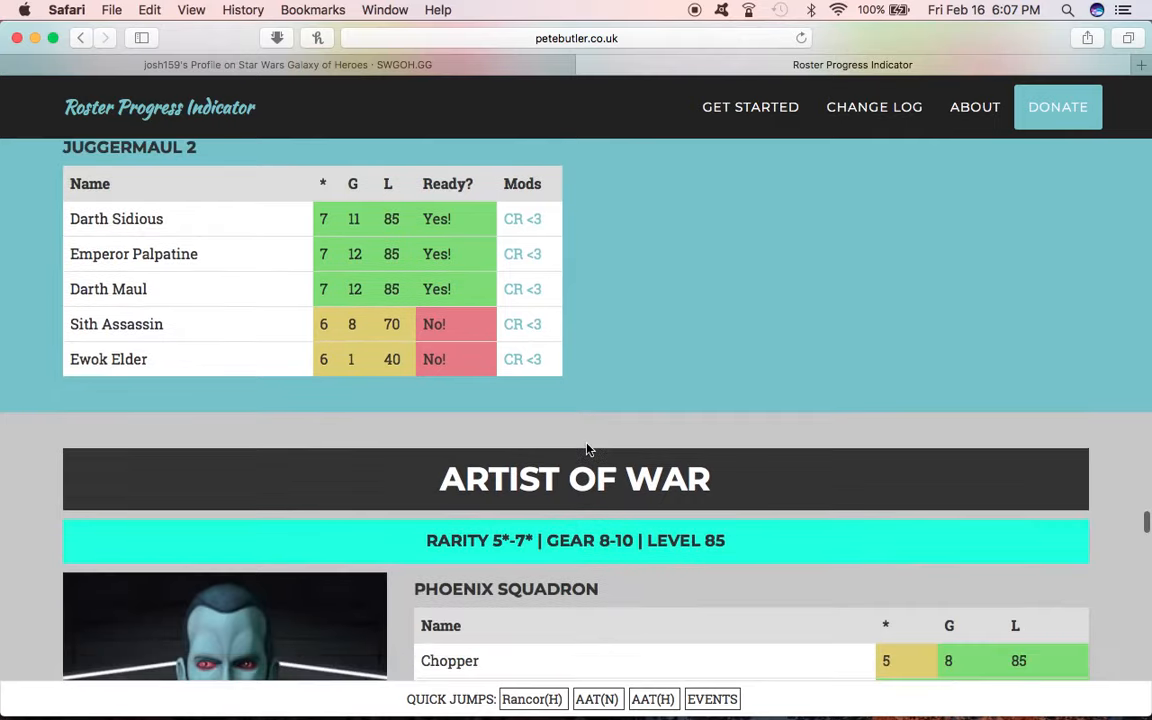
scroll(down, 3)
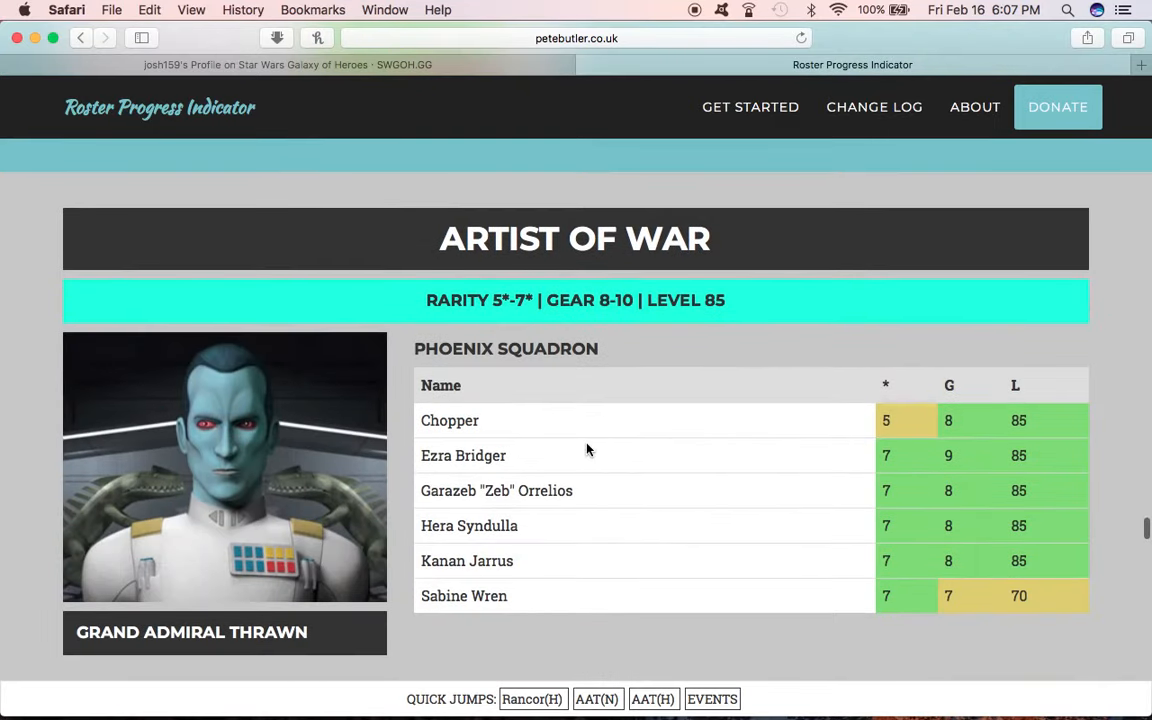
mouse_move(598, 322)
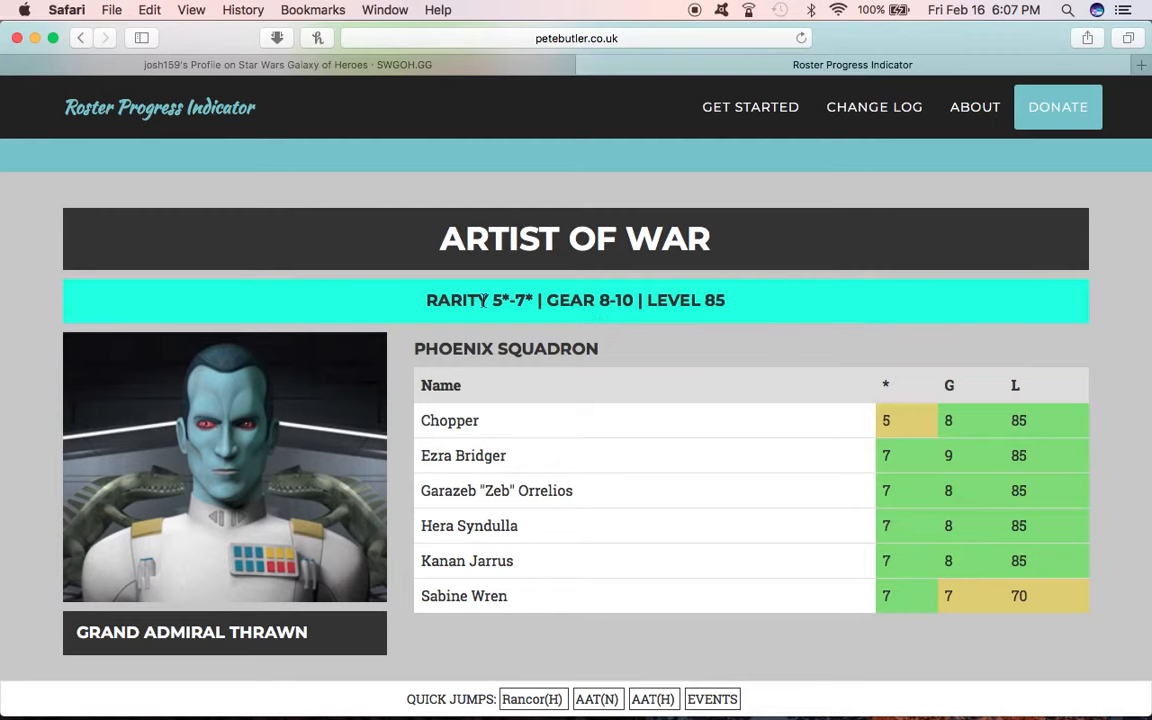
scroll(down, 3)
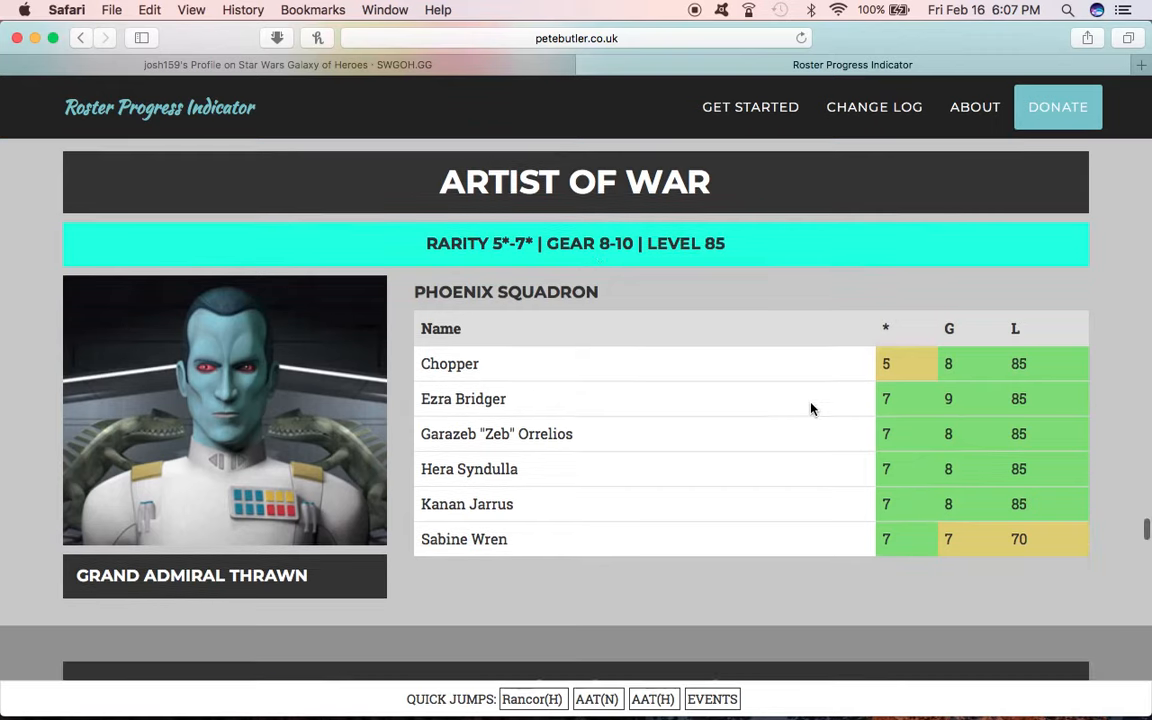
mouse_move(890, 576)
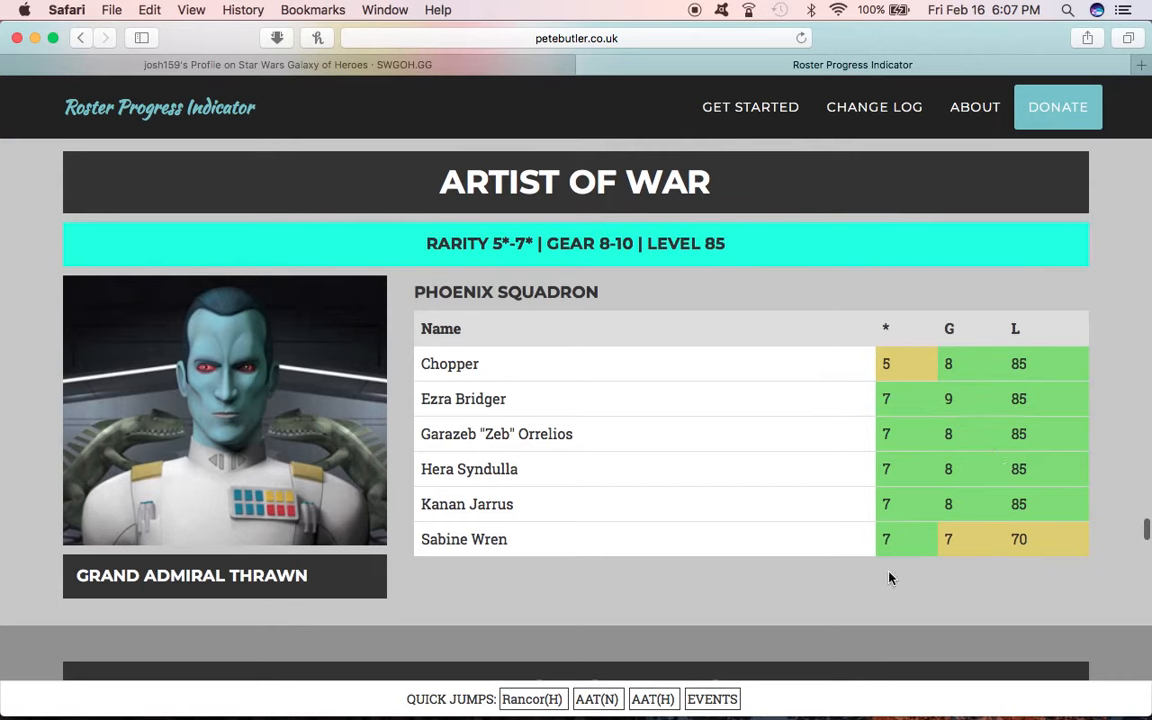
mouse_move(1058, 578)
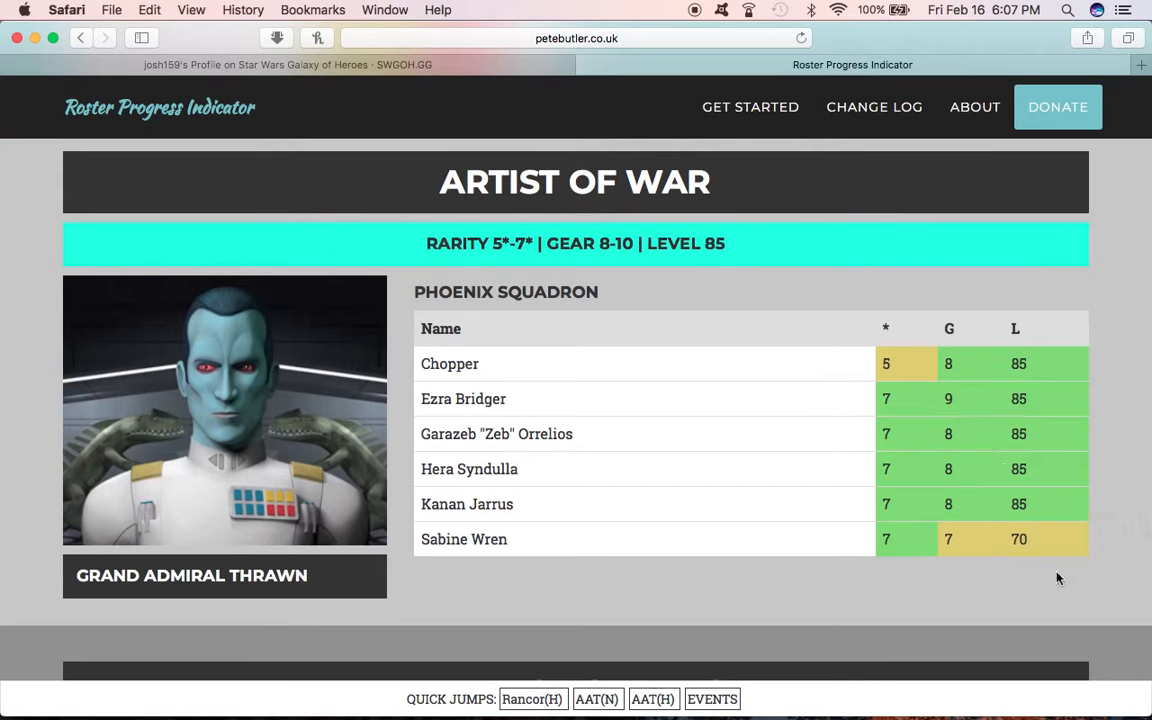
mouse_move(756, 536)
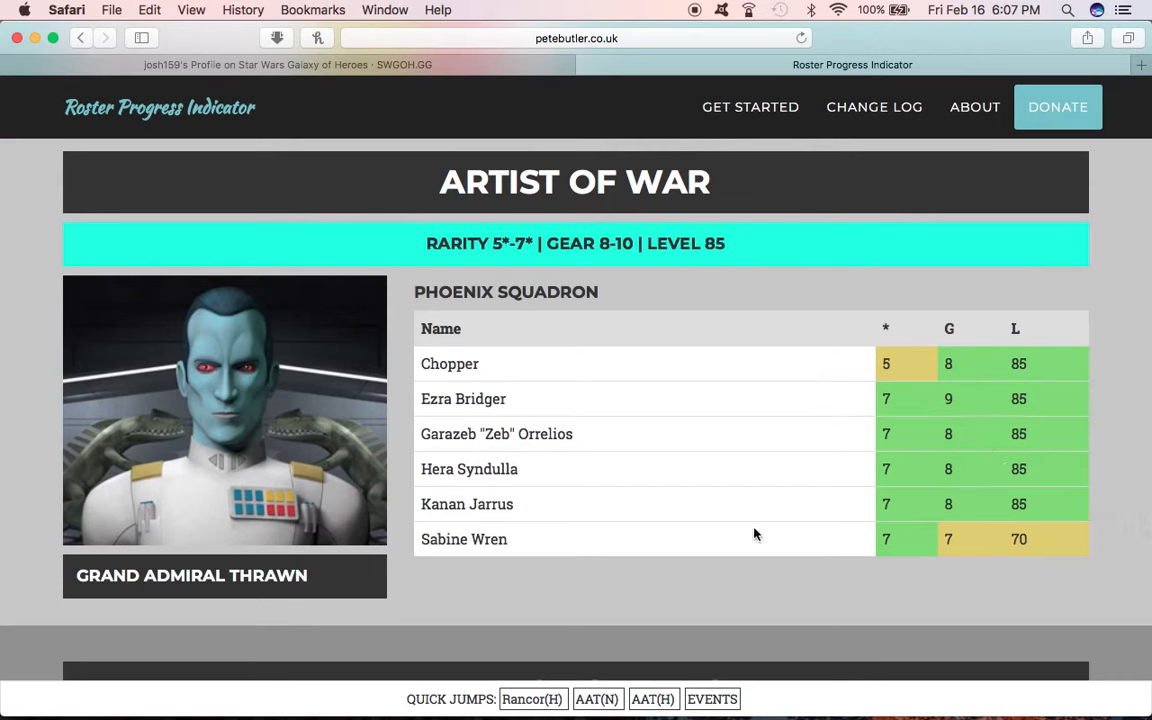
scroll(down, 3)
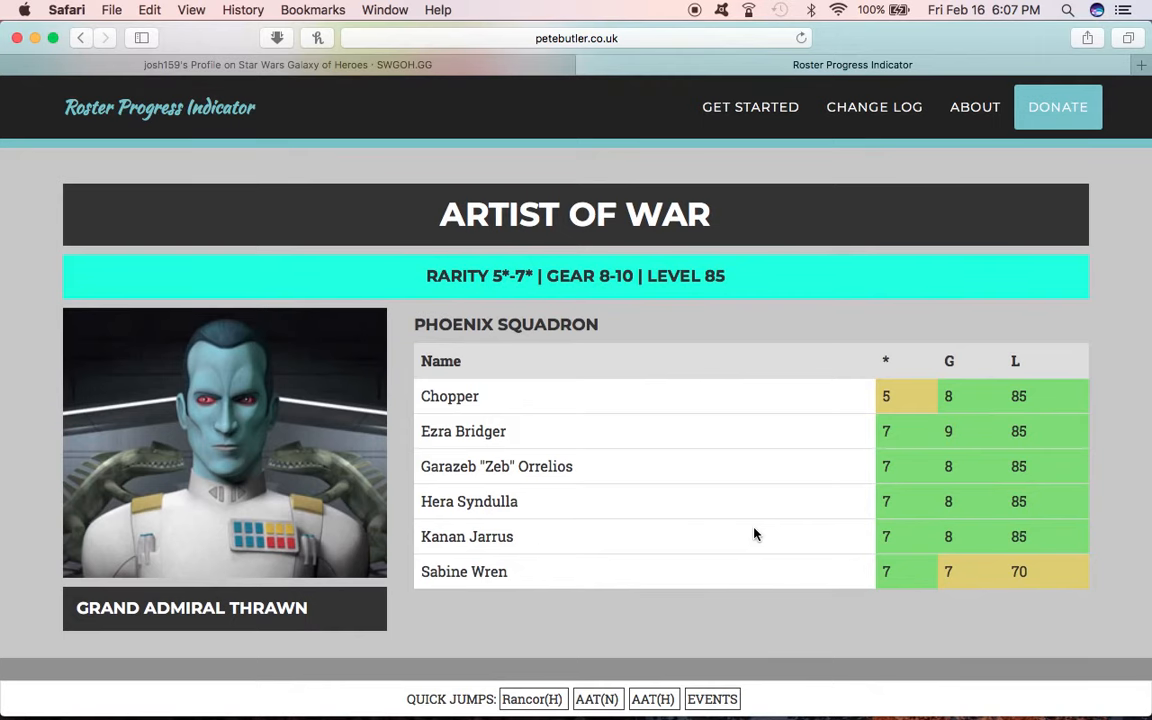
scroll(down, 3)
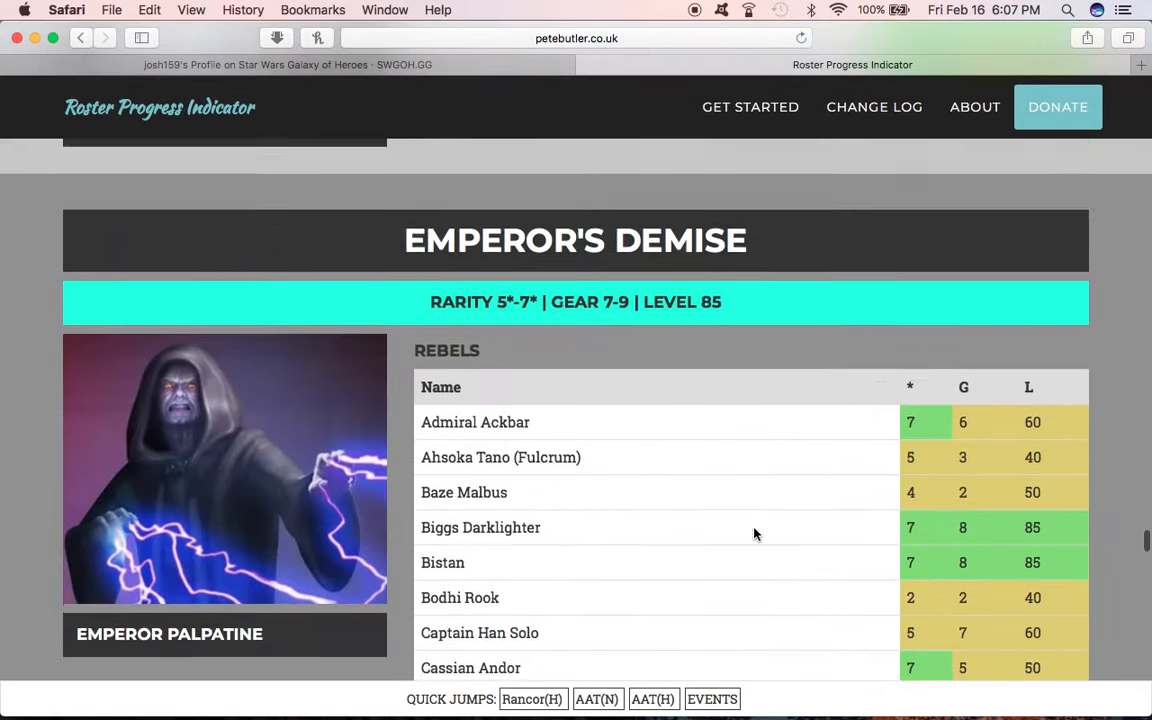
scroll(down, 3)
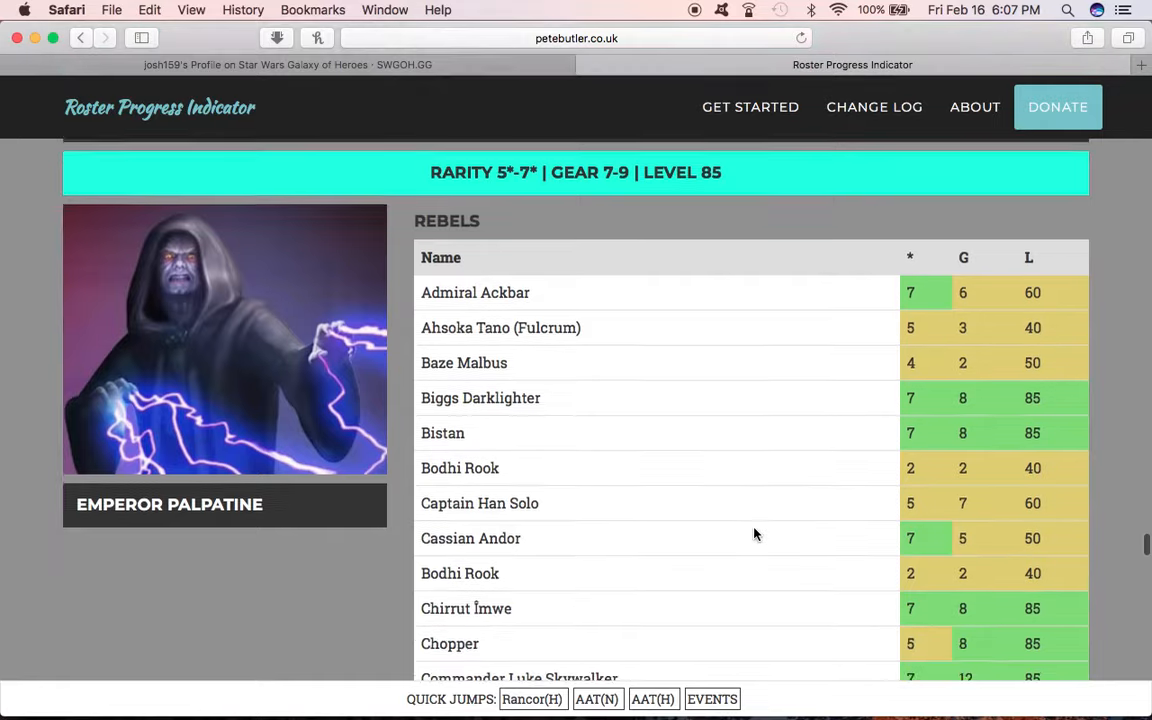
scroll(down, 3)
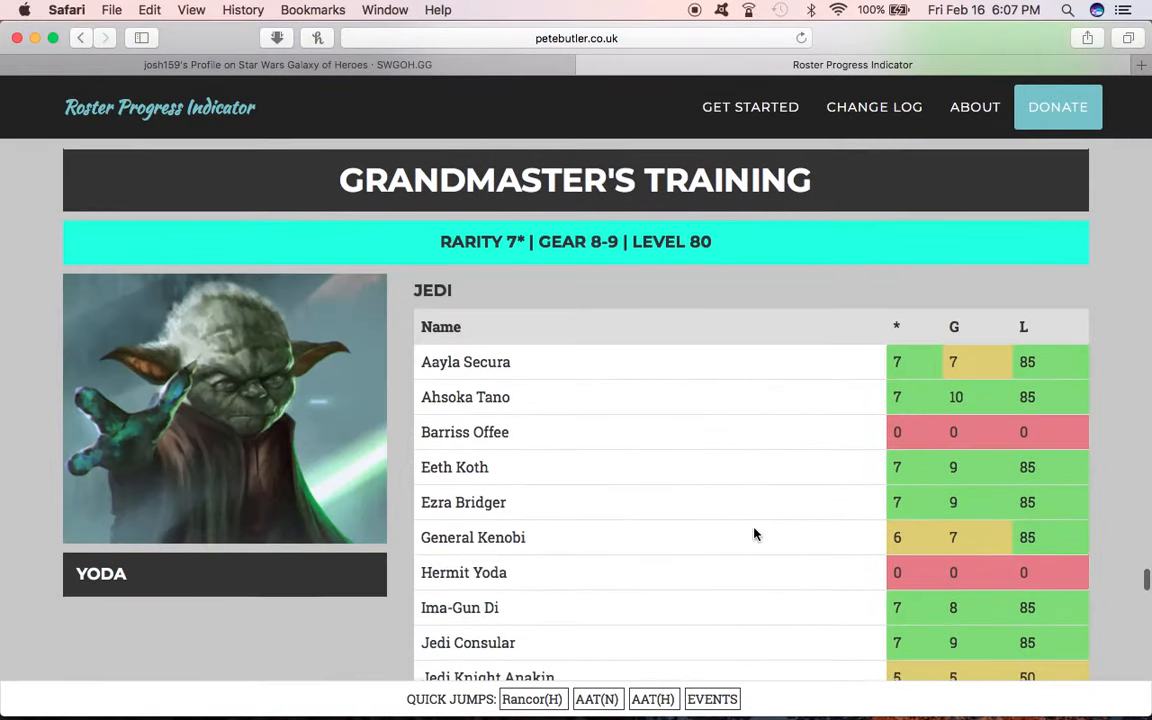
scroll(down, 3)
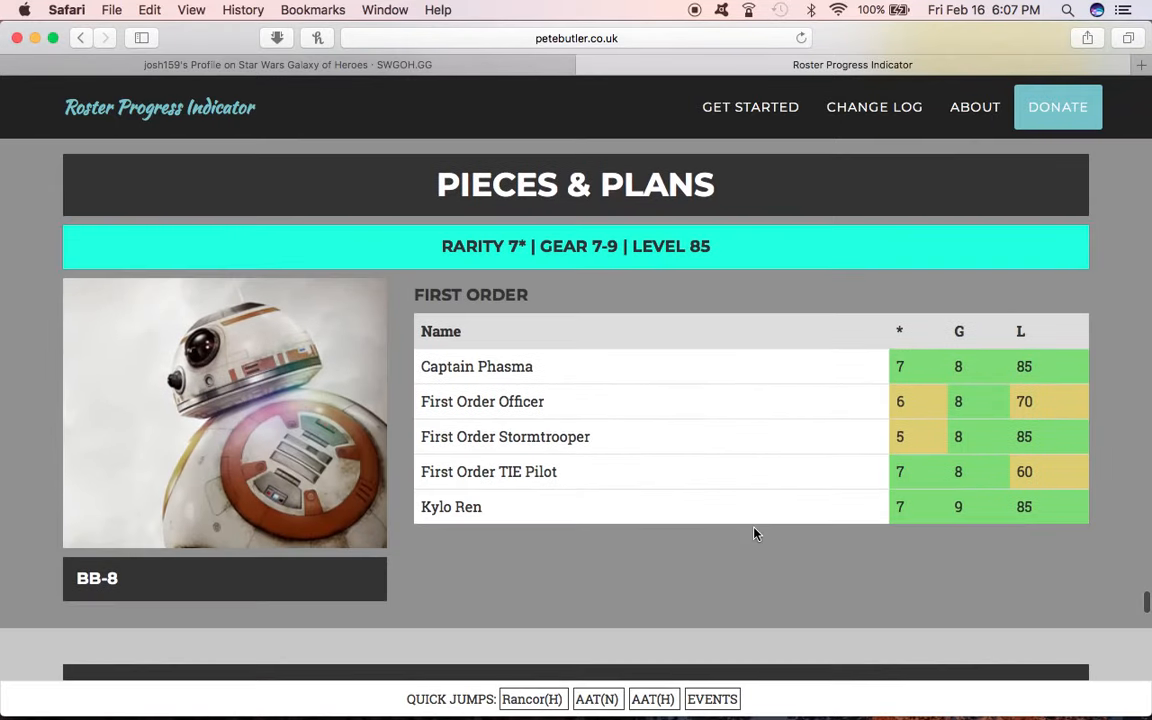
mouse_move(932, 432)
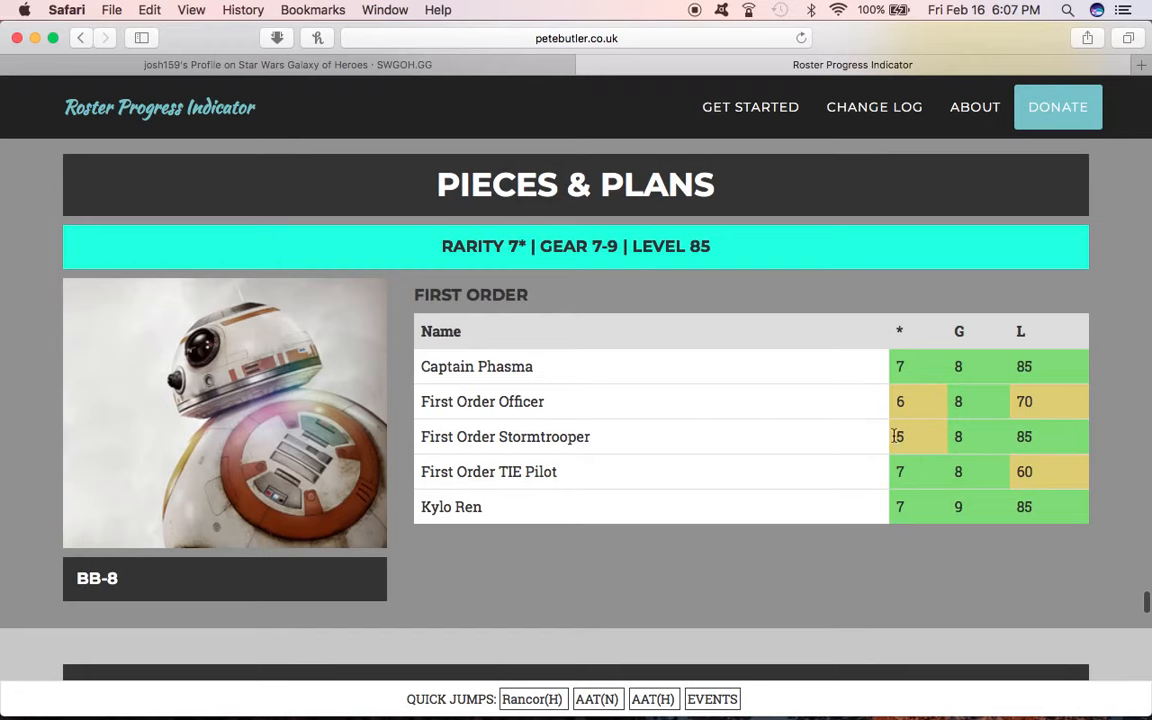
mouse_move(904, 448)
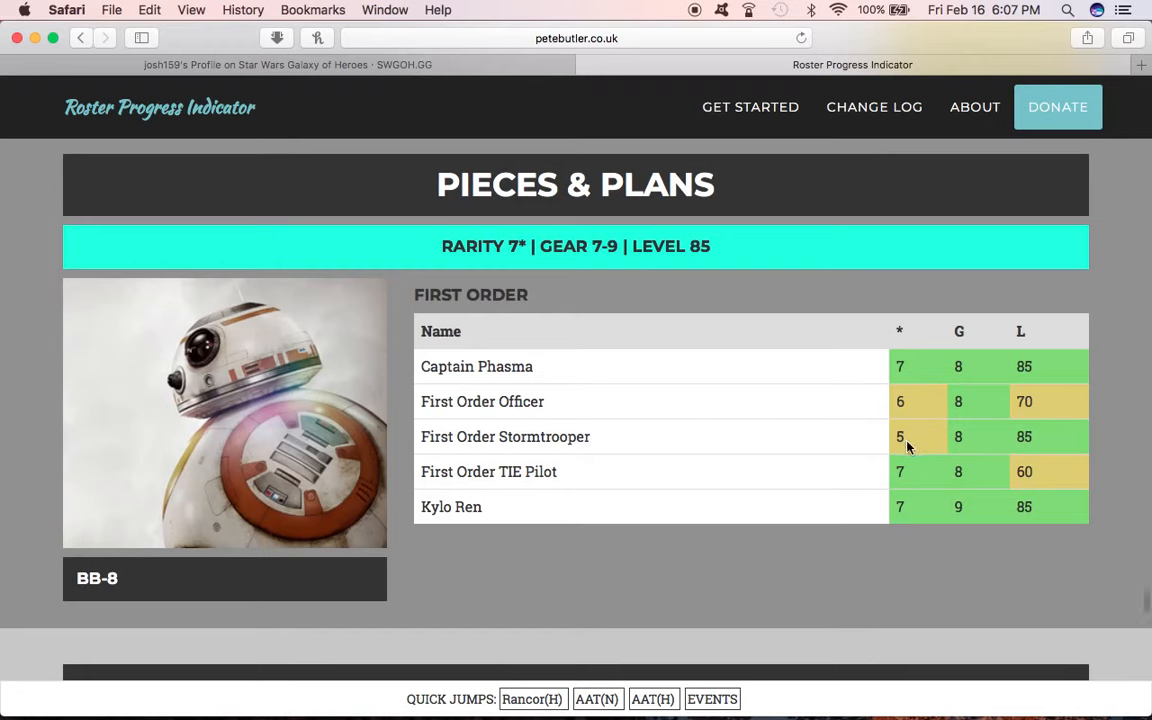
mouse_move(868, 488)
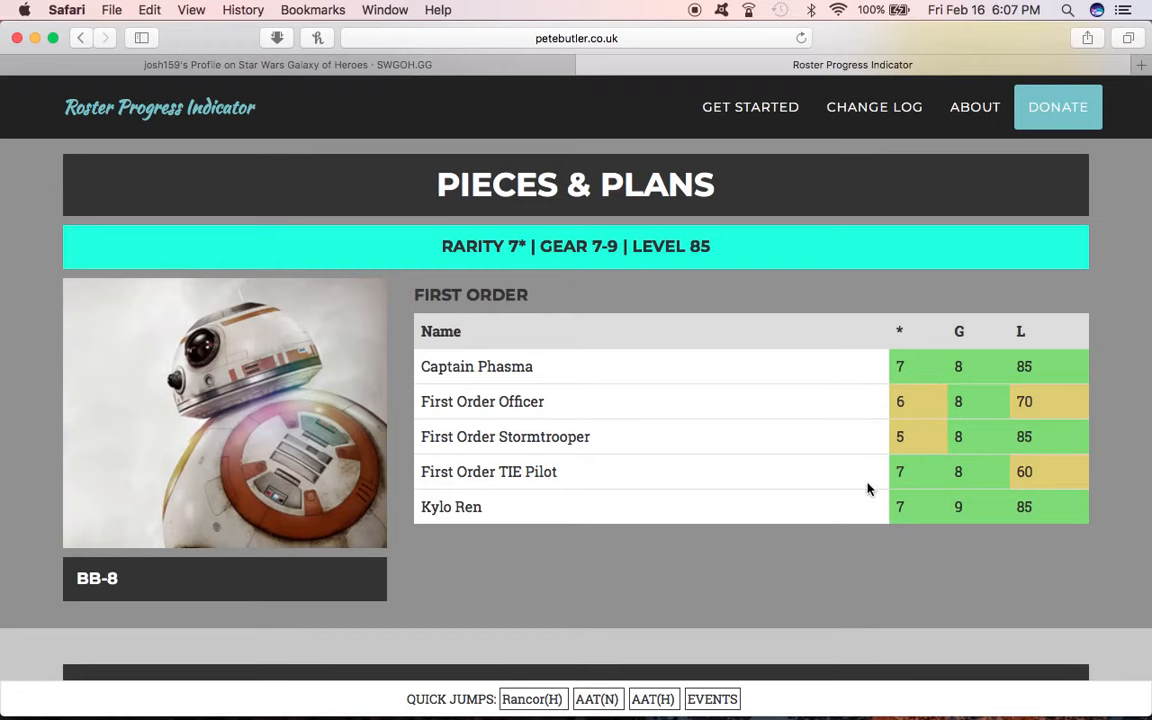
mouse_move(1016, 528)
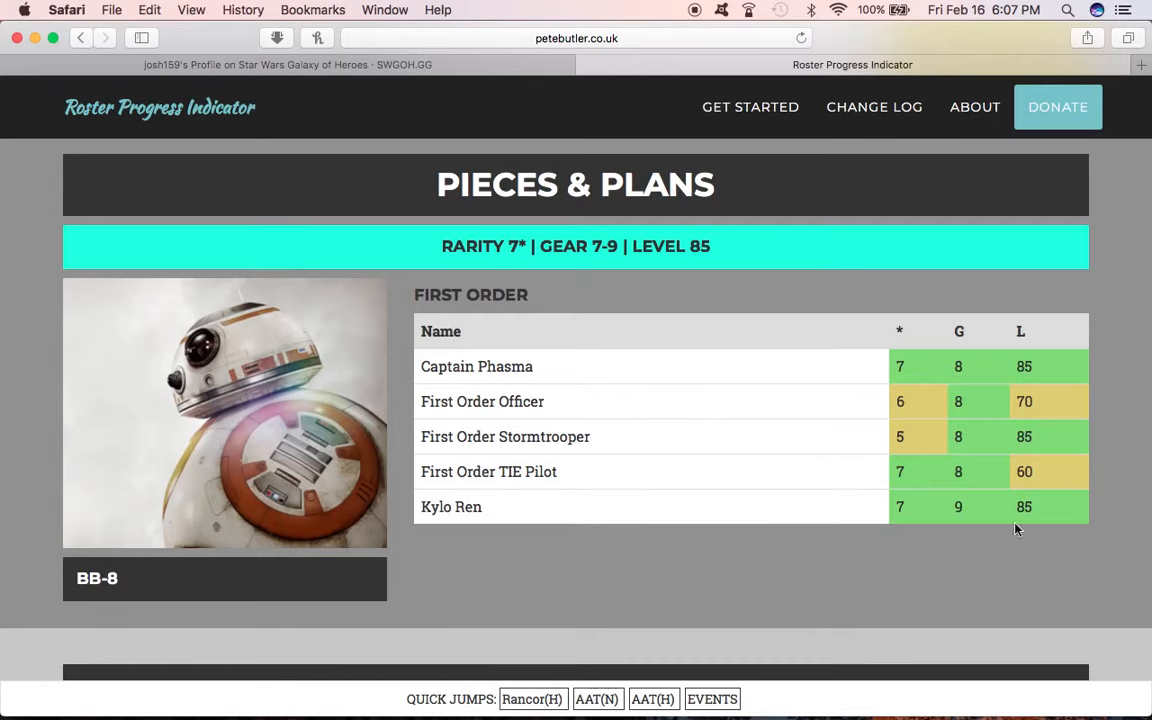
scroll(down, 3)
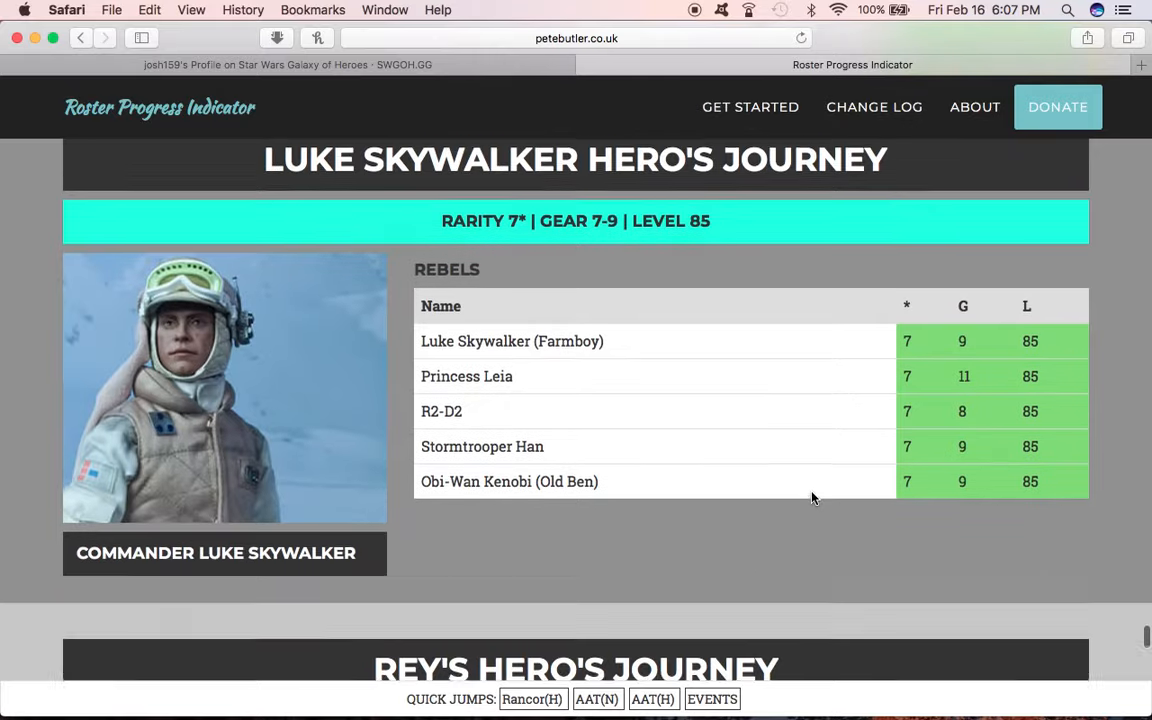
scroll(down, 3)
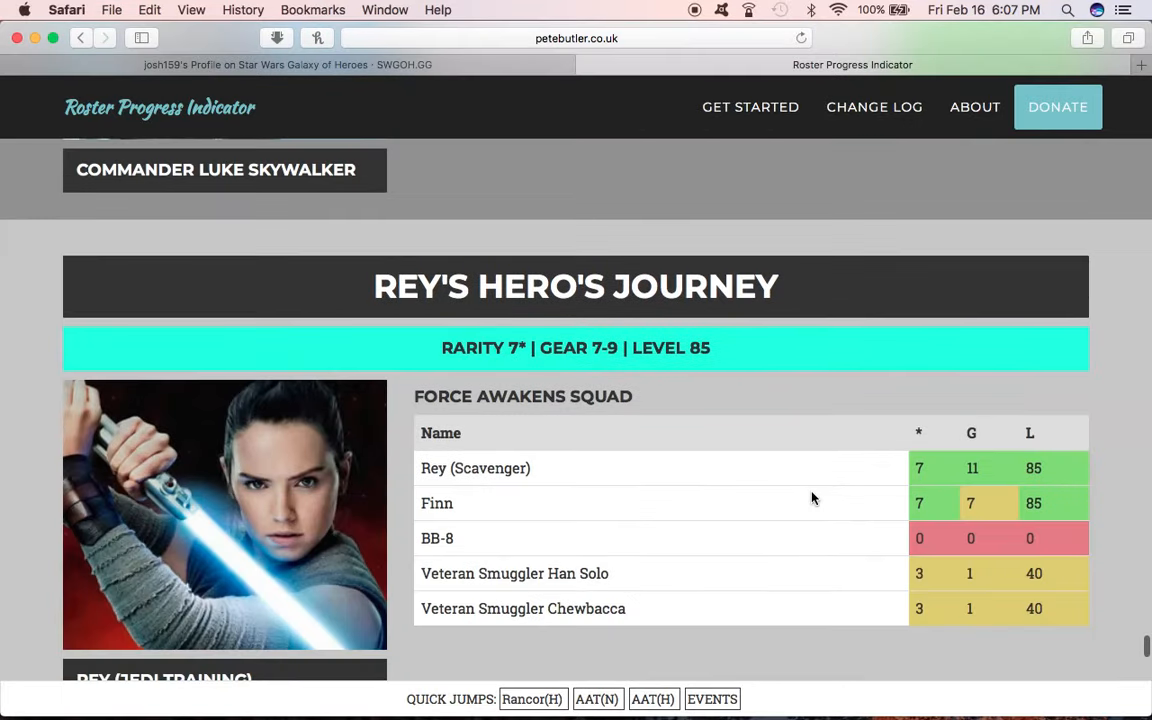
scroll(down, 3)
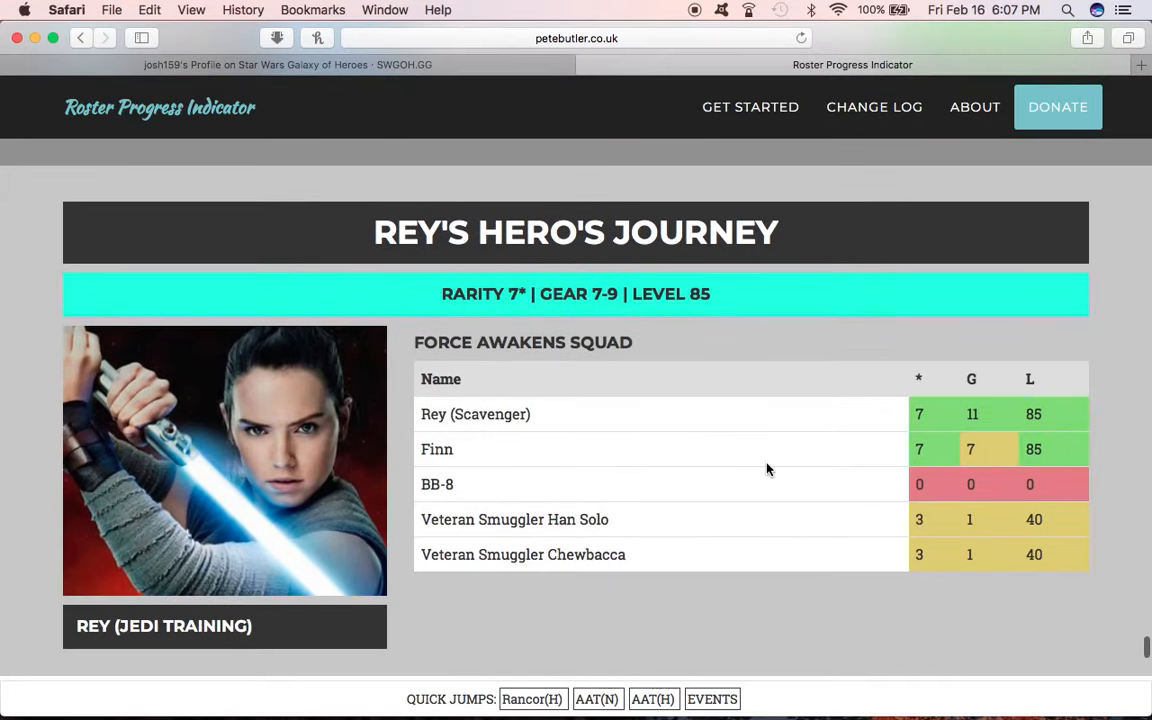
scroll(down, 3)
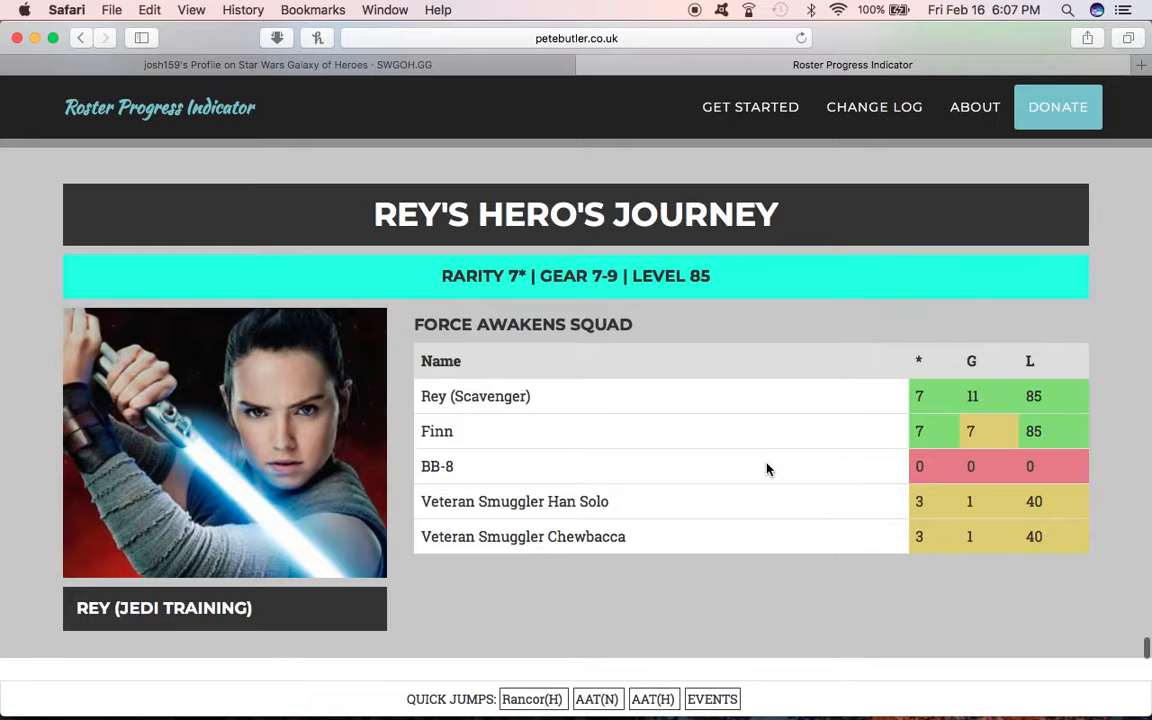
scroll(down, 3)
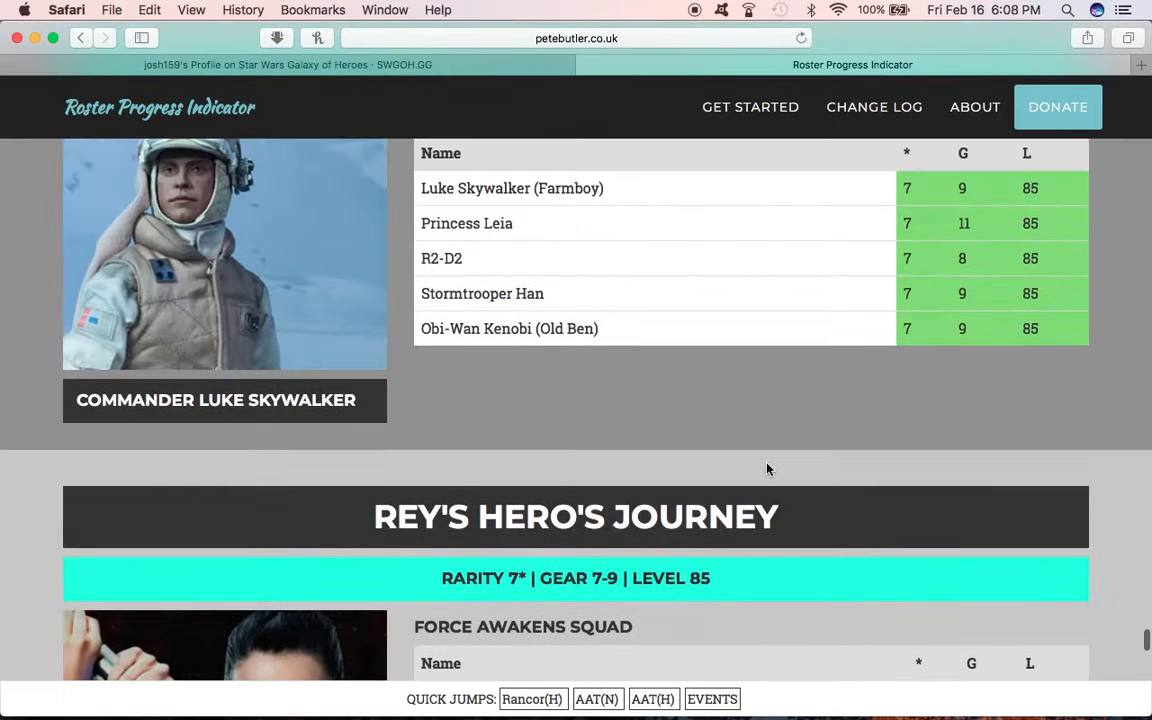
scroll(down, 3)
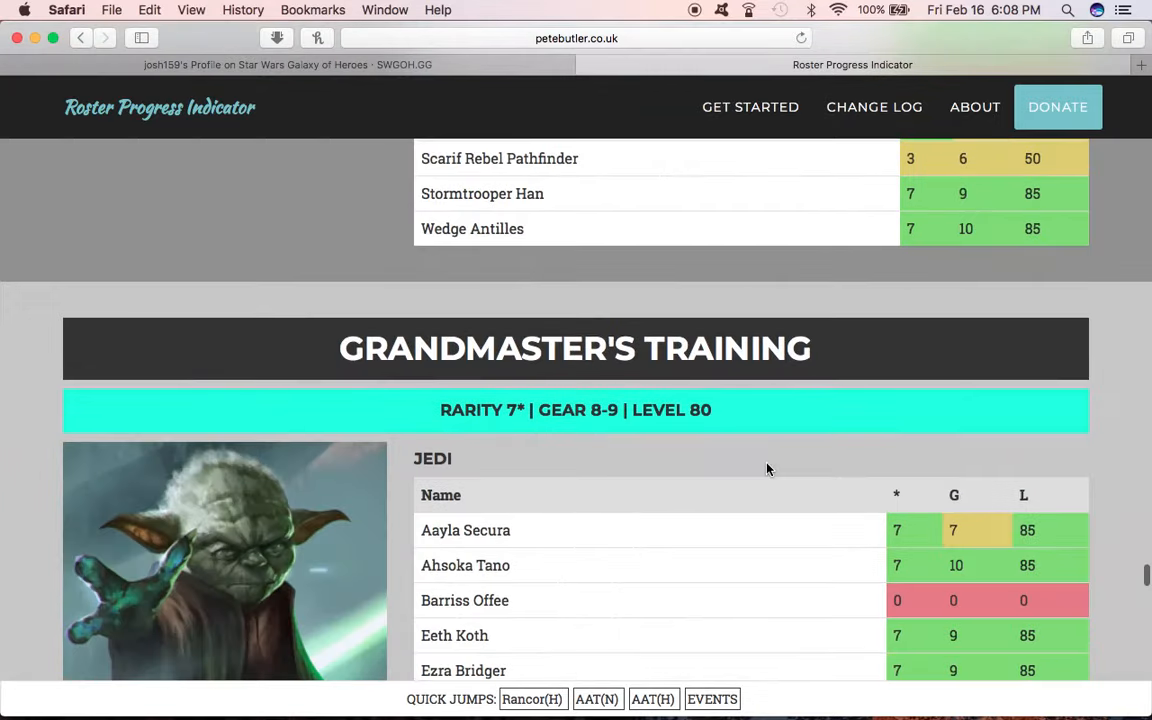
scroll(down, 3)
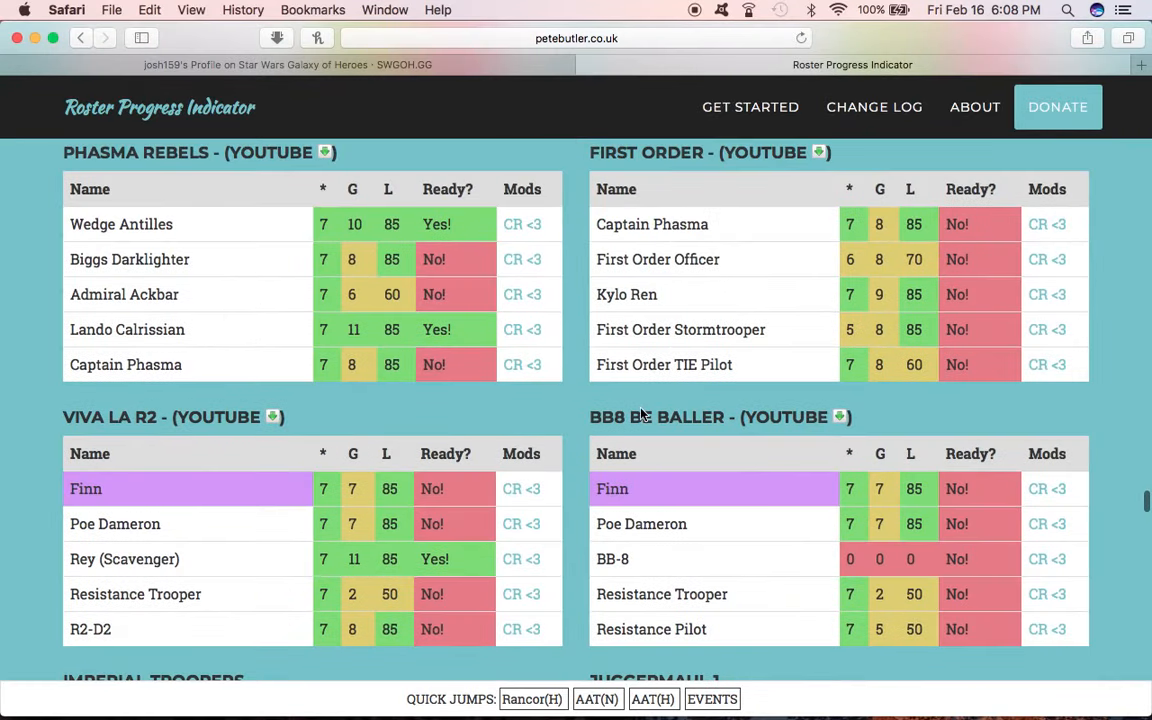
mouse_move(576, 374)
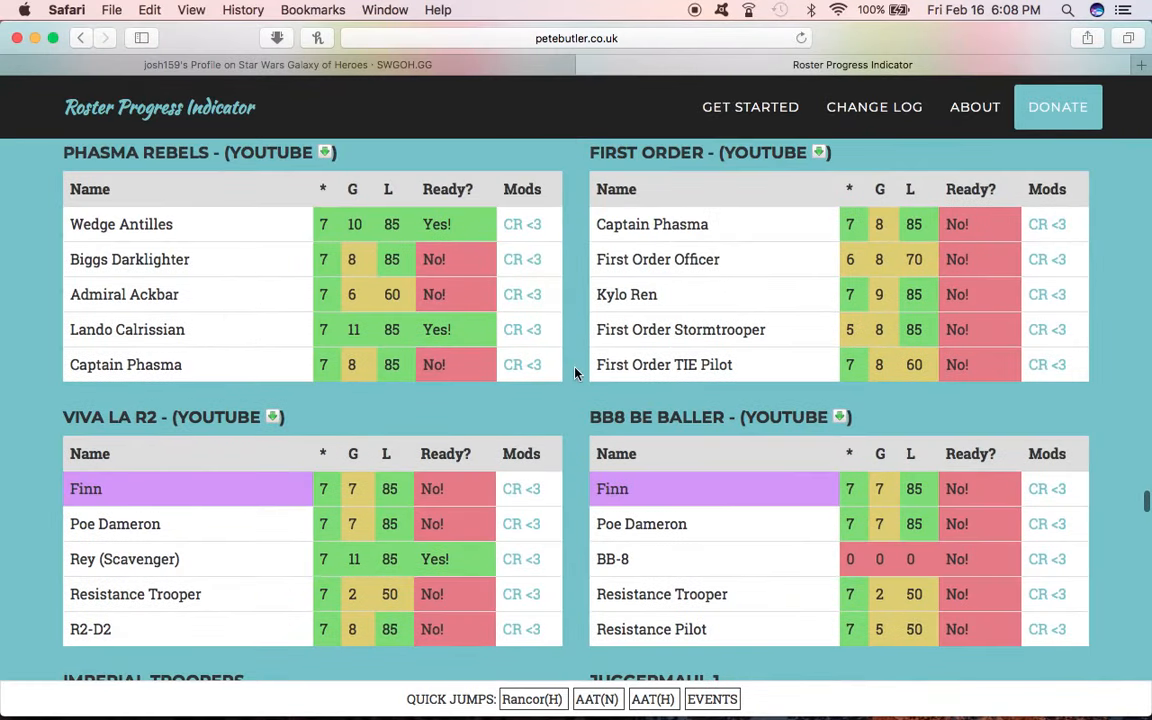
scroll(down, 3)
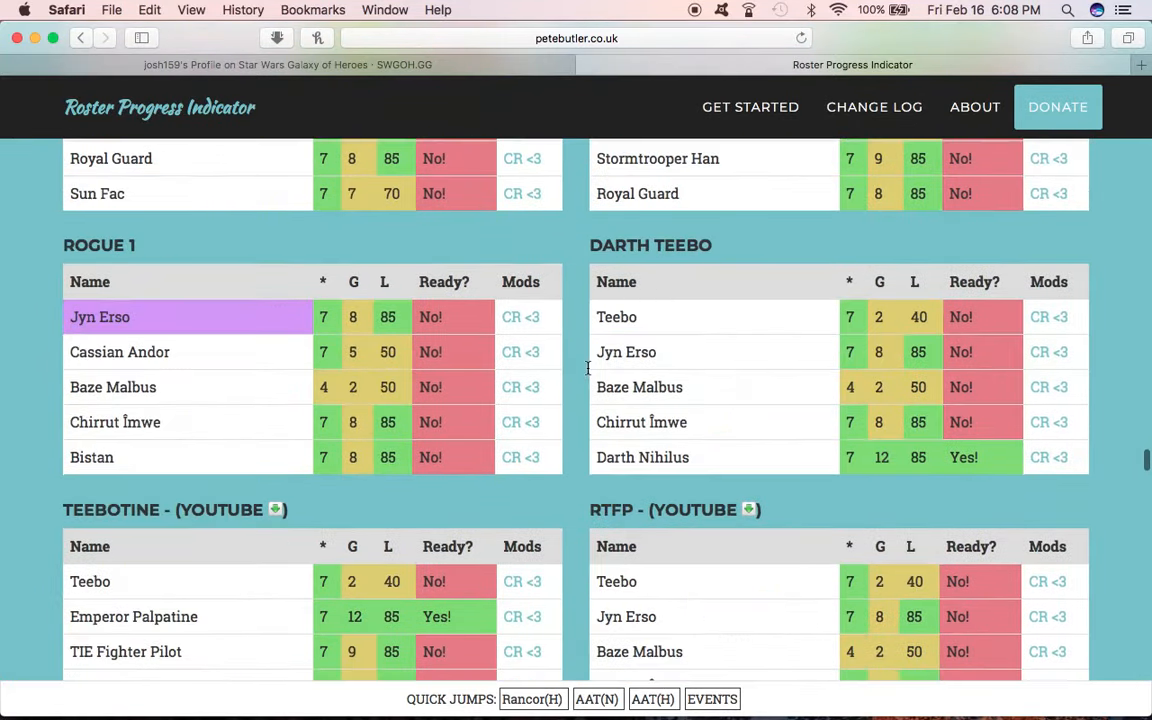
scroll(down, 3)
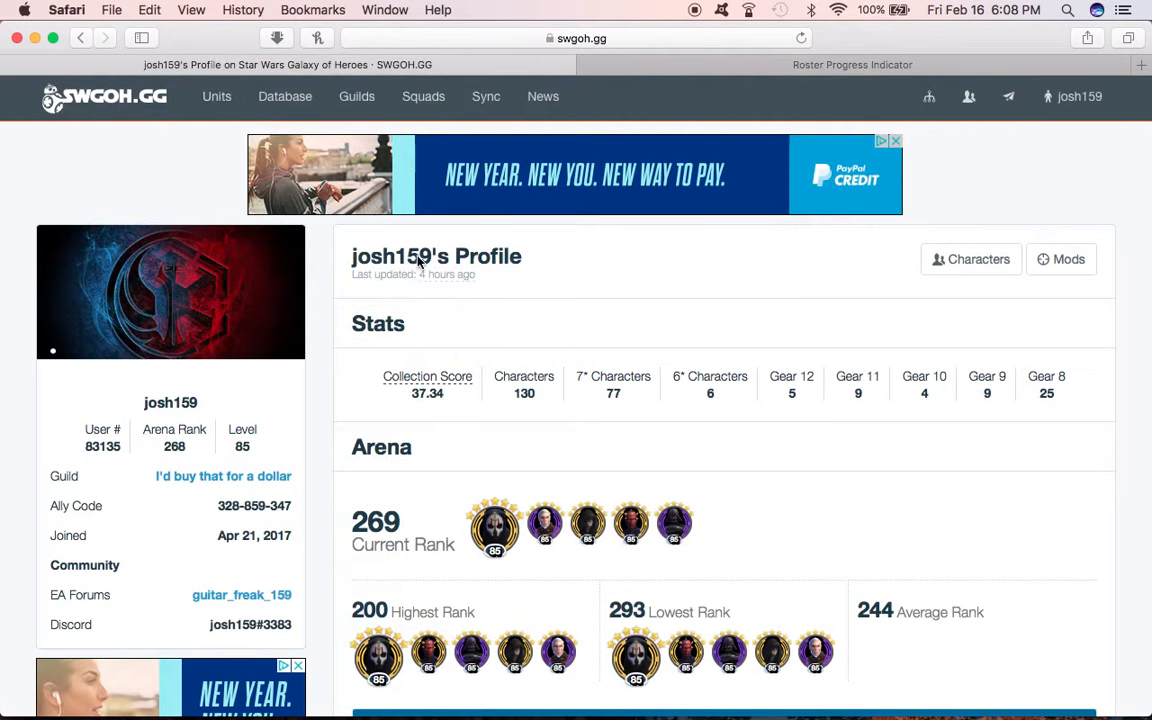
mouse_move(616, 336)
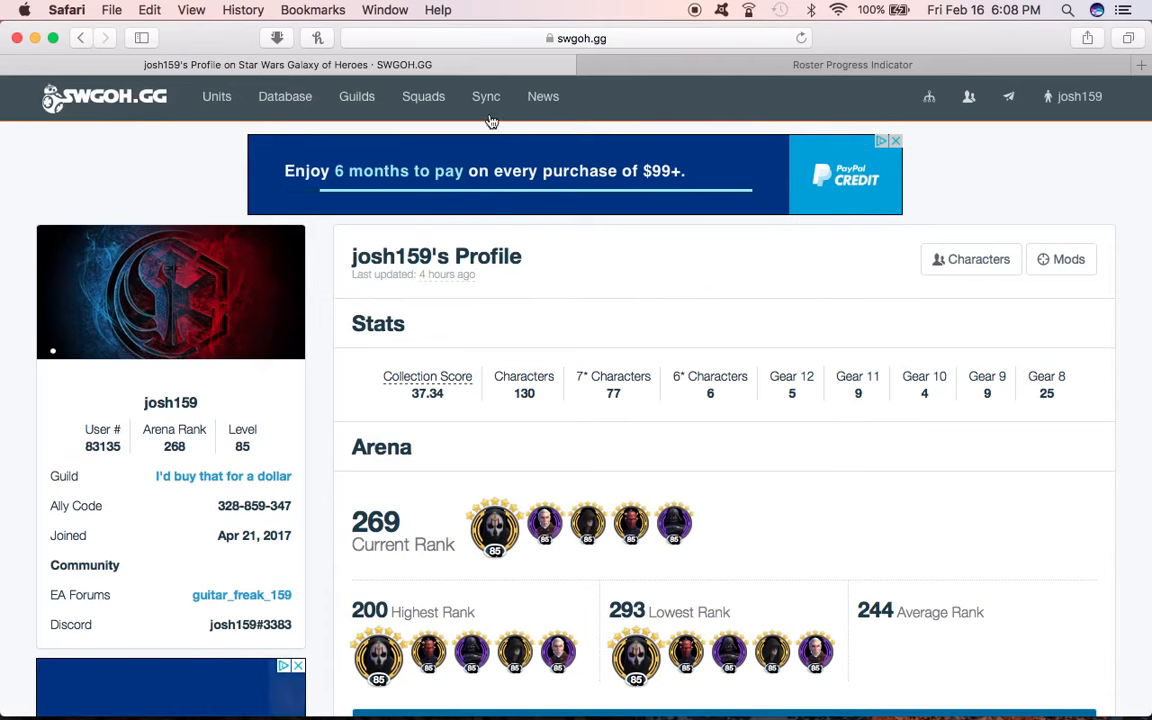
Step: Choose Collection Sync from the Sync menu to reach the account settings page
click(486, 96)
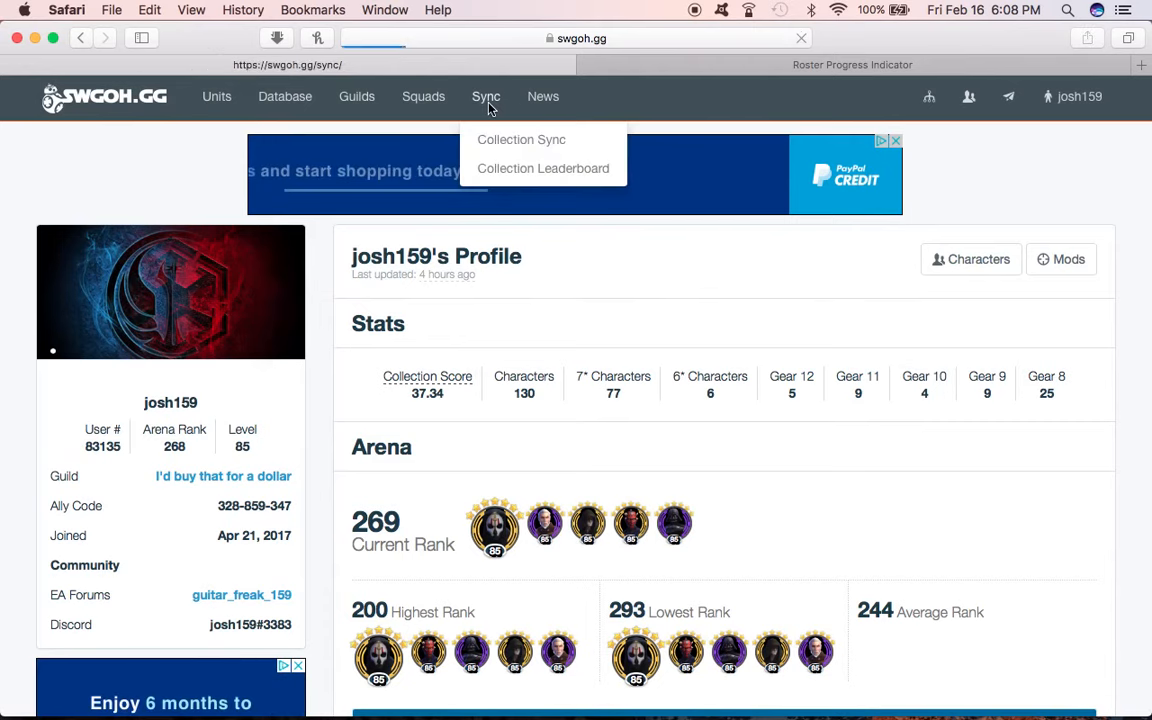
click(520, 140)
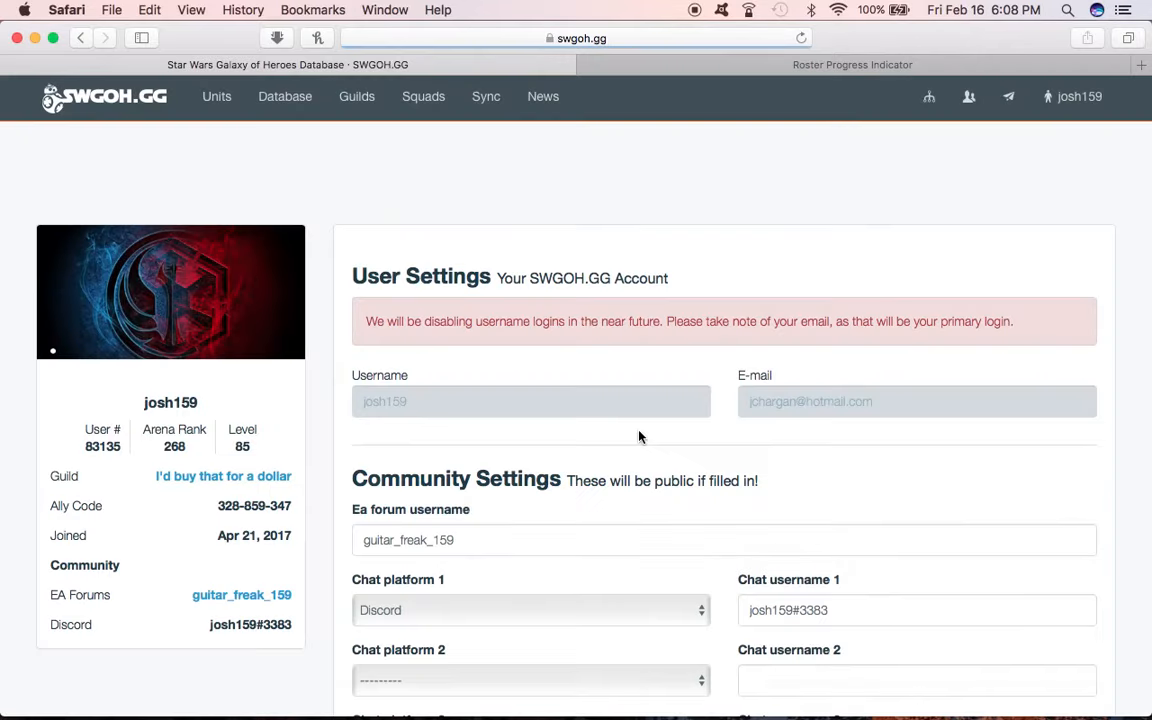
Step: View the Ally Code 'Where is it?' guide, close it and move down to the Player ID section
scroll(down, 3)
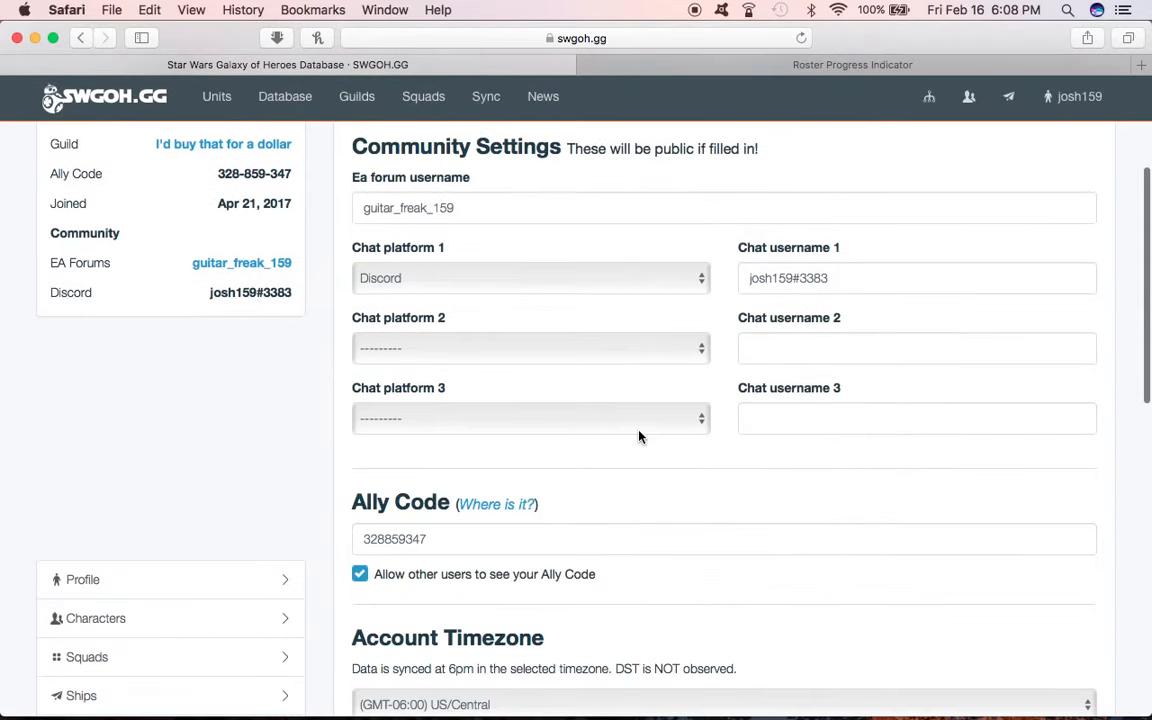
scroll(down, 3)
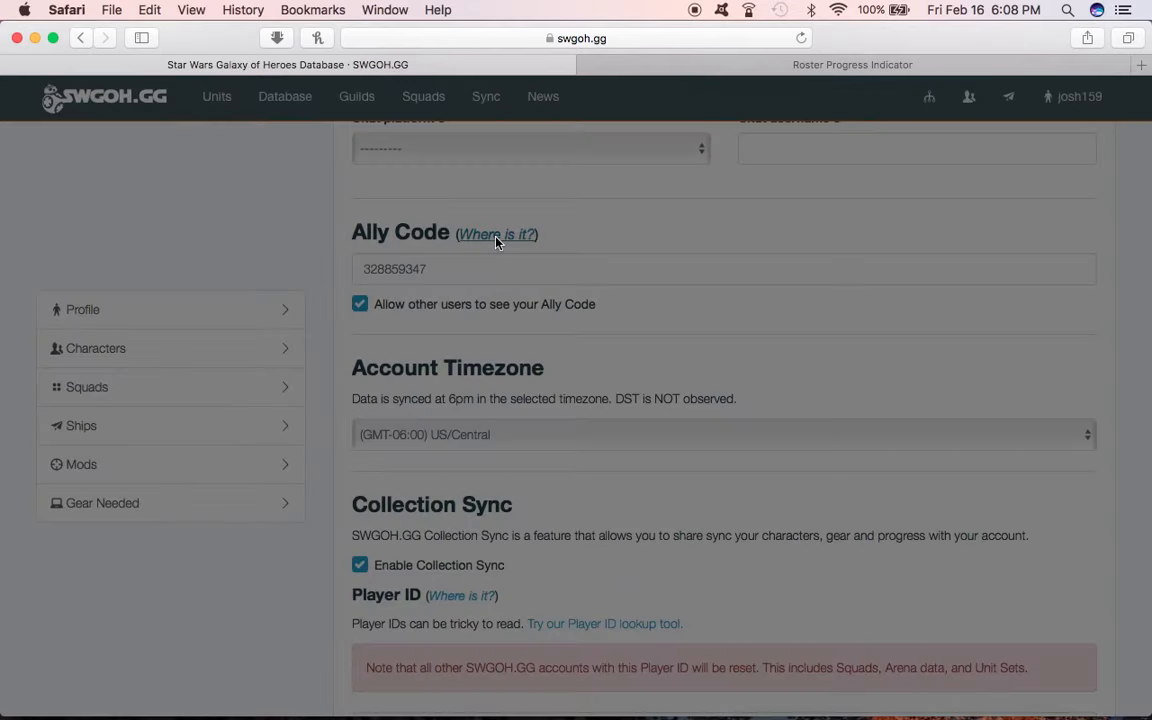
click(496, 234)
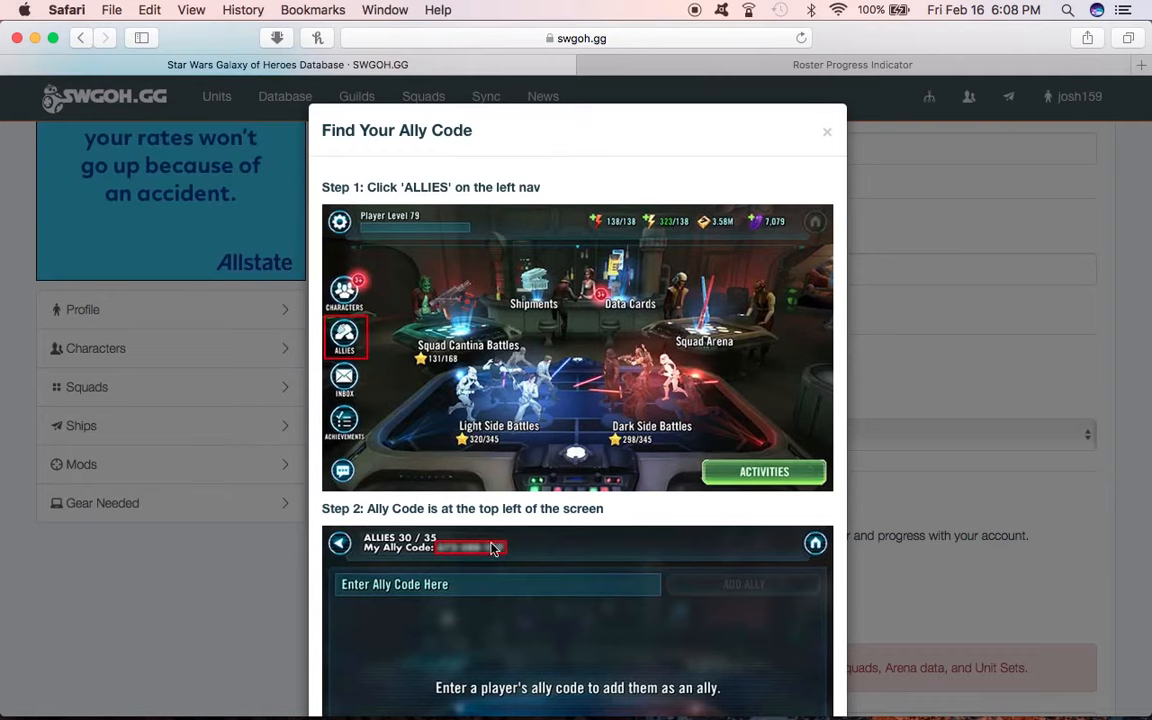
mouse_move(934, 424)
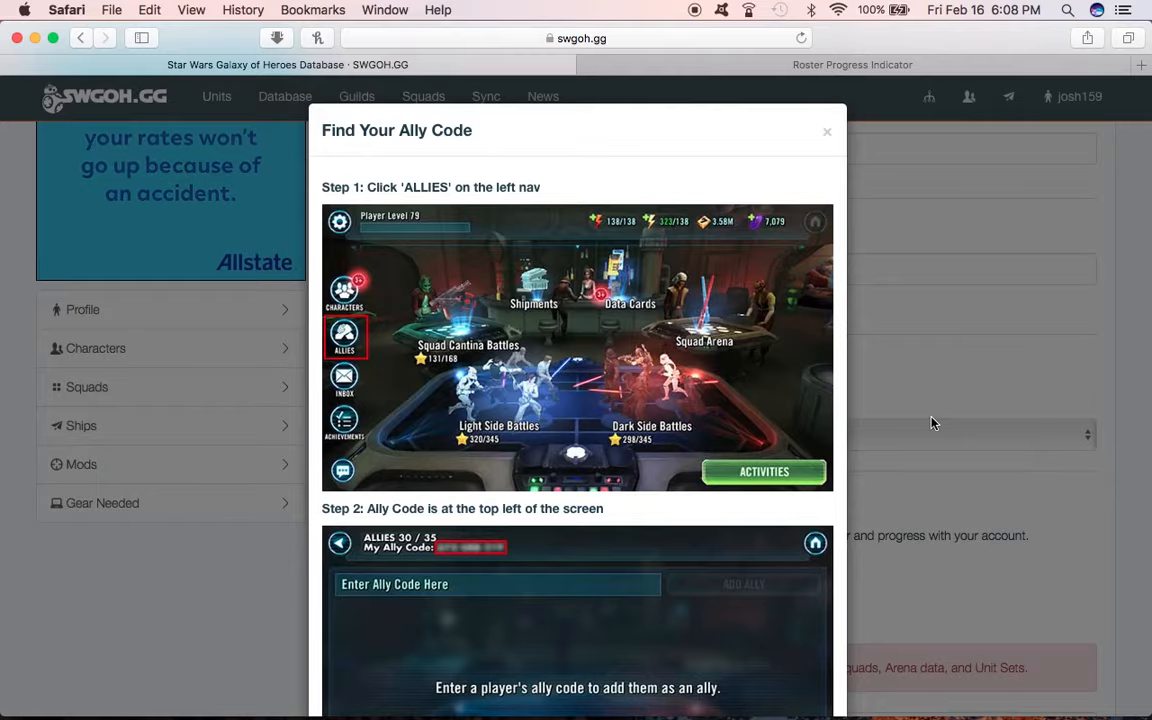
click(828, 132)
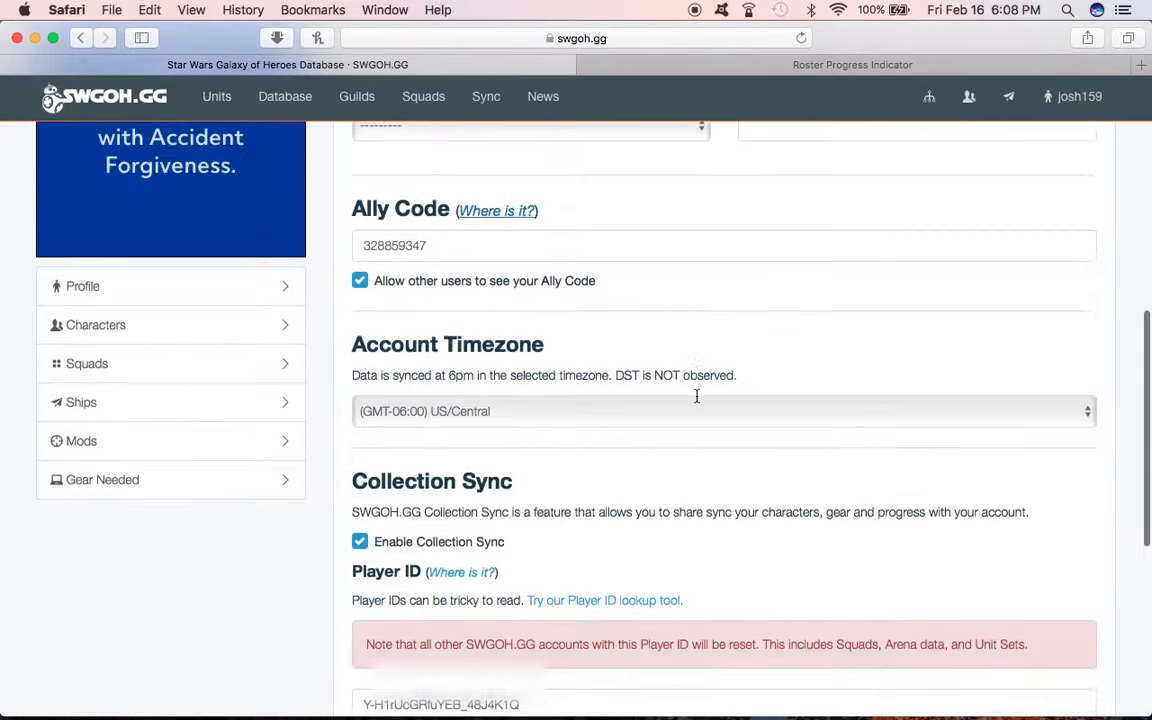
scroll(down, 3)
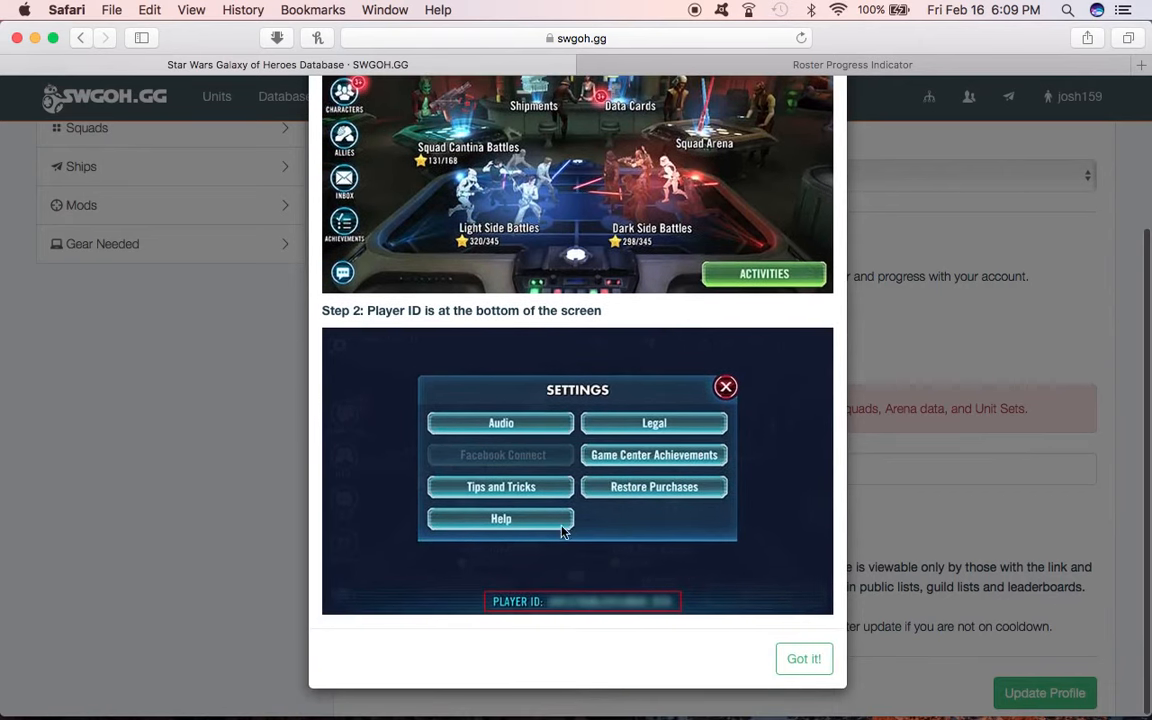
mouse_move(684, 604)
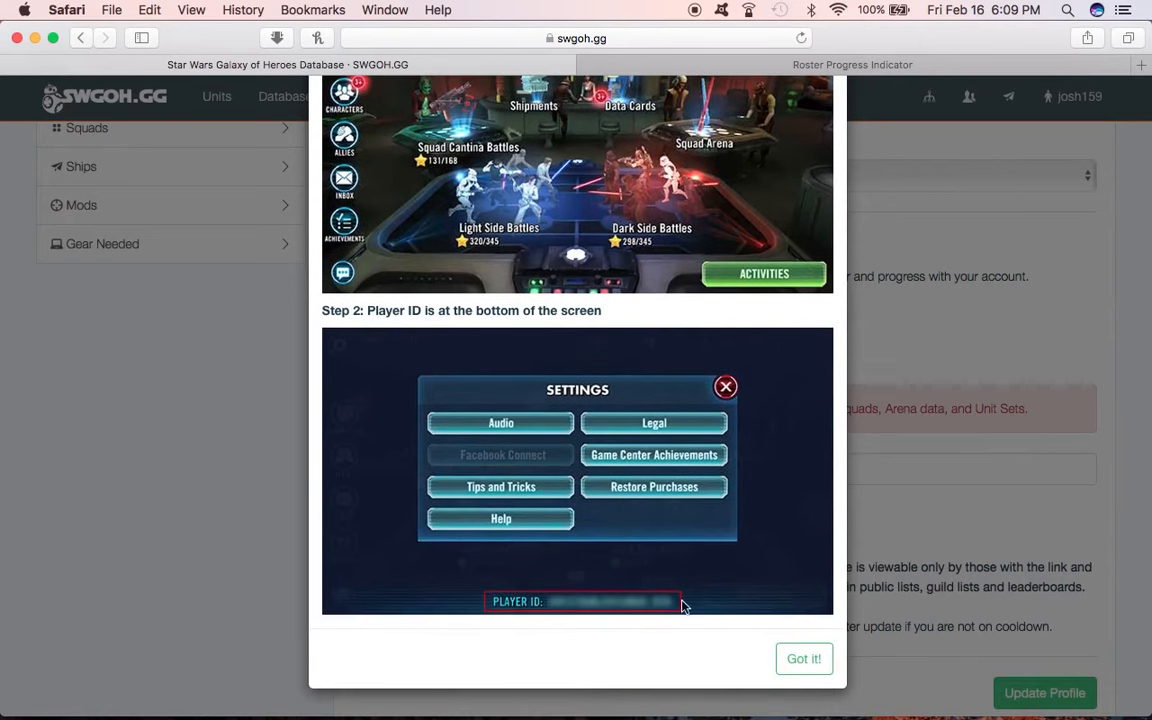
mouse_move(528, 616)
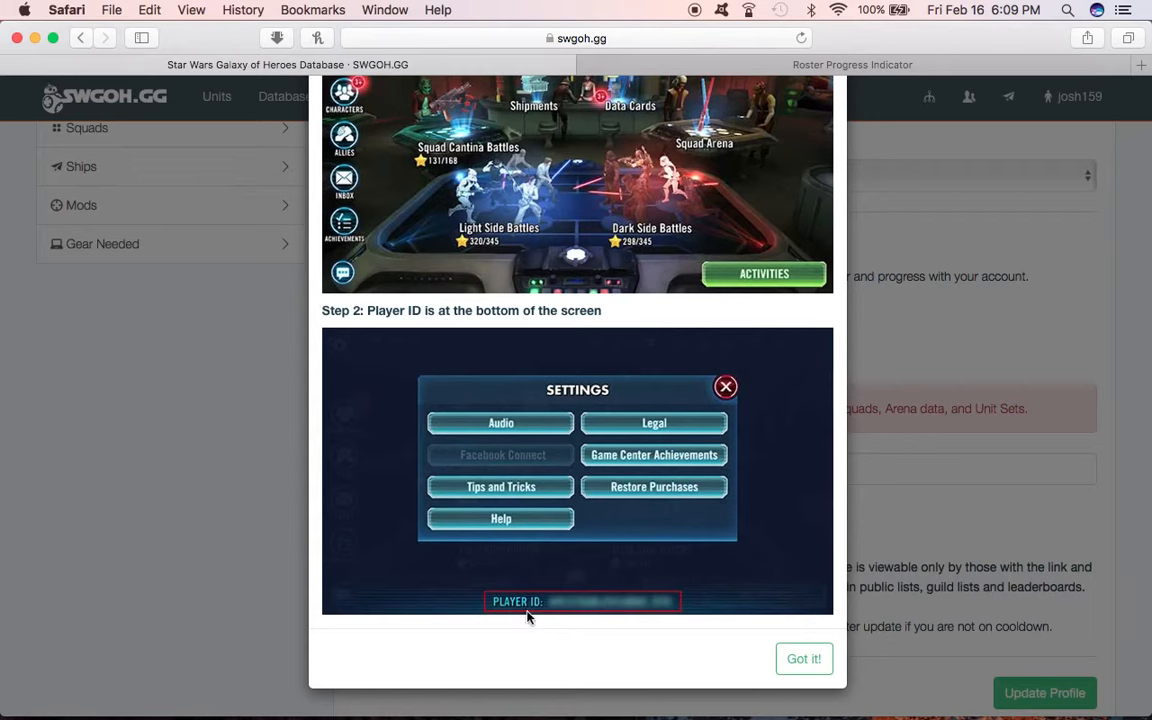
mouse_move(568, 614)
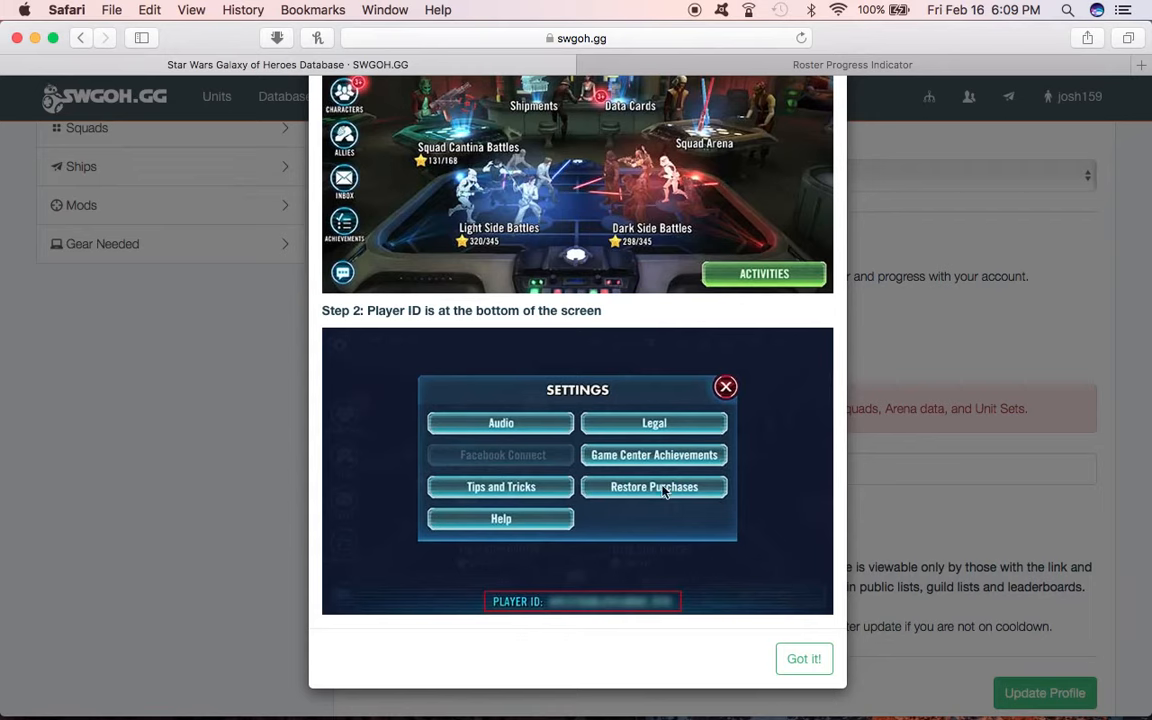
mouse_move(1064, 324)
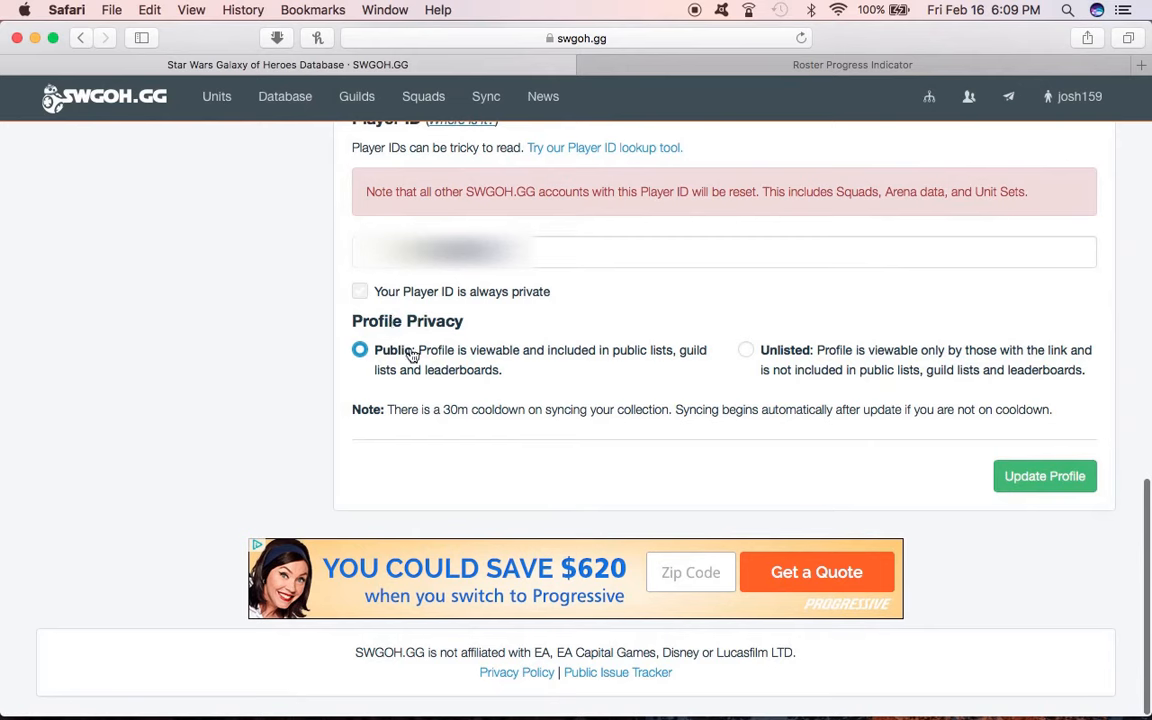
mouse_move(374, 322)
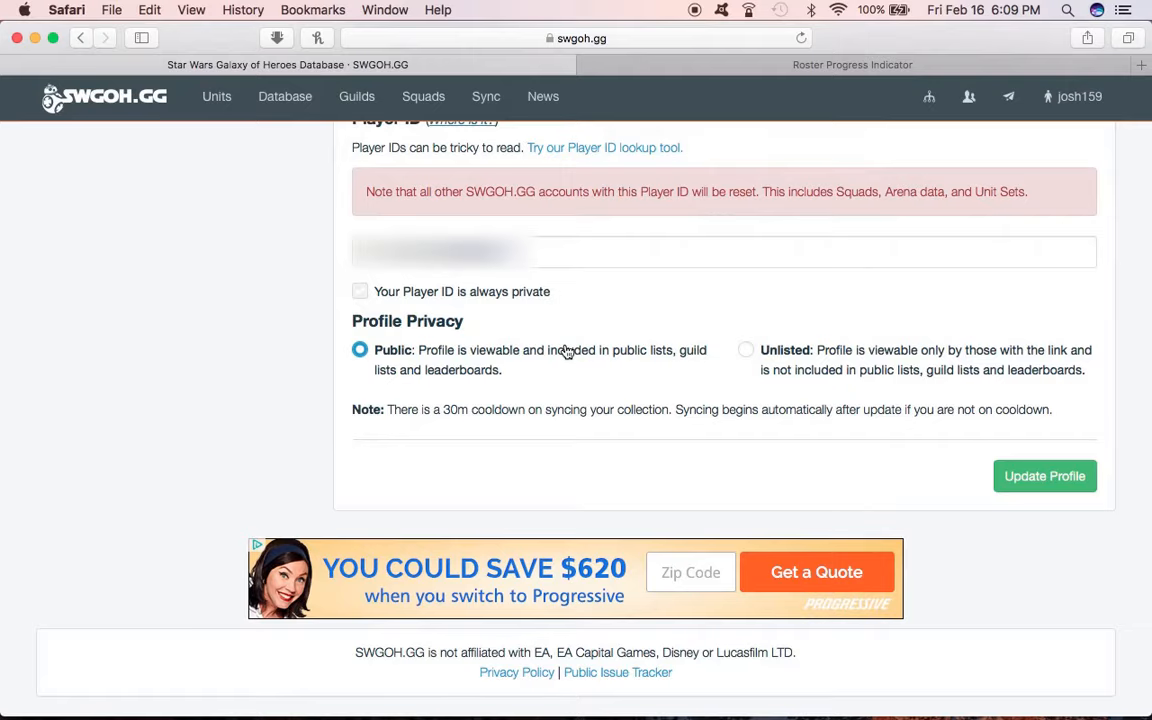
scroll(up, 3)
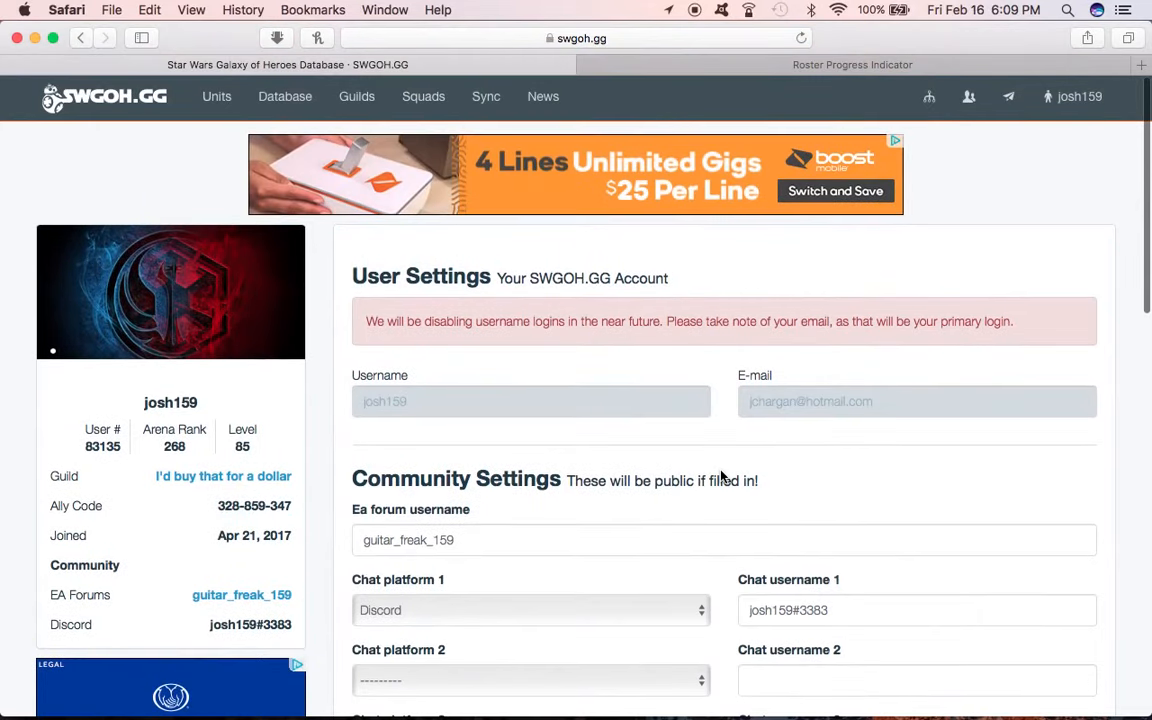
mouse_move(964, 206)
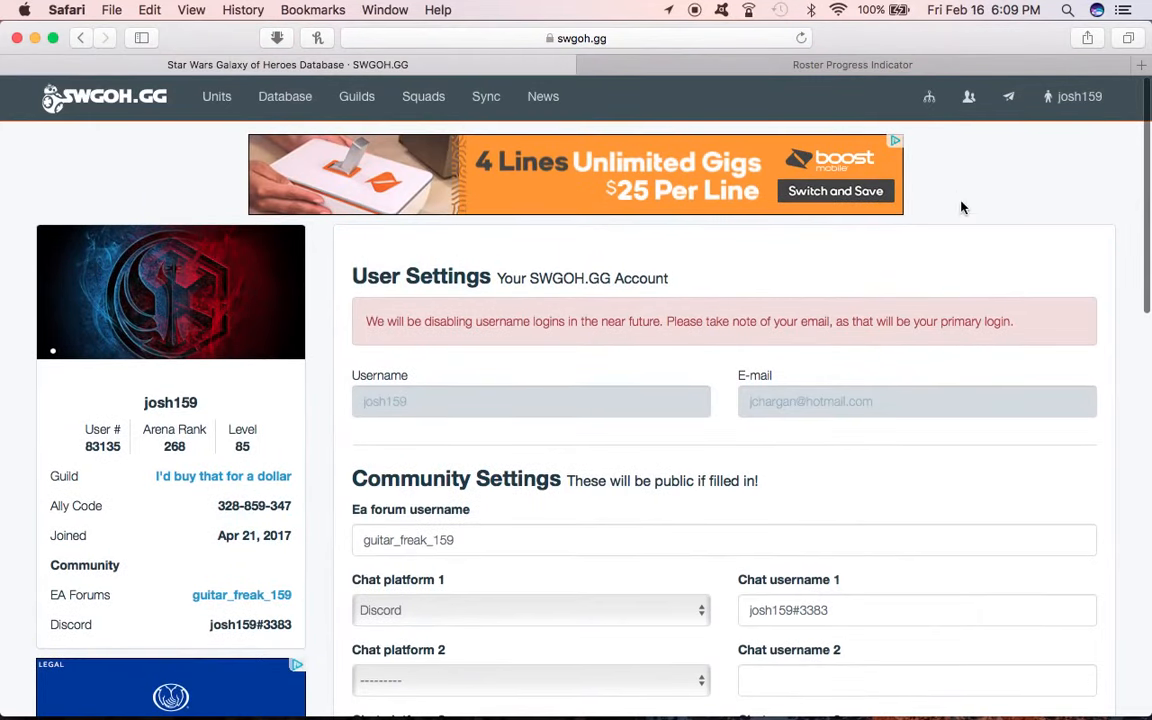
mouse_move(596, 308)
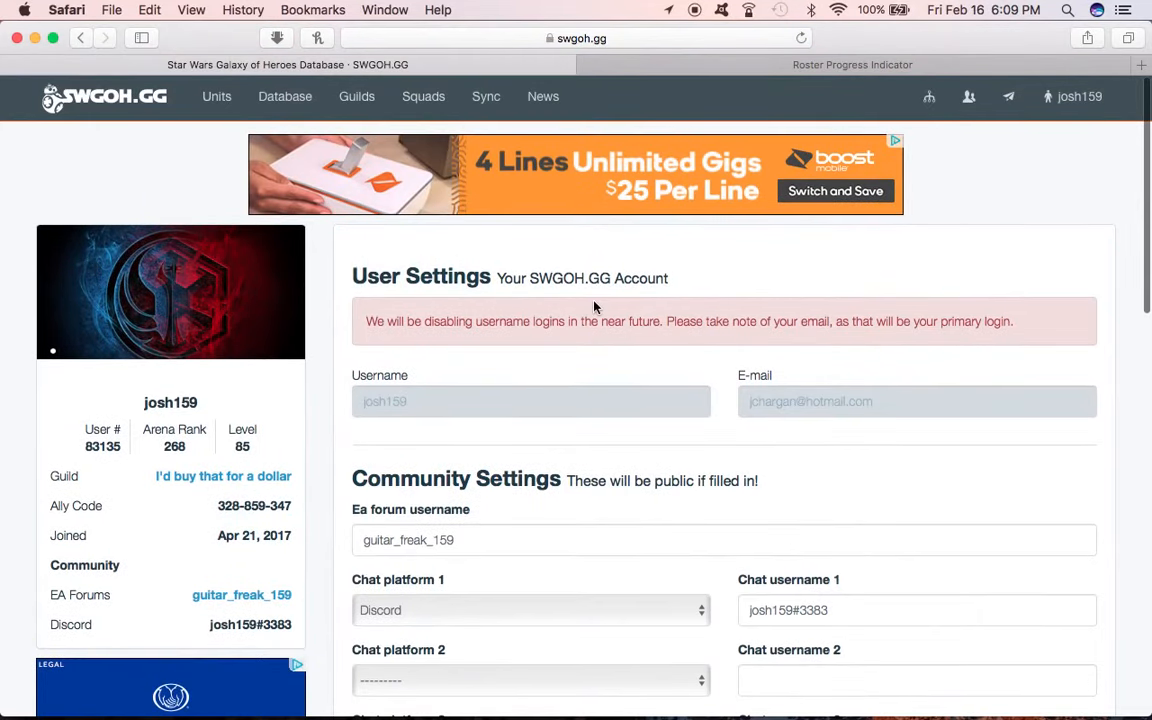
mouse_move(928, 96)
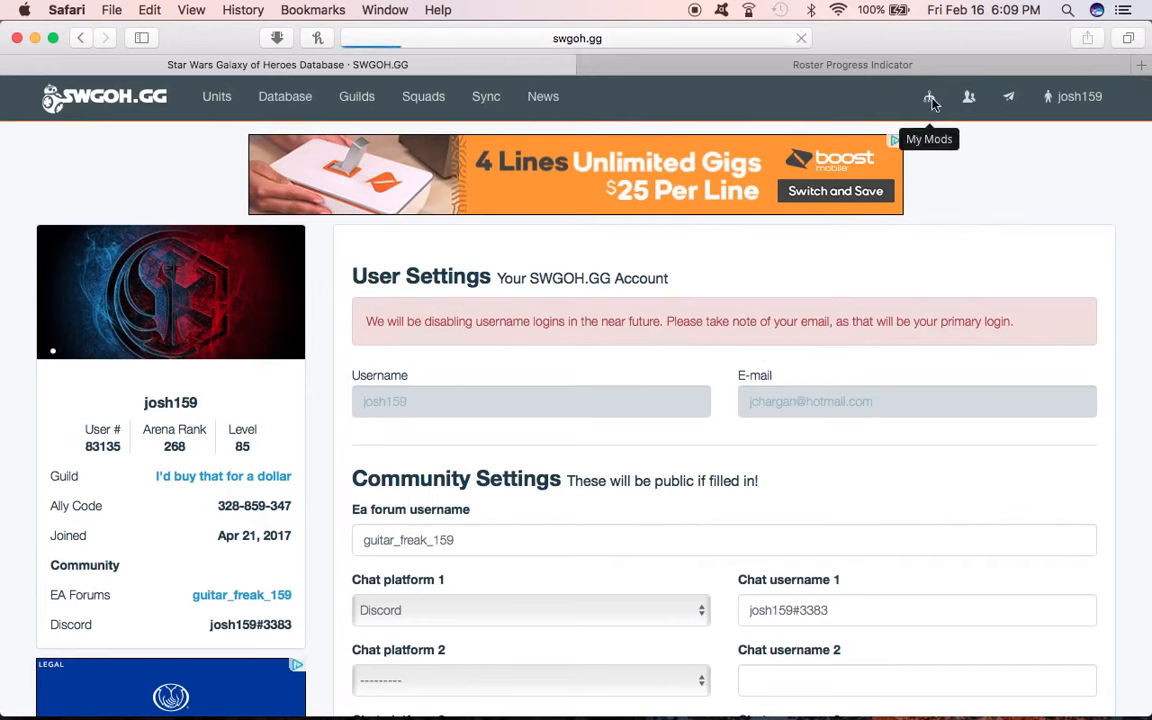
Step: Show josh159's My Mods page listing 142 mods and browse the list
click(928, 96)
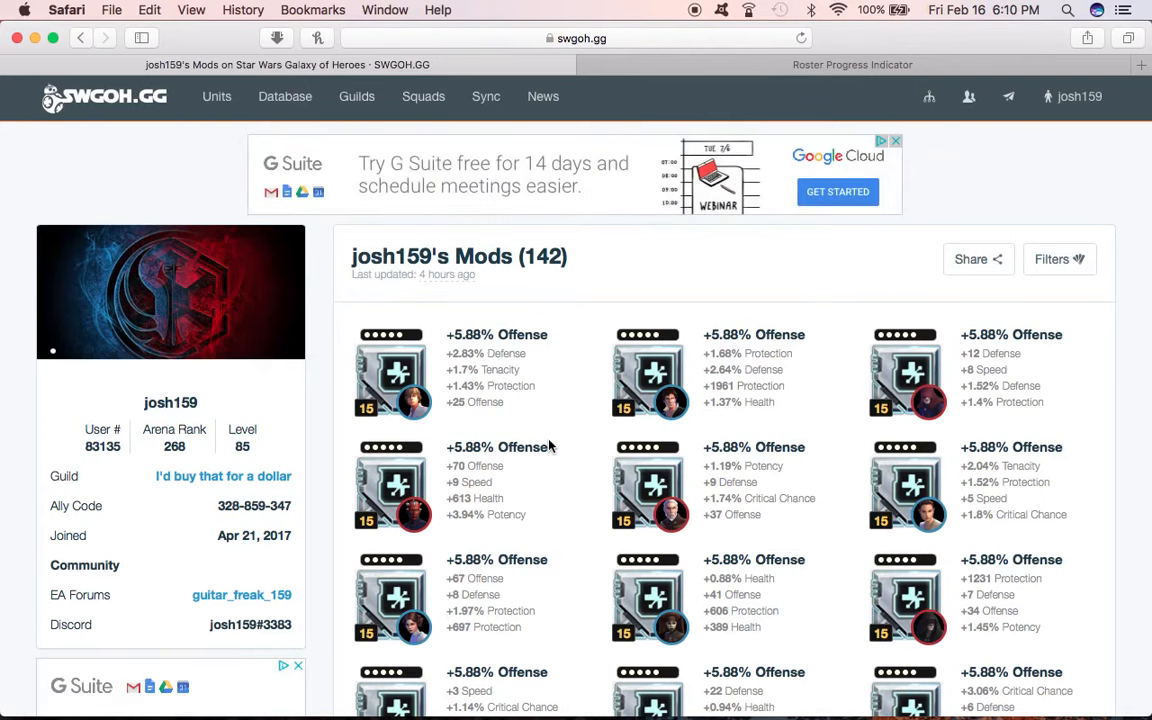
mouse_move(772, 354)
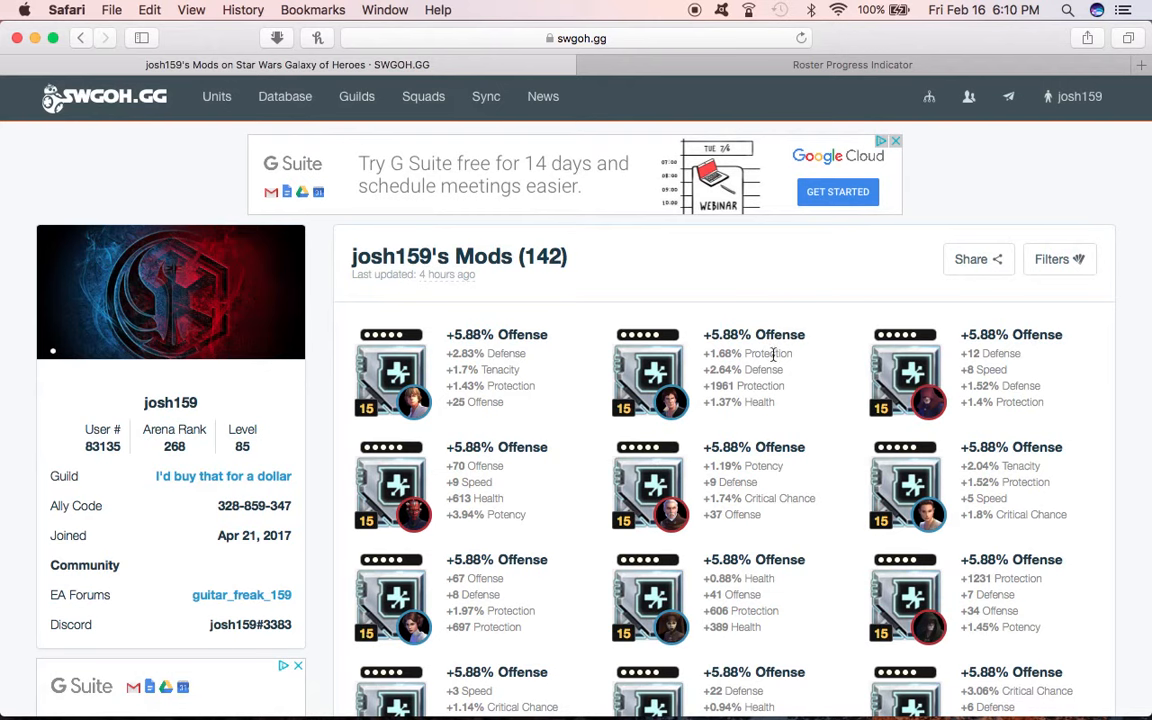
mouse_move(750, 432)
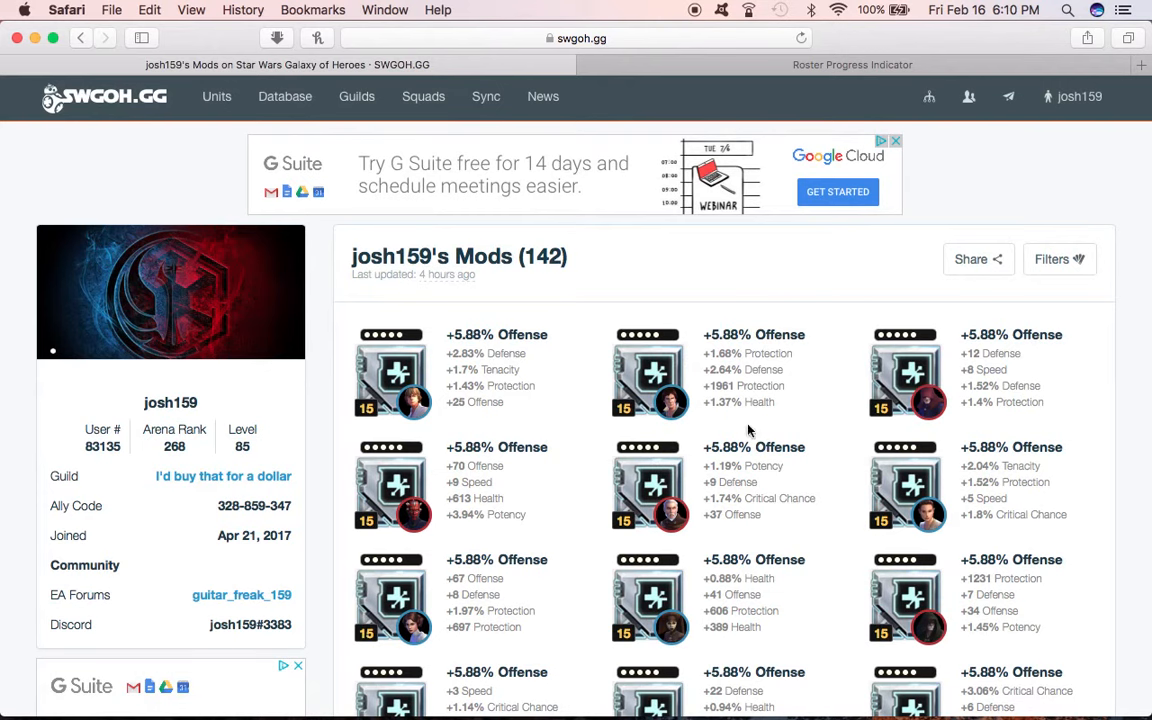
scroll(down, 3)
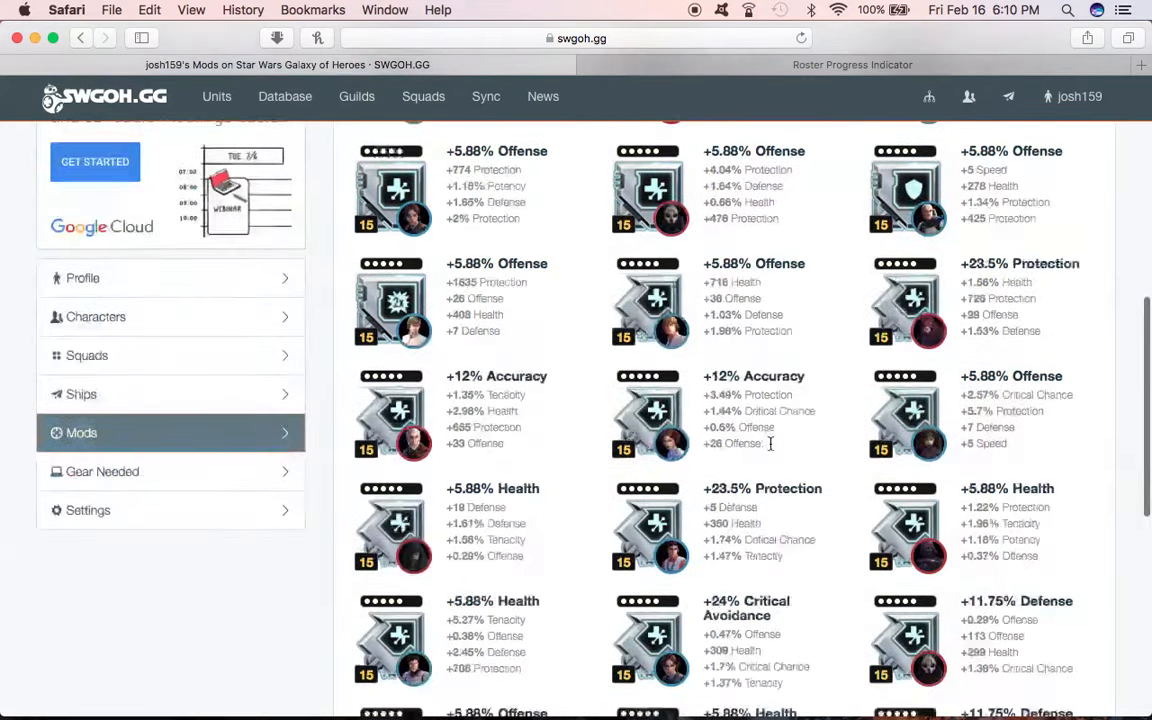
scroll(down, 3)
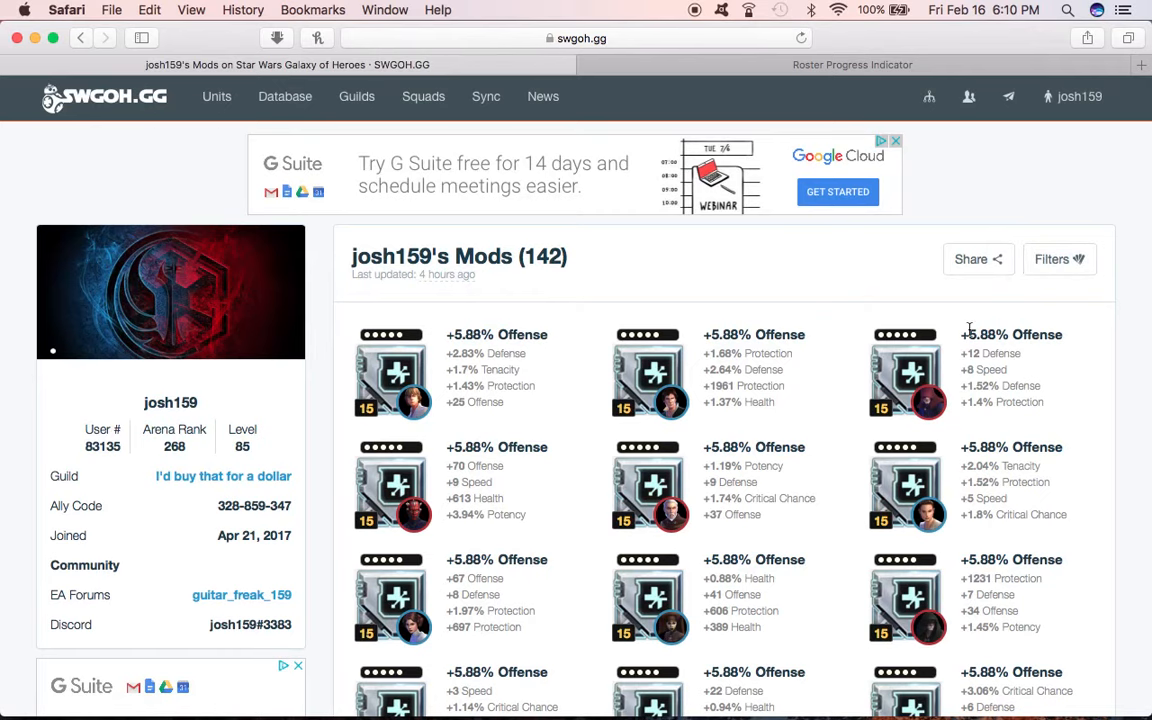
Step: Filter the mods to Speed primary stat, leaving 2 mods at +21 and +17 Speed
click(1052, 260)
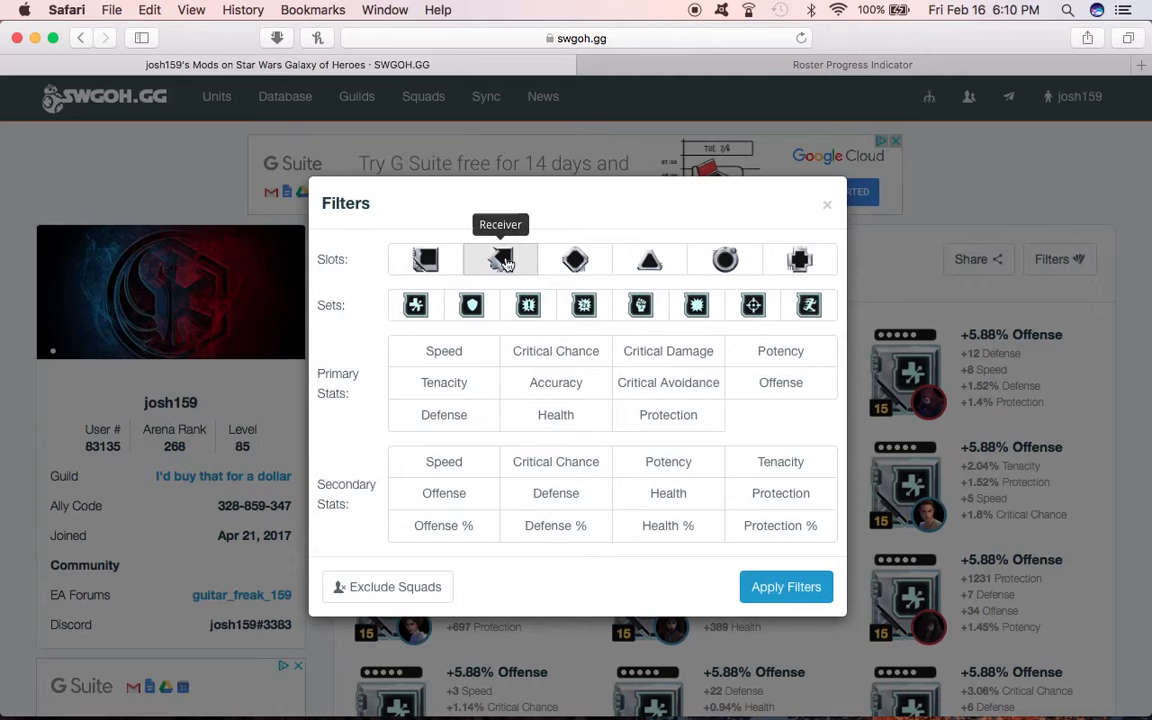
mouse_move(800, 260)
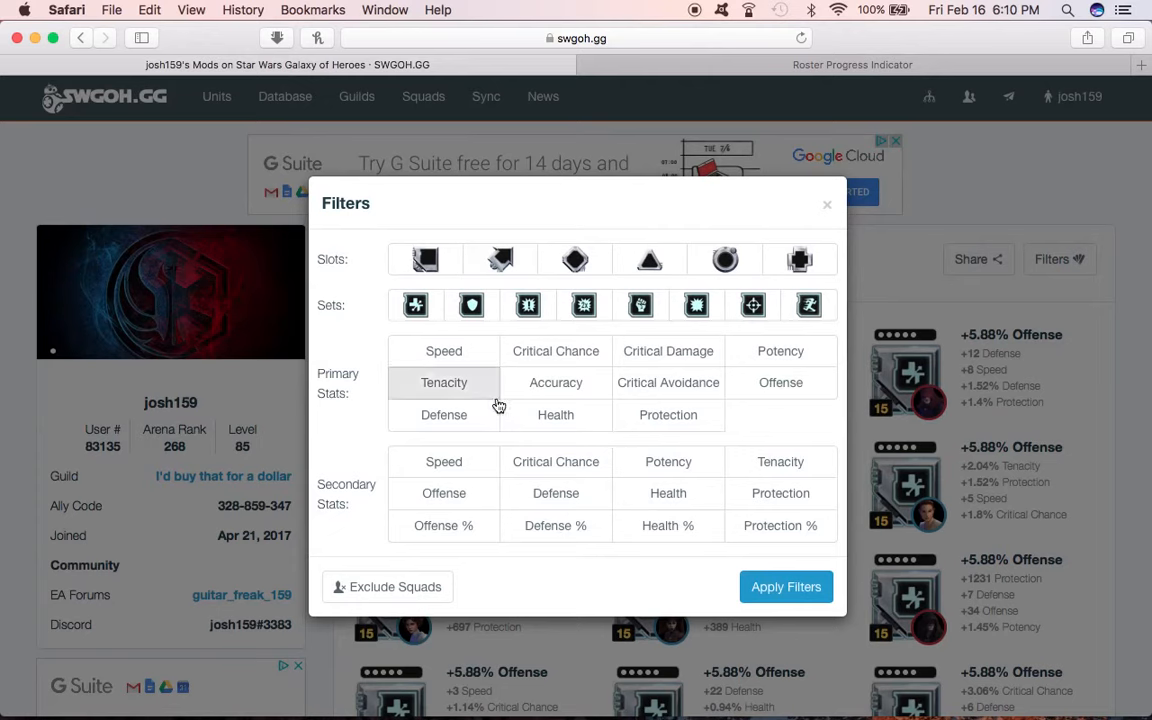
click(444, 352)
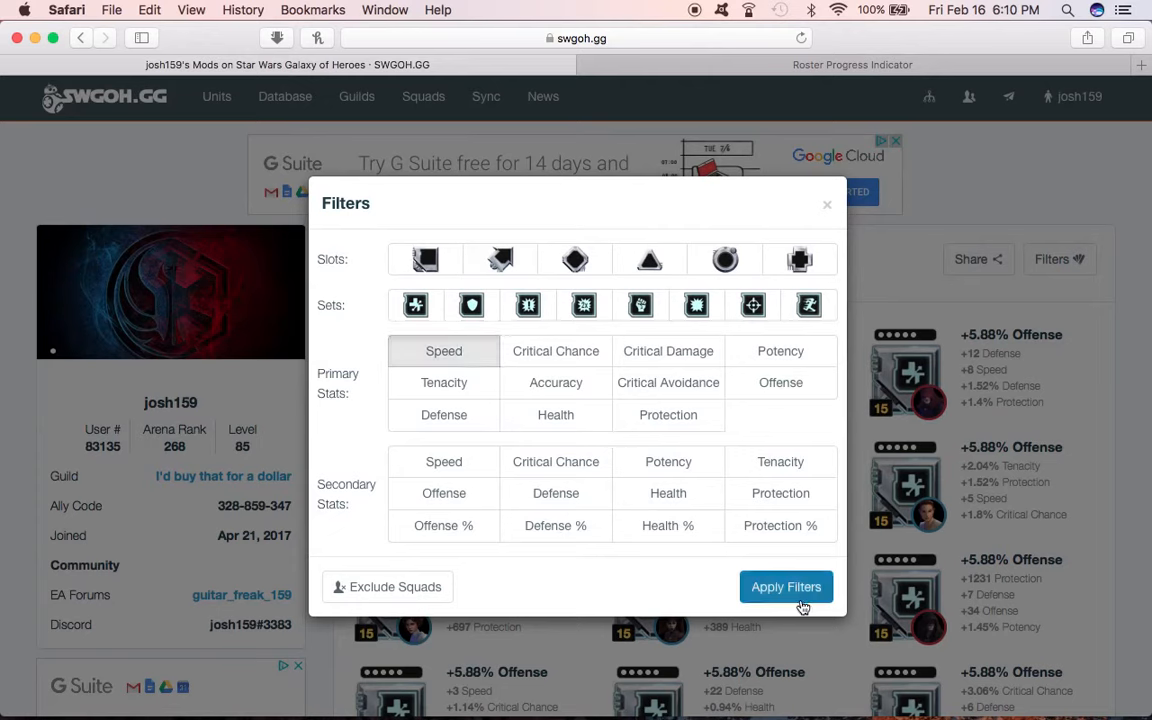
click(786, 588)
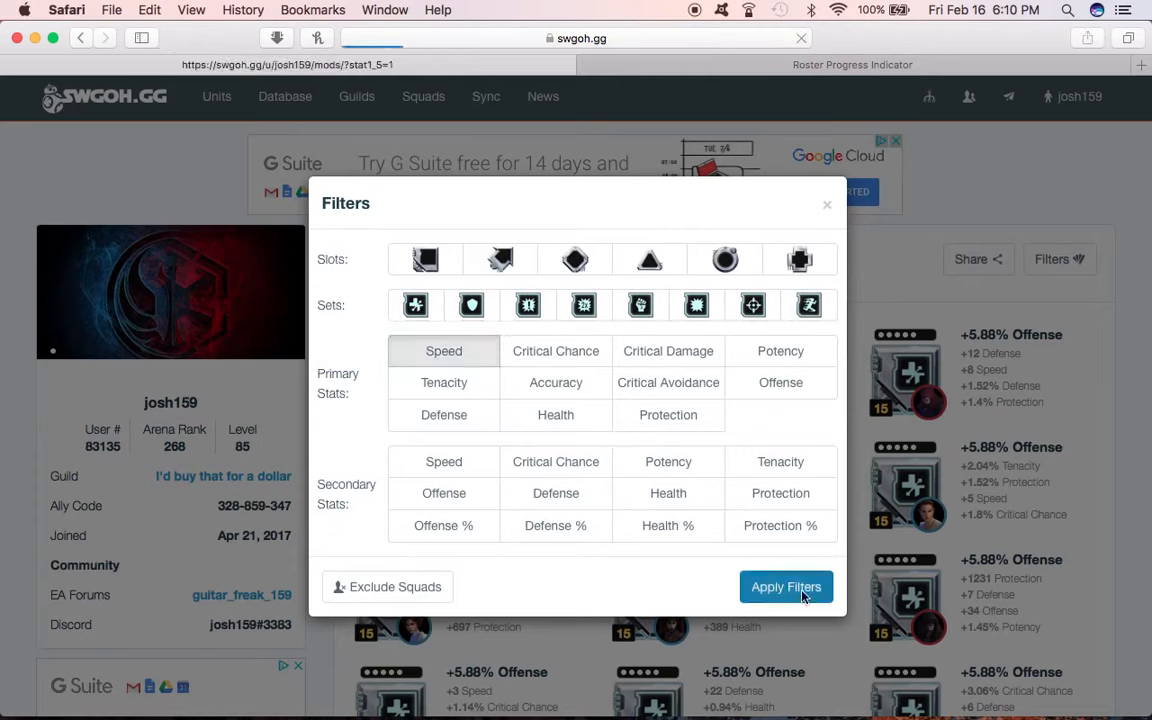
click(786, 588)
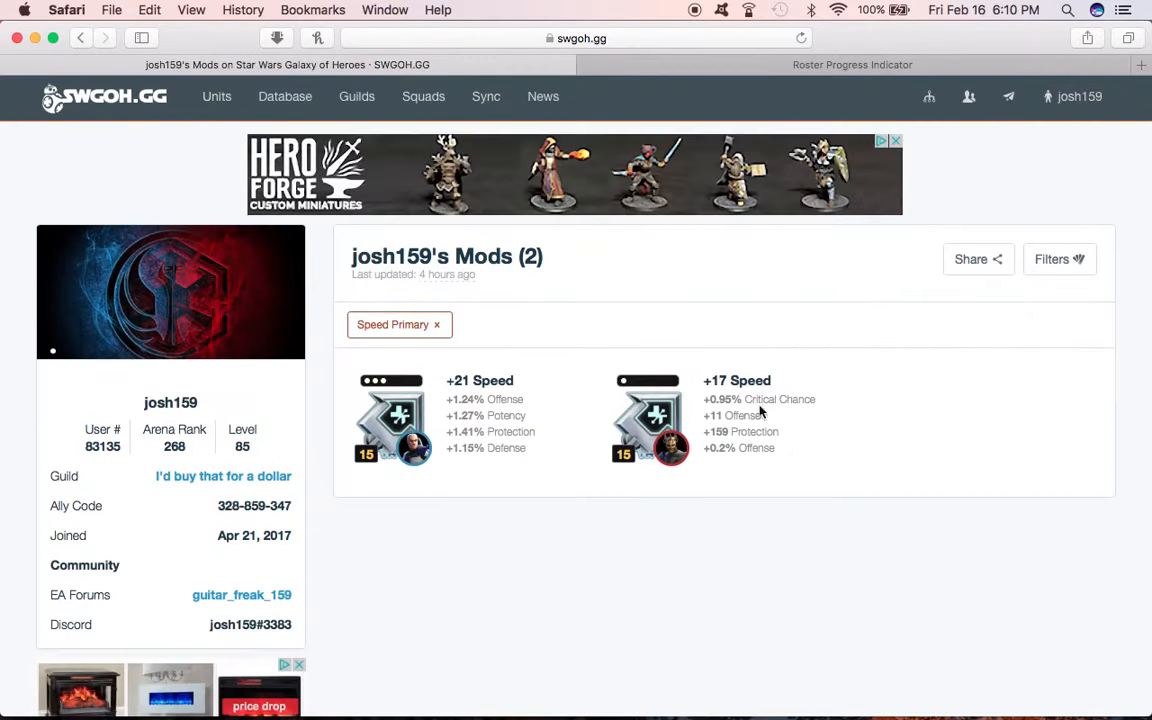
mouse_move(556, 400)
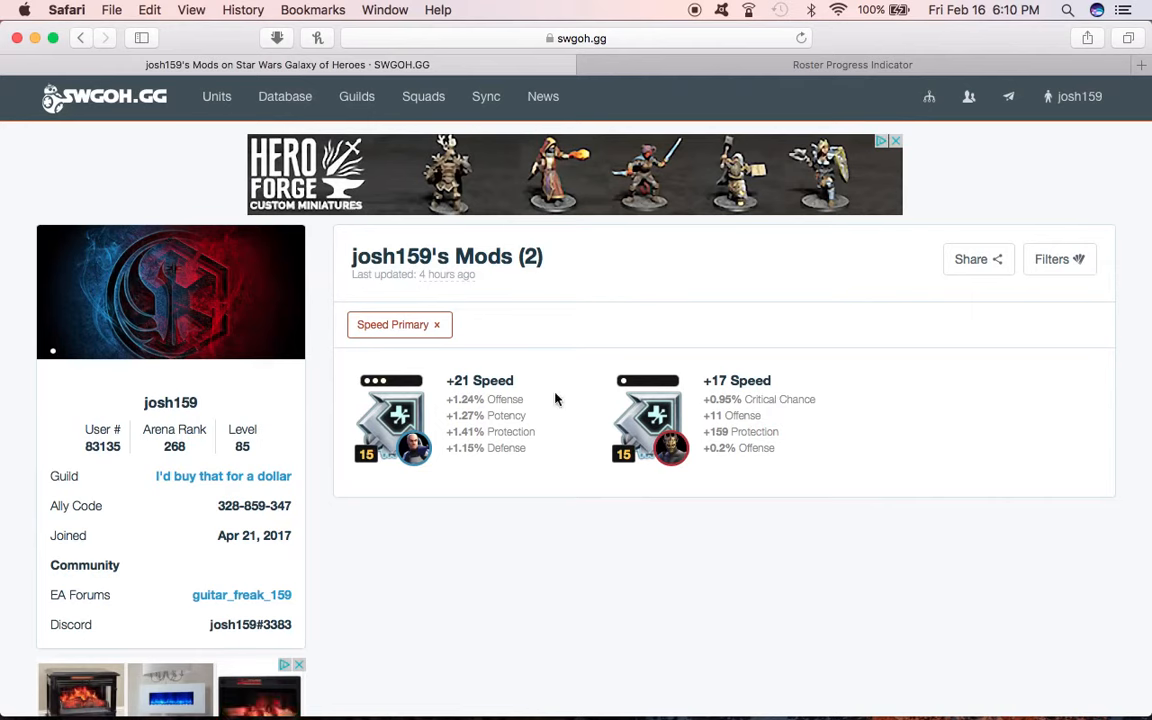
mouse_move(496, 390)
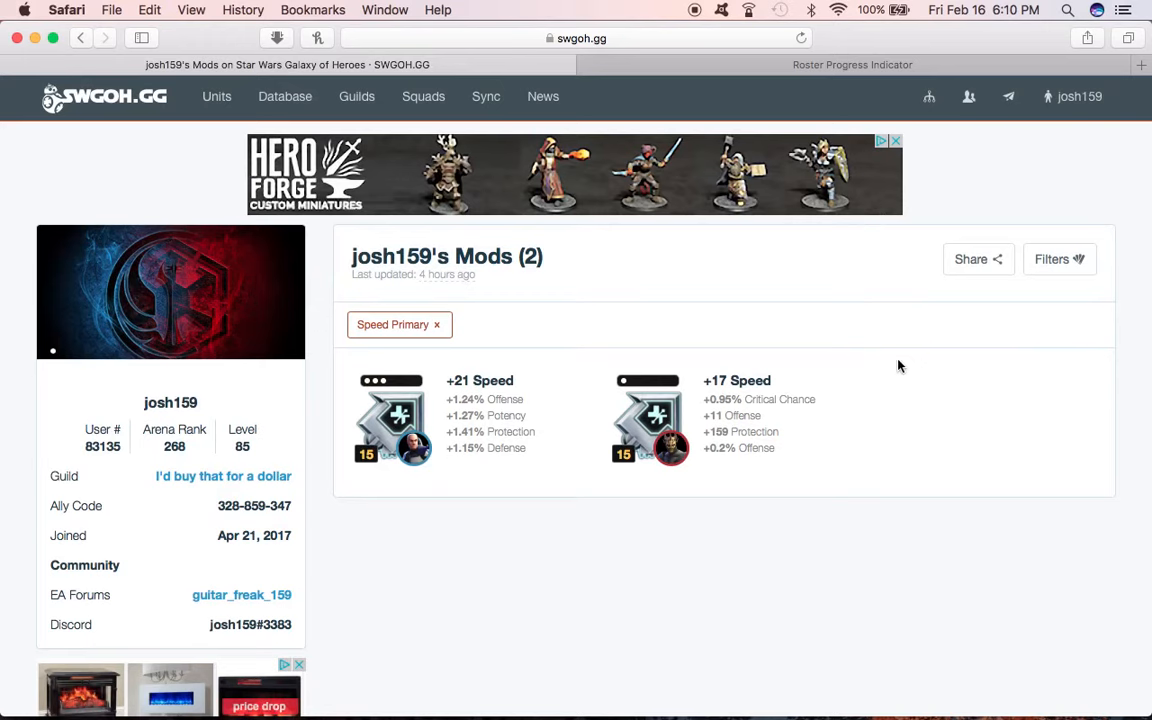
mouse_move(410, 440)
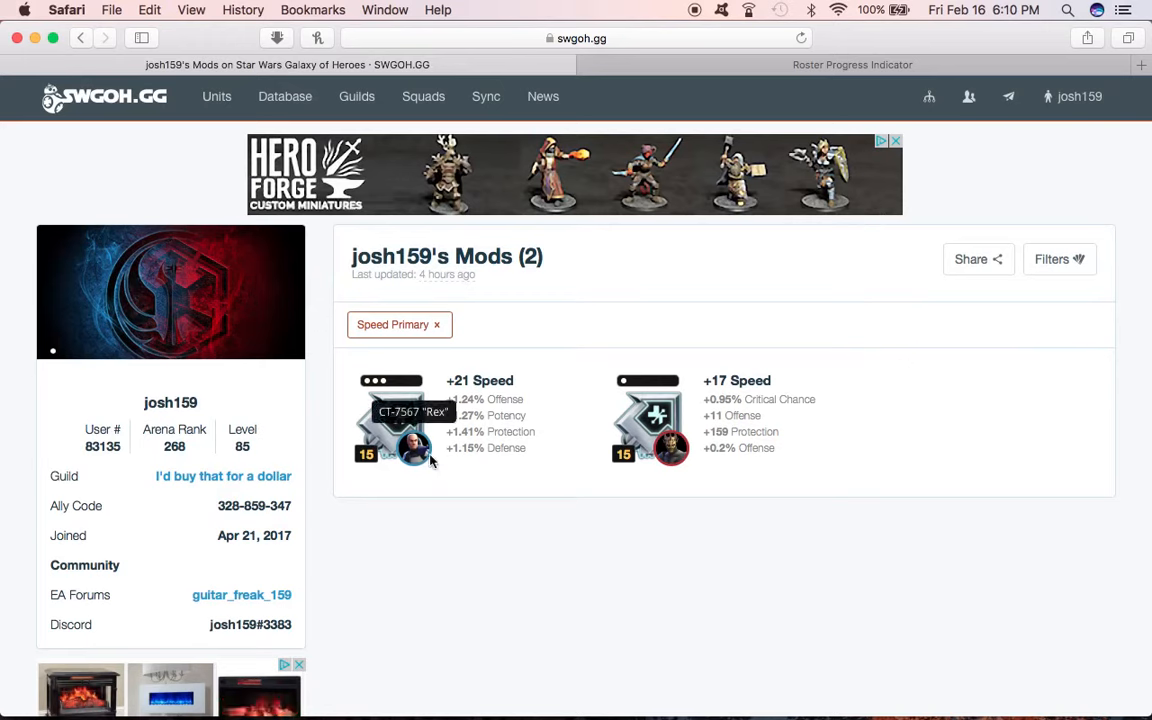
mouse_move(532, 476)
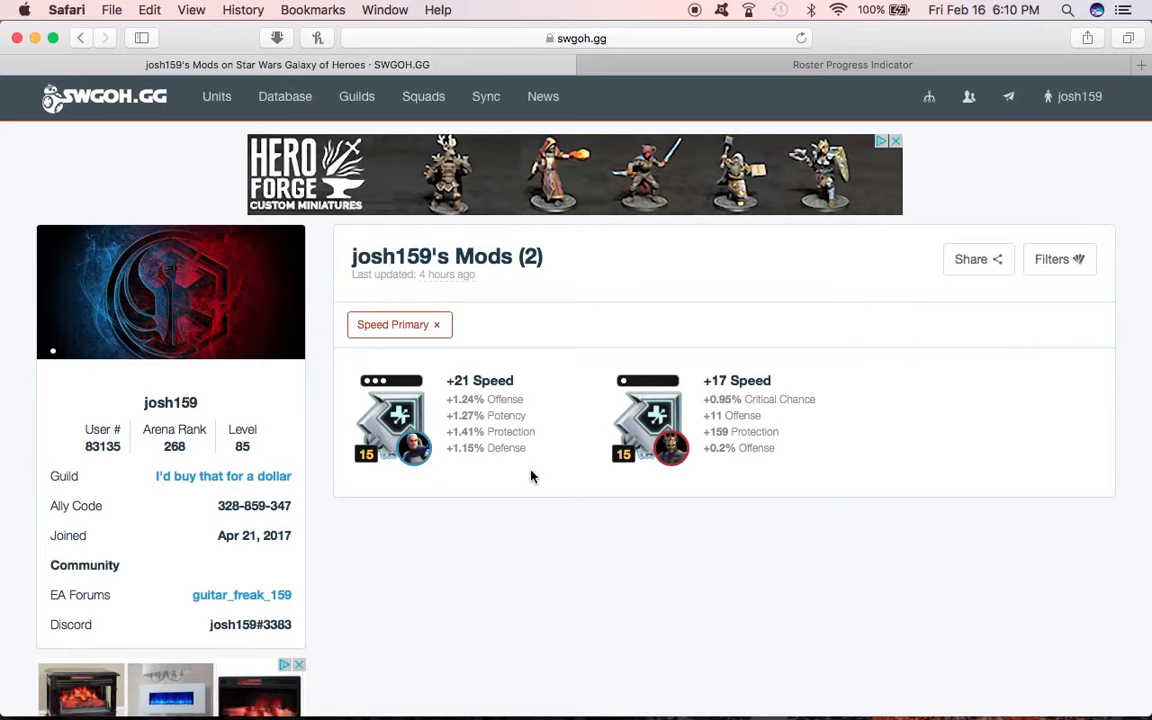
mouse_move(908, 414)
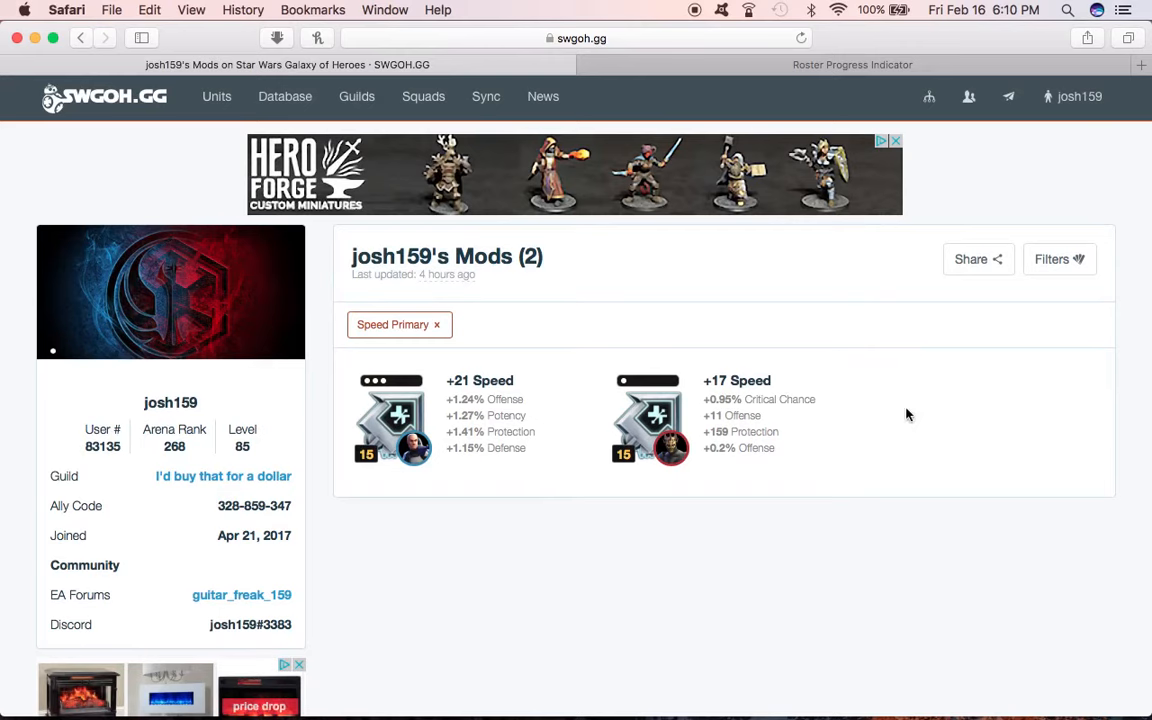
Step: Change the filter to Speed as a secondary stat, listing 49 mods
click(1060, 260)
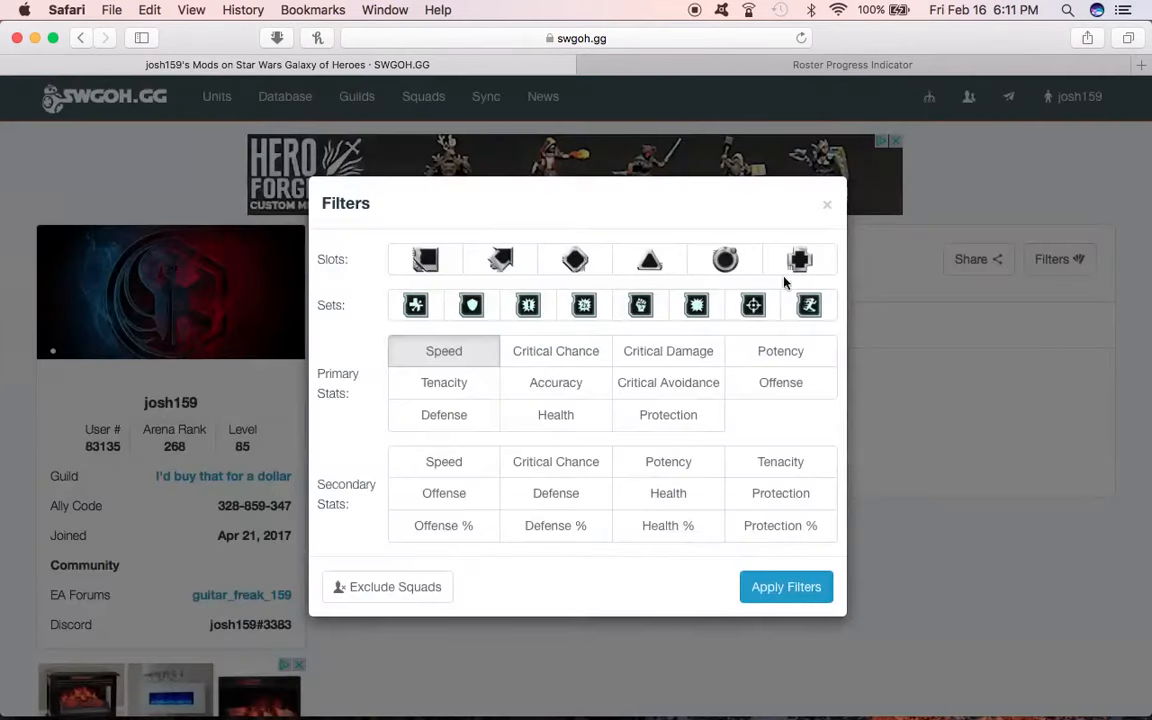
click(444, 414)
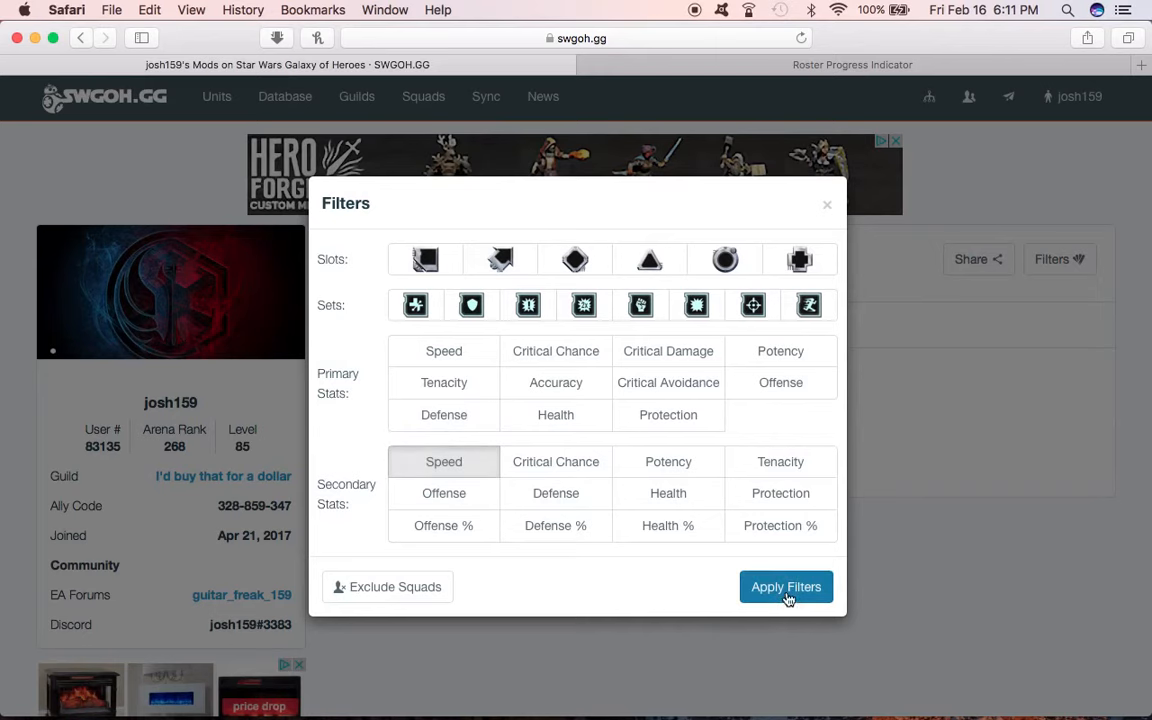
click(786, 588)
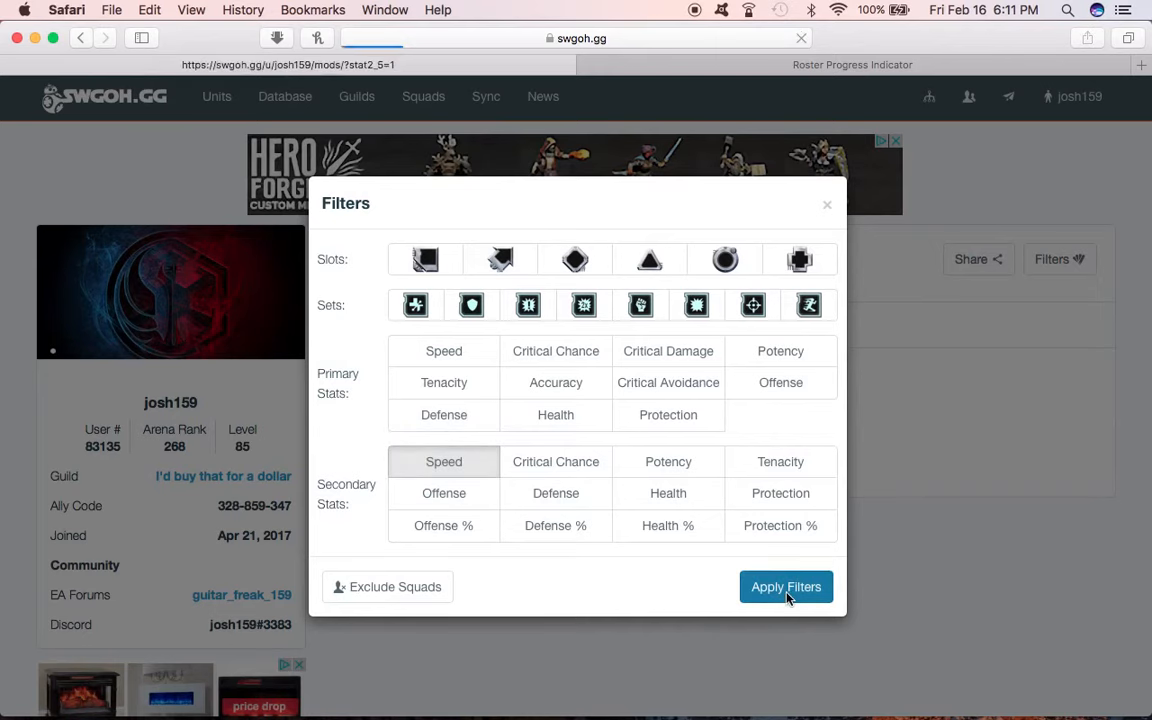
click(786, 588)
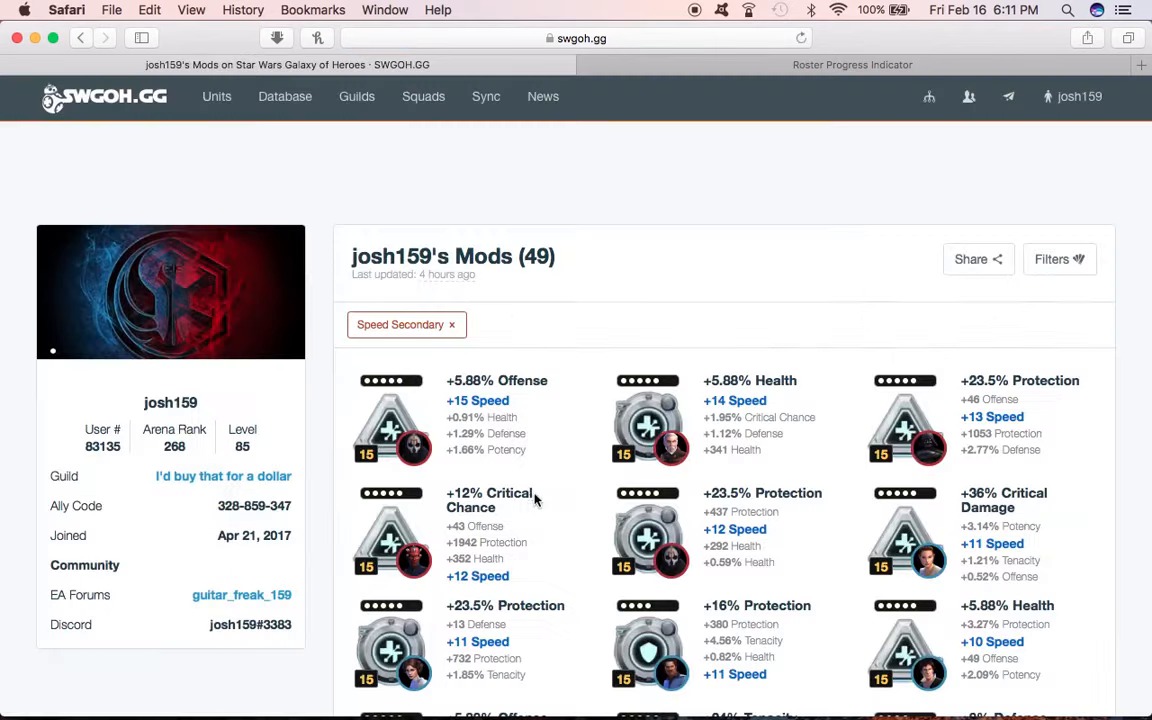
Step: Browse the Speed-secondary mods, then show the josh159 account menu links
scroll(down, 3)
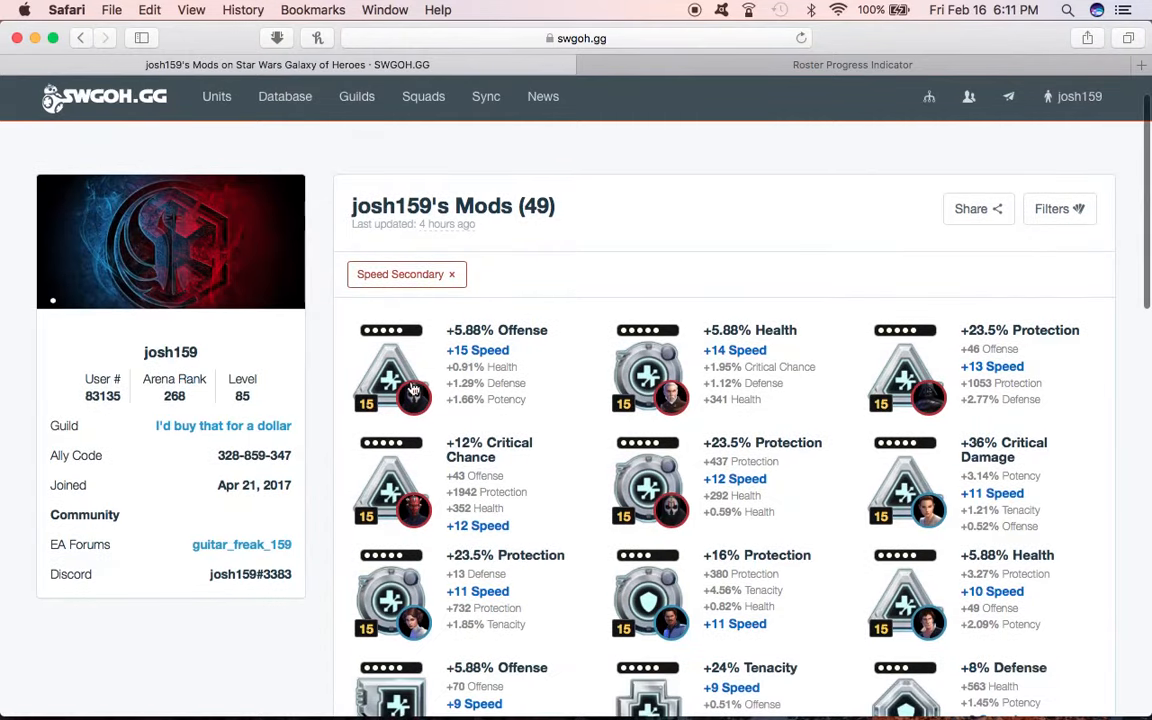
mouse_move(732, 368)
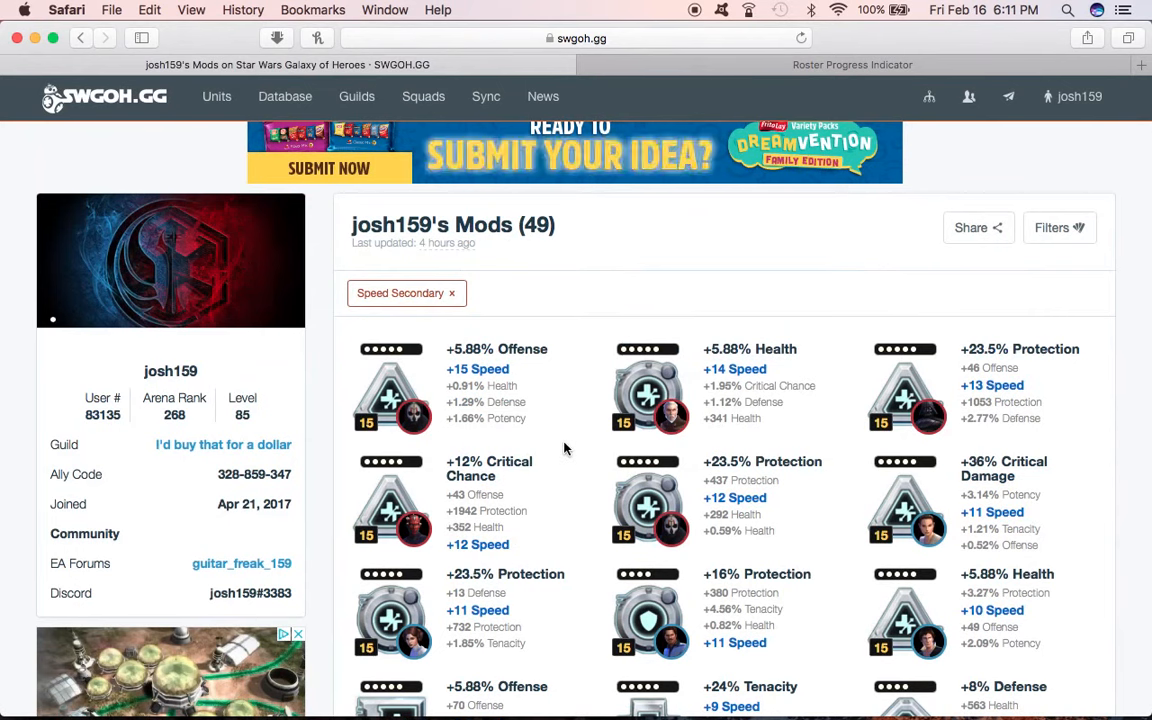
scroll(down, 3)
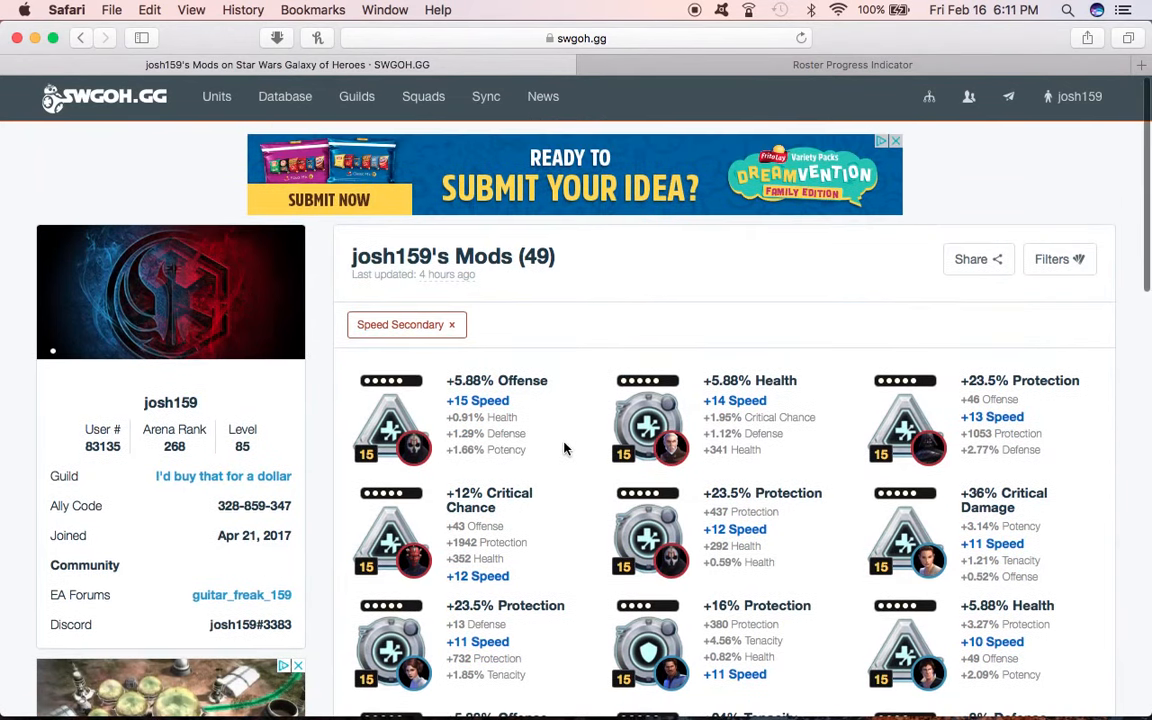
mouse_move(628, 486)
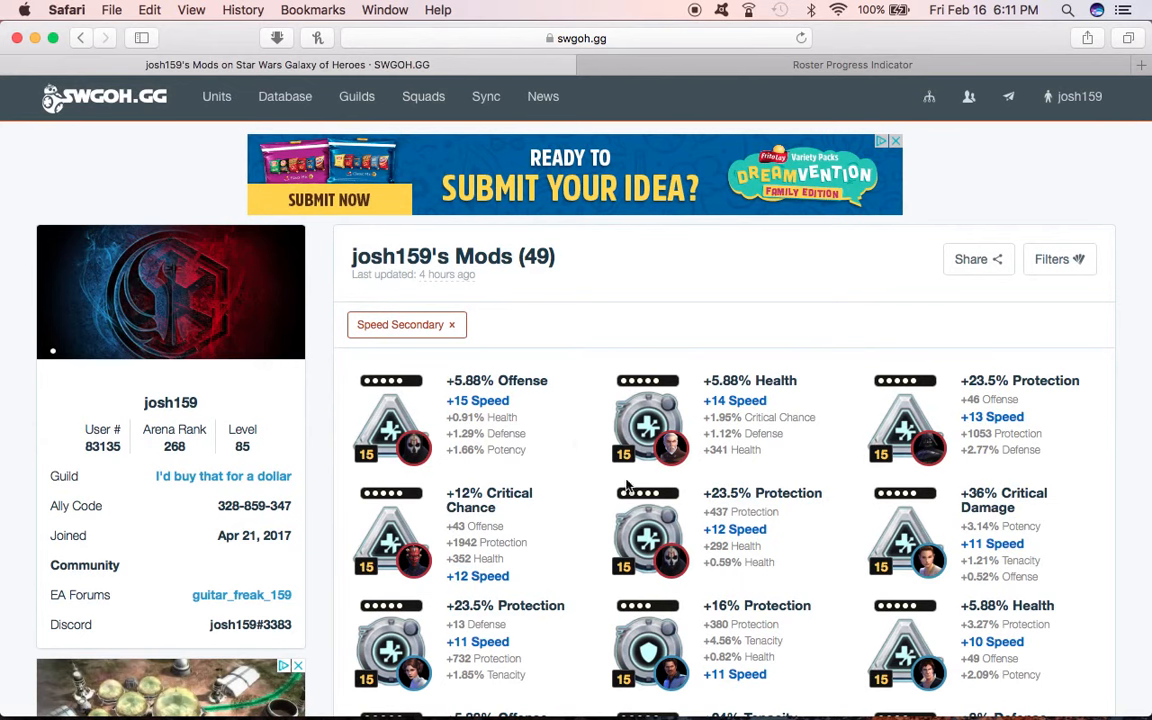
mouse_move(550, 428)
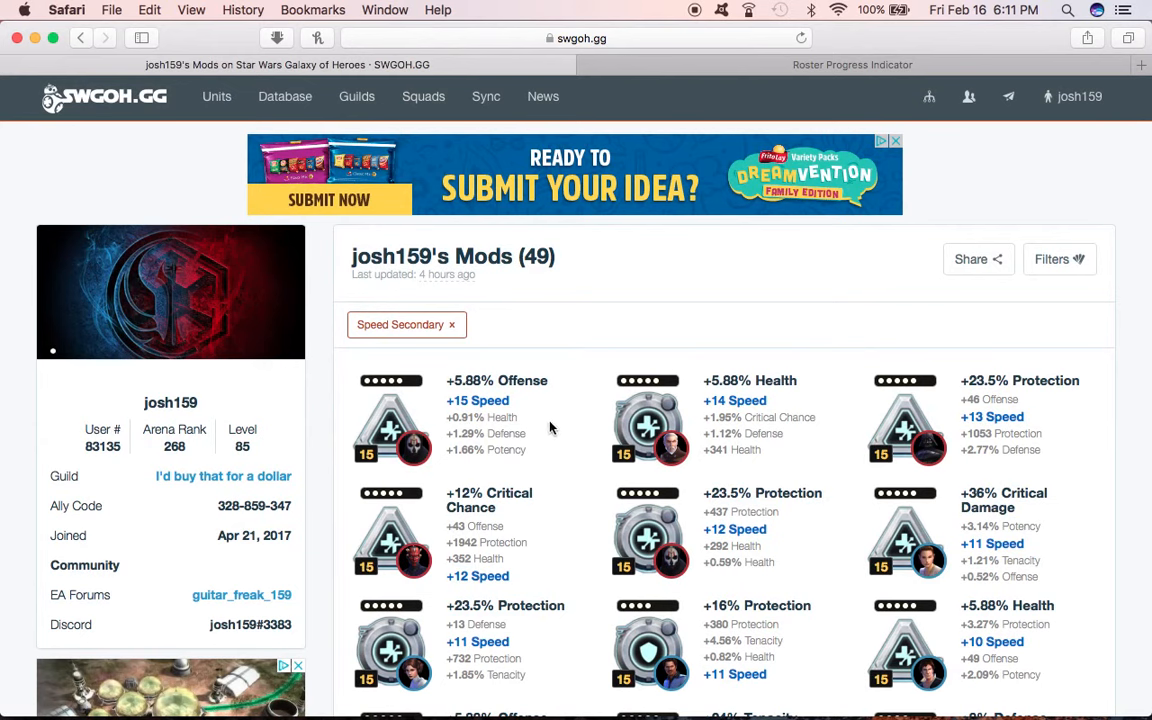
mouse_move(628, 544)
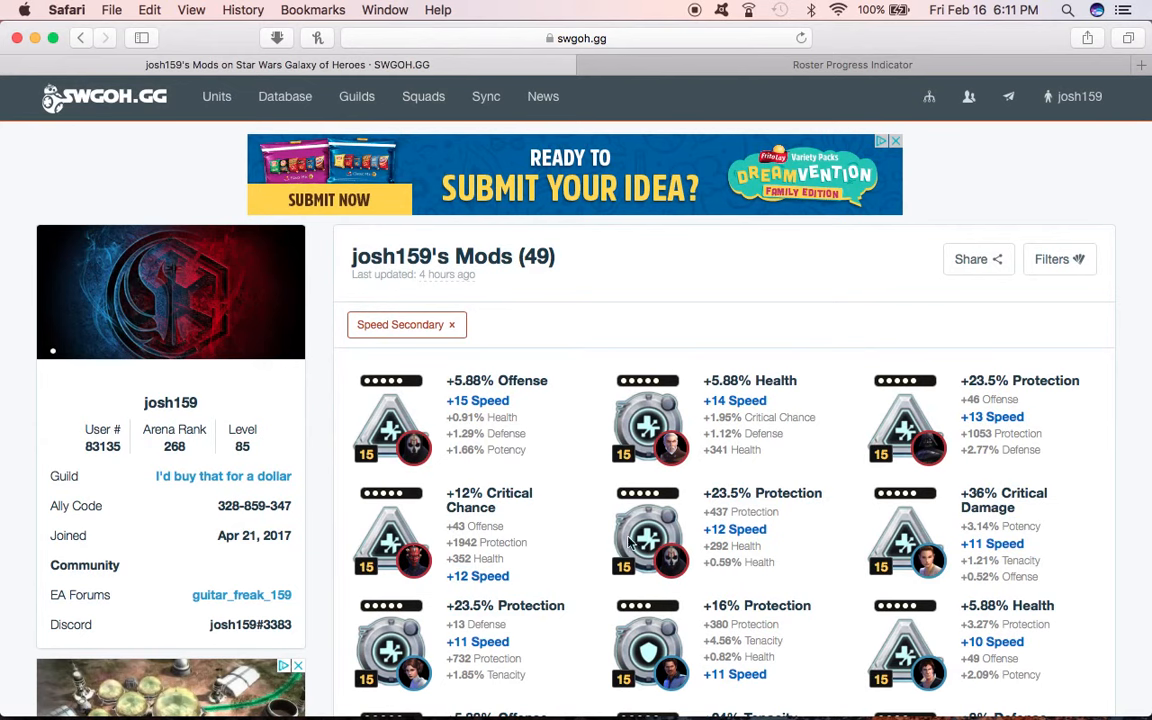
mouse_move(856, 508)
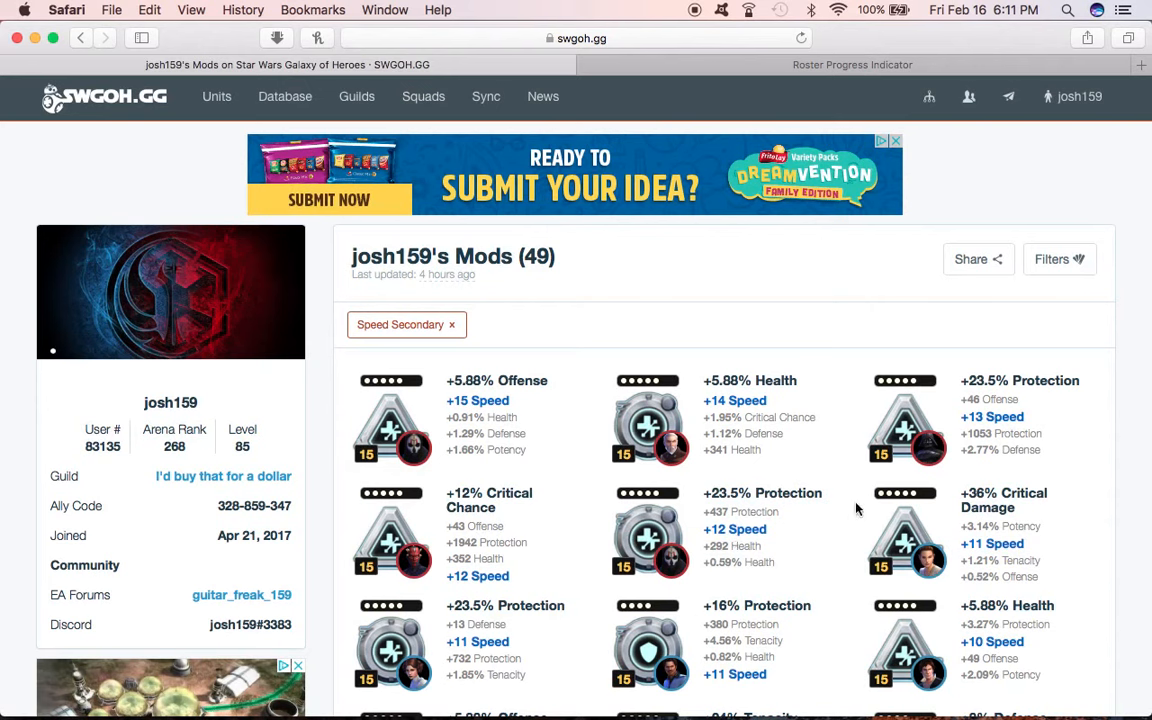
mouse_move(846, 462)
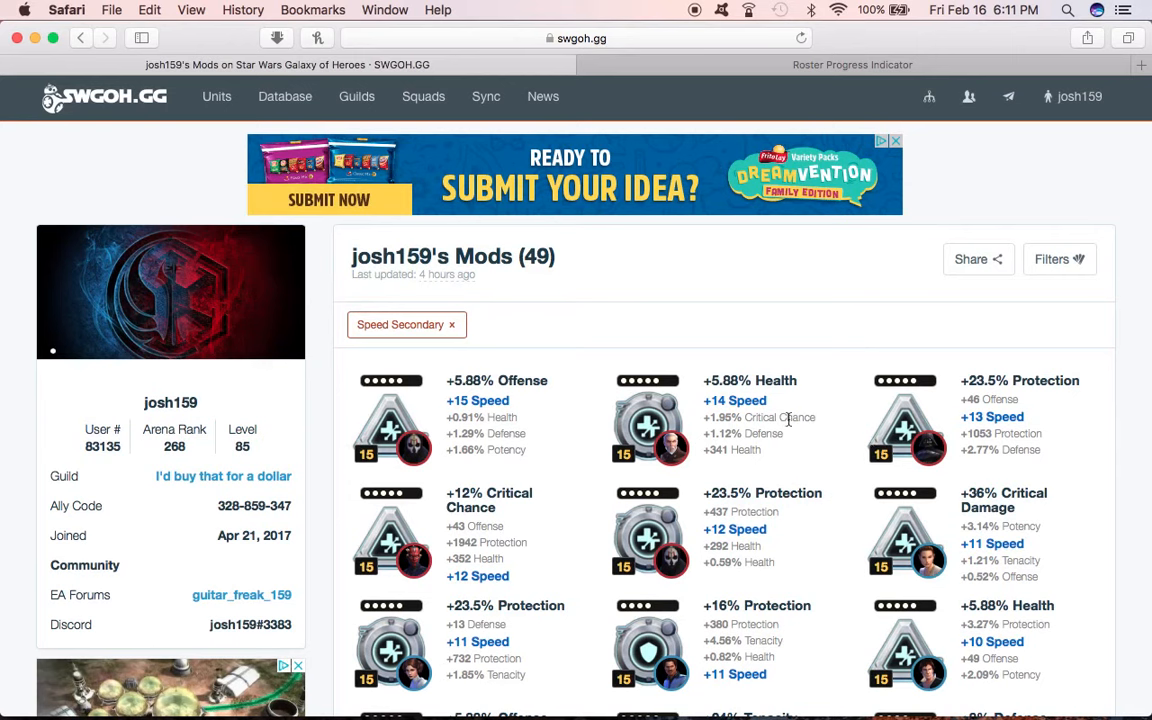
mouse_move(850, 400)
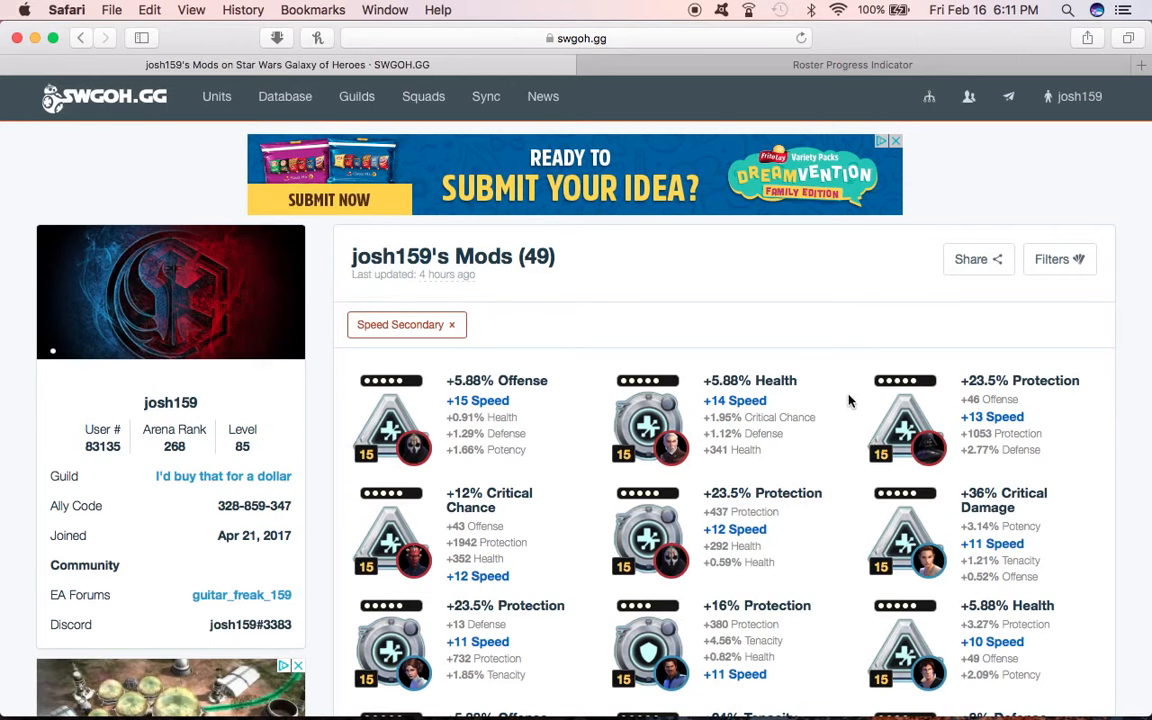
mouse_move(1048, 168)
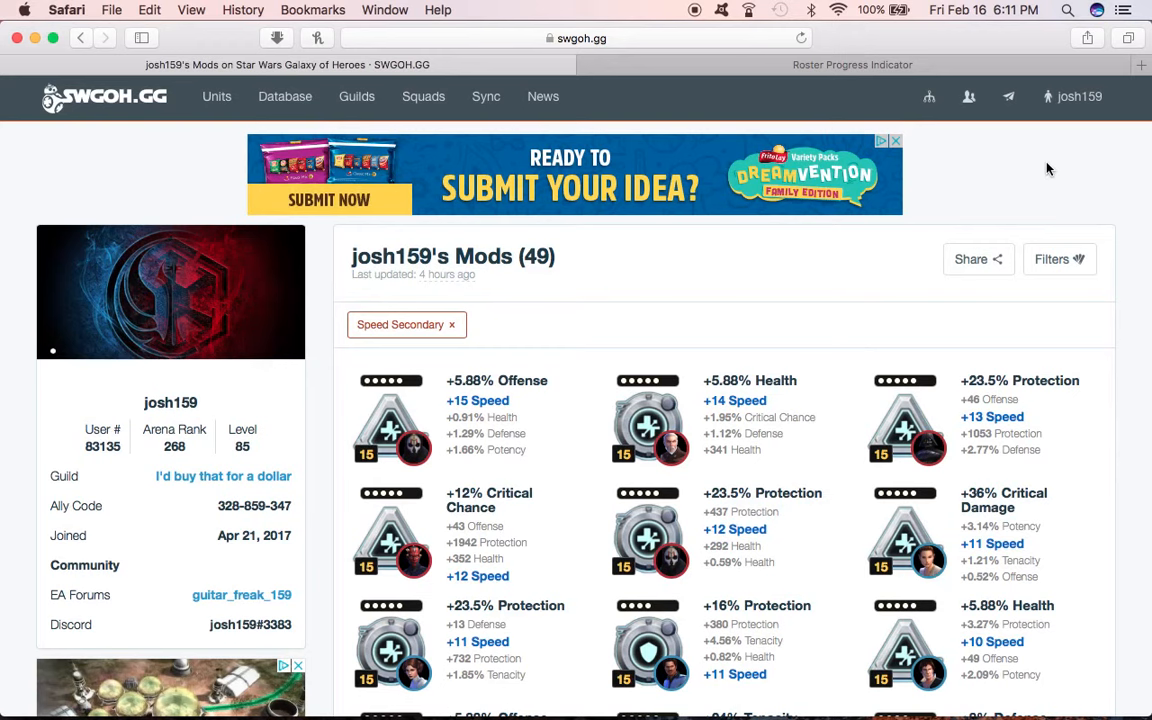
mouse_move(806, 468)
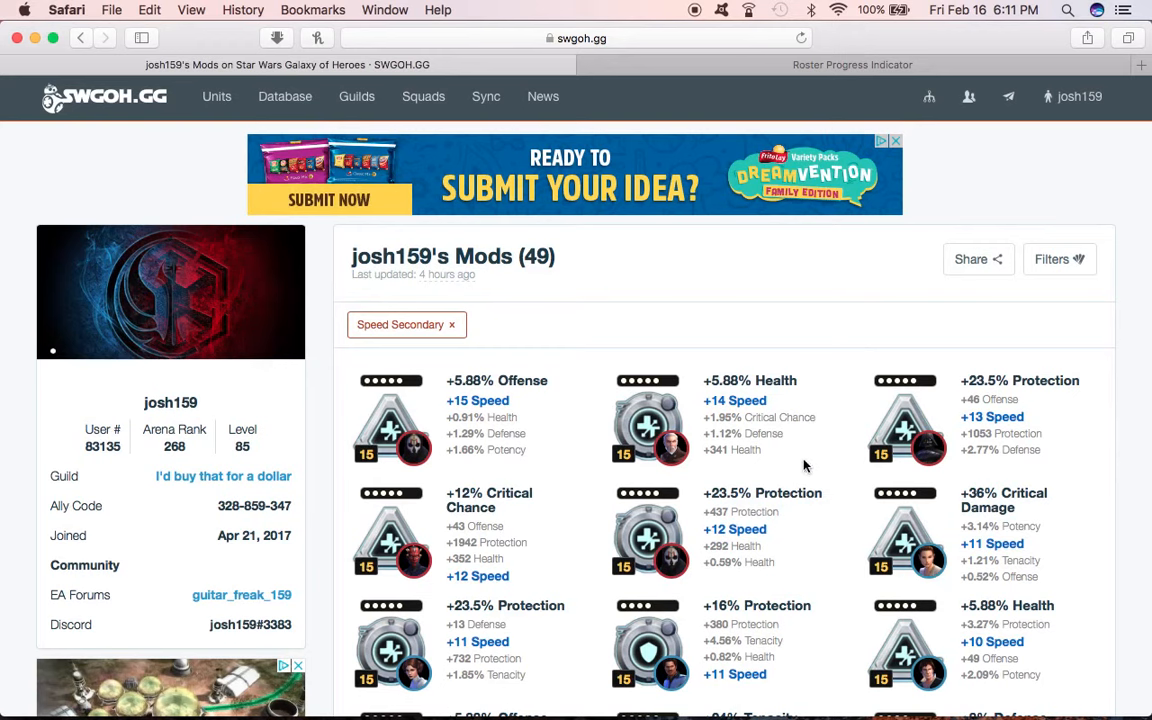
mouse_move(604, 580)
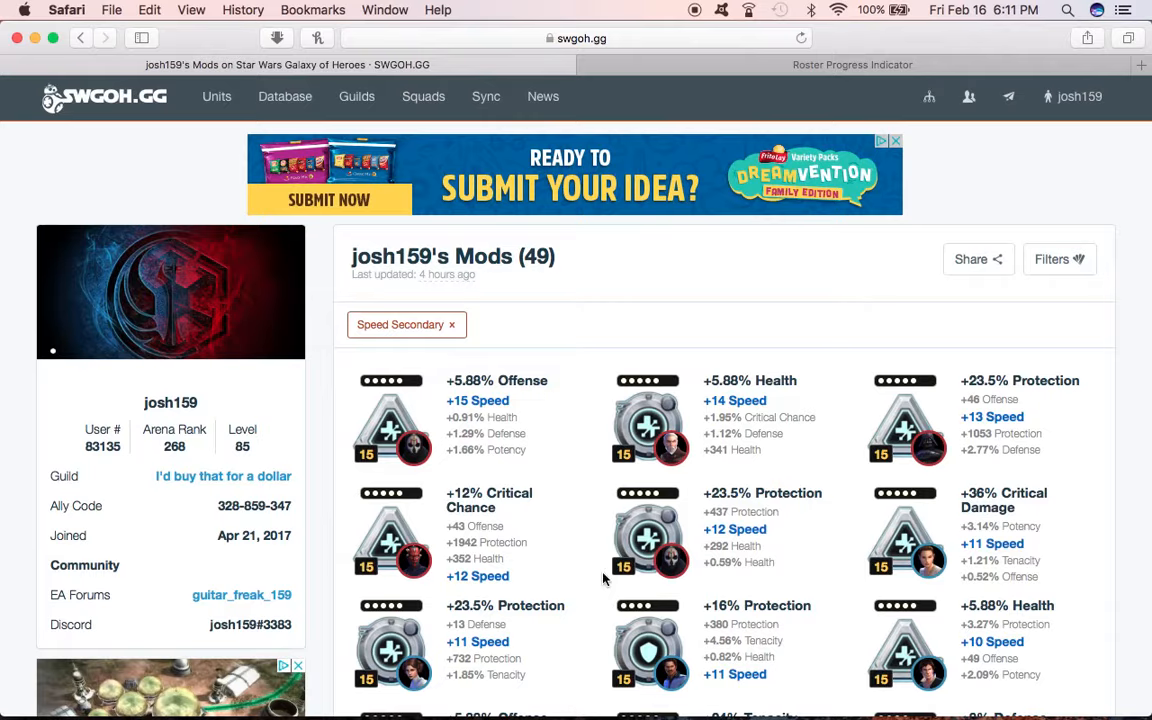
mouse_move(750, 444)
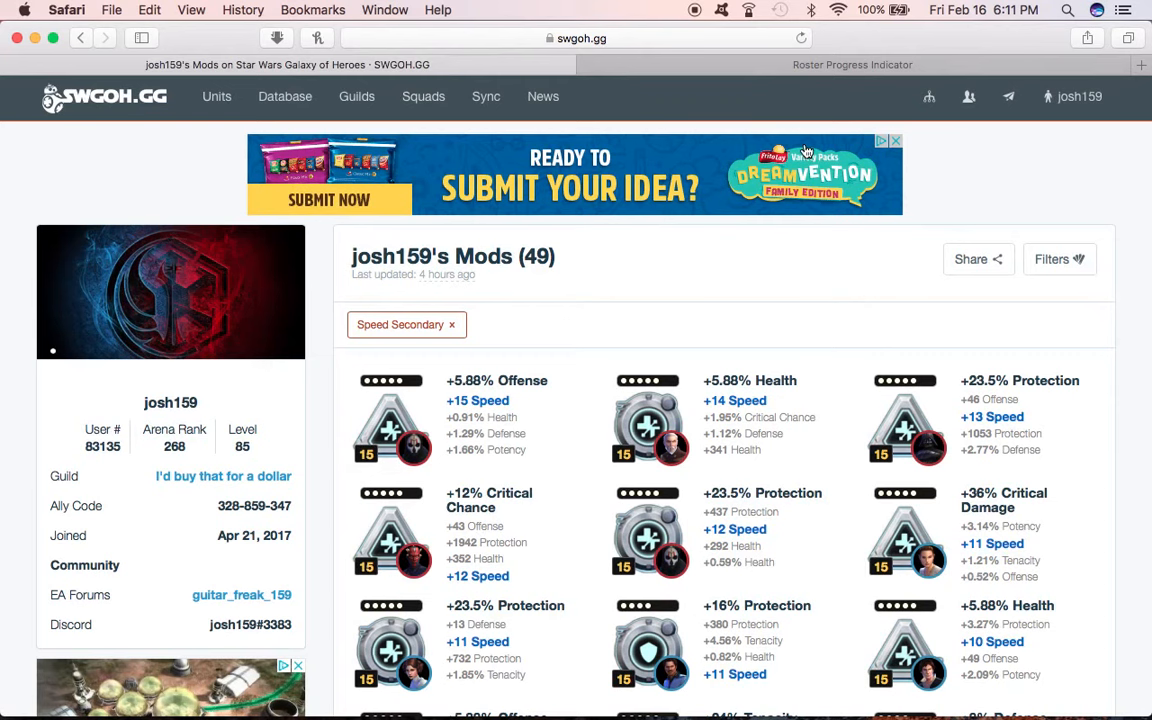
click(1078, 96)
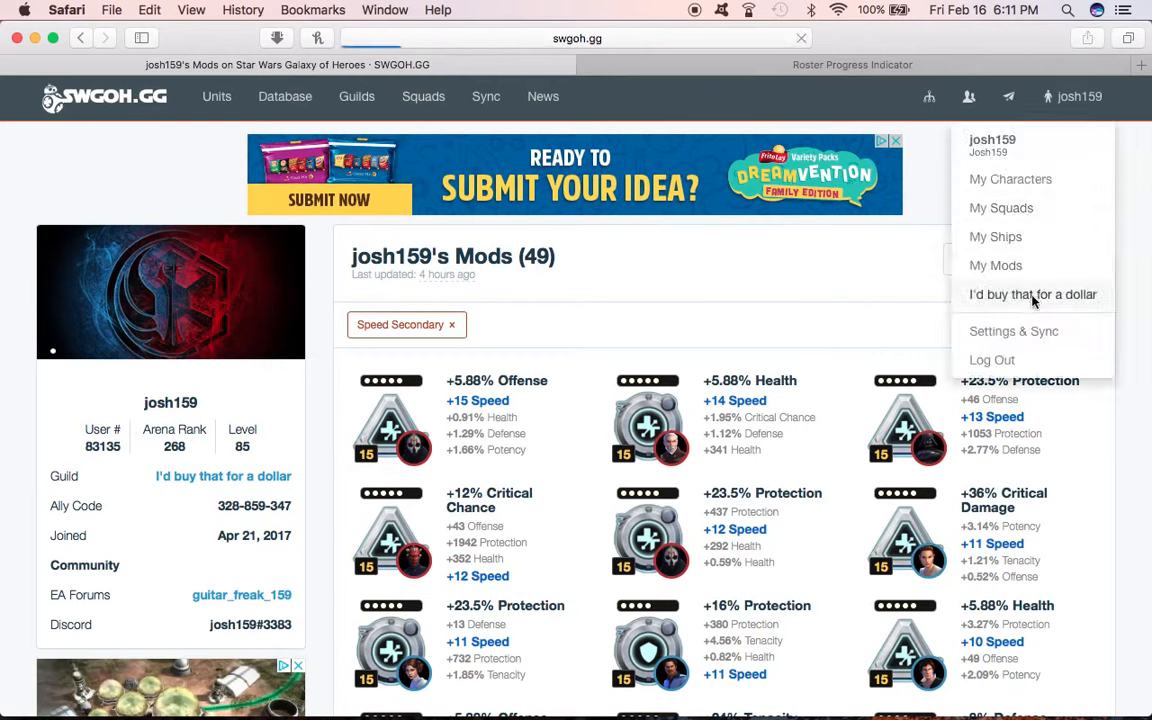
Step: Go to the I'd buy that for a dollar guild overview and view its member ranking table
click(1032, 294)
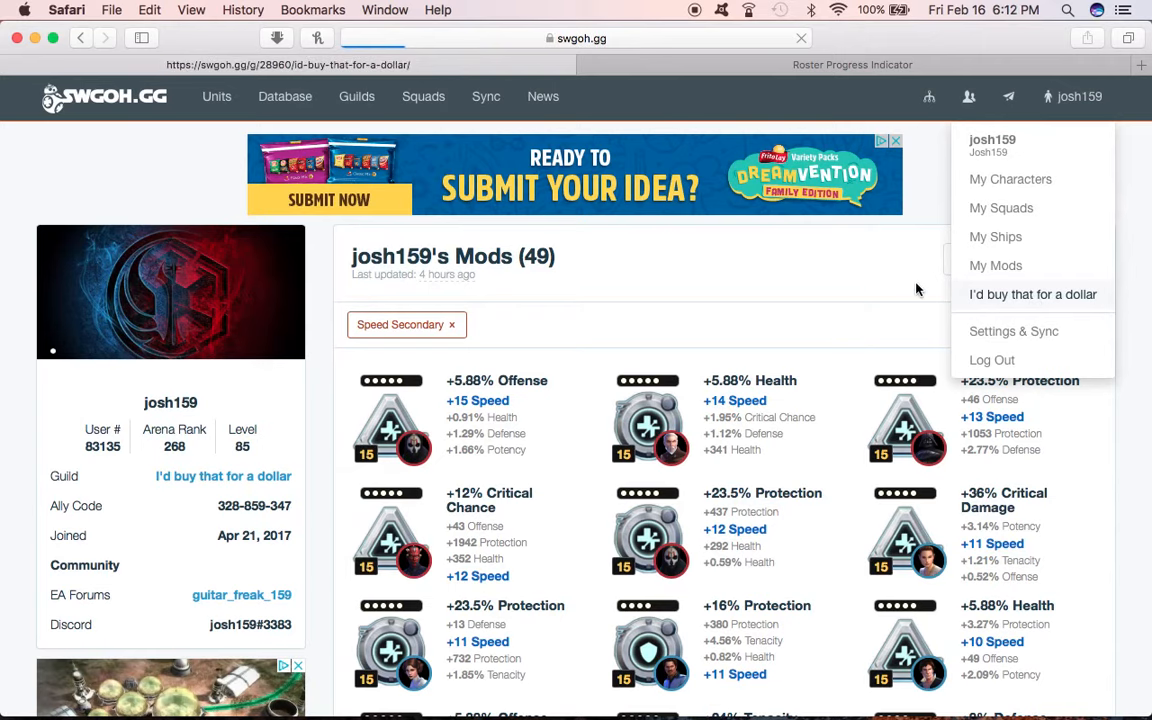
click(1032, 294)
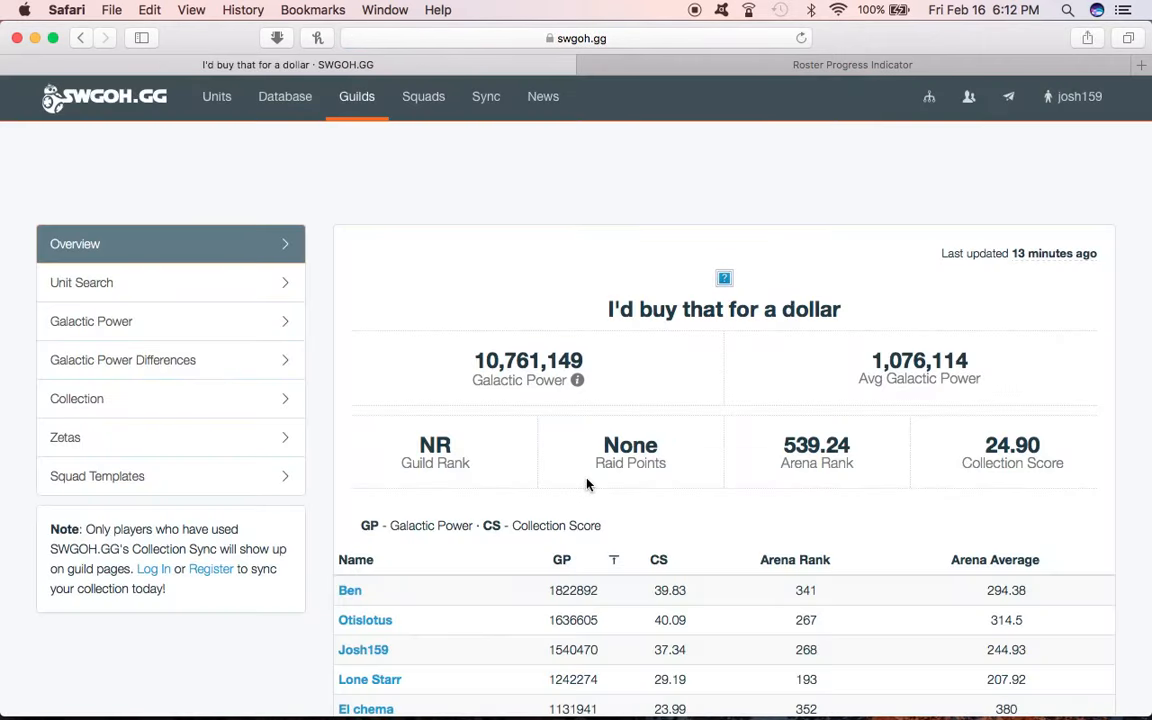
scroll(down, 3)
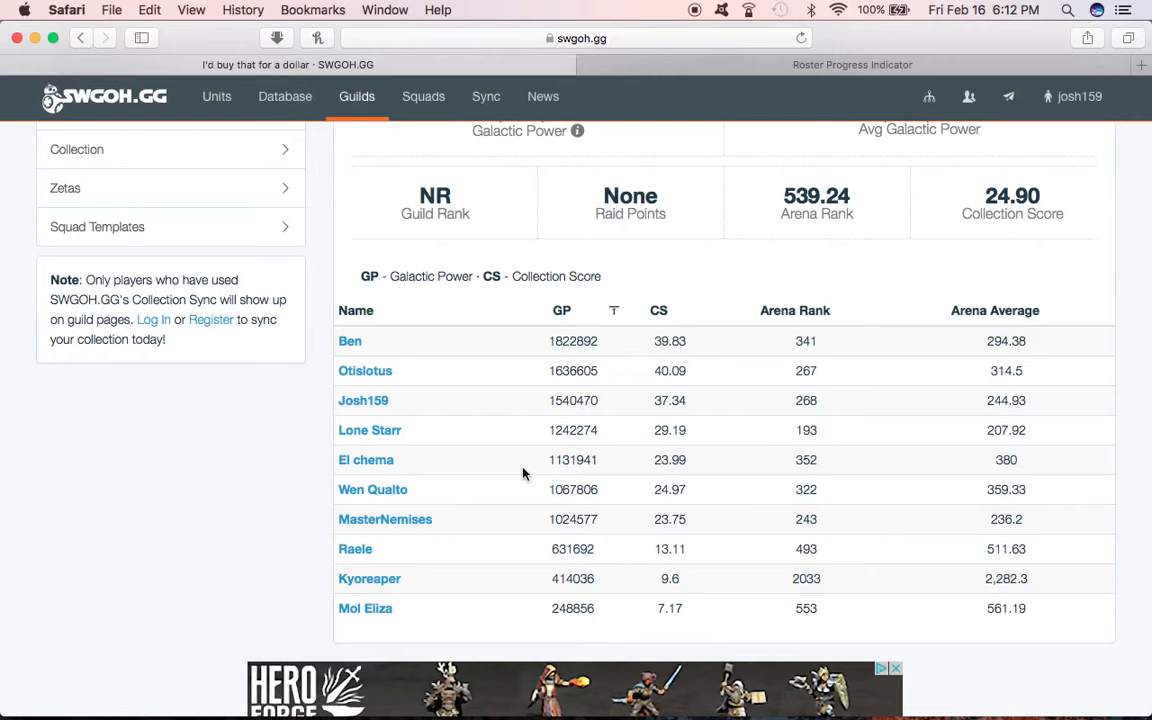
mouse_move(538, 460)
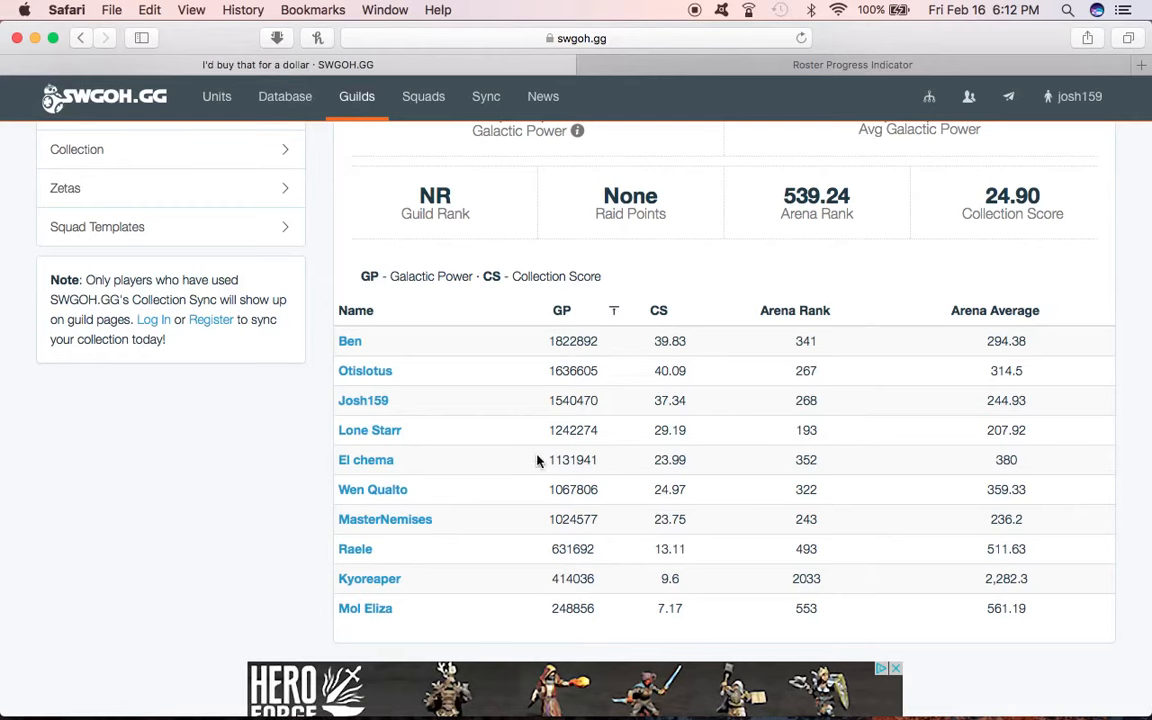
mouse_move(490, 420)
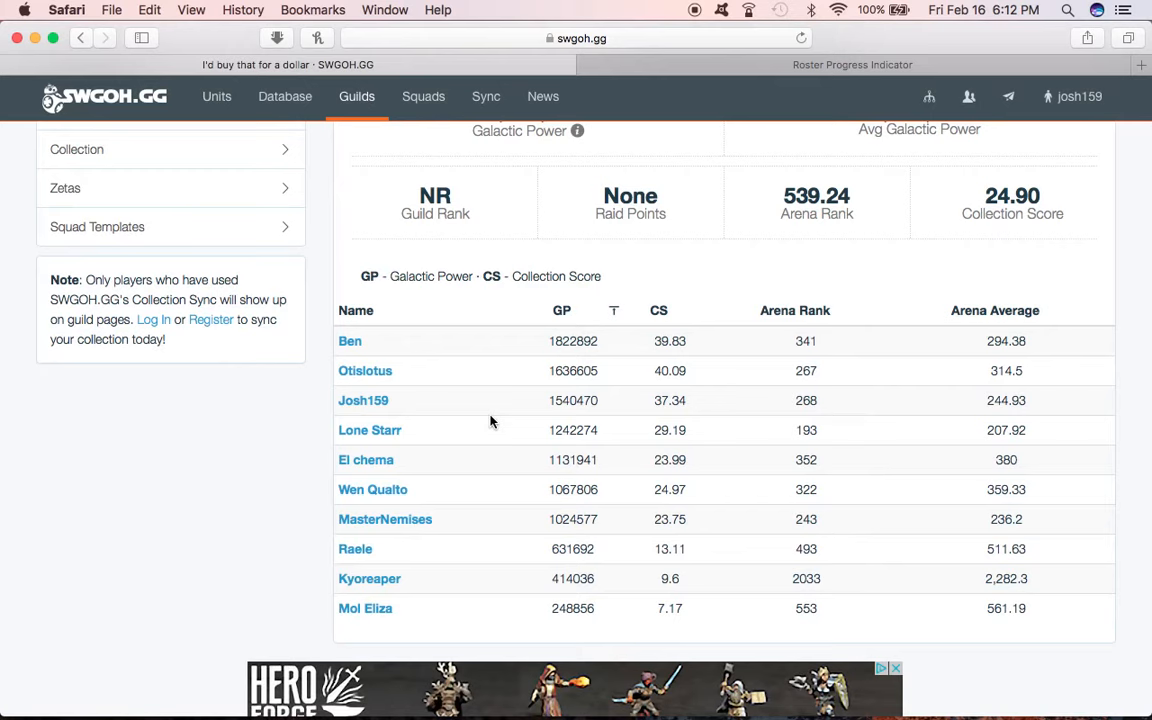
mouse_move(448, 444)
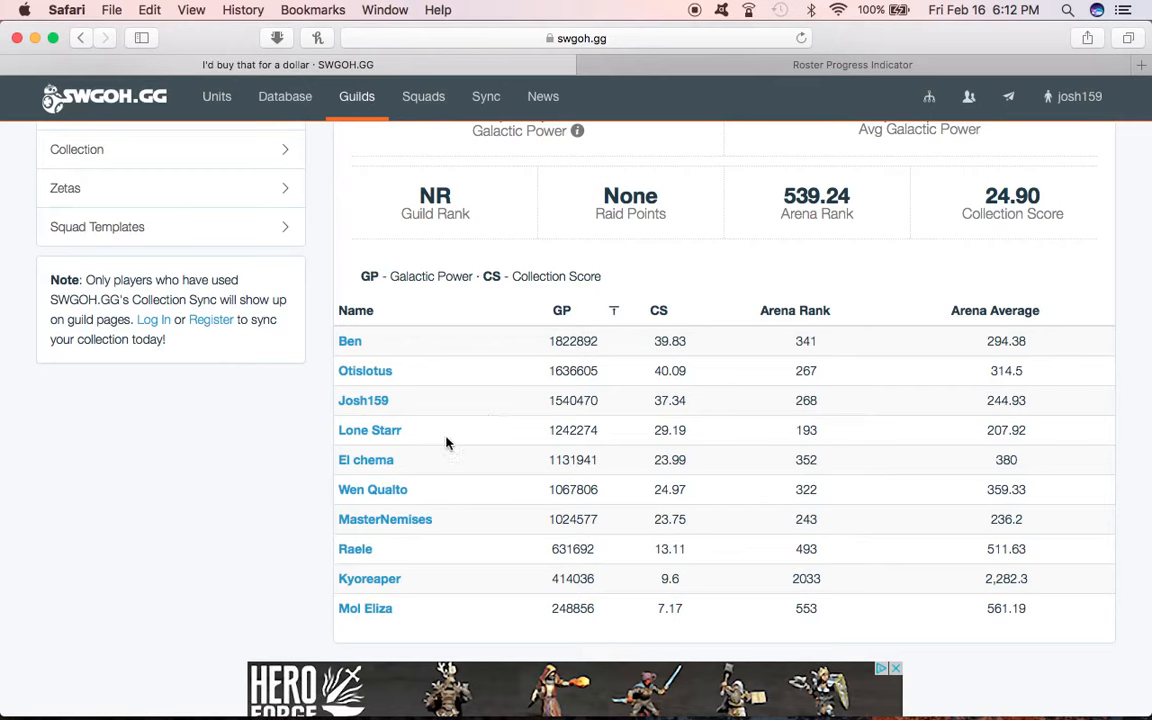
mouse_move(480, 332)
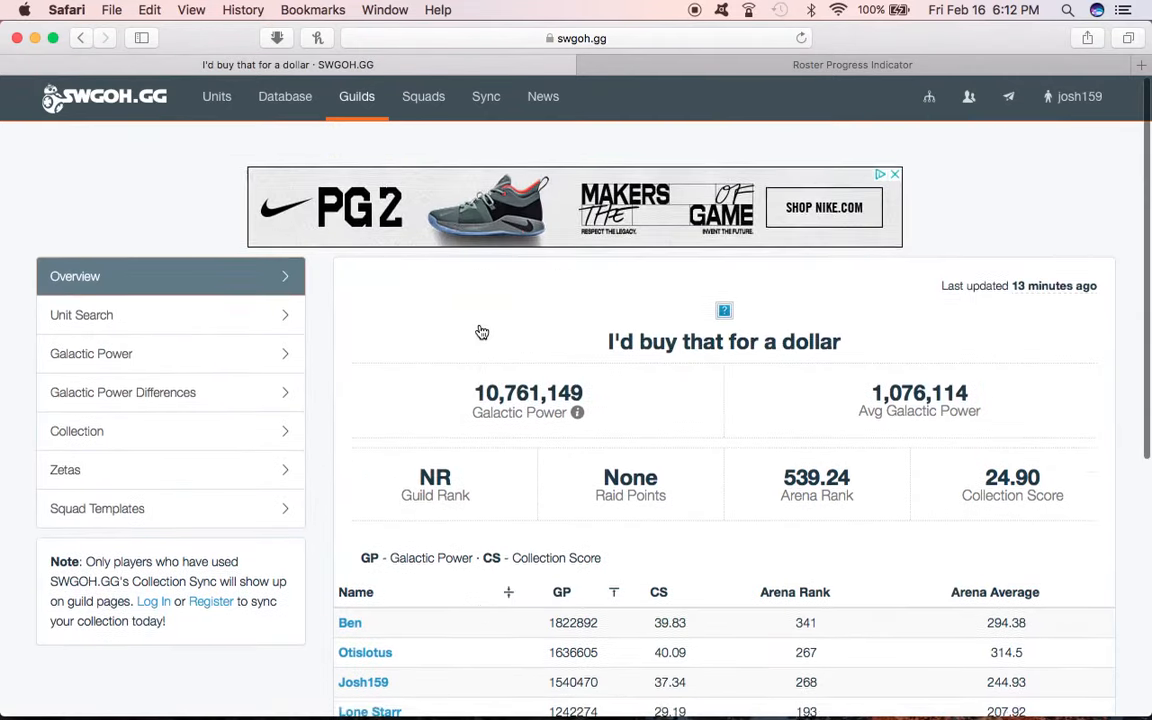
scroll(down, 3)
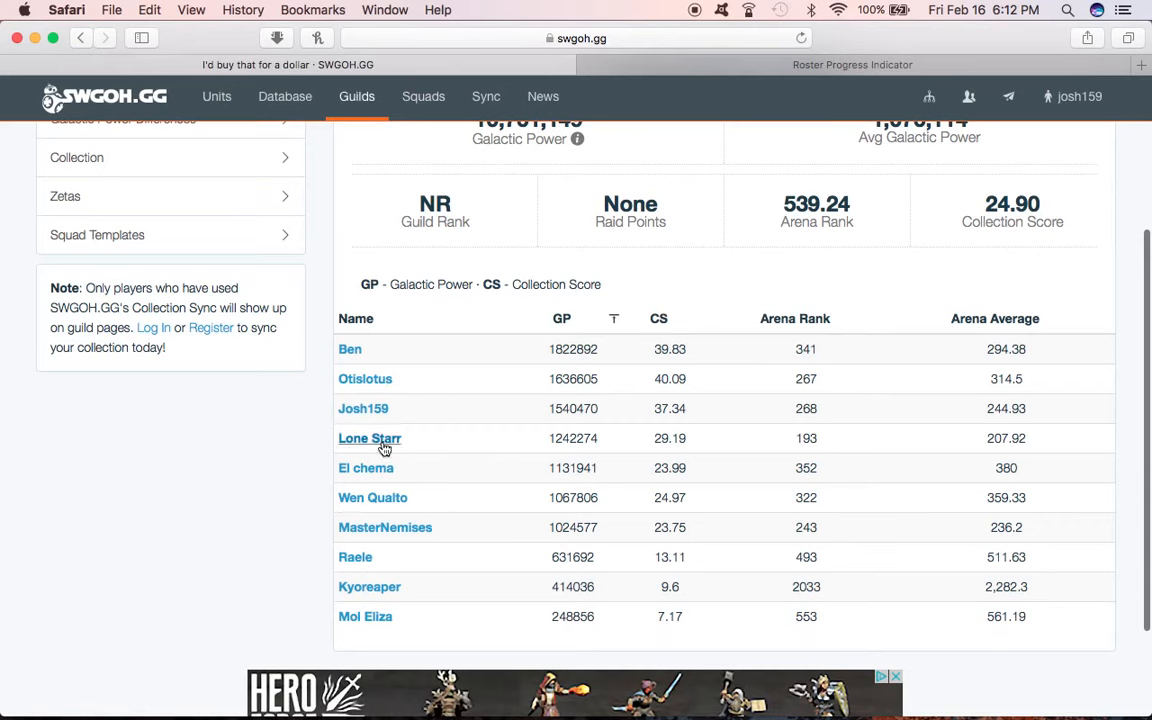
mouse_move(384, 378)
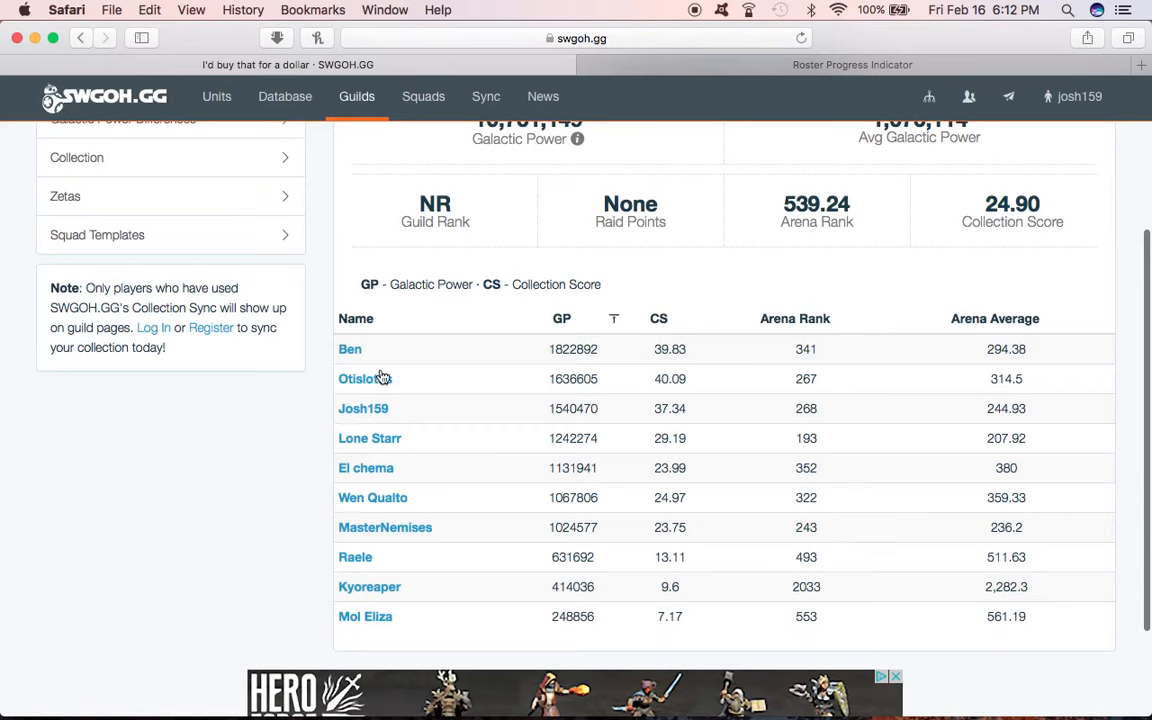
click(358, 378)
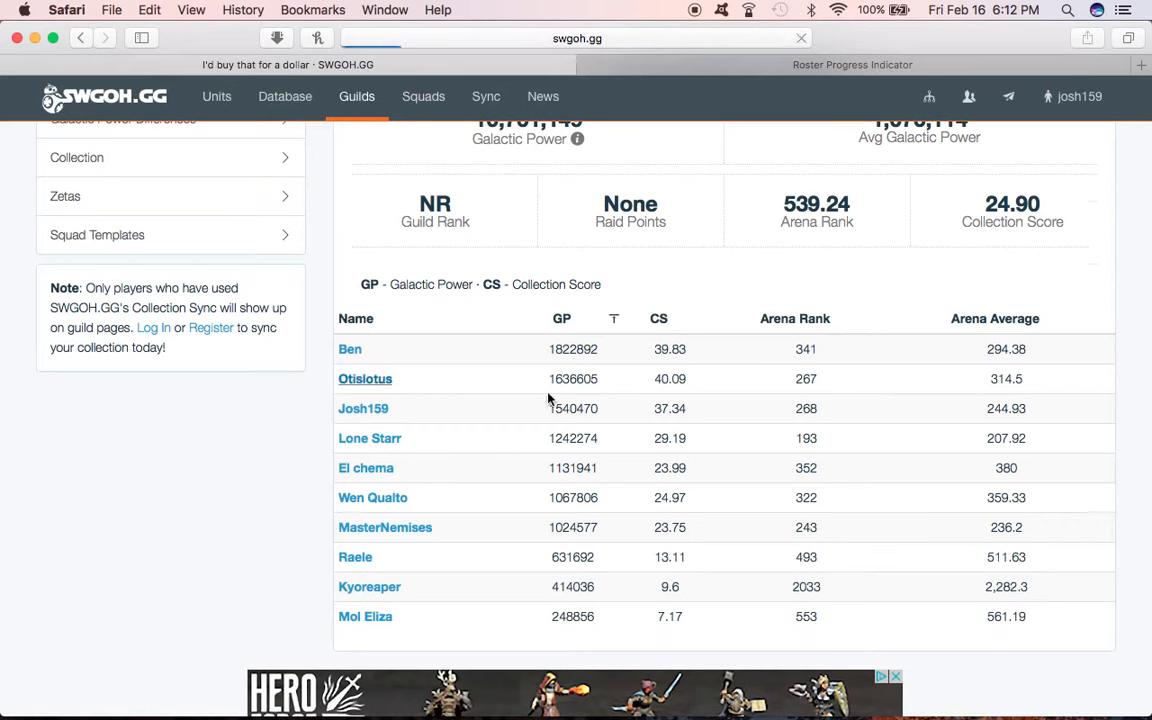
click(364, 378)
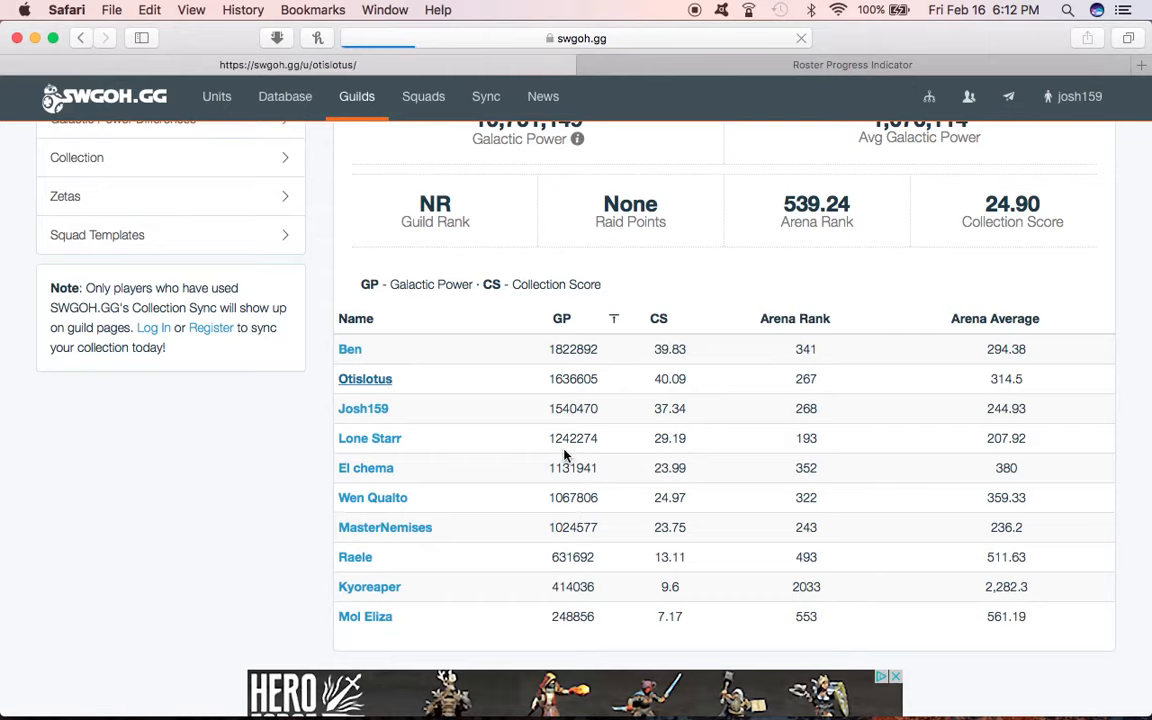
click(364, 378)
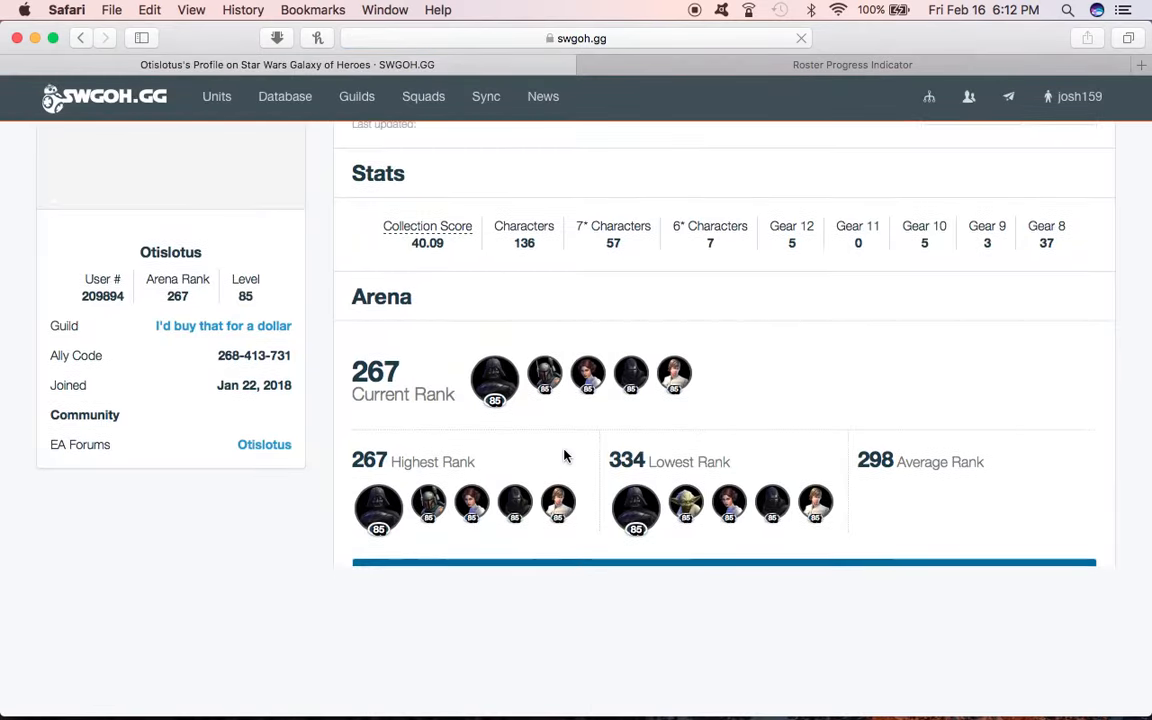
scroll(down, 3)
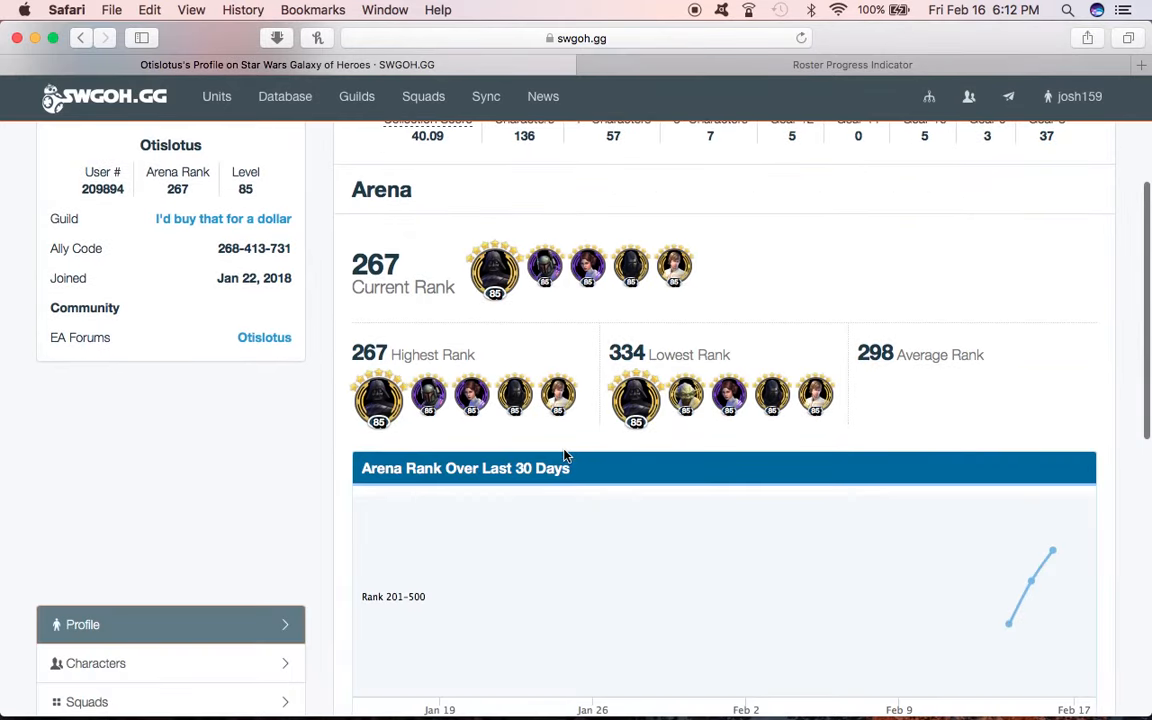
scroll(down, 3)
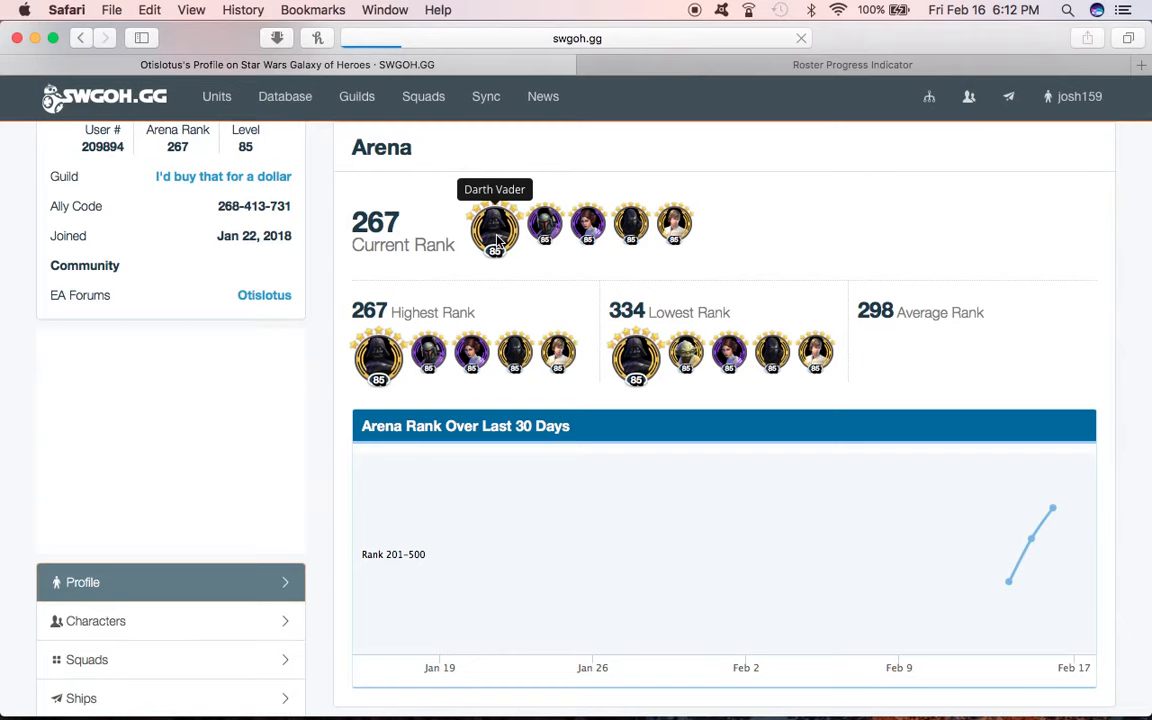
click(494, 224)
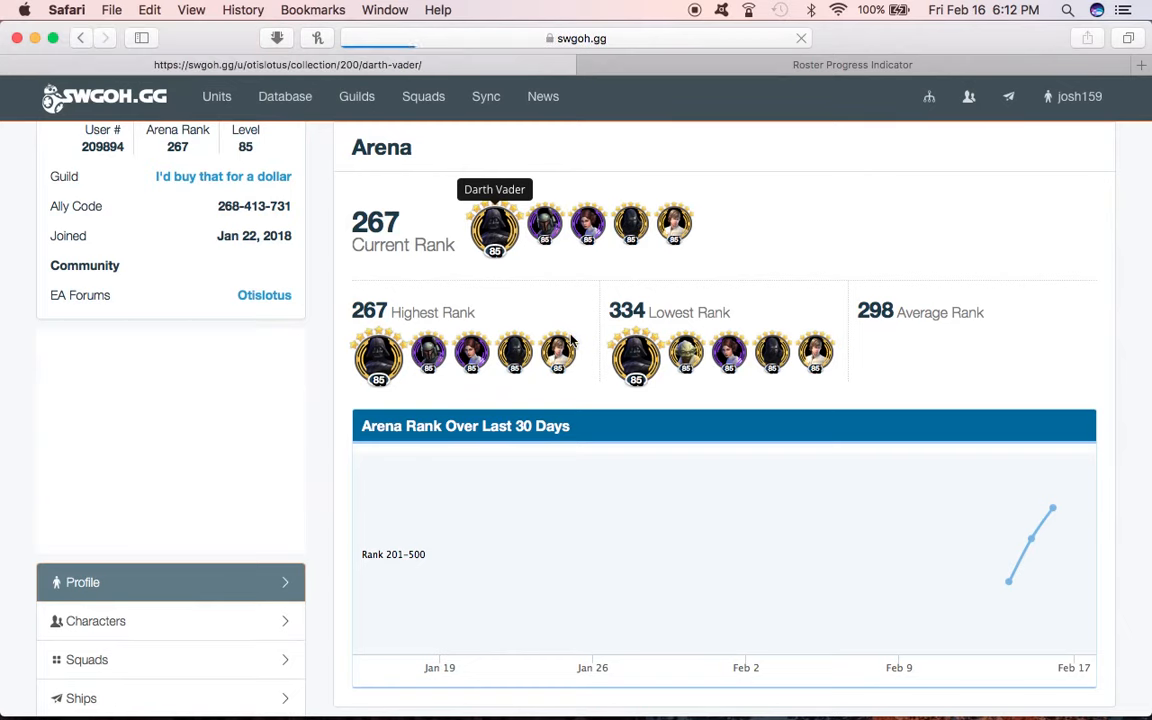
Step: Scroll Darth Vader's page through Stat Mods, Skills and Gear Needed, then return to the top
click(494, 228)
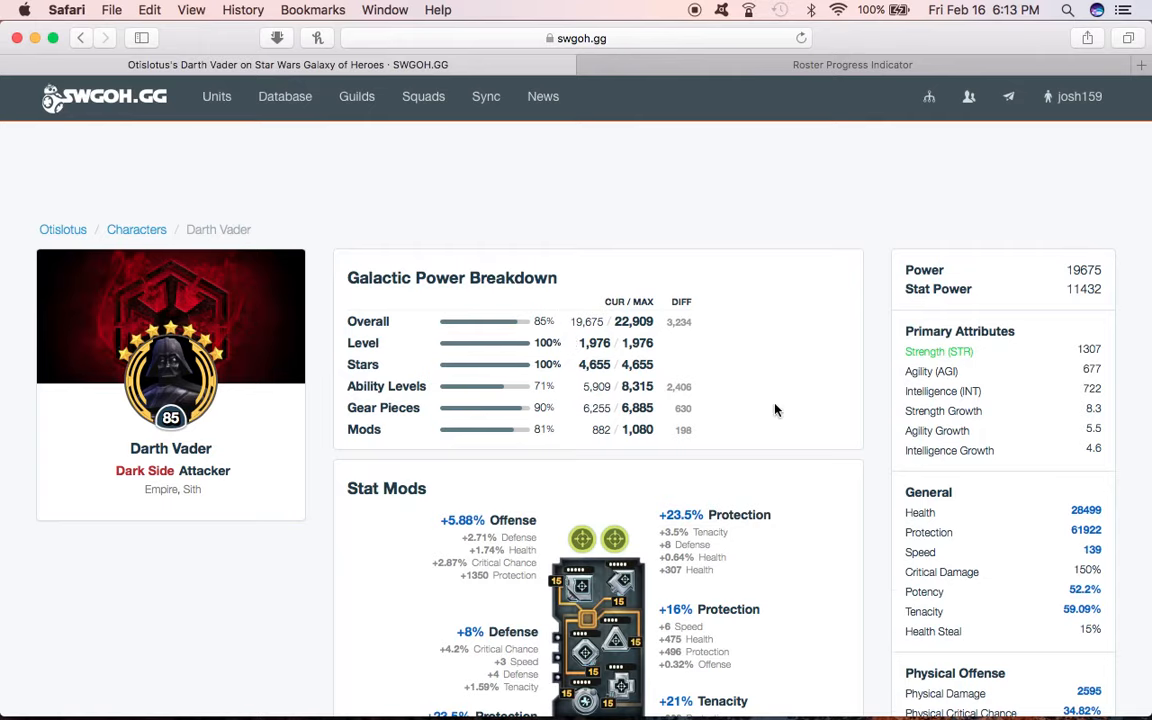
scroll(down, 3)
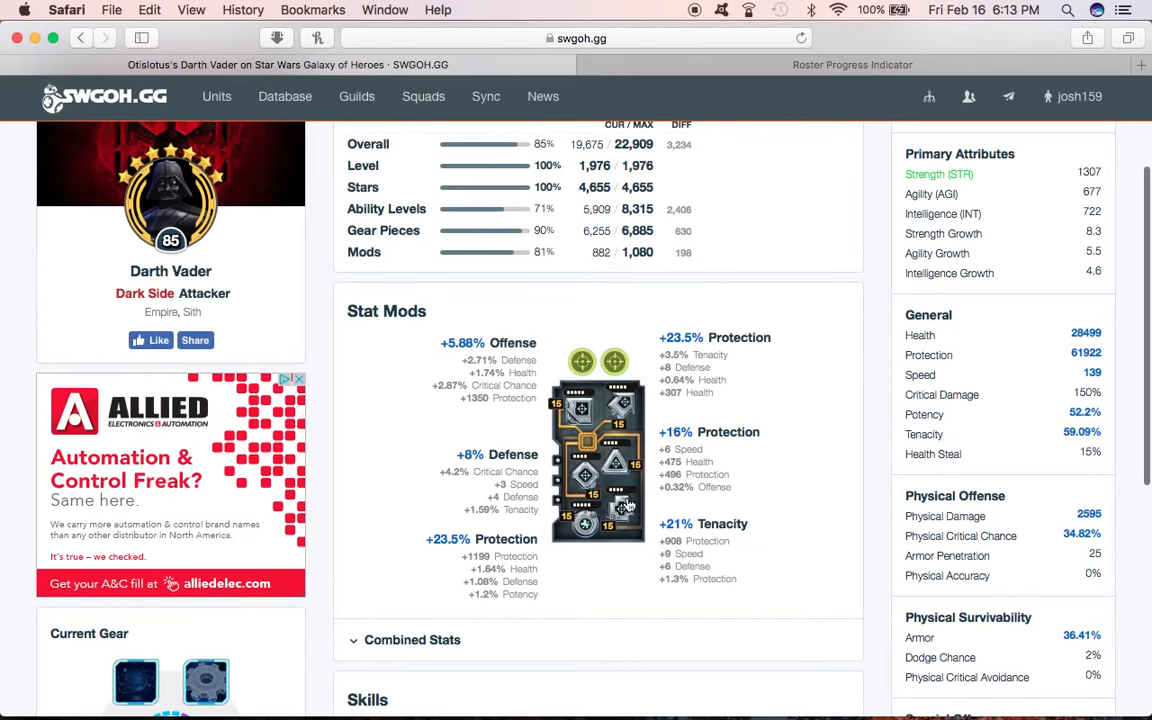
mouse_move(780, 524)
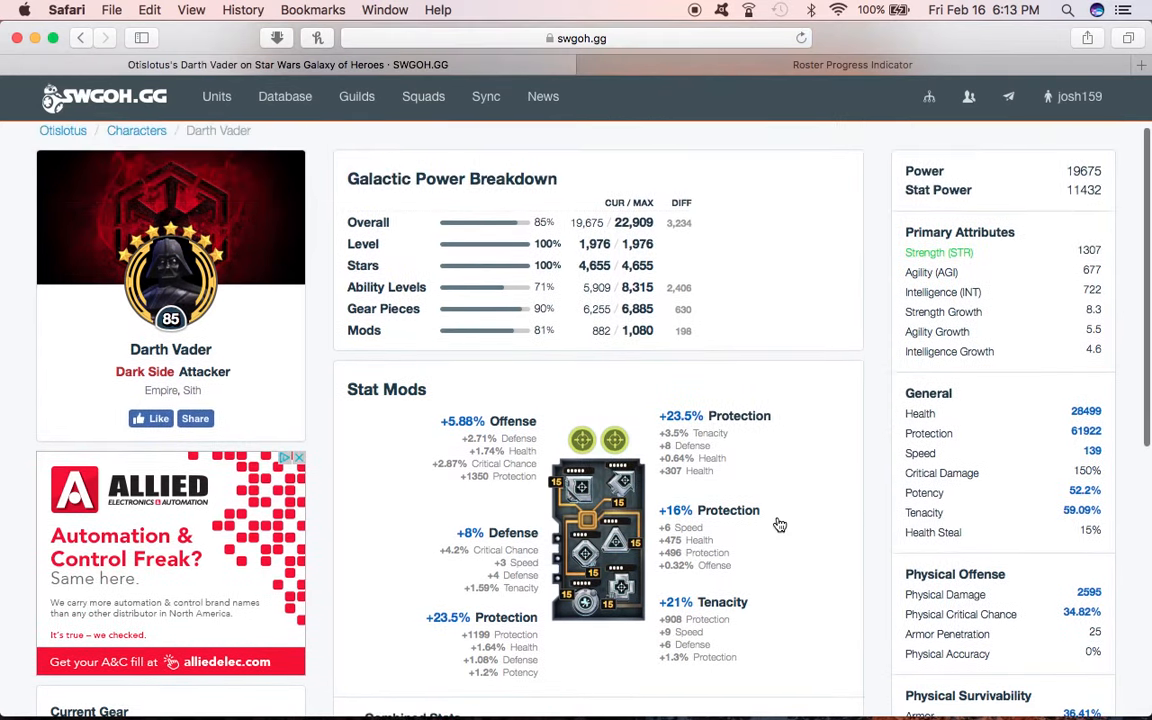
scroll(down, 3)
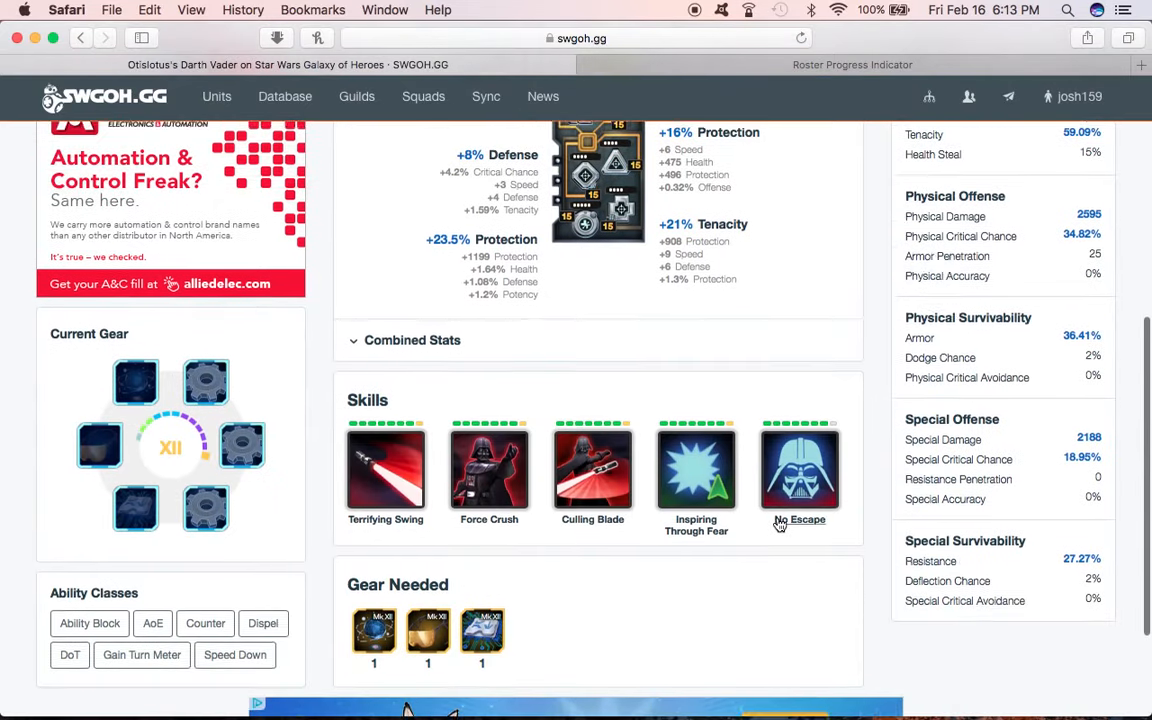
scroll(down, 3)
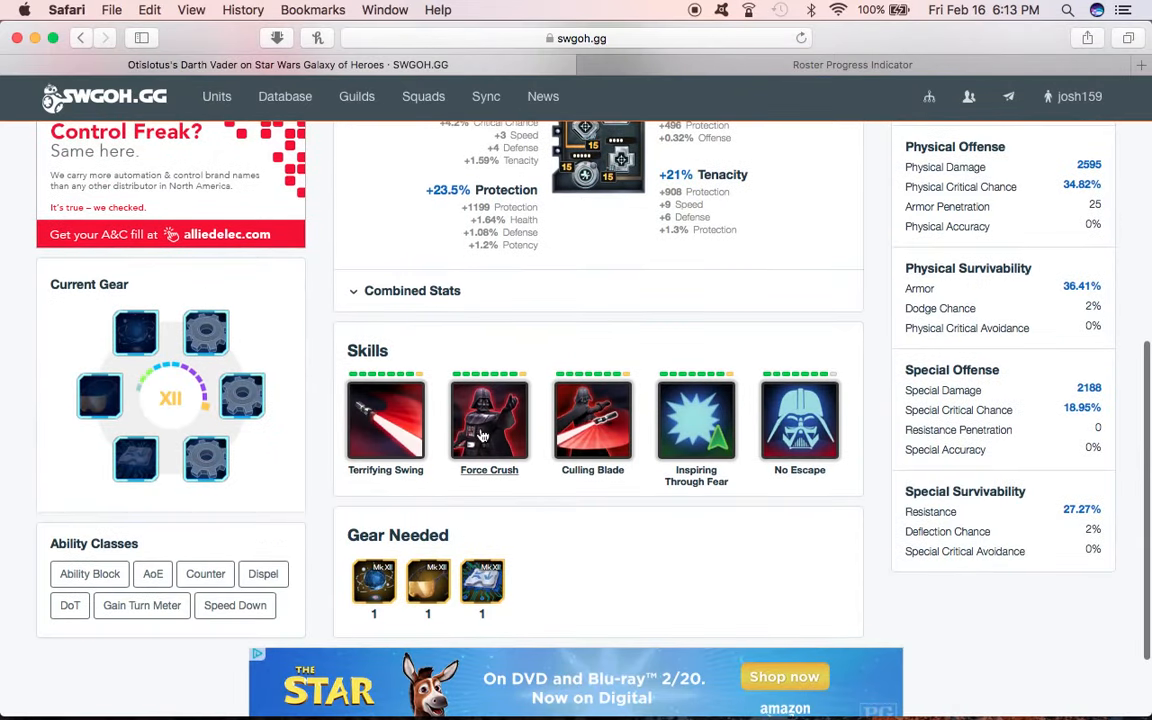
scroll(down, 3)
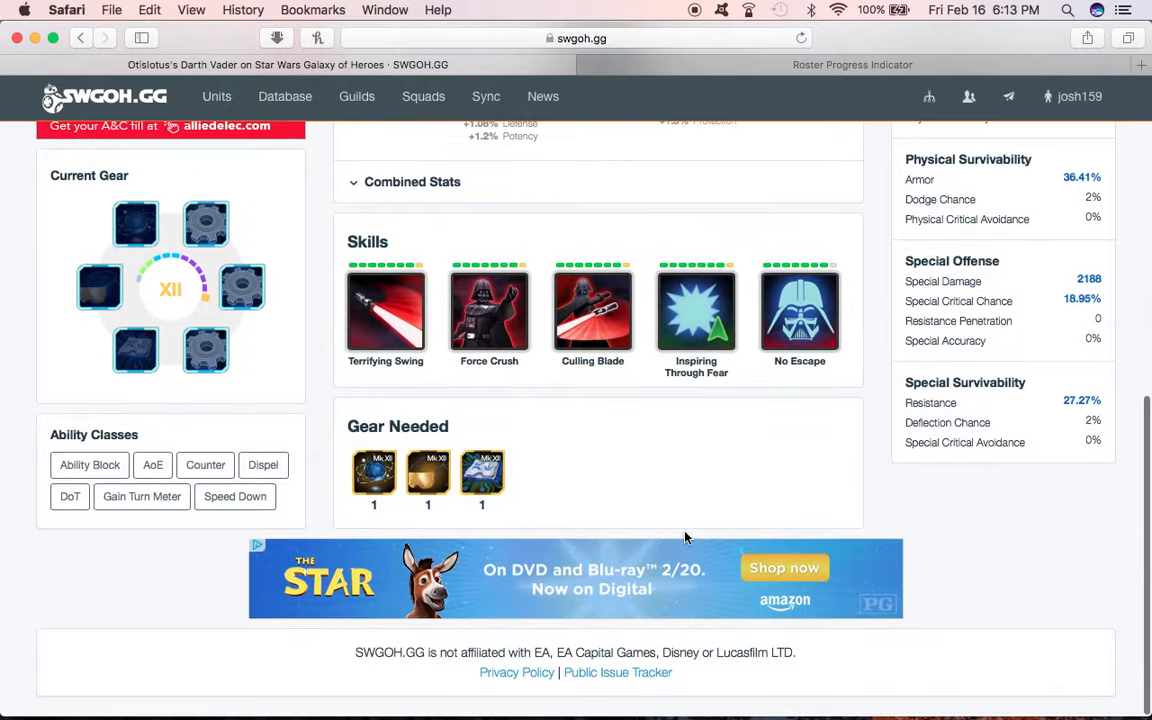
scroll(up, 3)
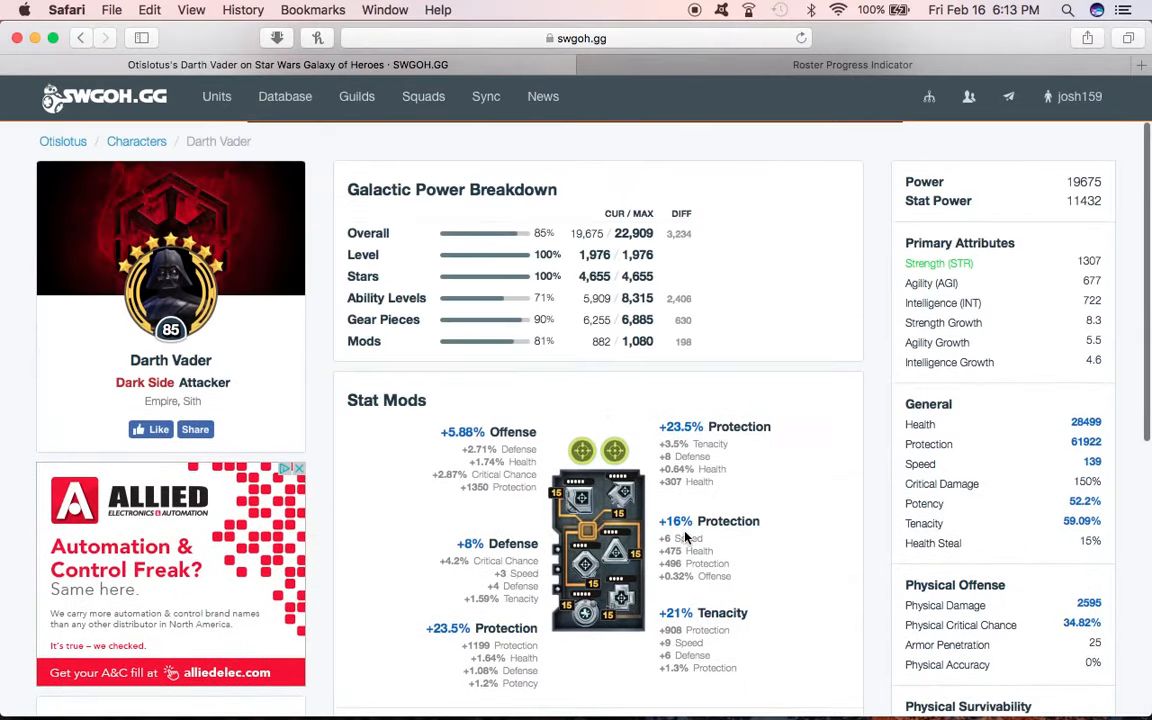